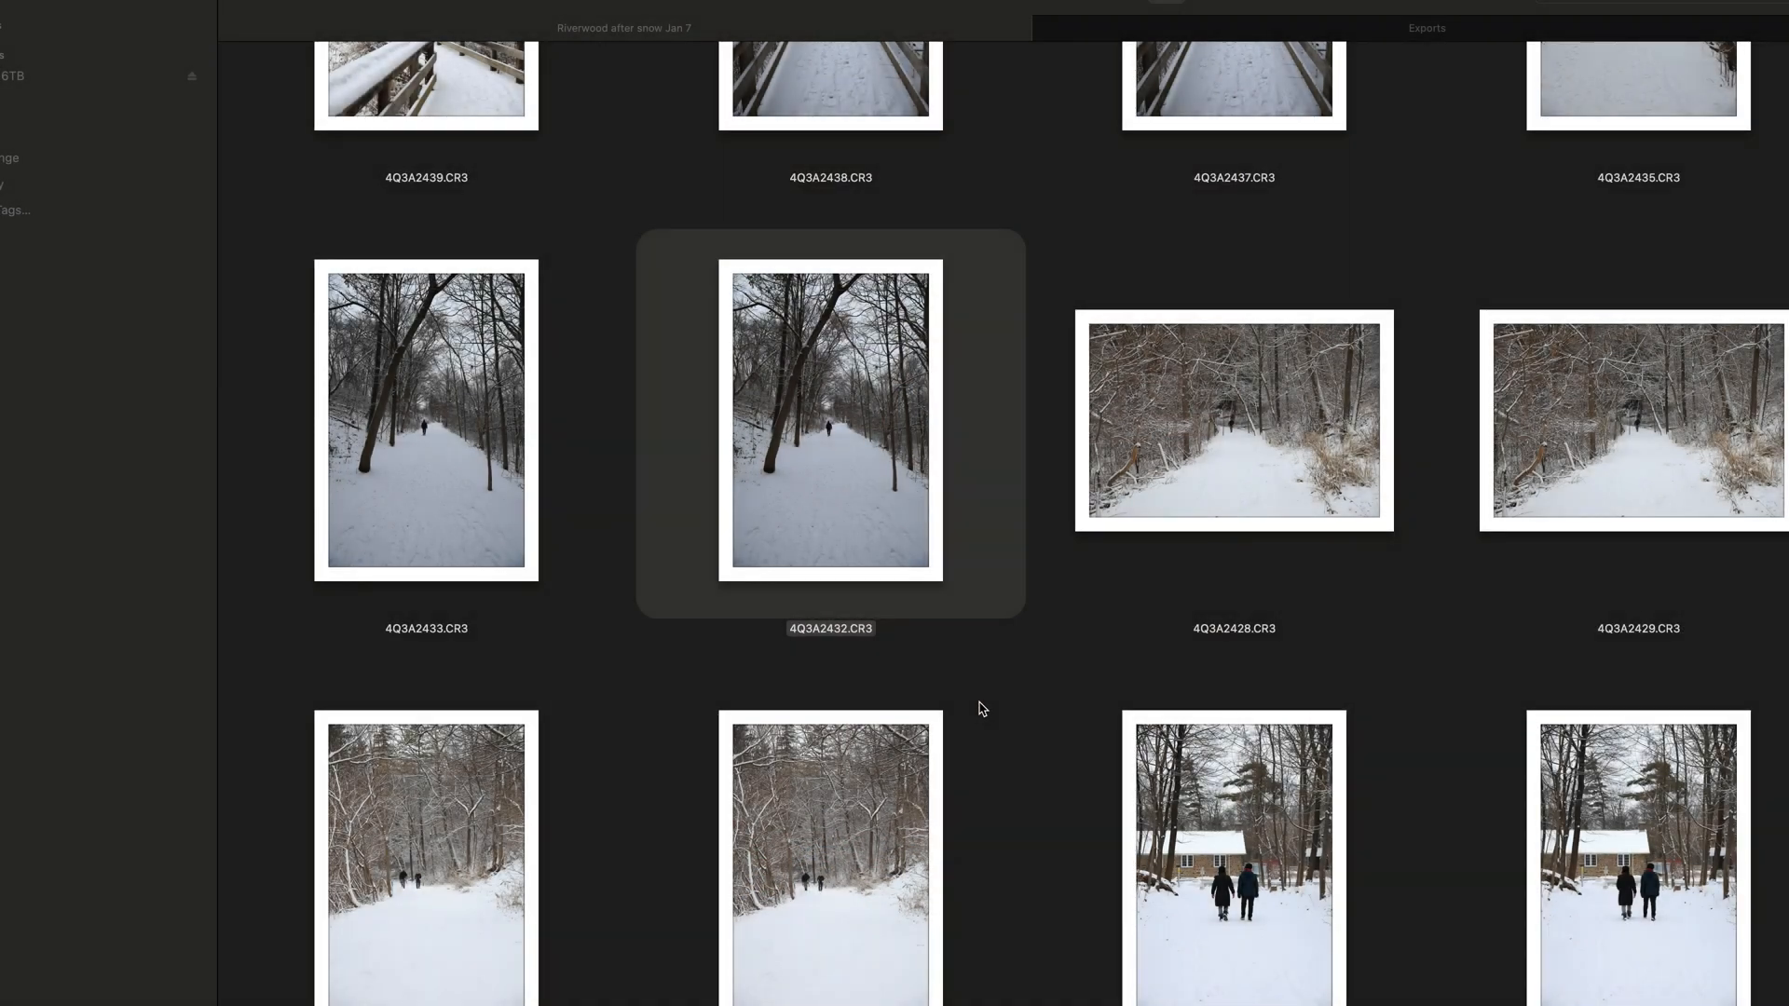
{"action": "mouse_move", "coordinate": [820, 464]}
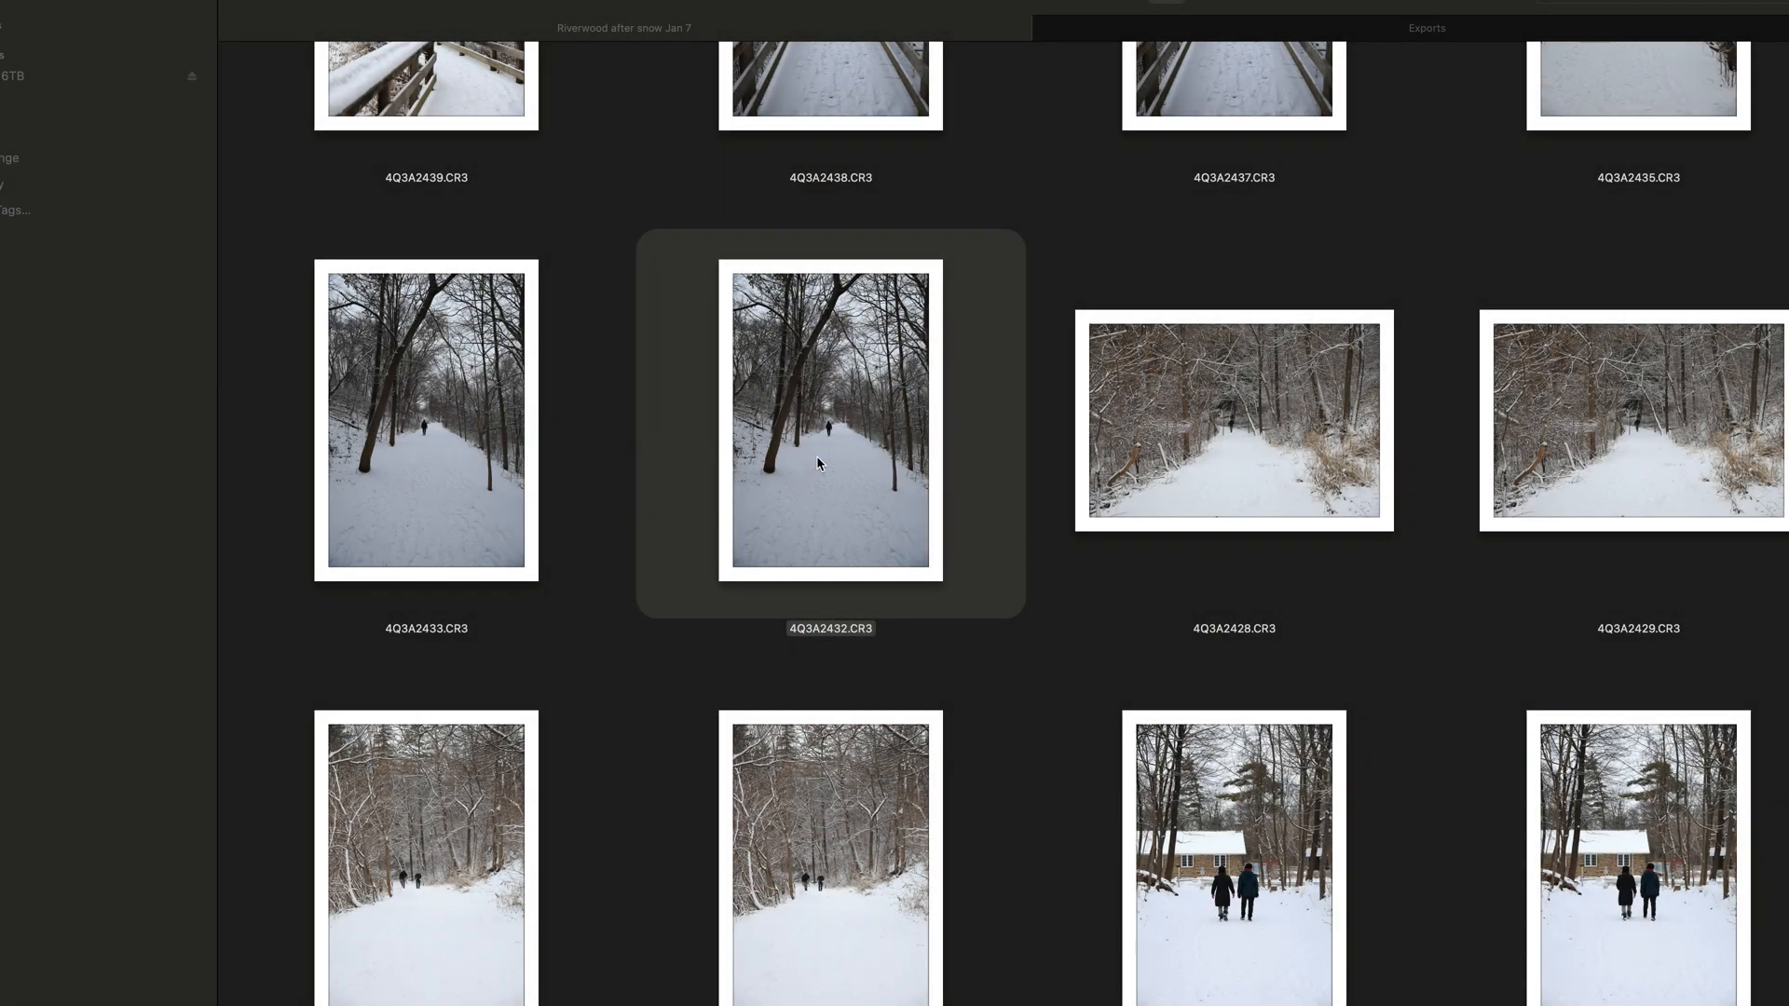
Step: Open the snowy trail photo 4Q3A2432.CR3 from Bridge into Lightroom Classic
{"action": "double_click", "coordinate": [830, 628]}
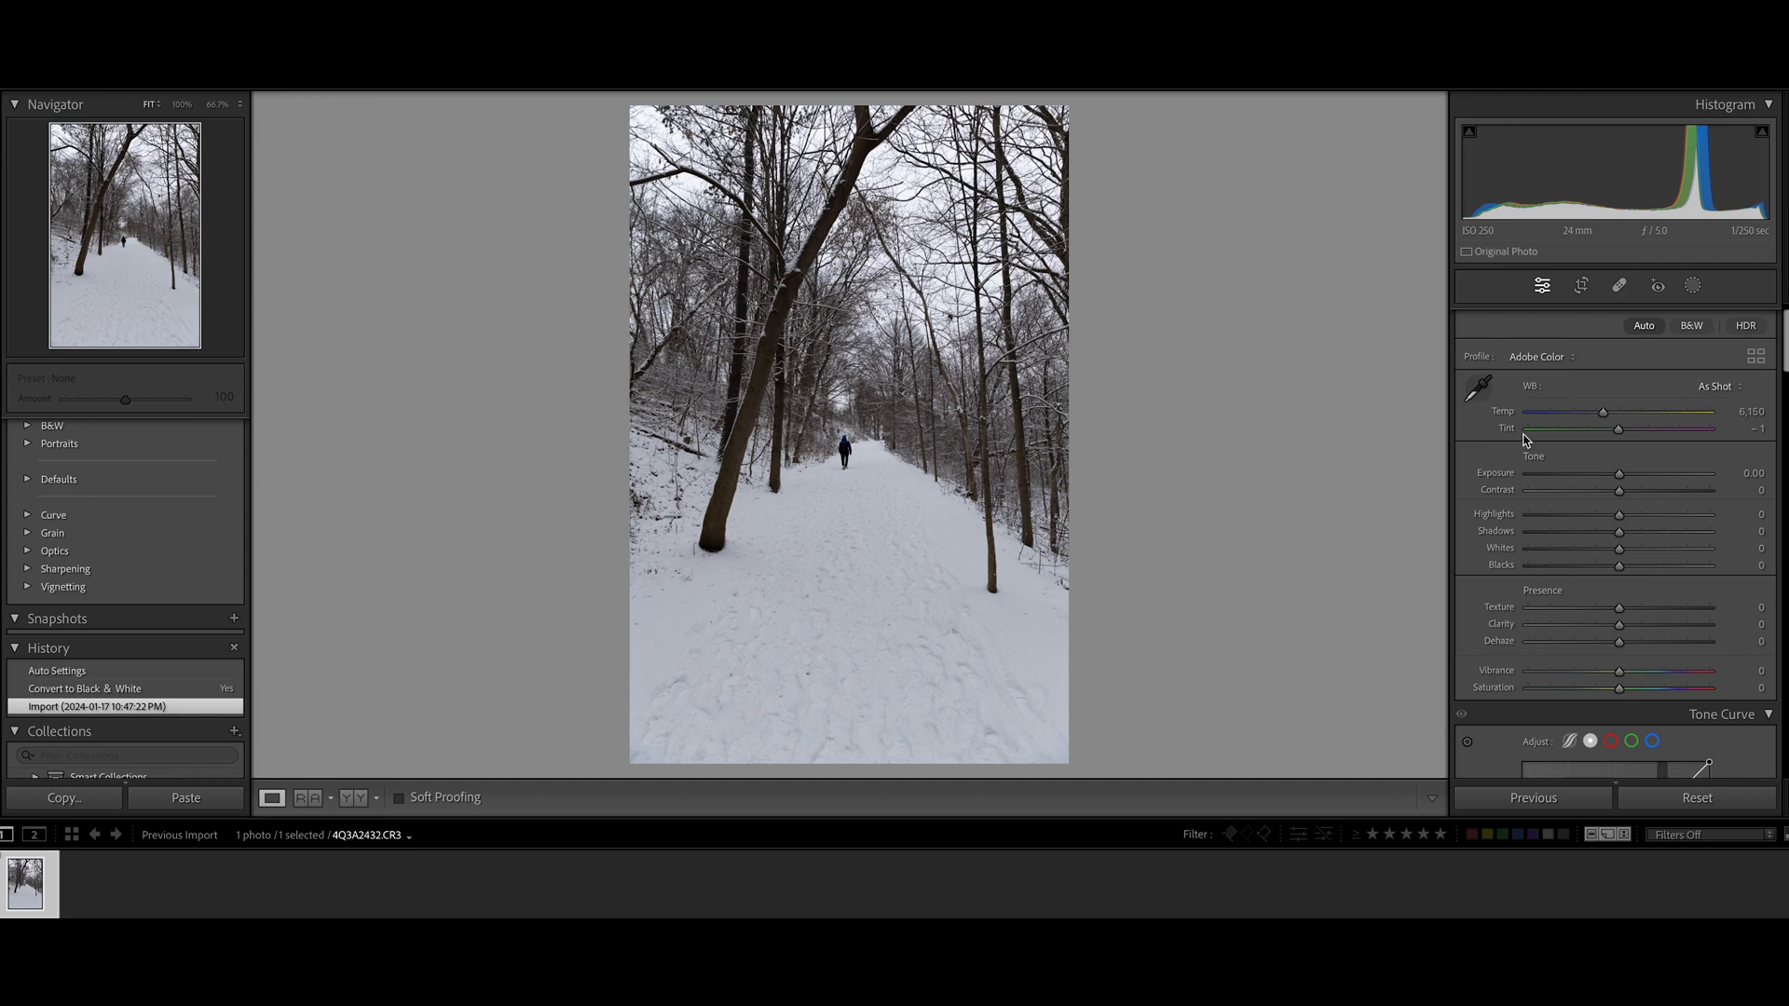
{"action": "mouse_move", "coordinate": [1688, 348]}
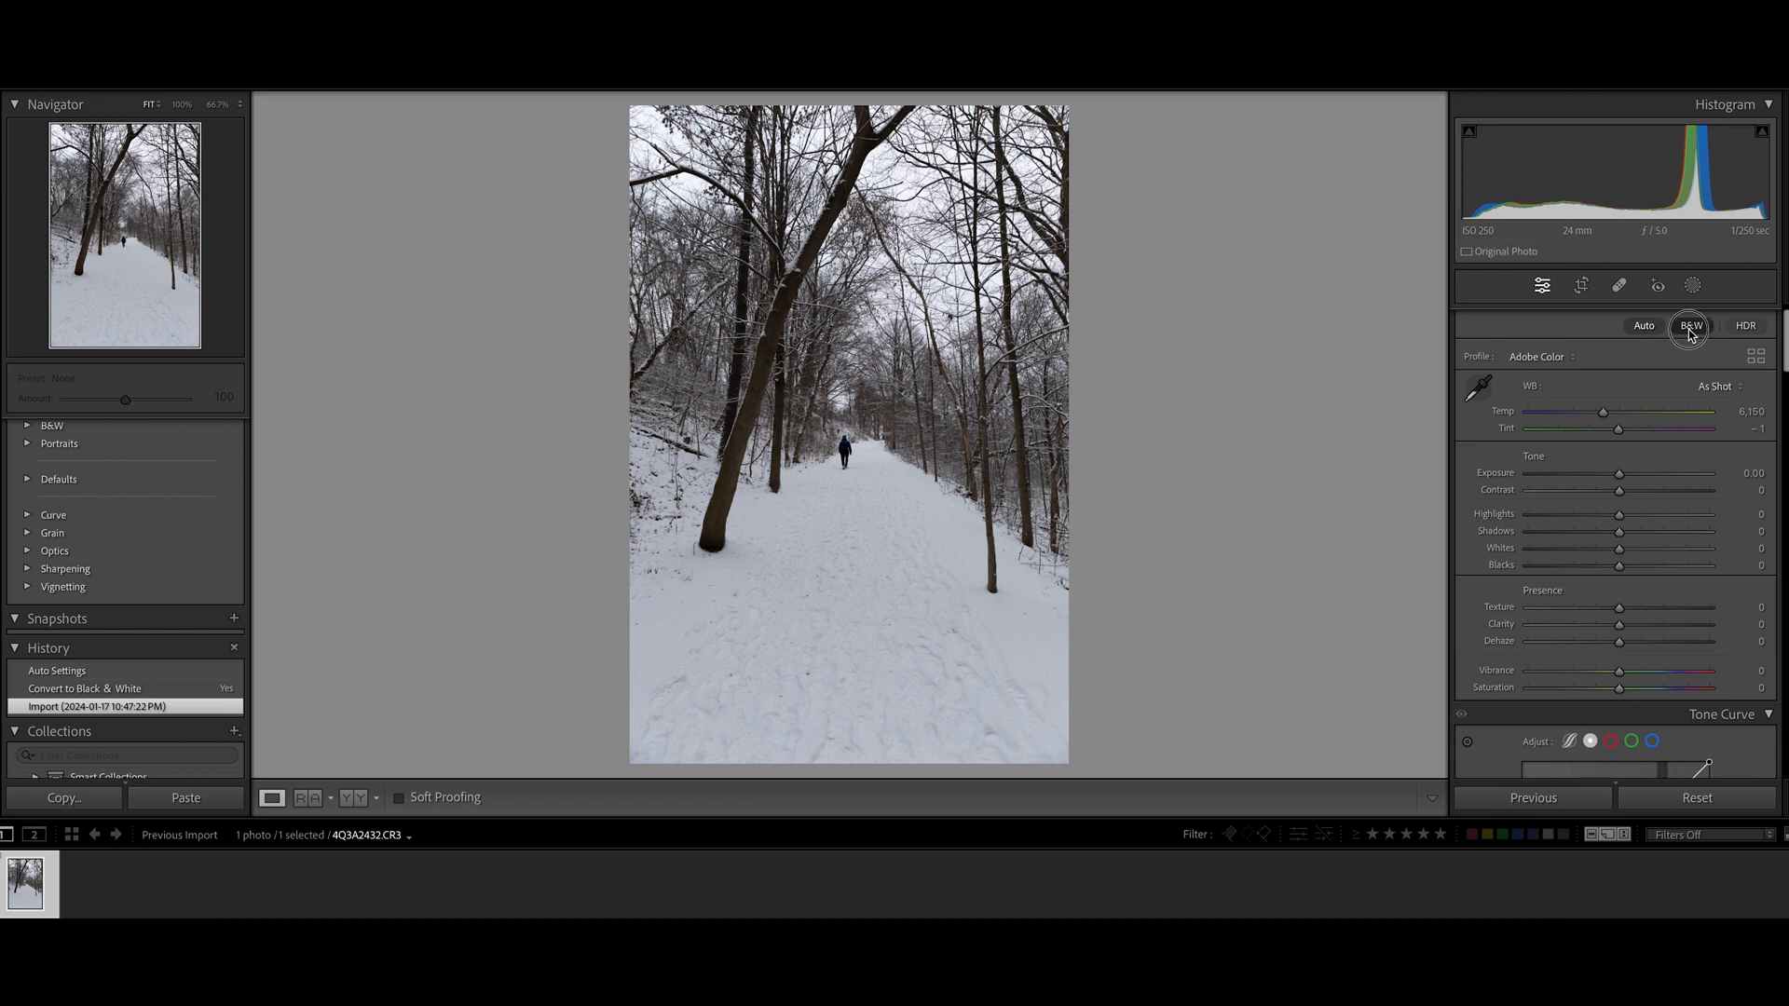
Step: Convert the trail photo to B&W and apply Auto tone adjustments
{"action": "left_click", "coordinate": [1690, 324]}
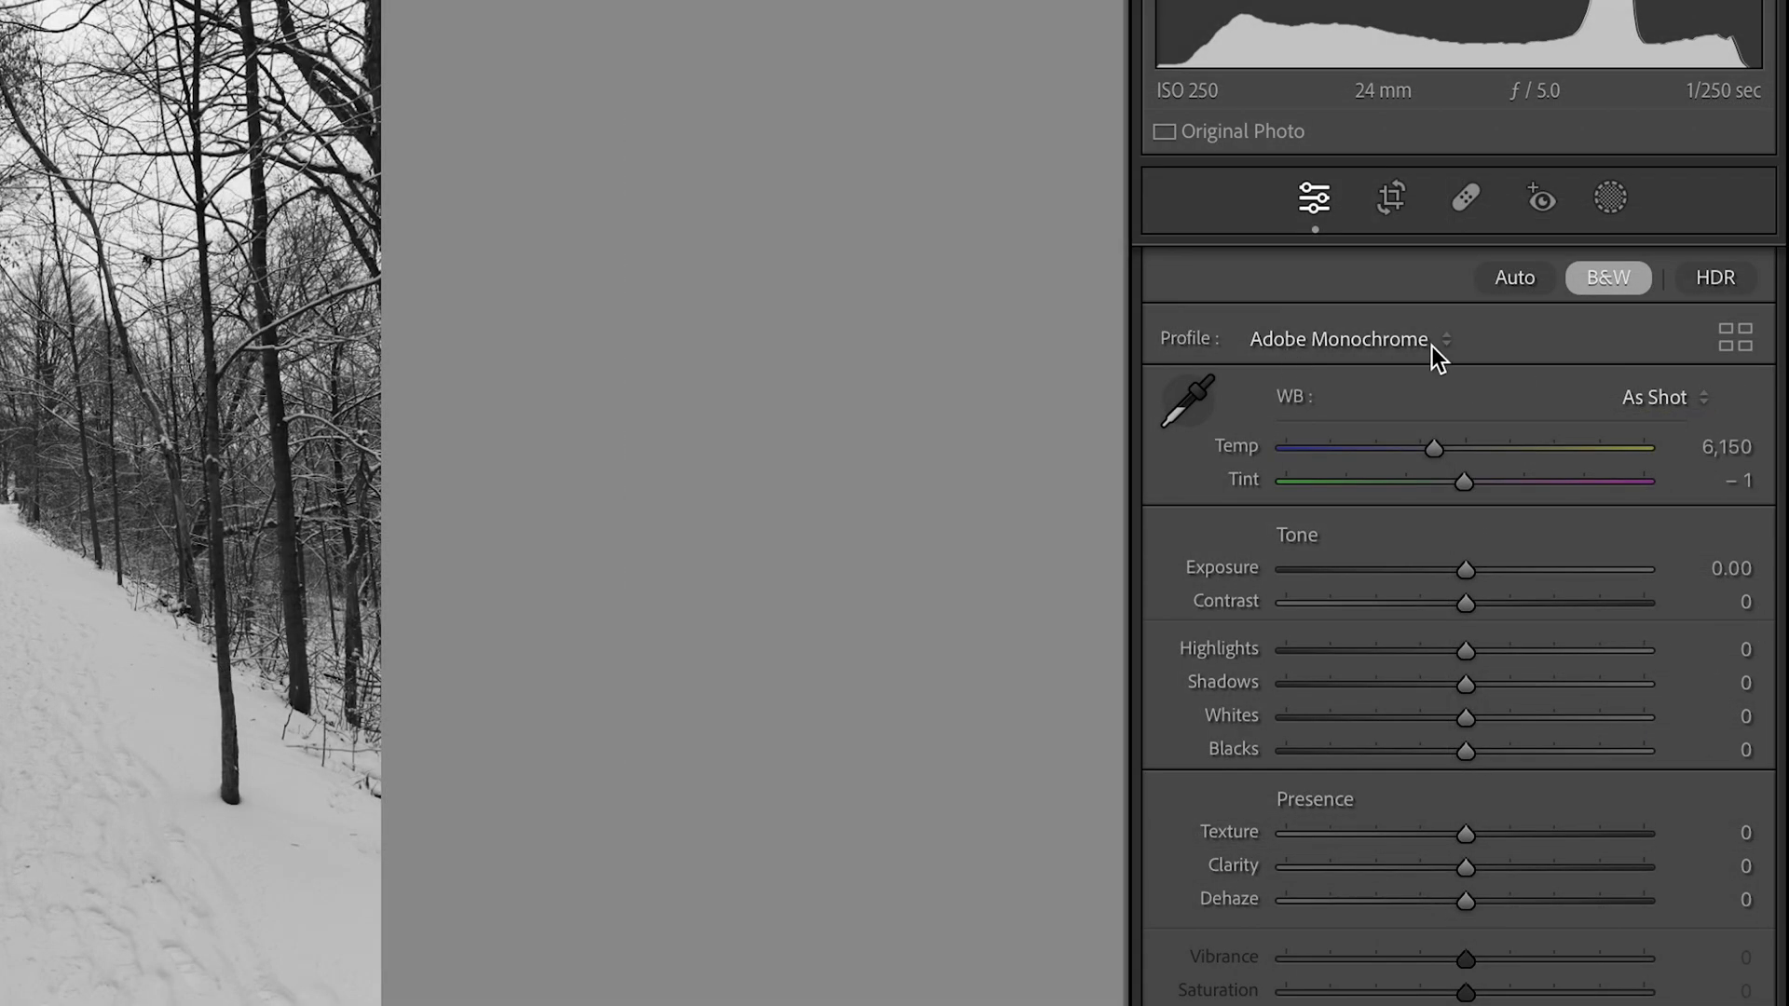
{"action": "left_click", "coordinate": [1513, 278]}
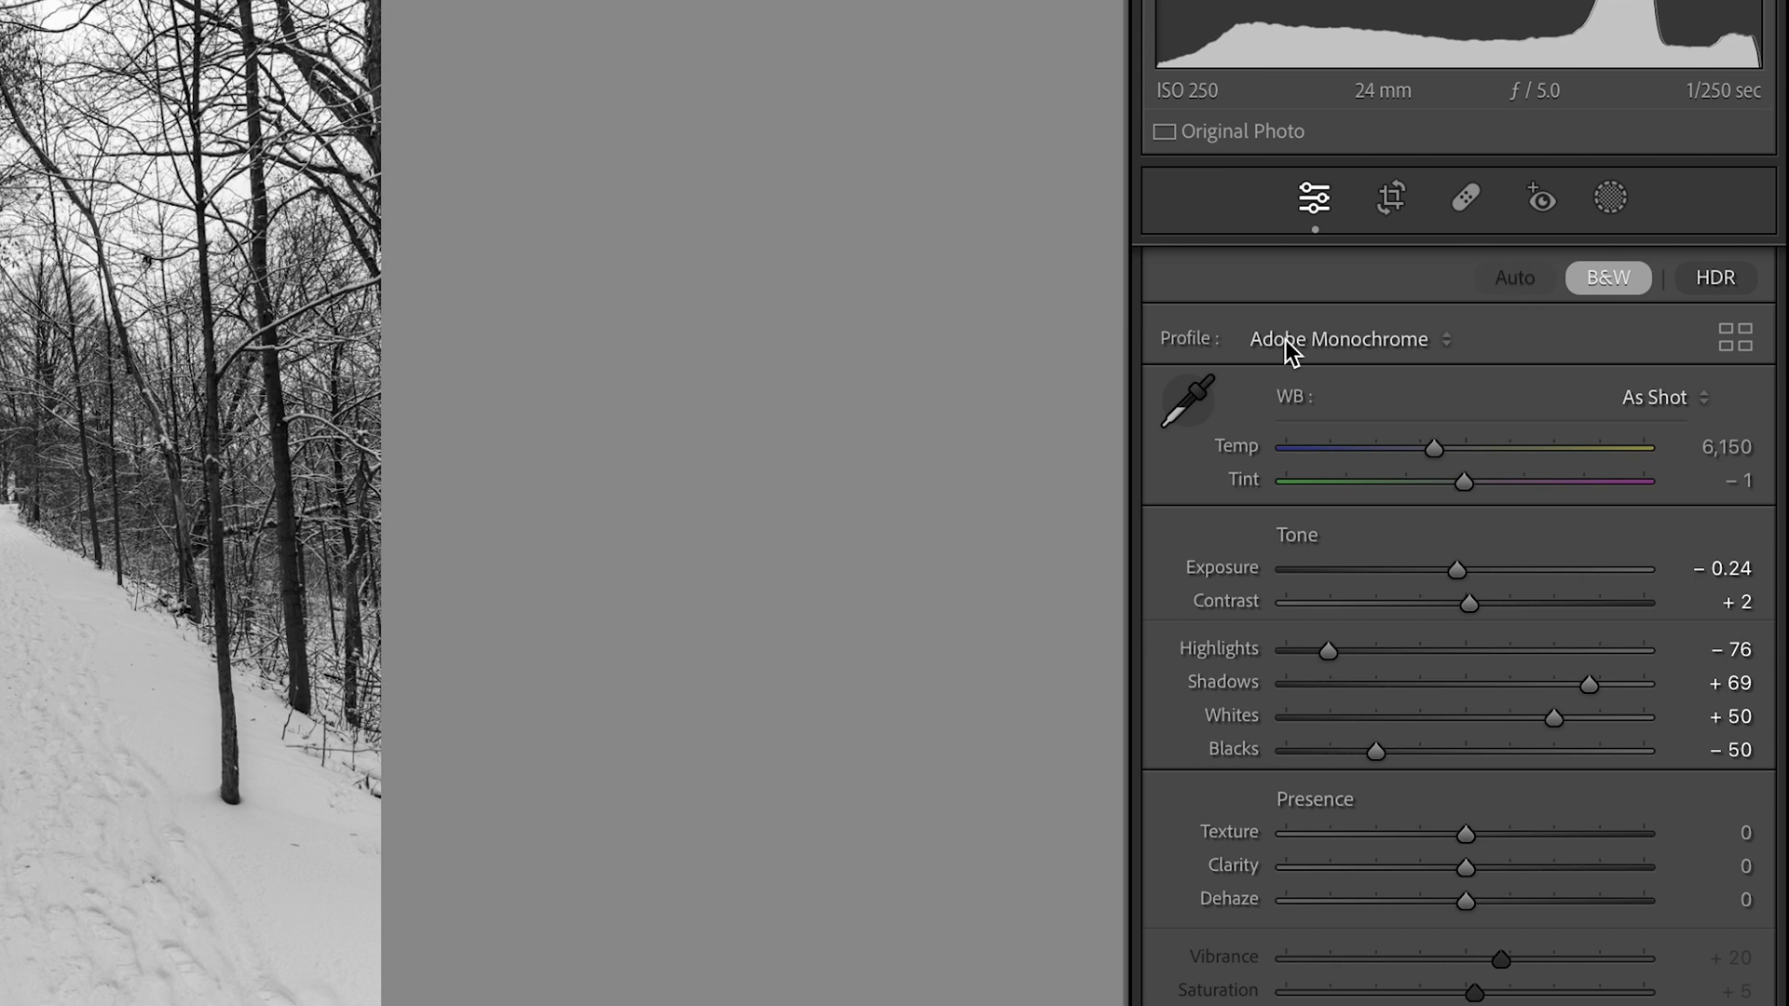
{"action": "mouse_move", "coordinate": [617, 807]}
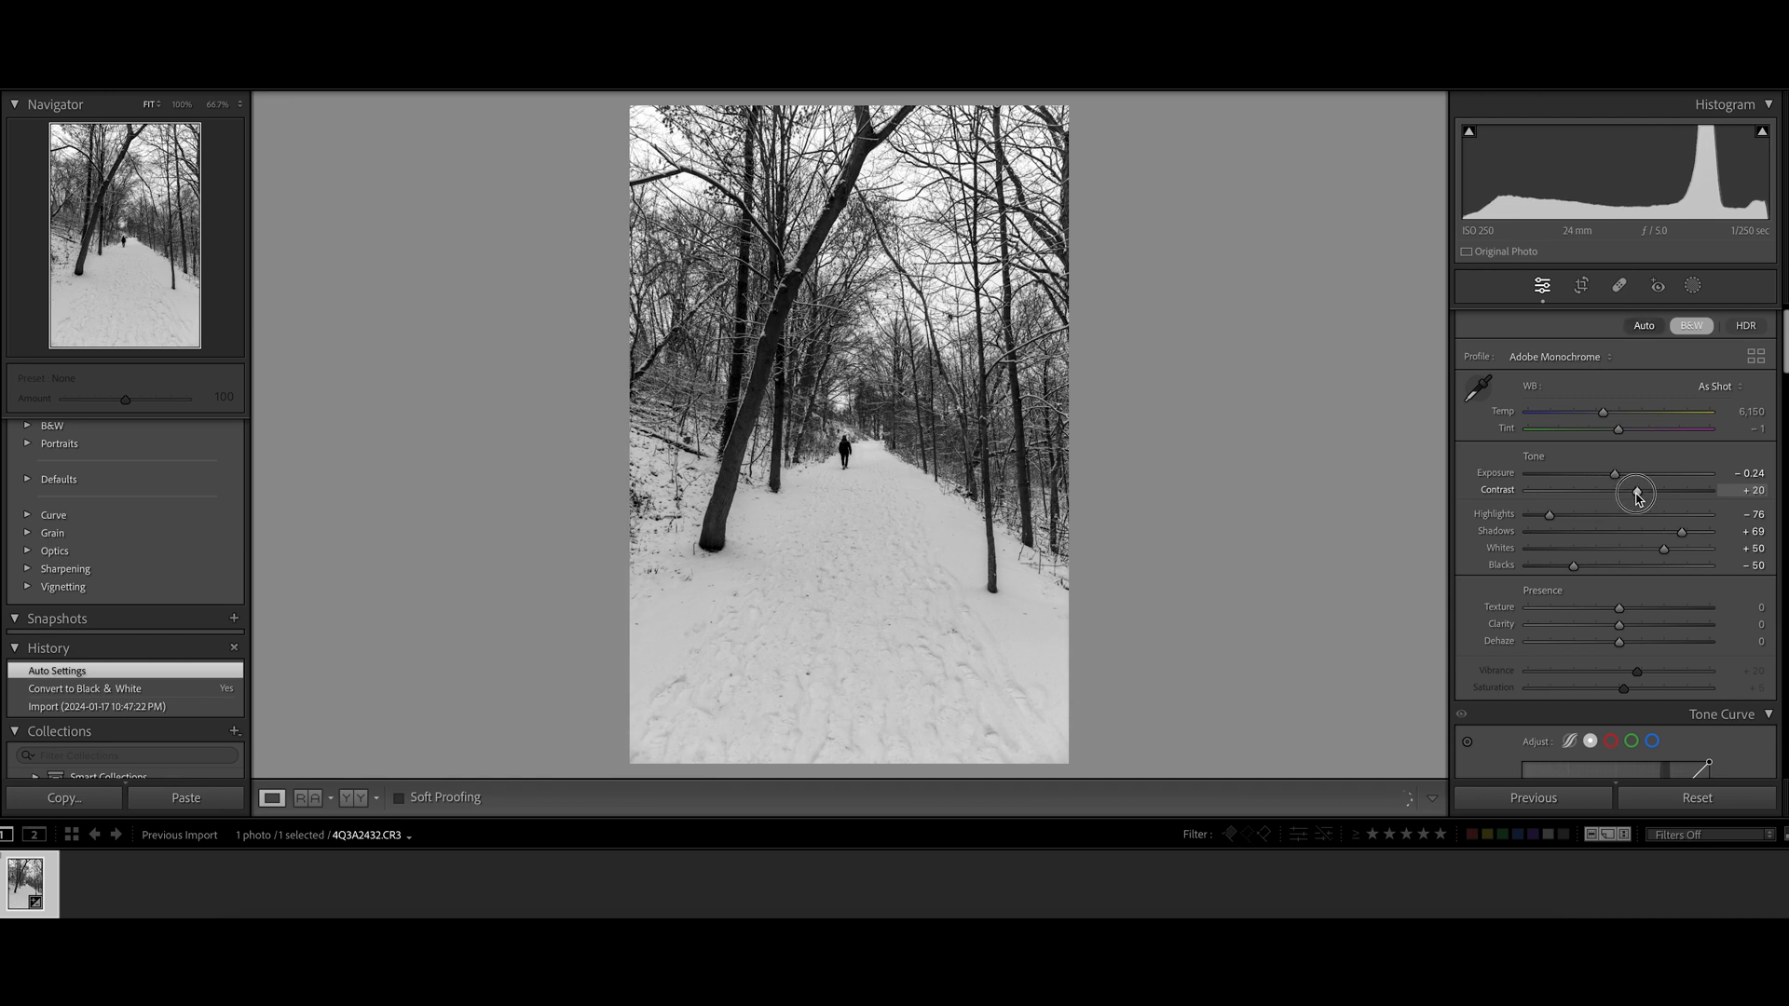
Step: Raise Contrast to +26 and cool the white balance Temp to 5,821
{"action": "left_click_drag", "start_coordinate": [1632, 490], "coordinate": [1640, 490]}
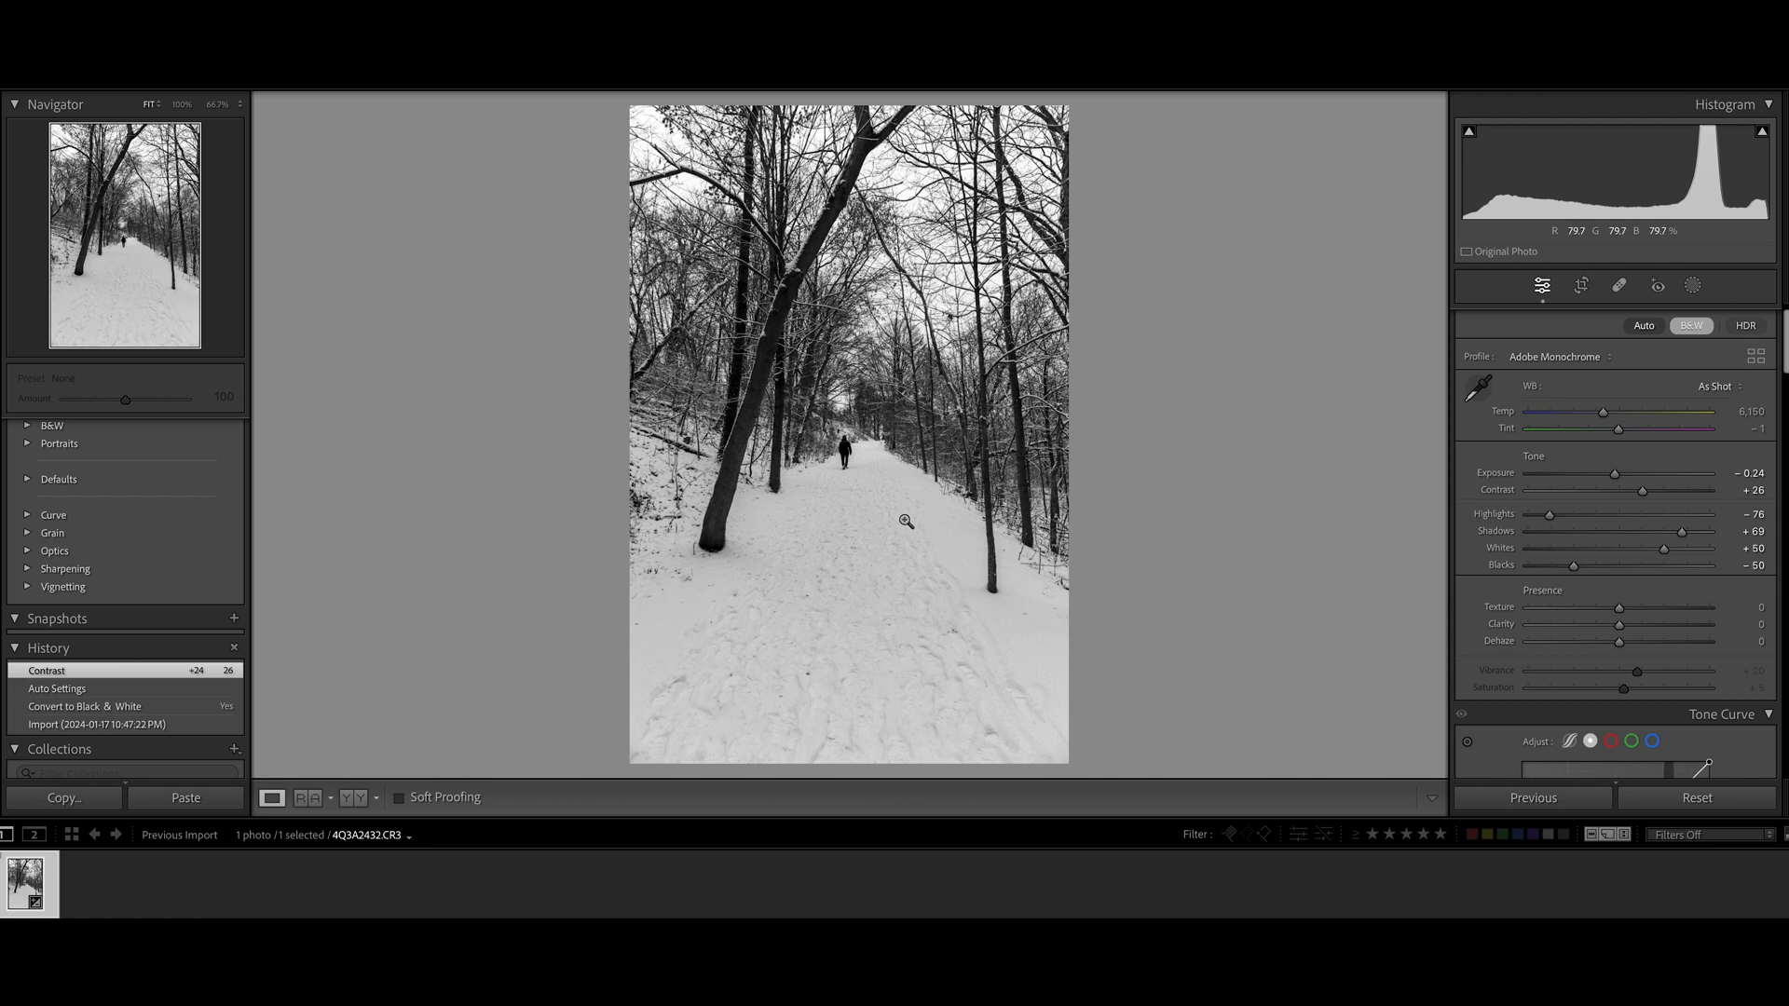
{"action": "mouse_move", "coordinate": [1511, 423]}
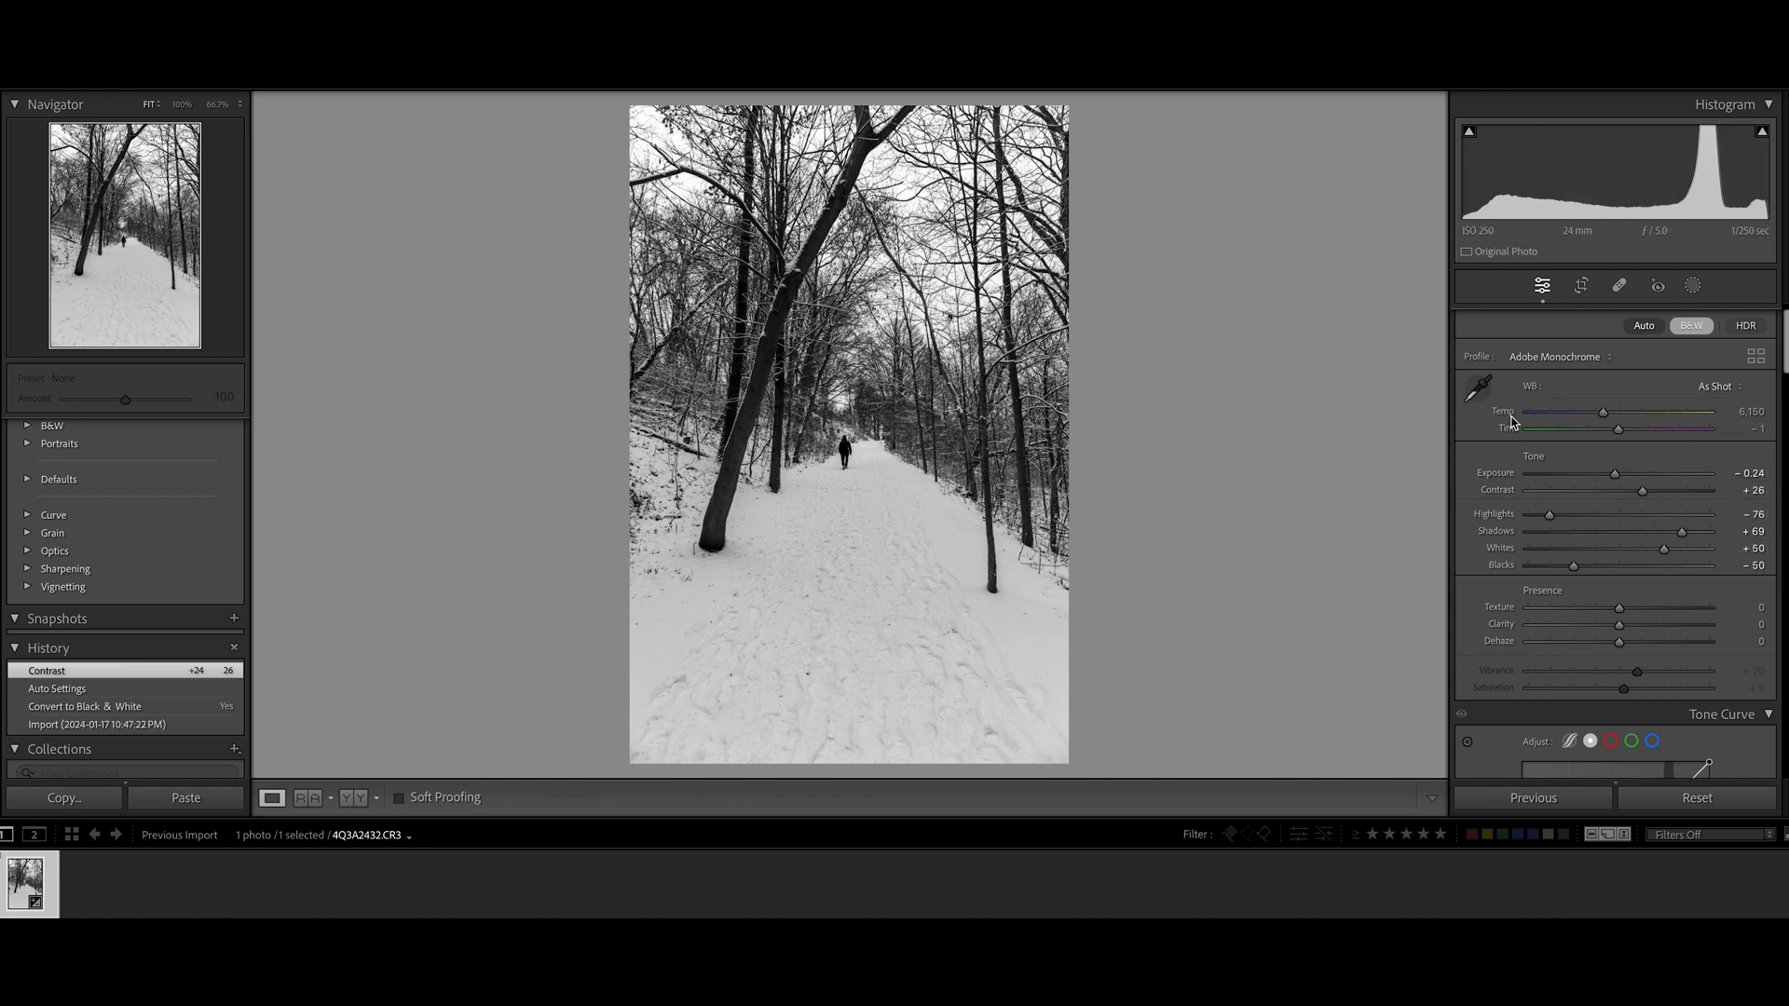
{"action": "mouse_move", "coordinate": [1394, 499]}
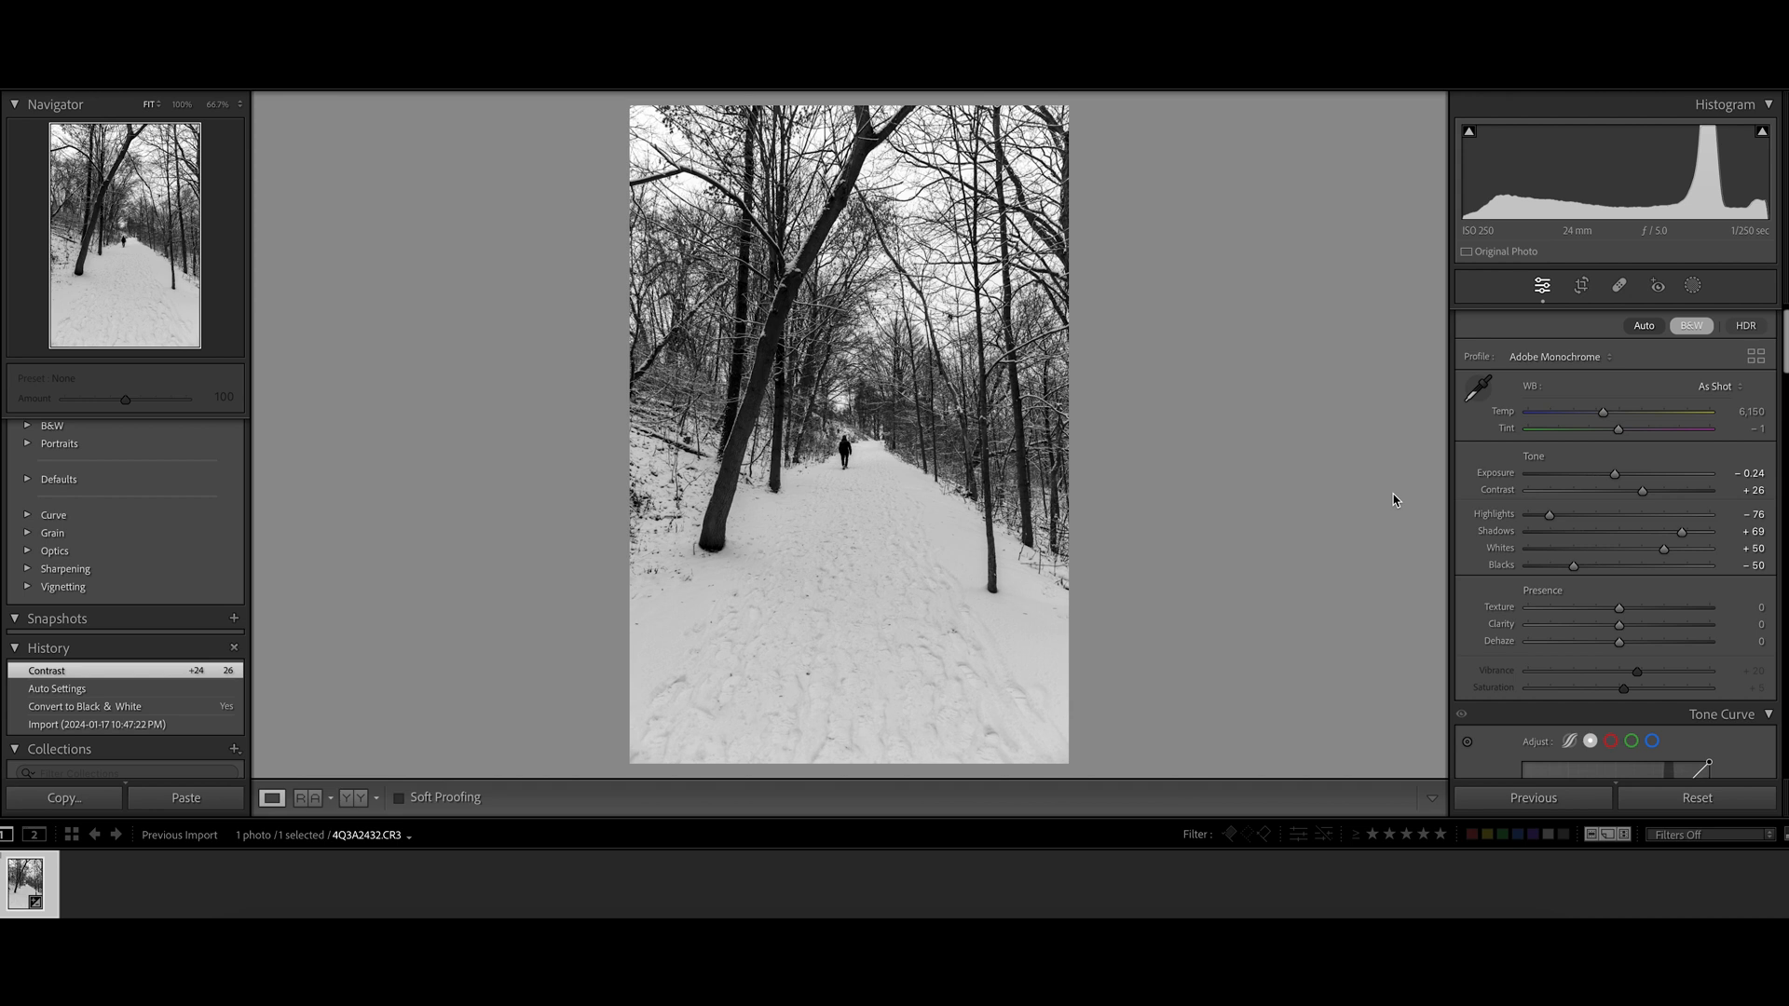
{"action": "mouse_move", "coordinate": [1580, 447]}
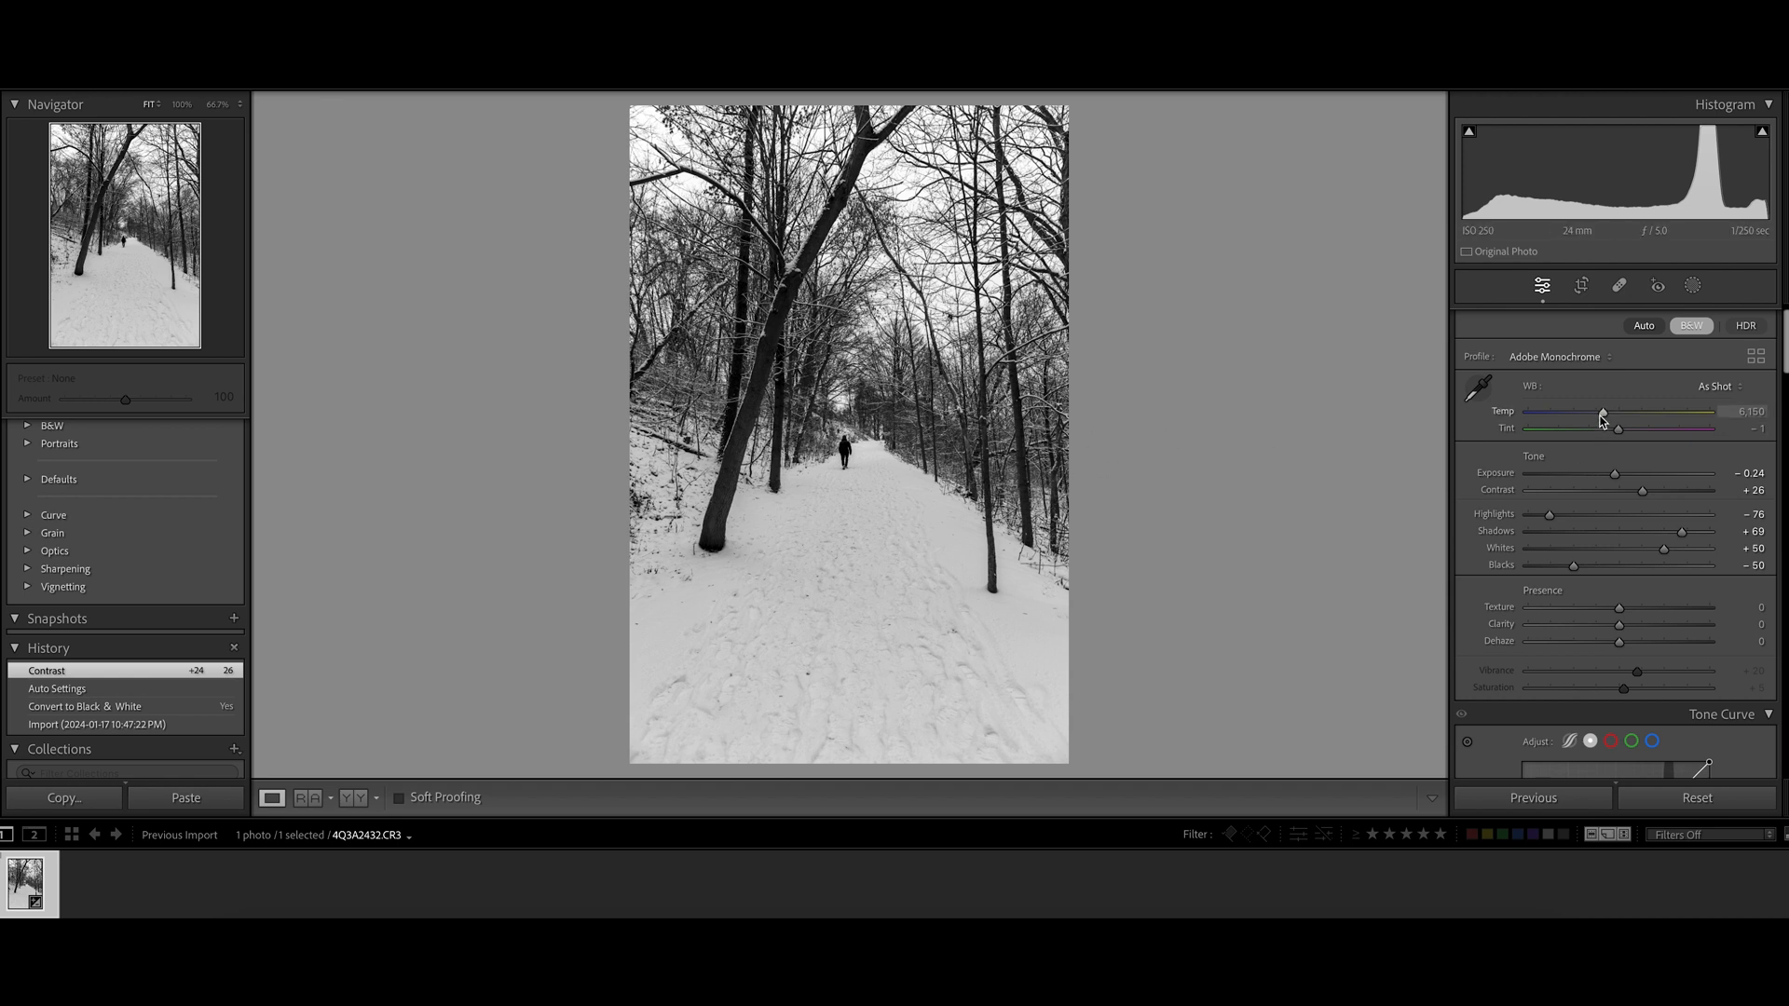
{"action": "left_click_drag", "start_coordinate": [1612, 414], "coordinate": [1597, 414]}
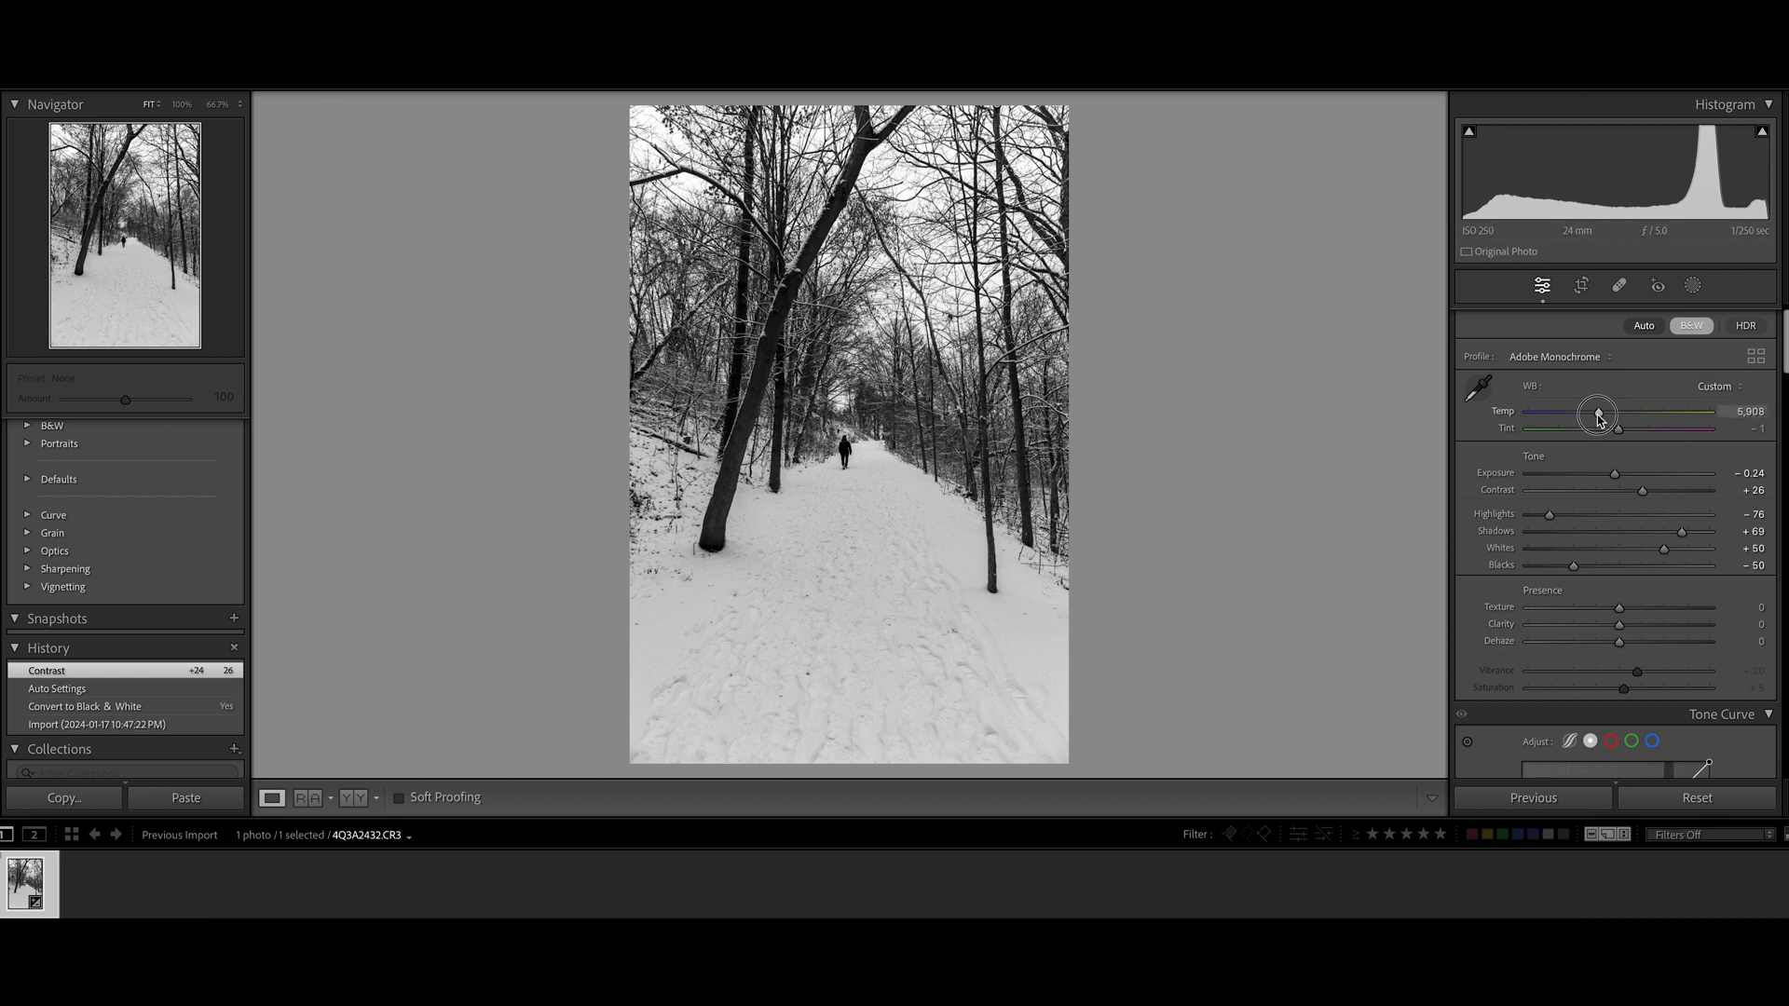
{"action": "left_click_drag", "start_coordinate": [1599, 412], "coordinate": [1597, 412]}
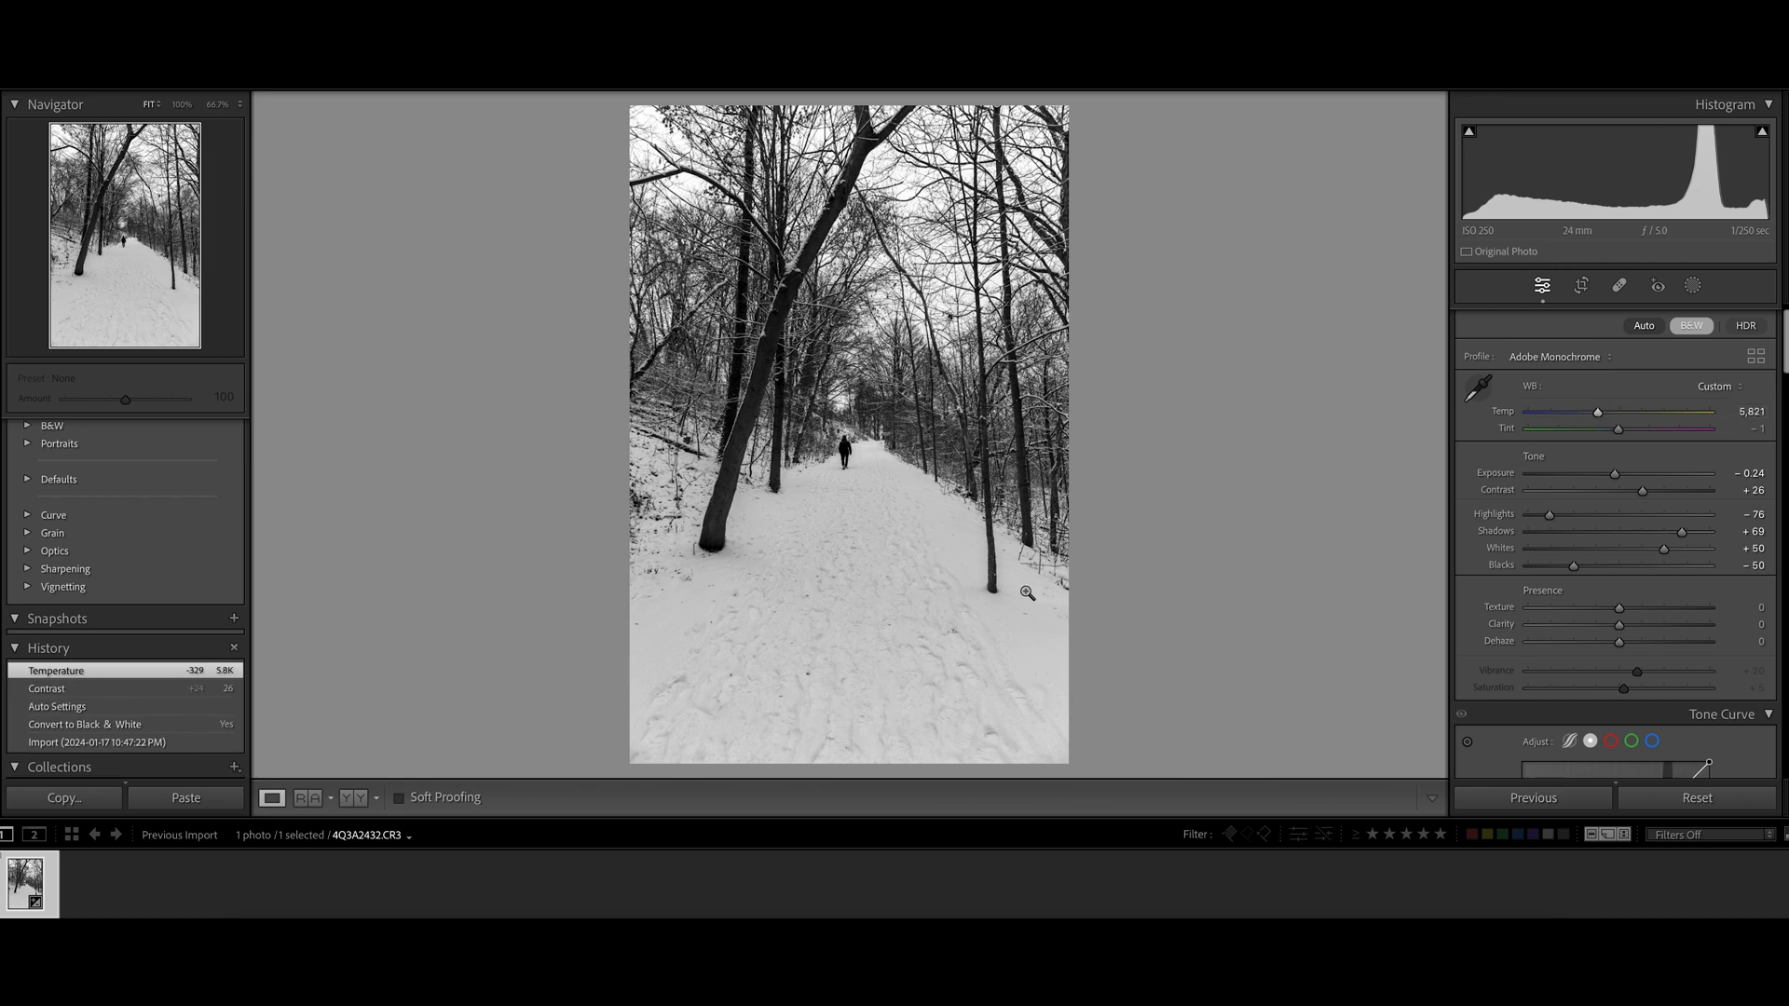
{"action": "mouse_move", "coordinate": [1039, 632]}
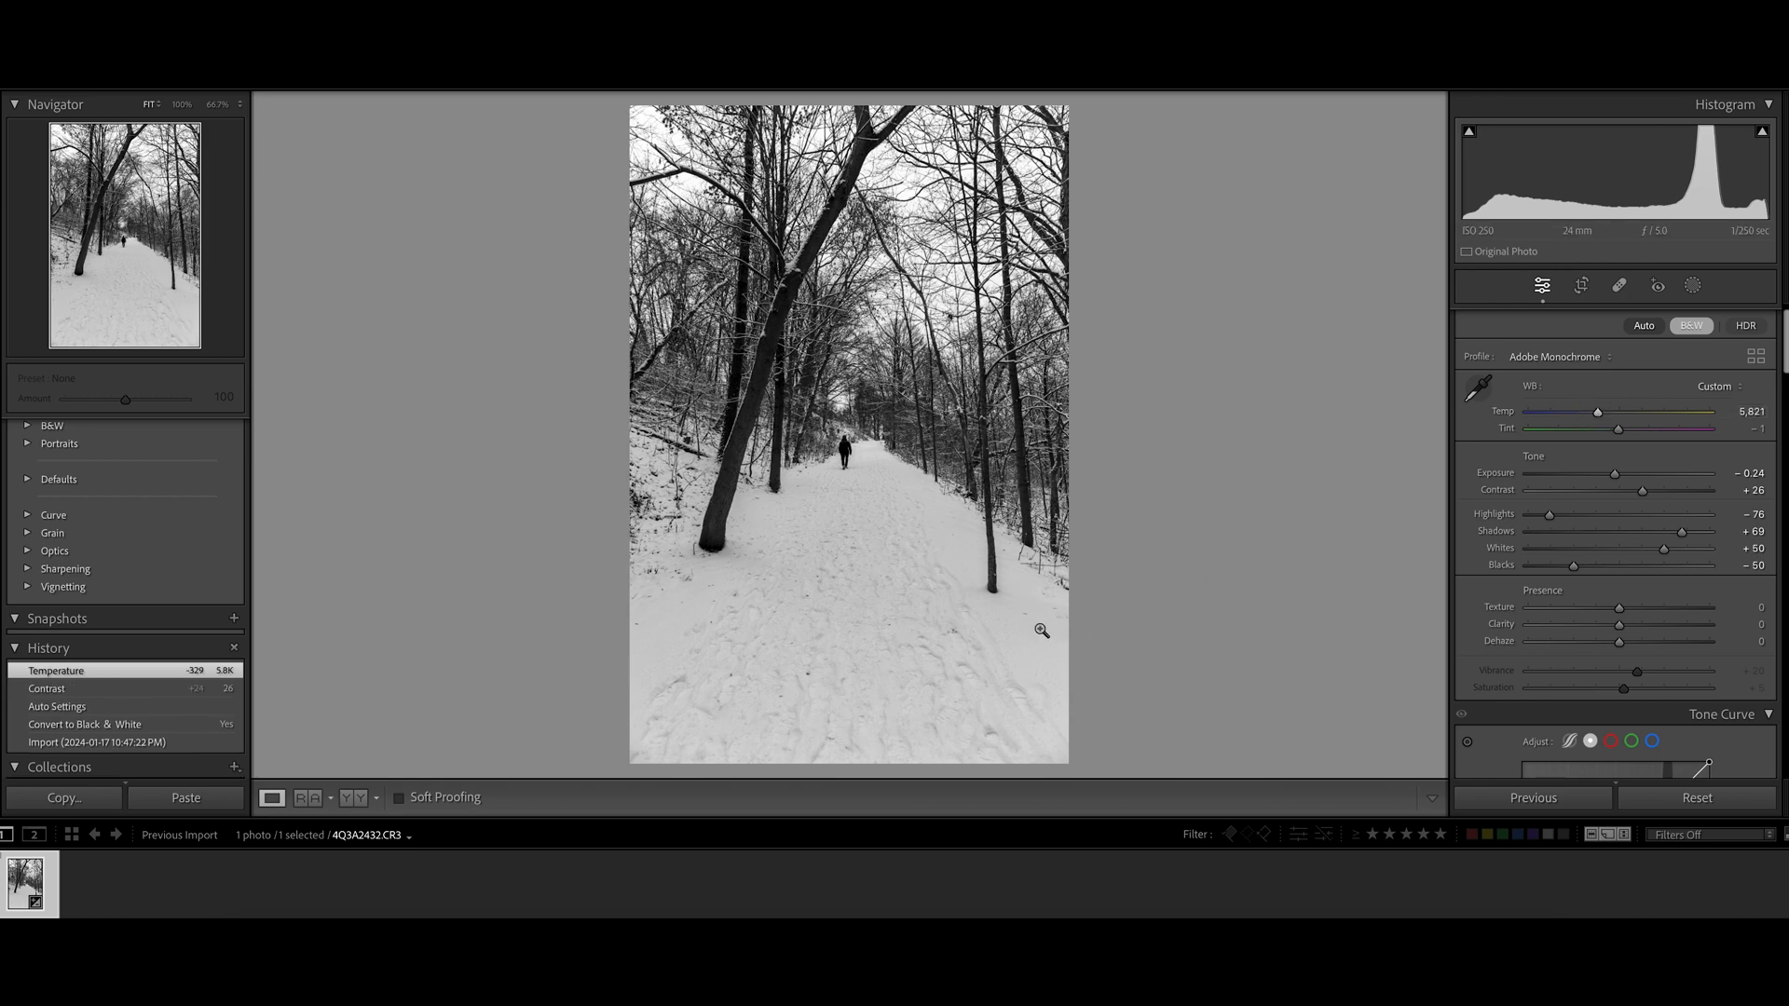
{"action": "mouse_move", "coordinate": [768, 628]}
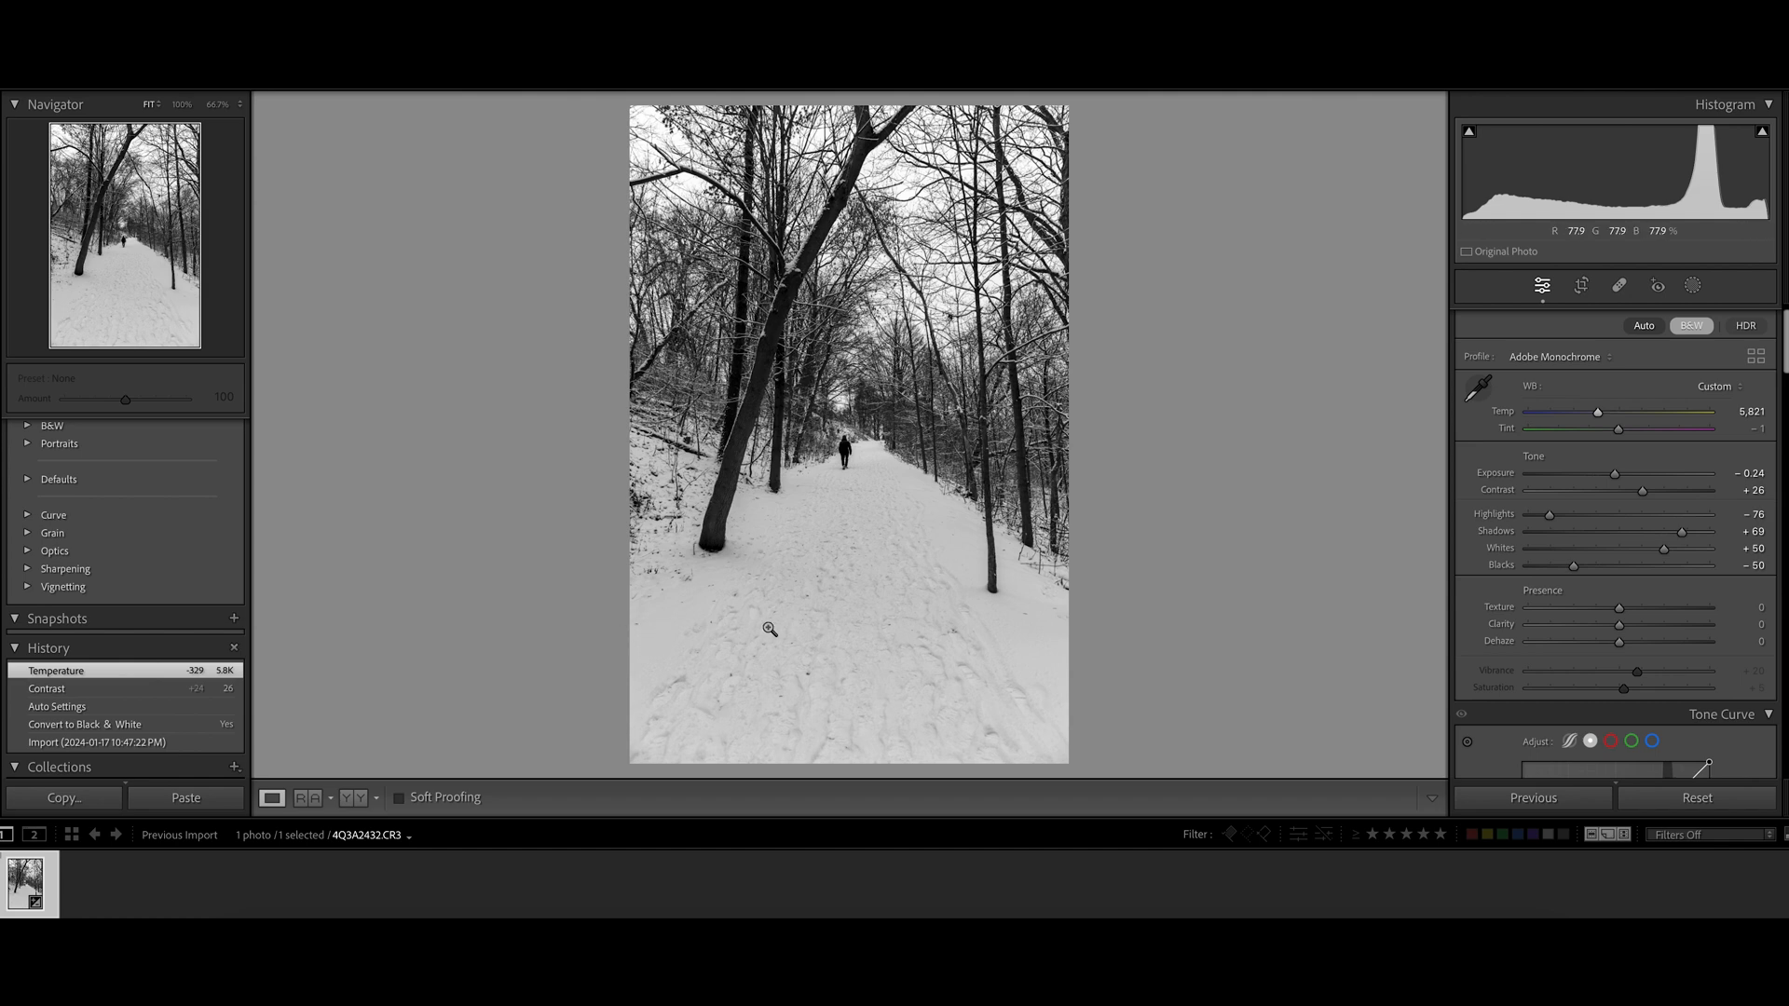
{"action": "mouse_move", "coordinate": [609, 628]}
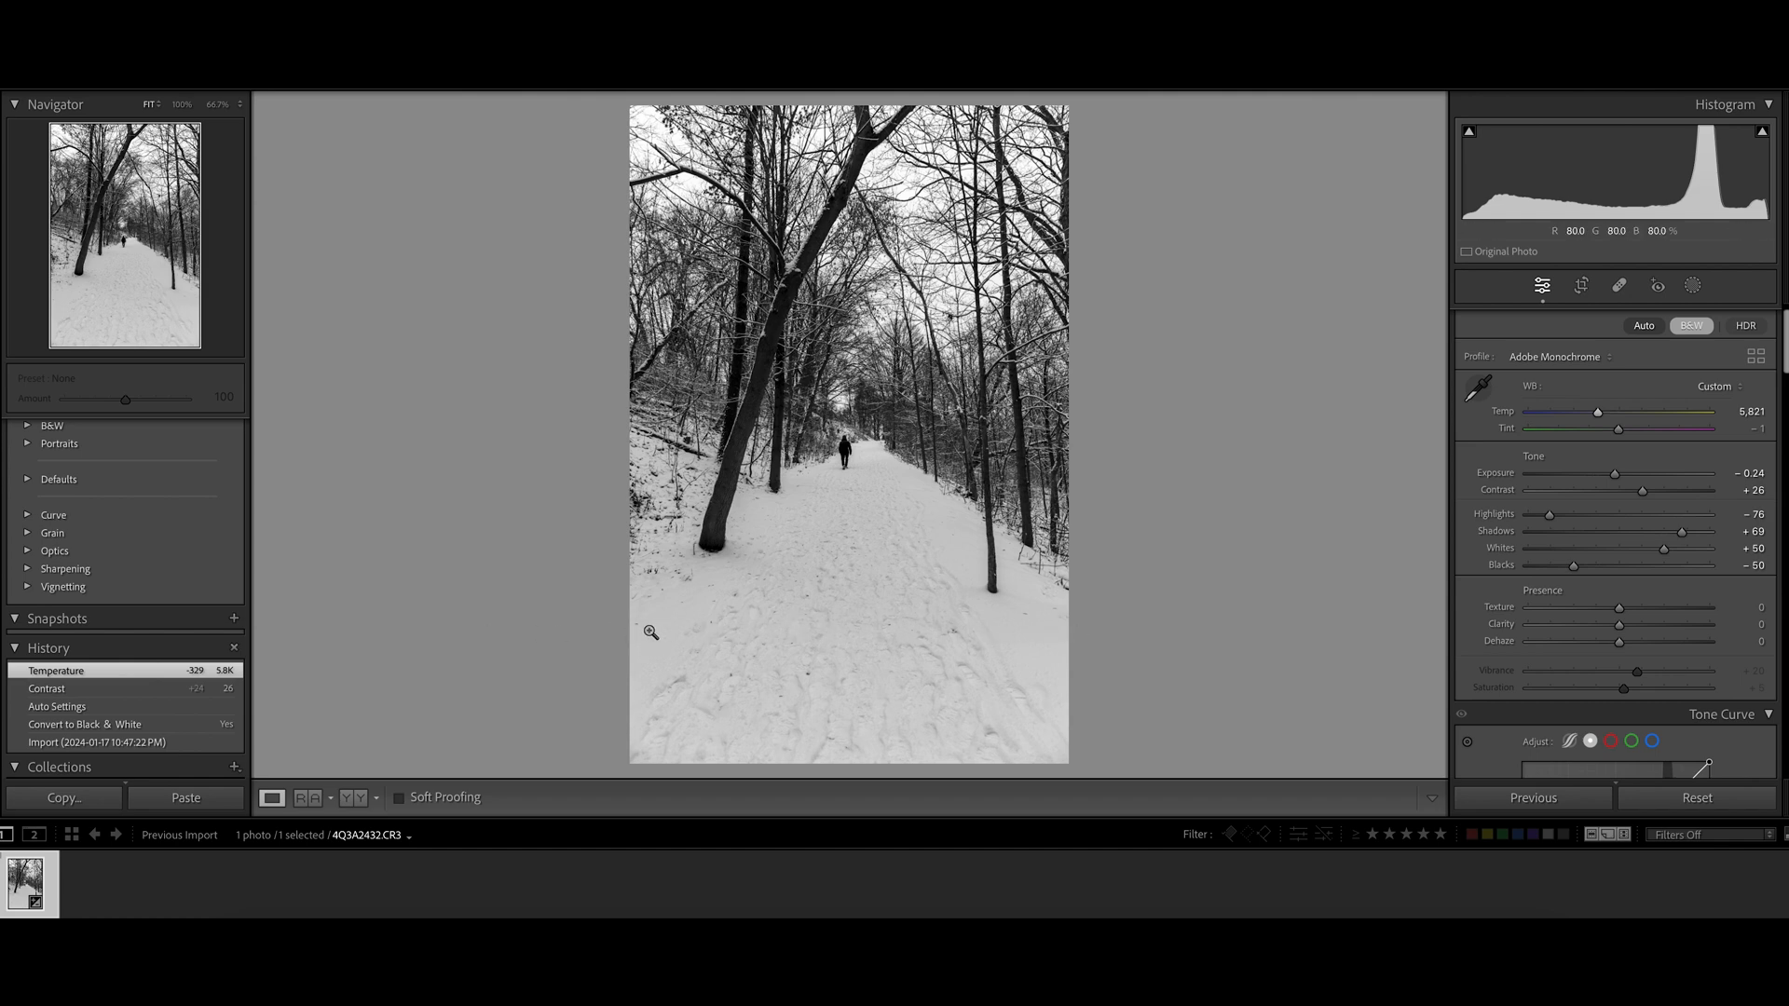
{"action": "mouse_move", "coordinate": [785, 665]}
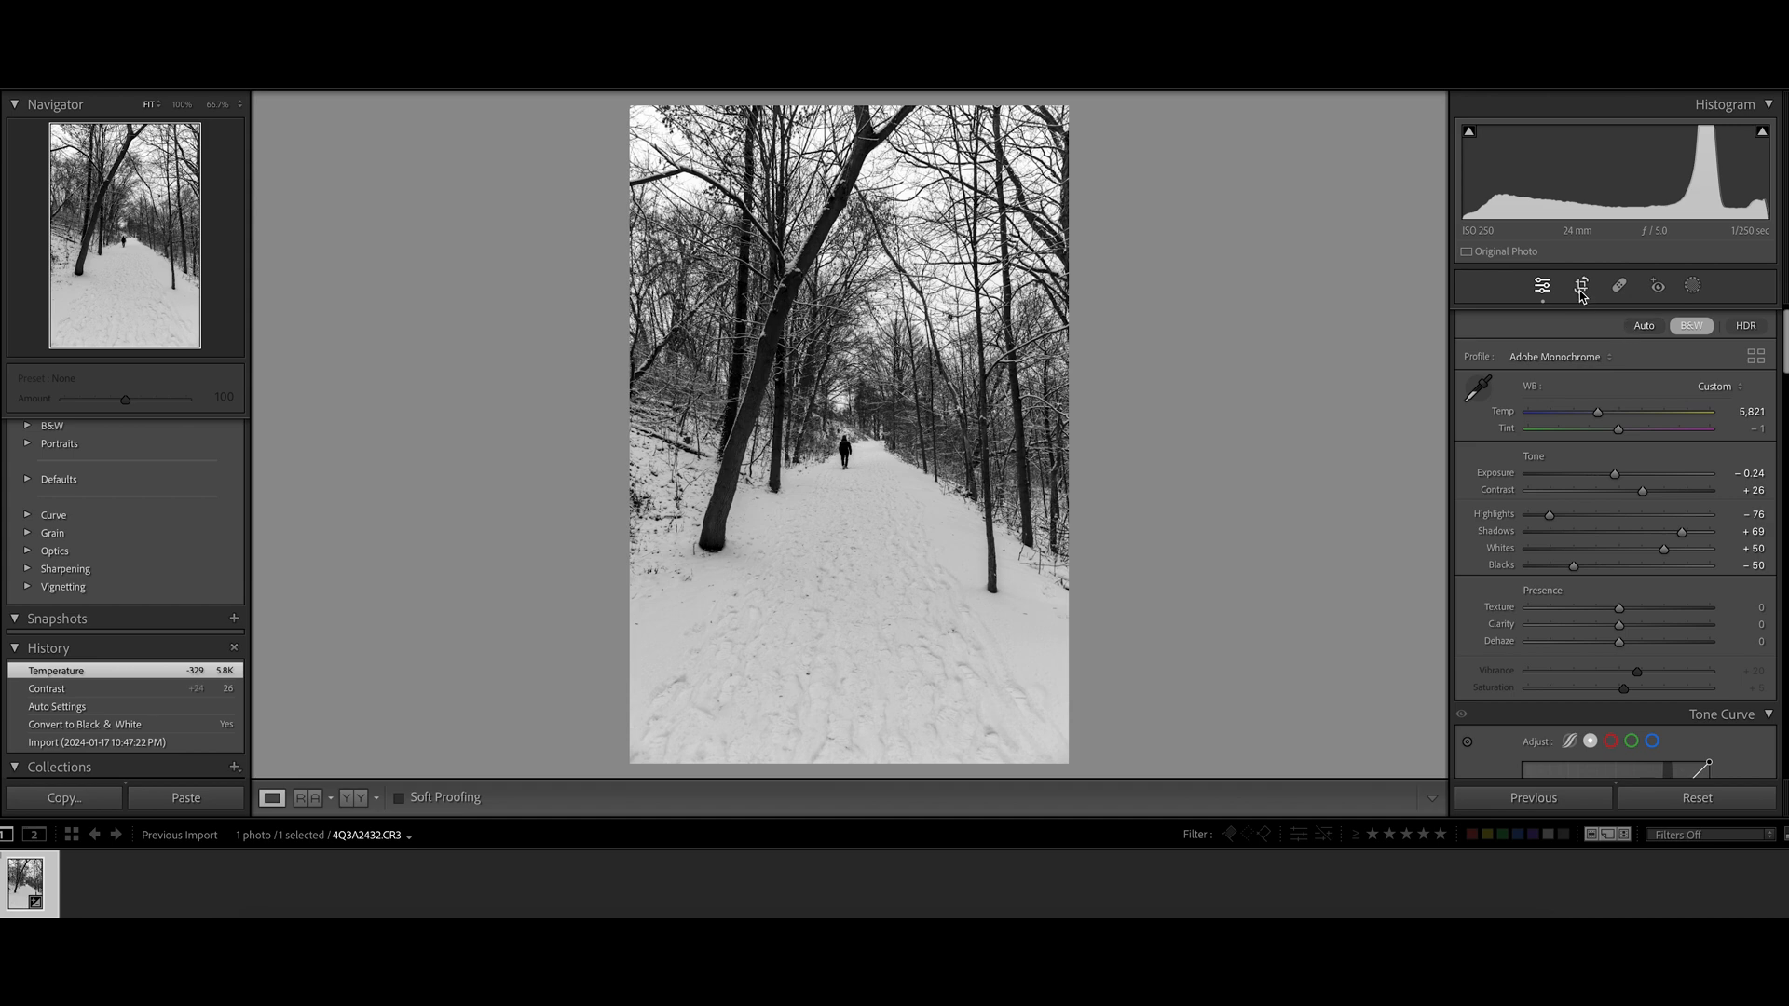
Step: Crop the photo to a 4 x 5 frame positioned over the trail and walker
{"action": "left_click", "coordinate": [1582, 285]}
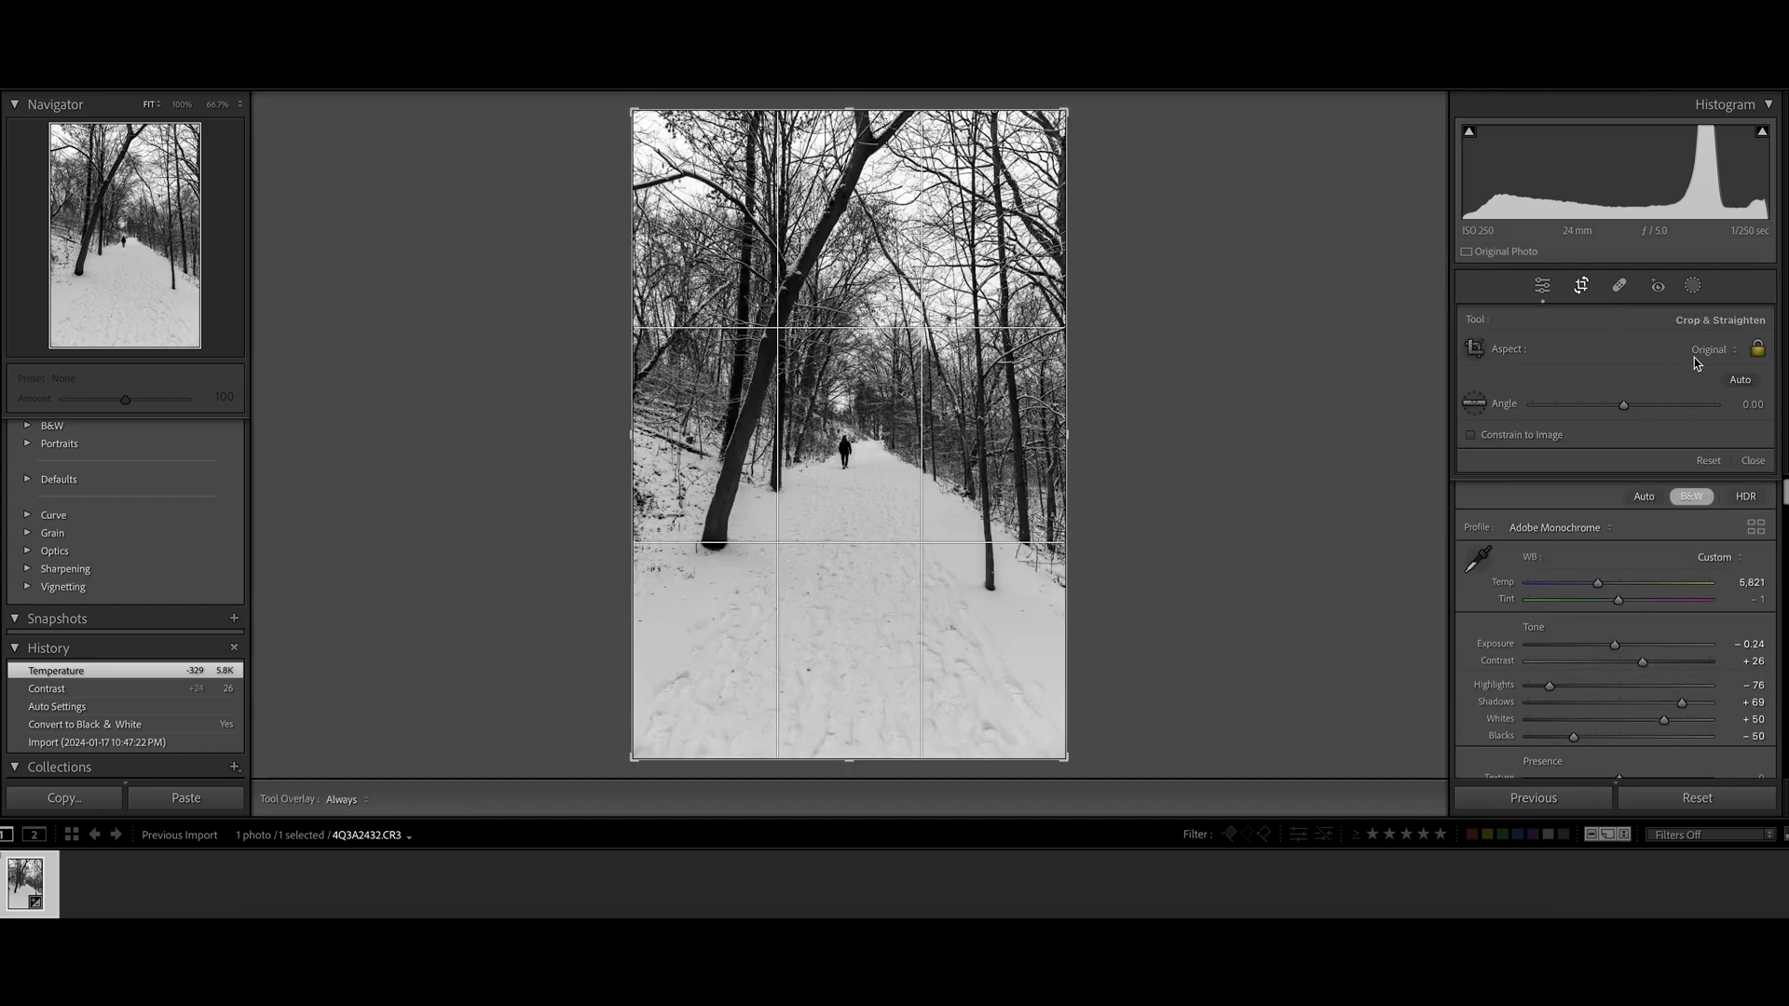
{"action": "mouse_move", "coordinate": [1107, 541]}
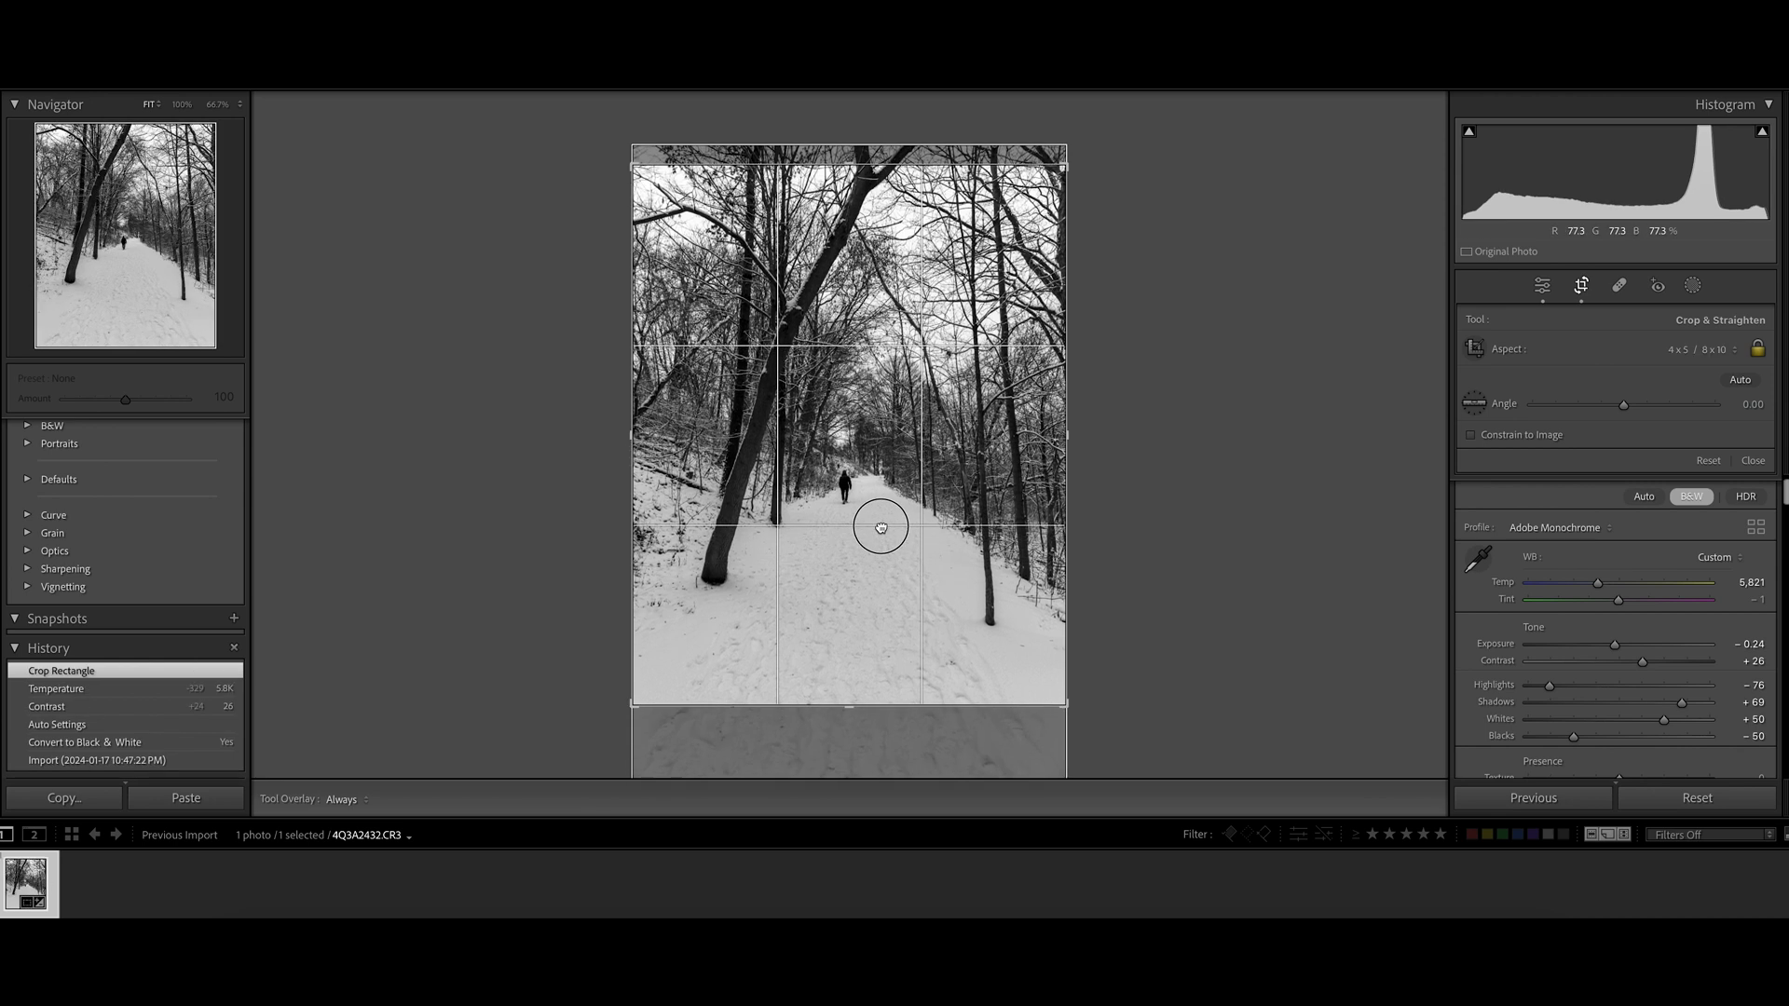
{"action": "left_click_drag", "start_coordinate": [880, 525], "coordinate": [907, 725]}
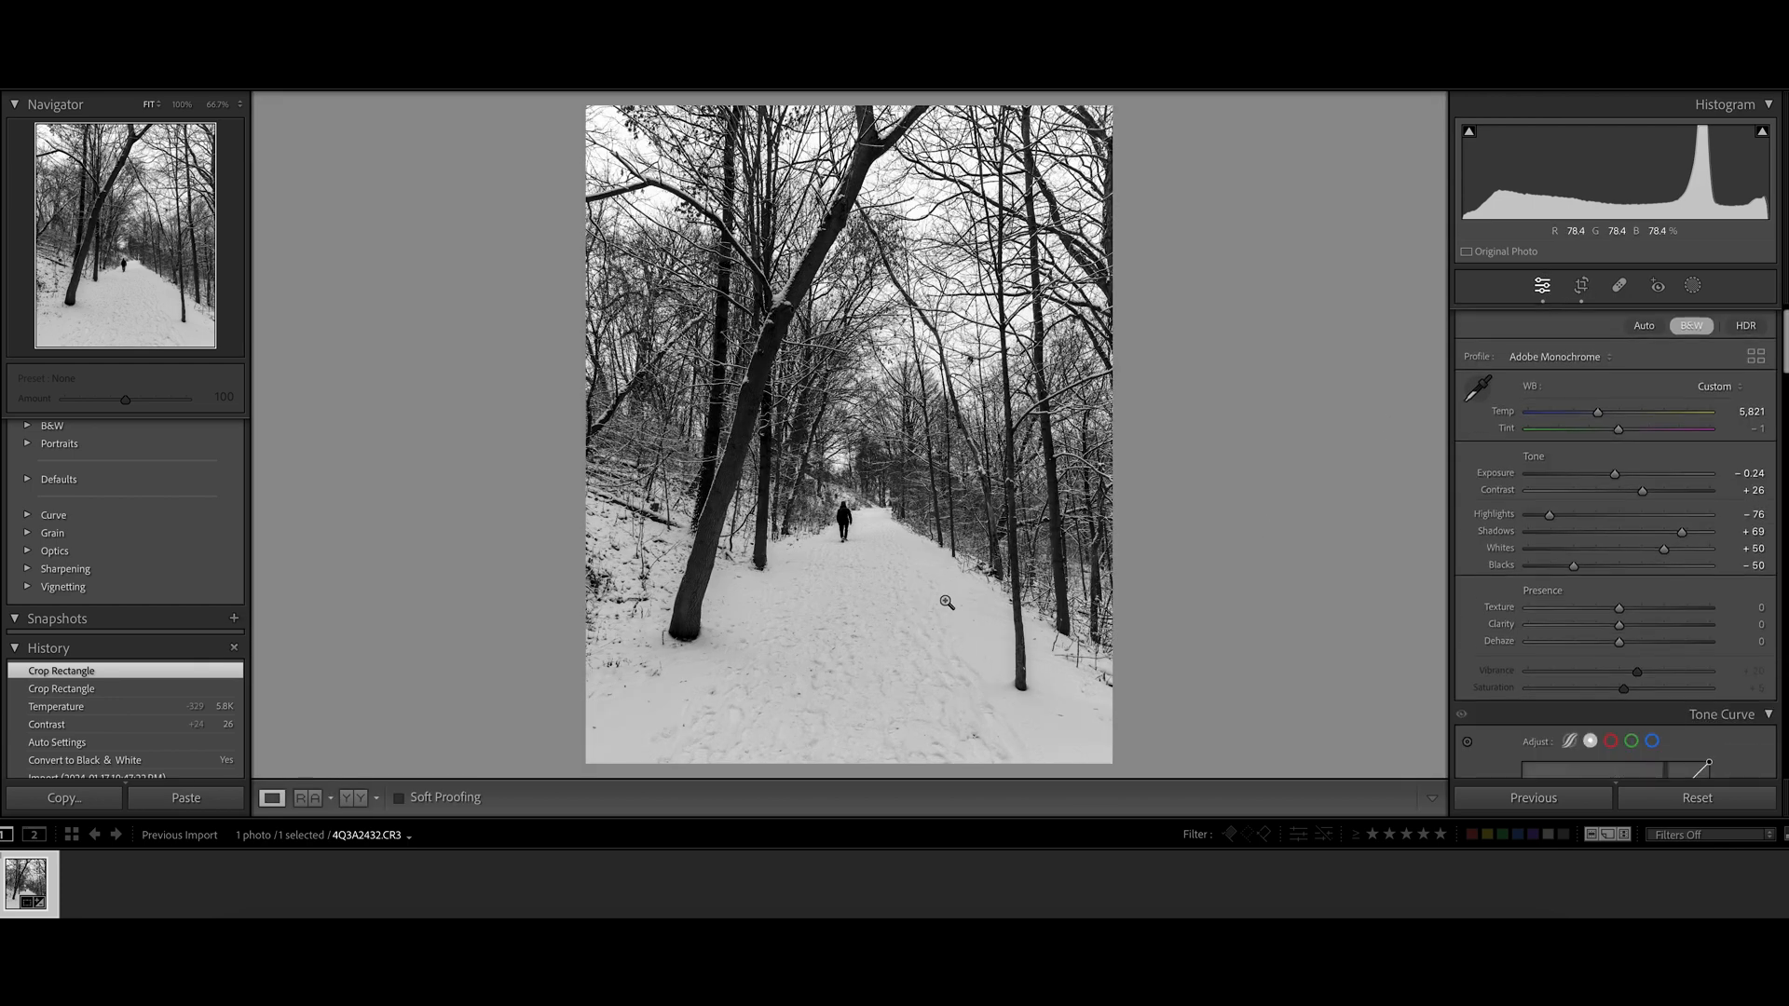
{"action": "mouse_move", "coordinate": [1545, 531]}
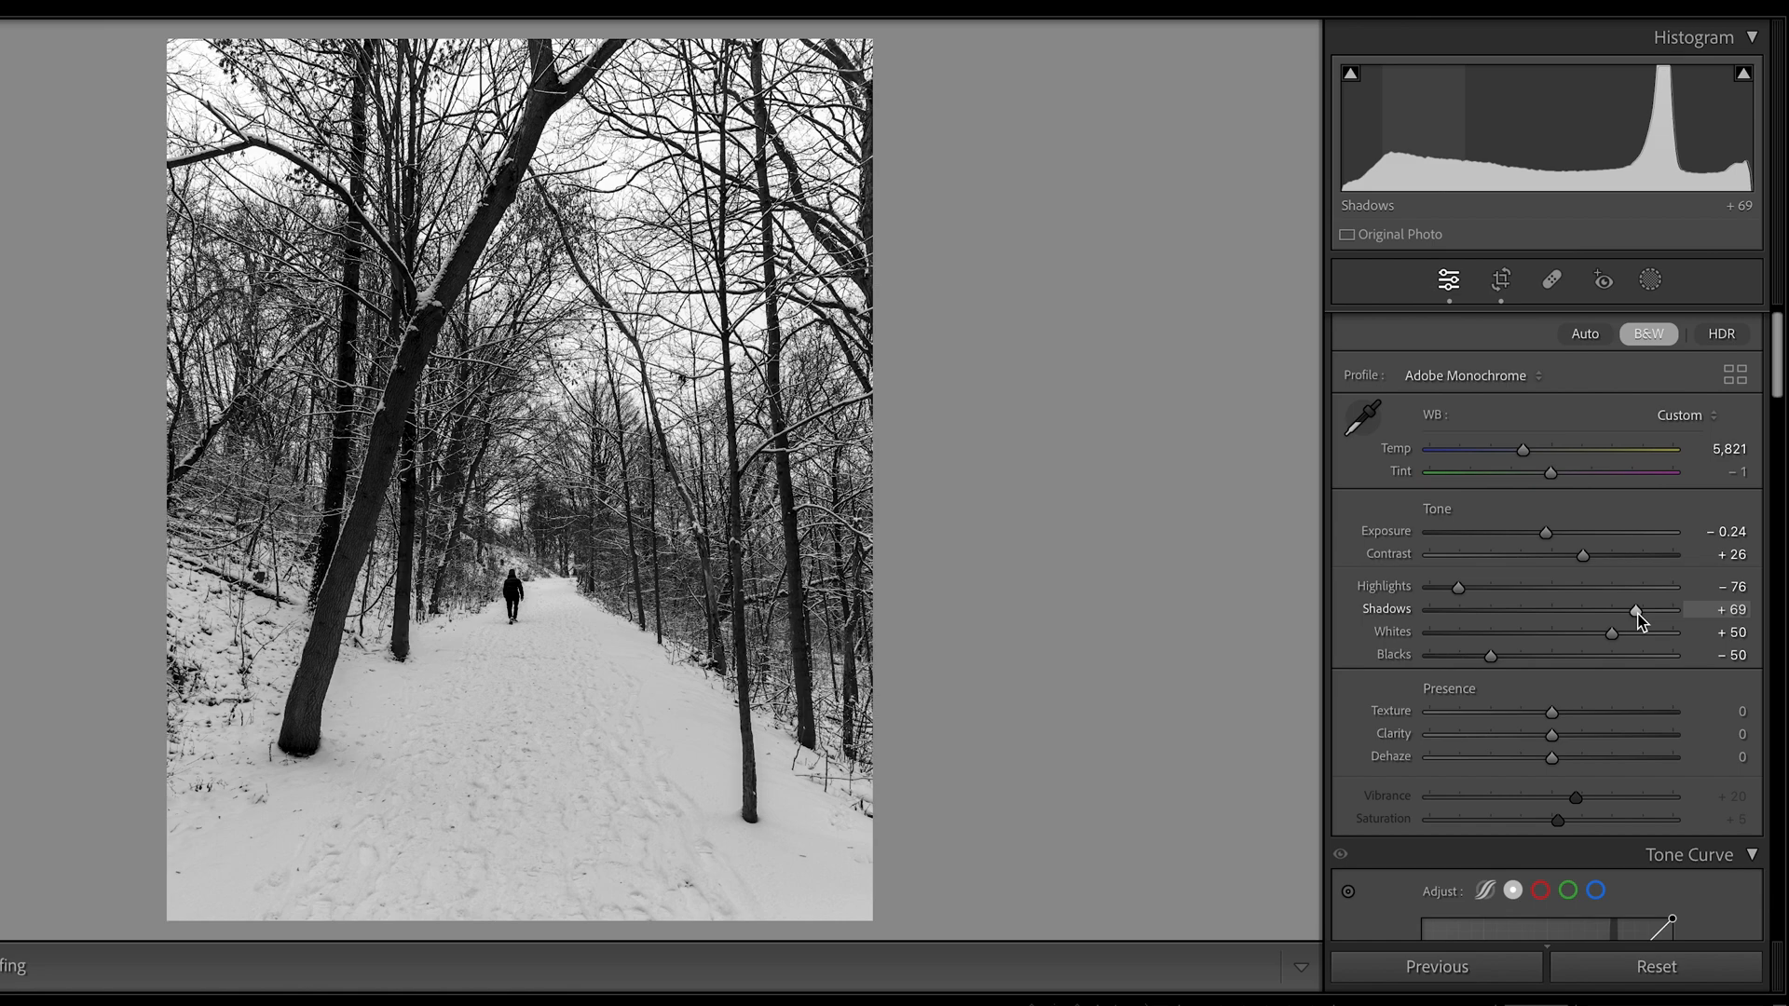
Step: Set Shadows to +68, deepen Blacks to -57 and raise Whites to +51
{"action": "left_click_drag", "start_coordinate": [1632, 610], "coordinate": [1640, 610]}
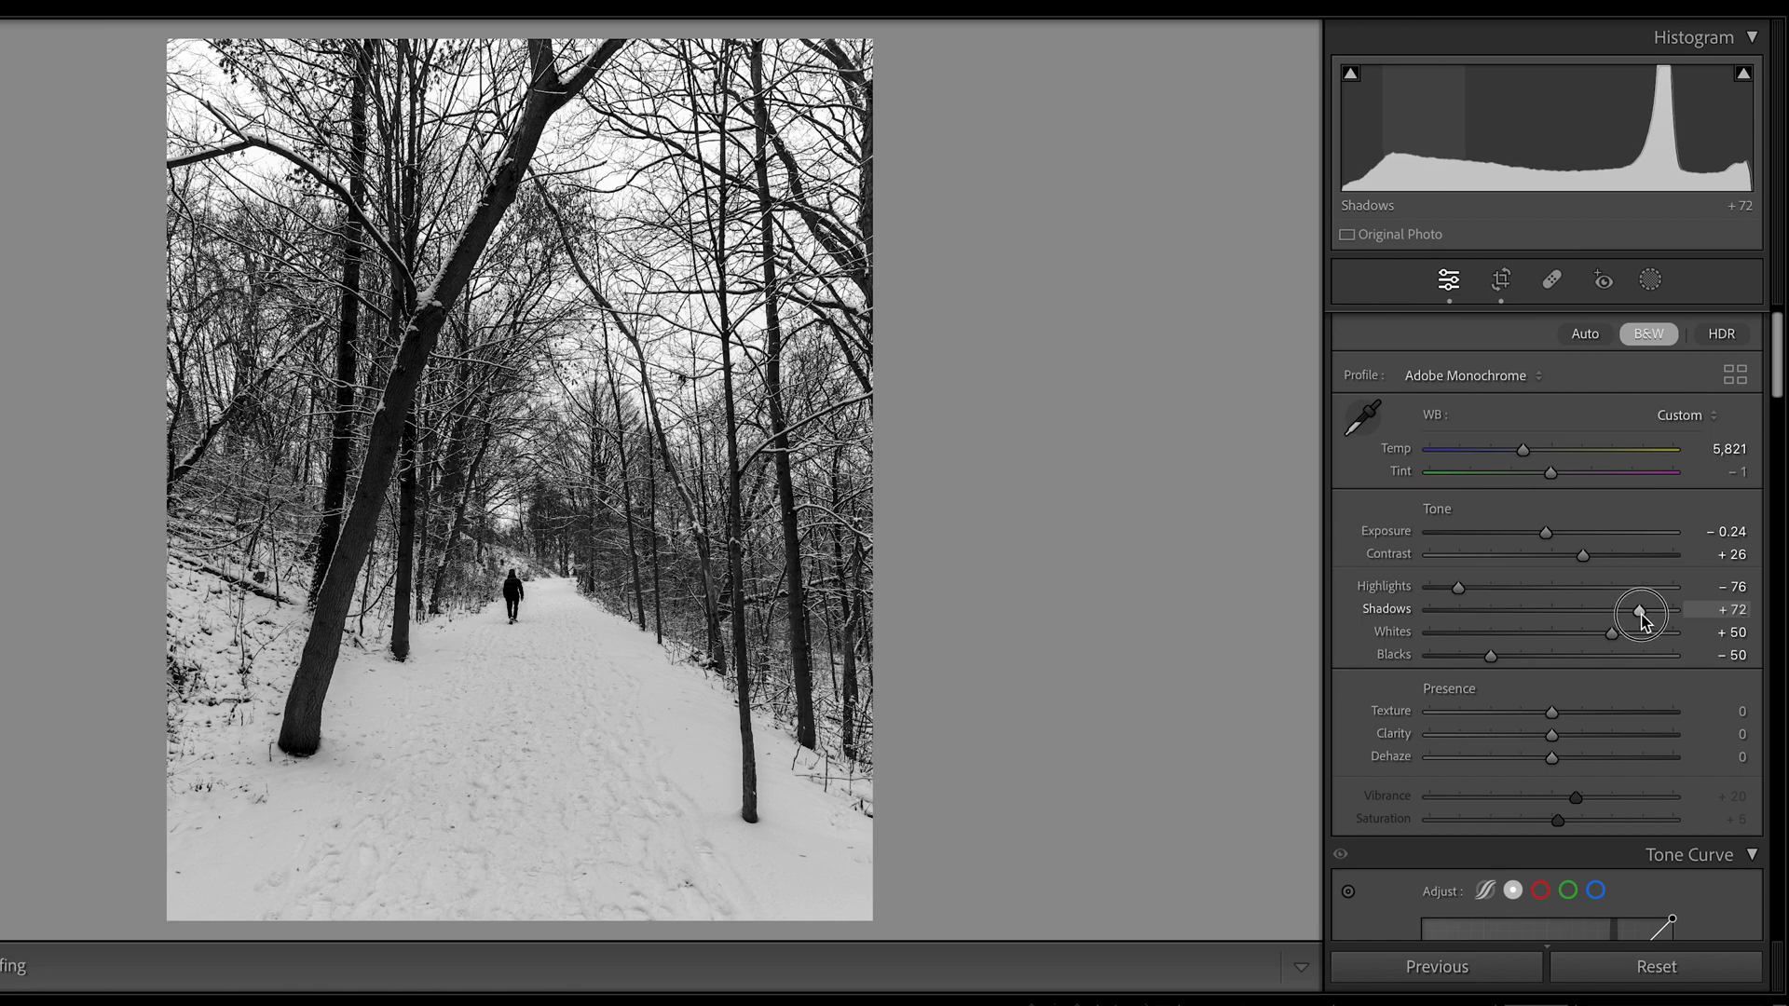
{"action": "left_click_drag", "start_coordinate": [1640, 608], "coordinate": [1606, 608]}
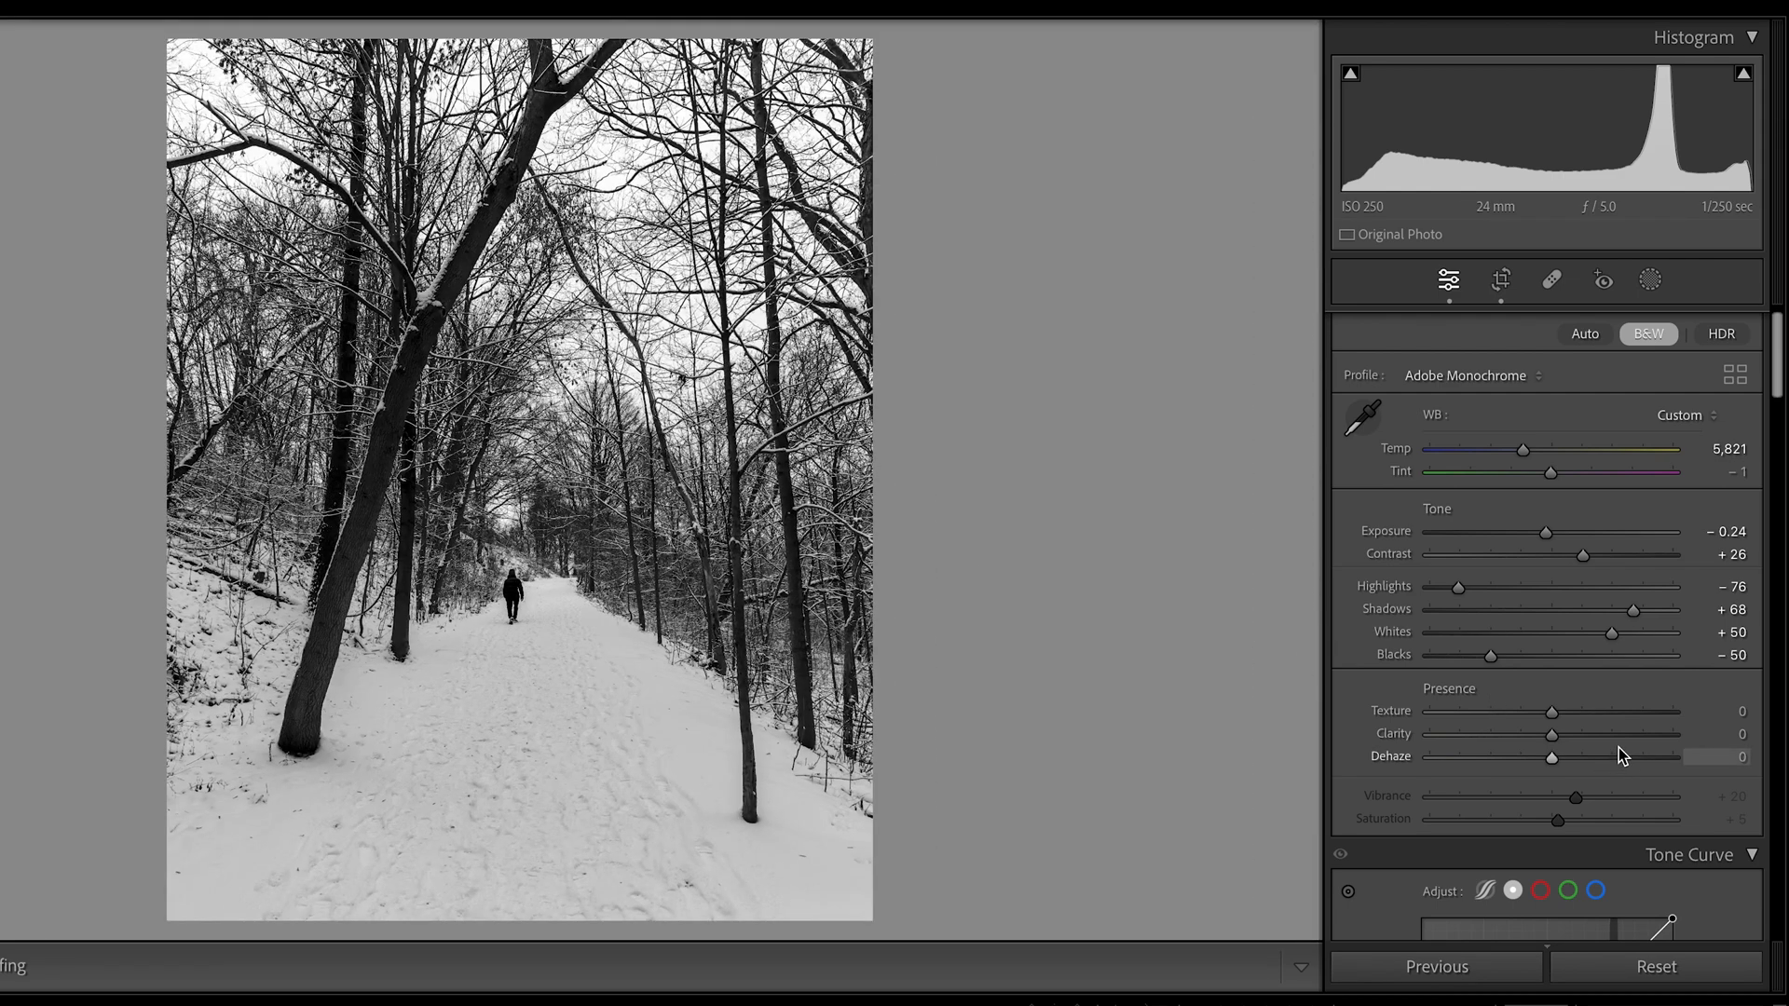
{"action": "left_click_drag", "start_coordinate": [1487, 655], "coordinate": [1480, 664]}
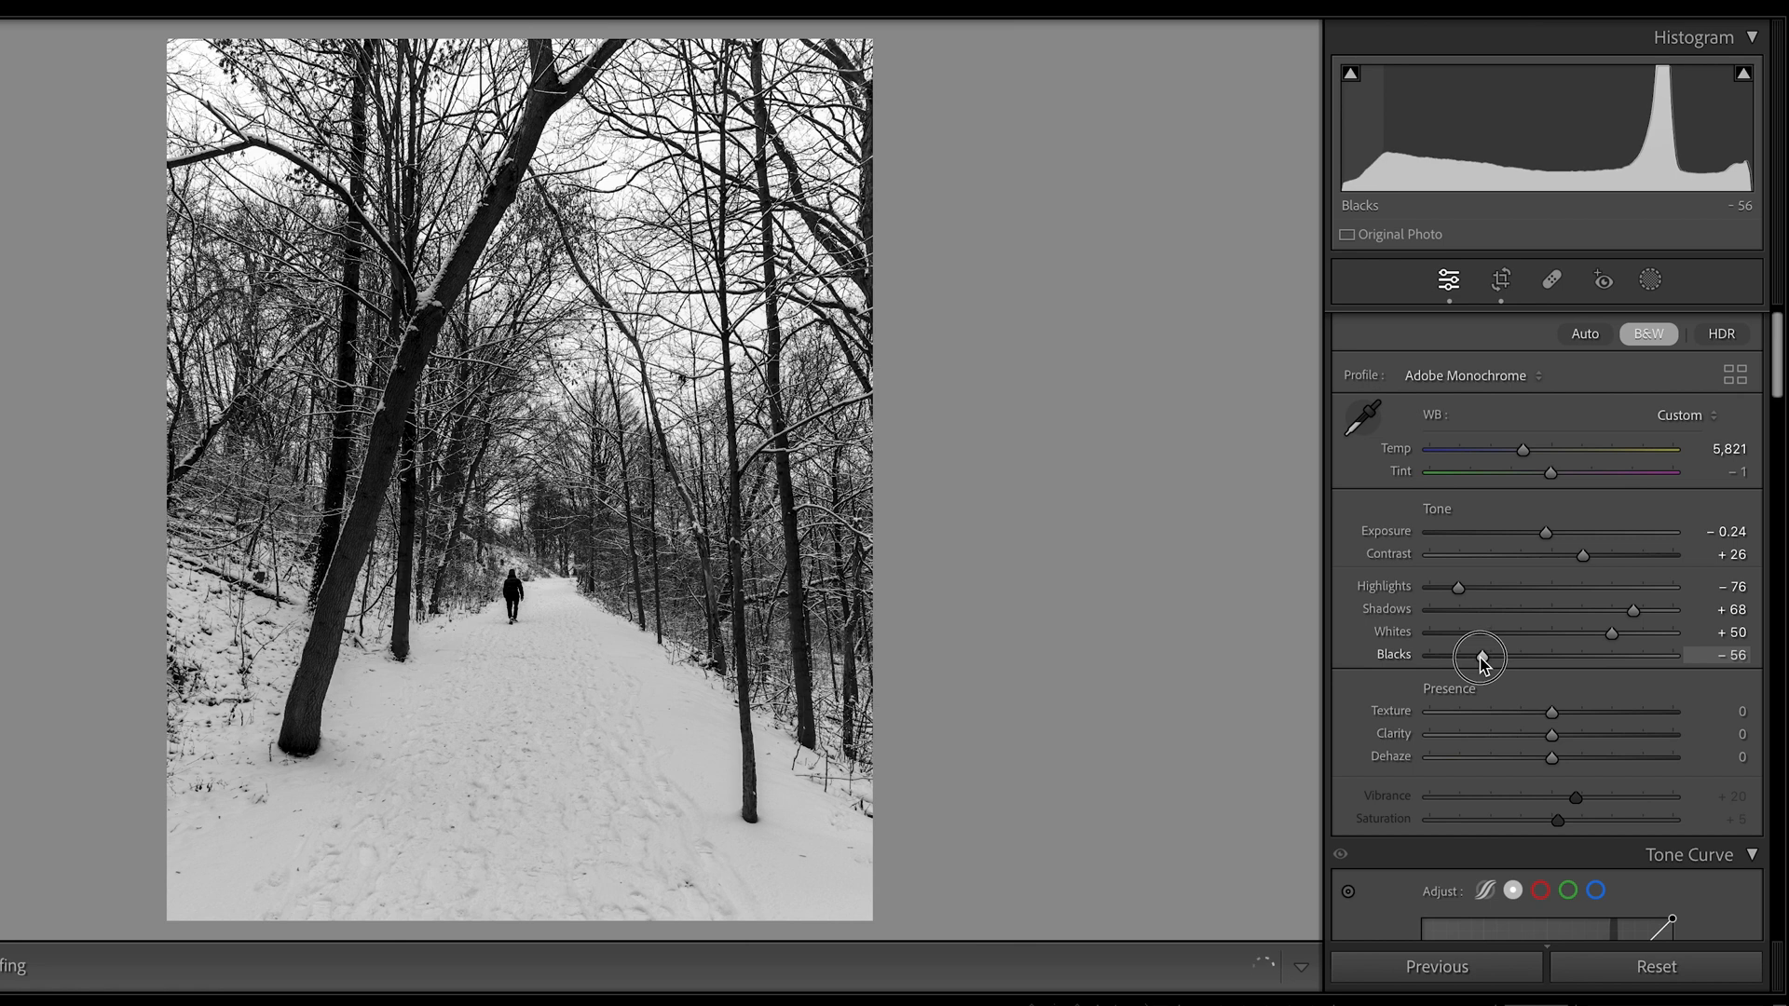
{"action": "left_click_drag", "start_coordinate": [1484, 654], "coordinate": [1479, 654]}
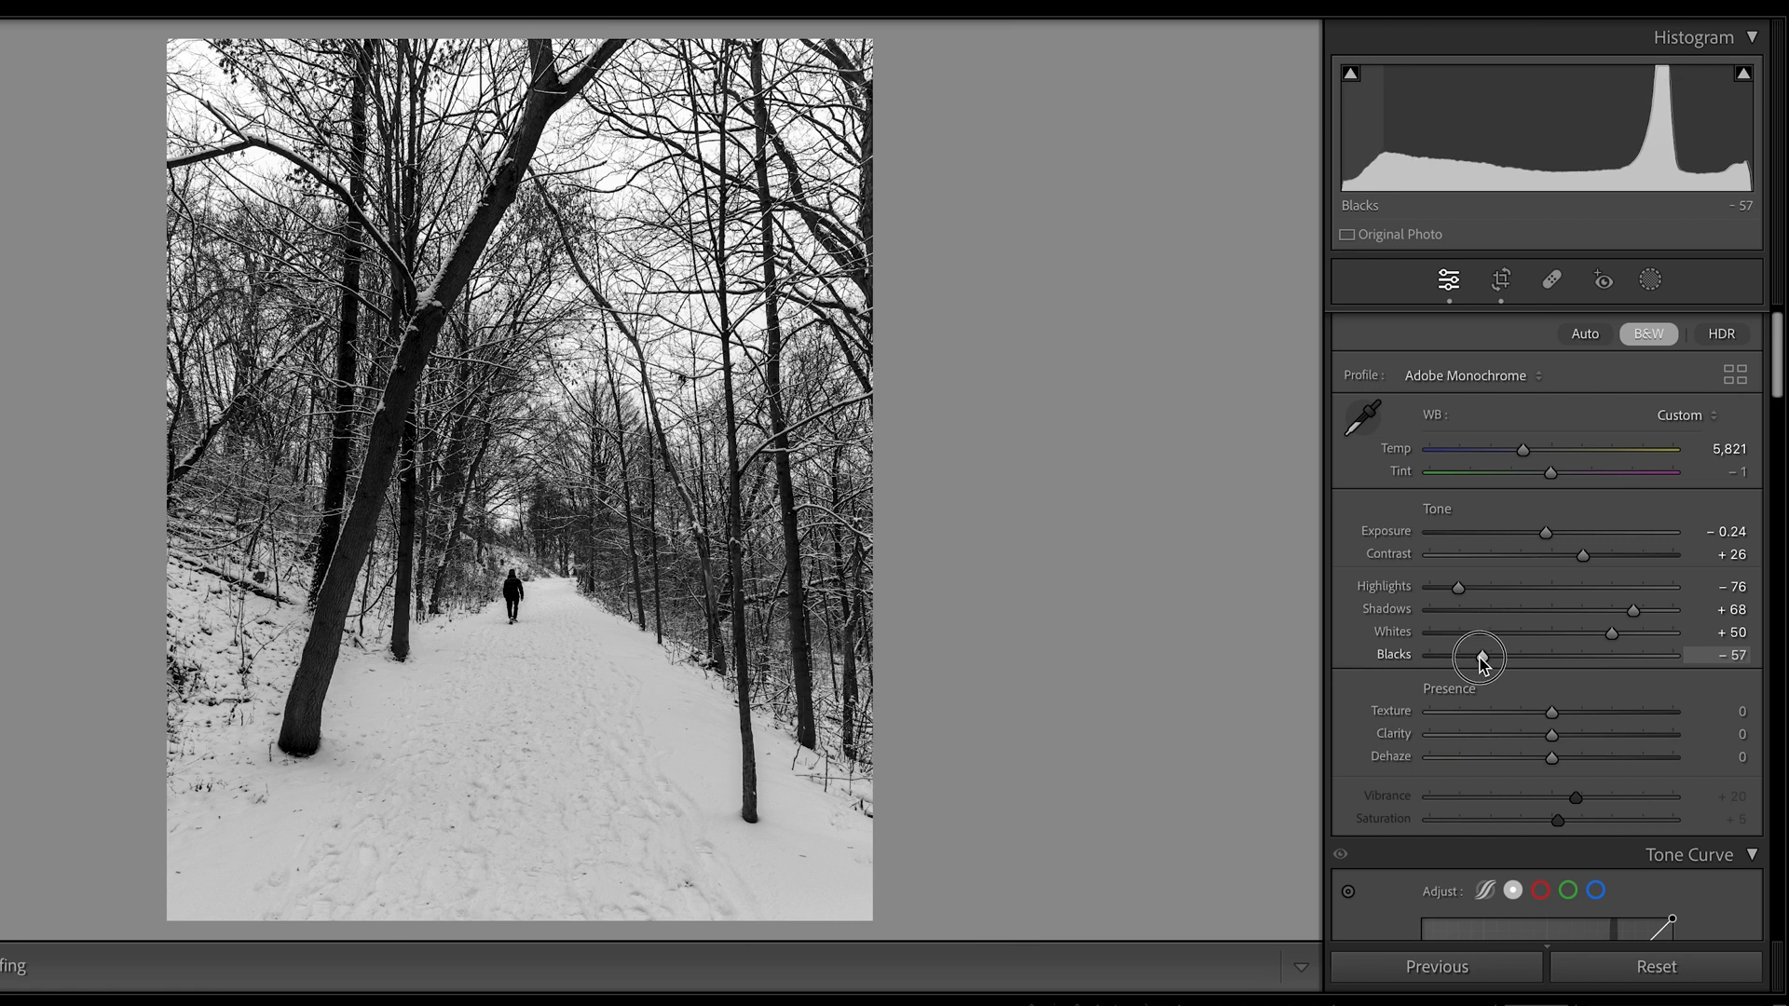
{"action": "mouse_move", "coordinate": [1610, 639]}
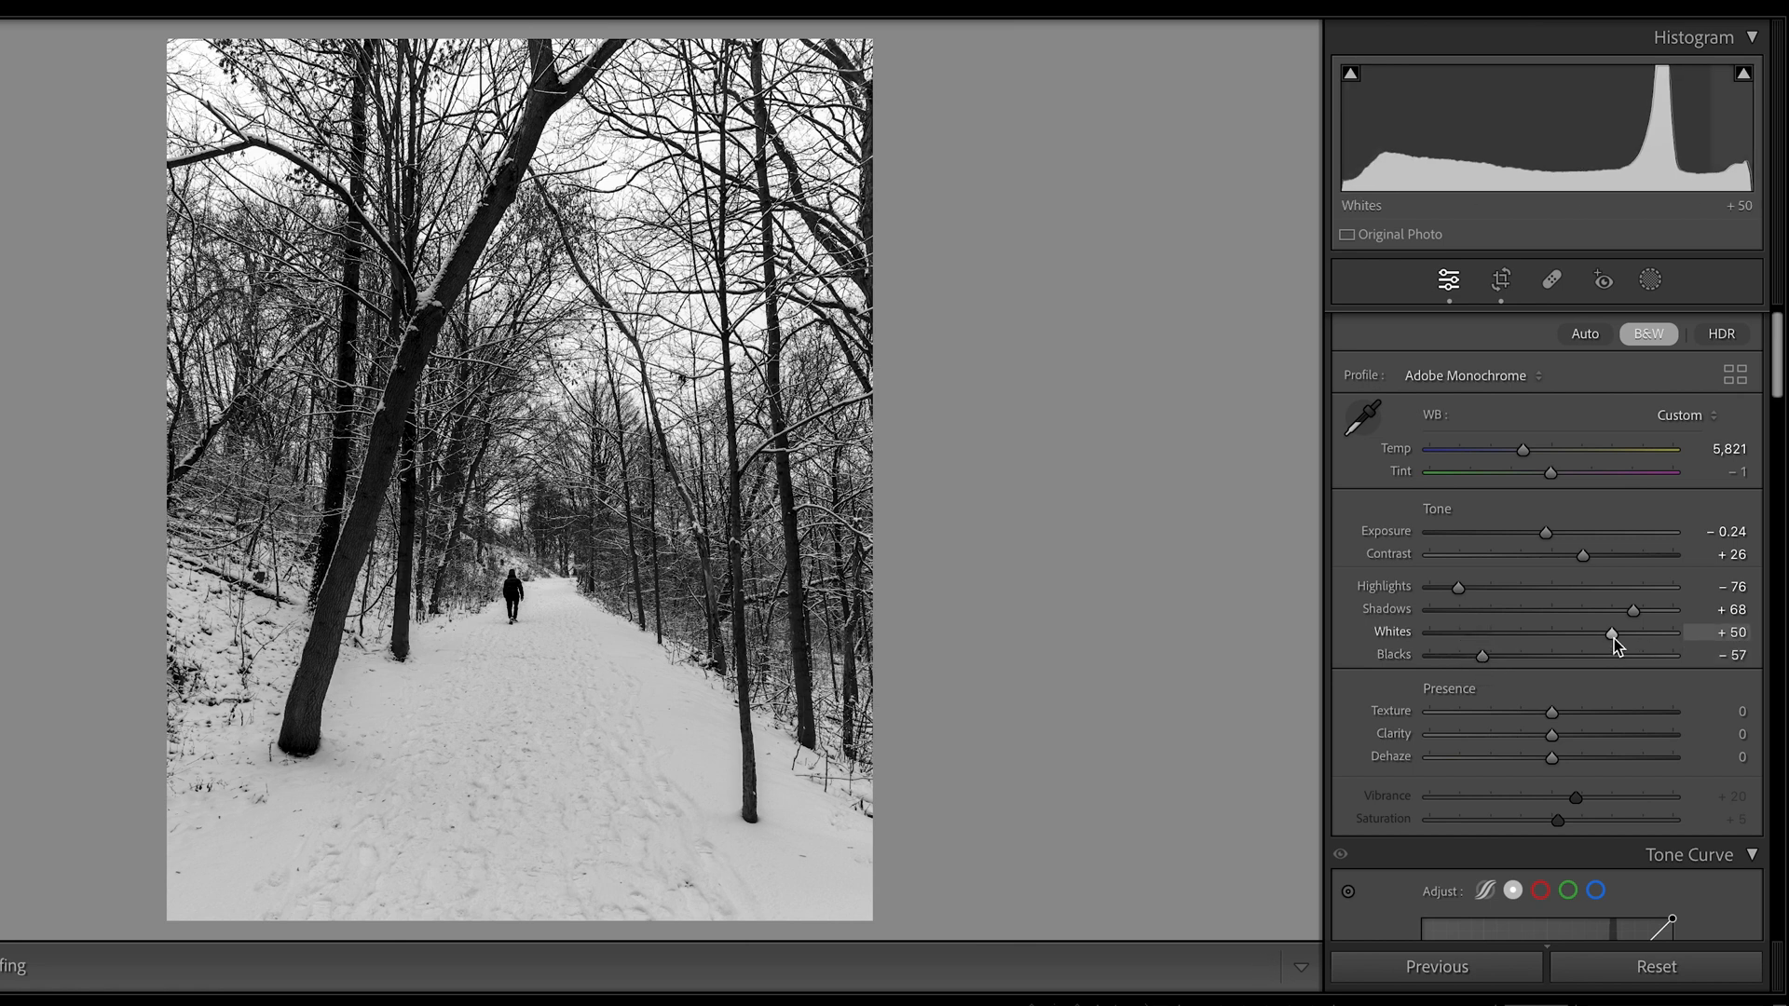
{"action": "left_click_drag", "start_coordinate": [1610, 637], "coordinate": [1617, 637]}
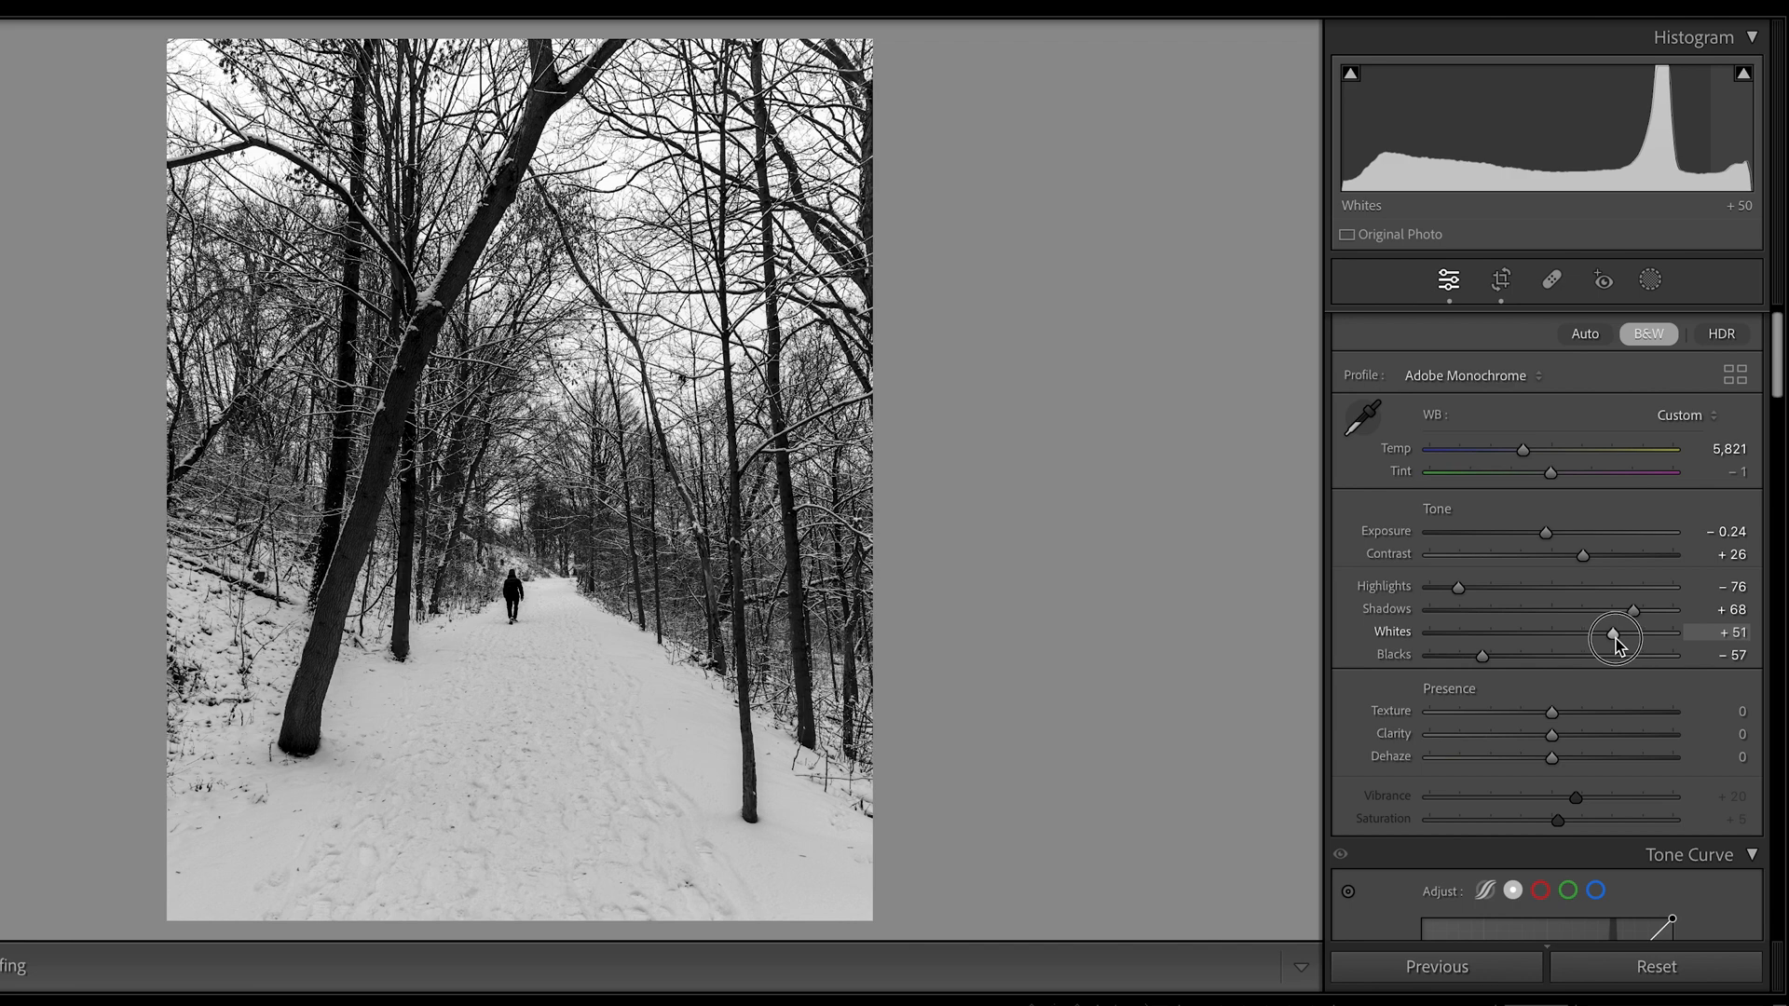
{"action": "scroll", "scroll_direction": "down", "scroll_amount": 3}
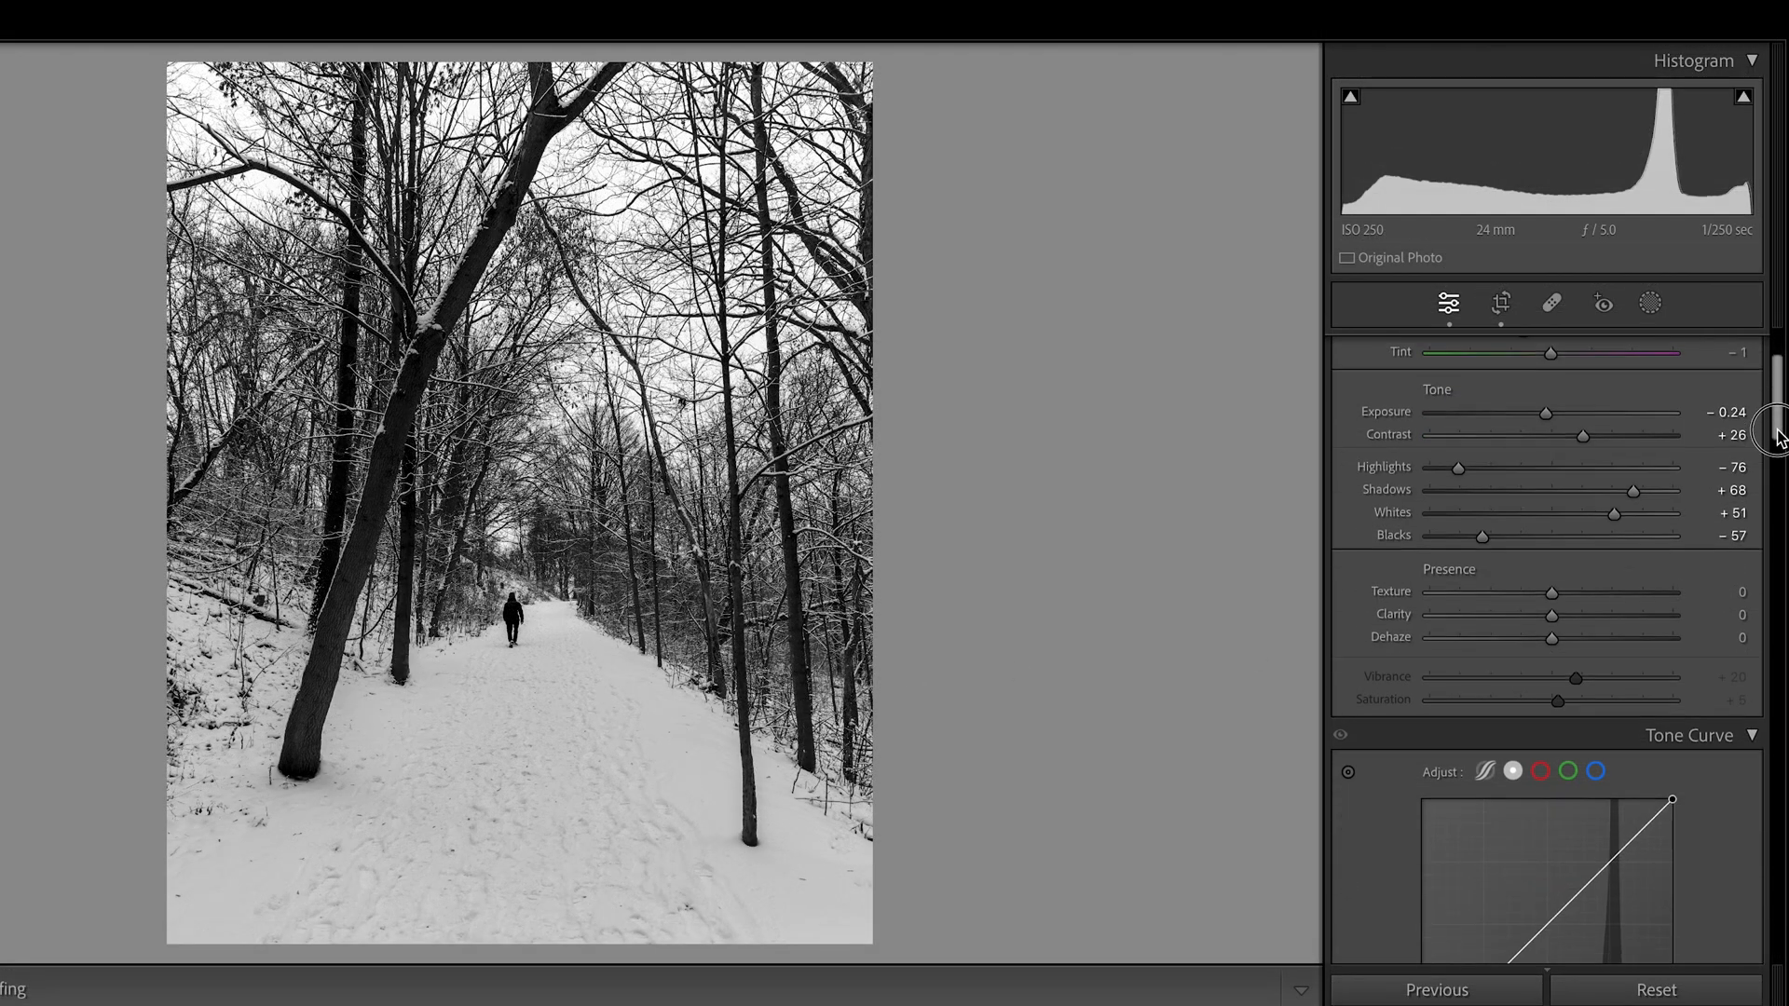
{"action": "scroll", "scroll_direction": "down", "scroll_amount": 3}
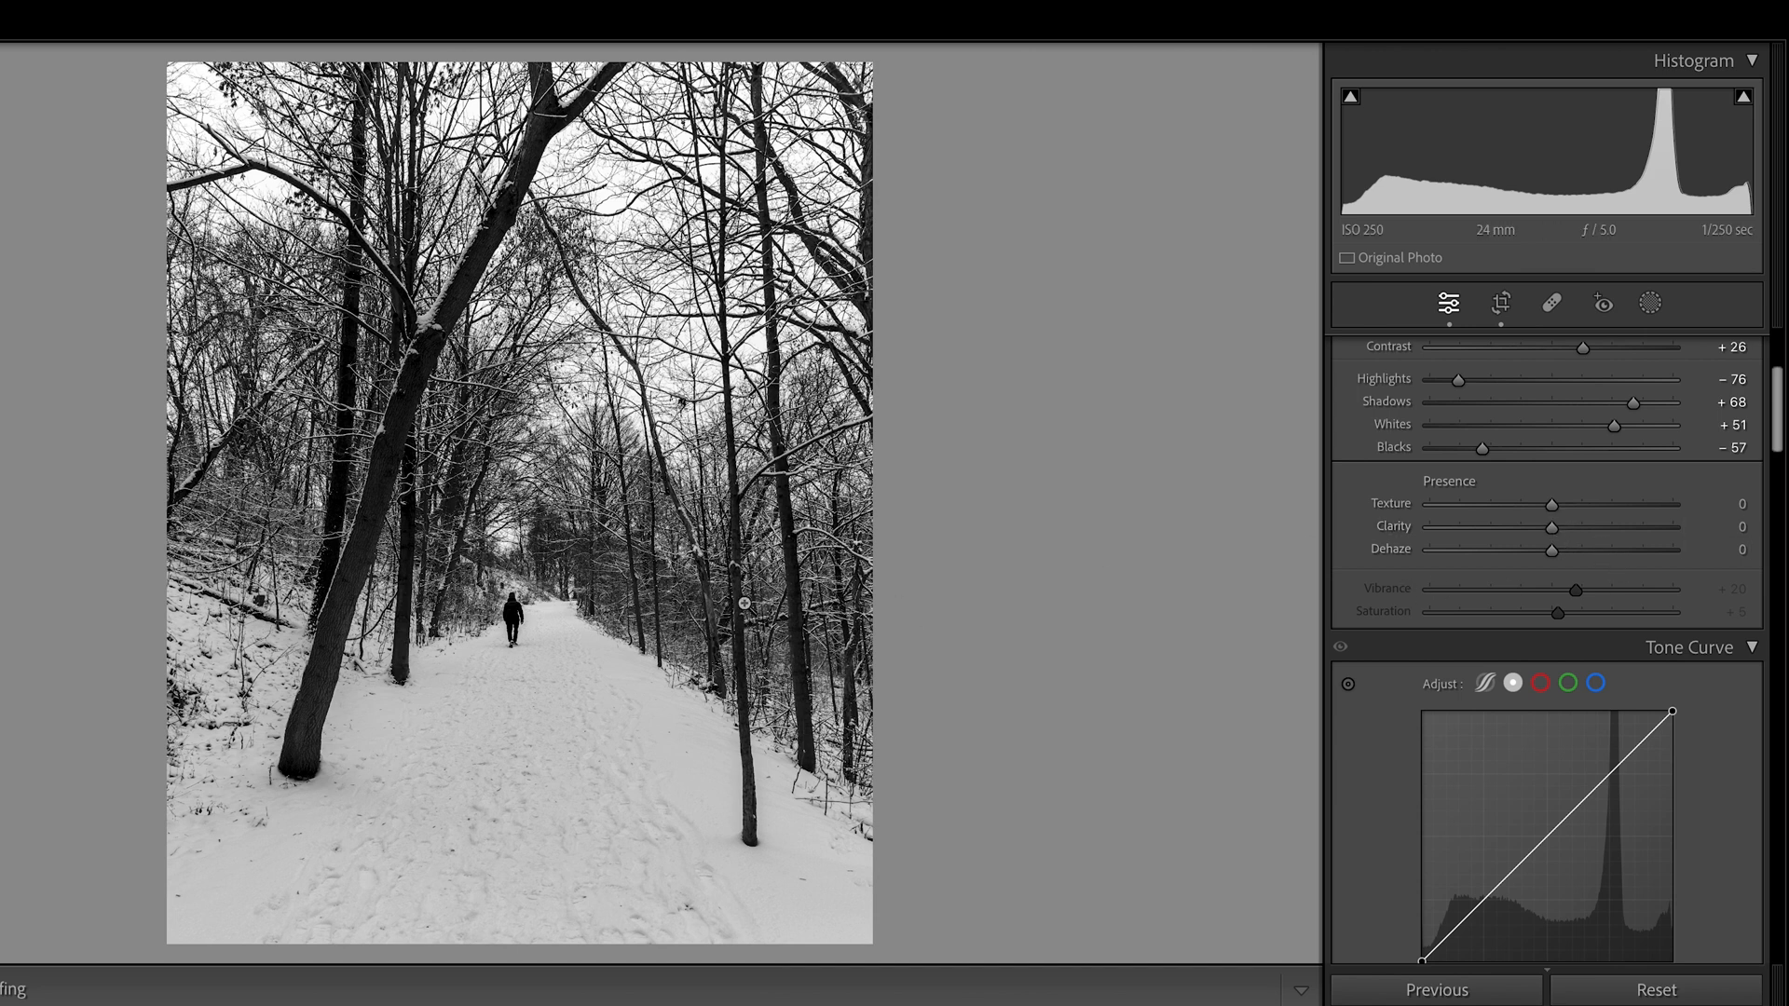
{"action": "mouse_move", "coordinate": [647, 697]}
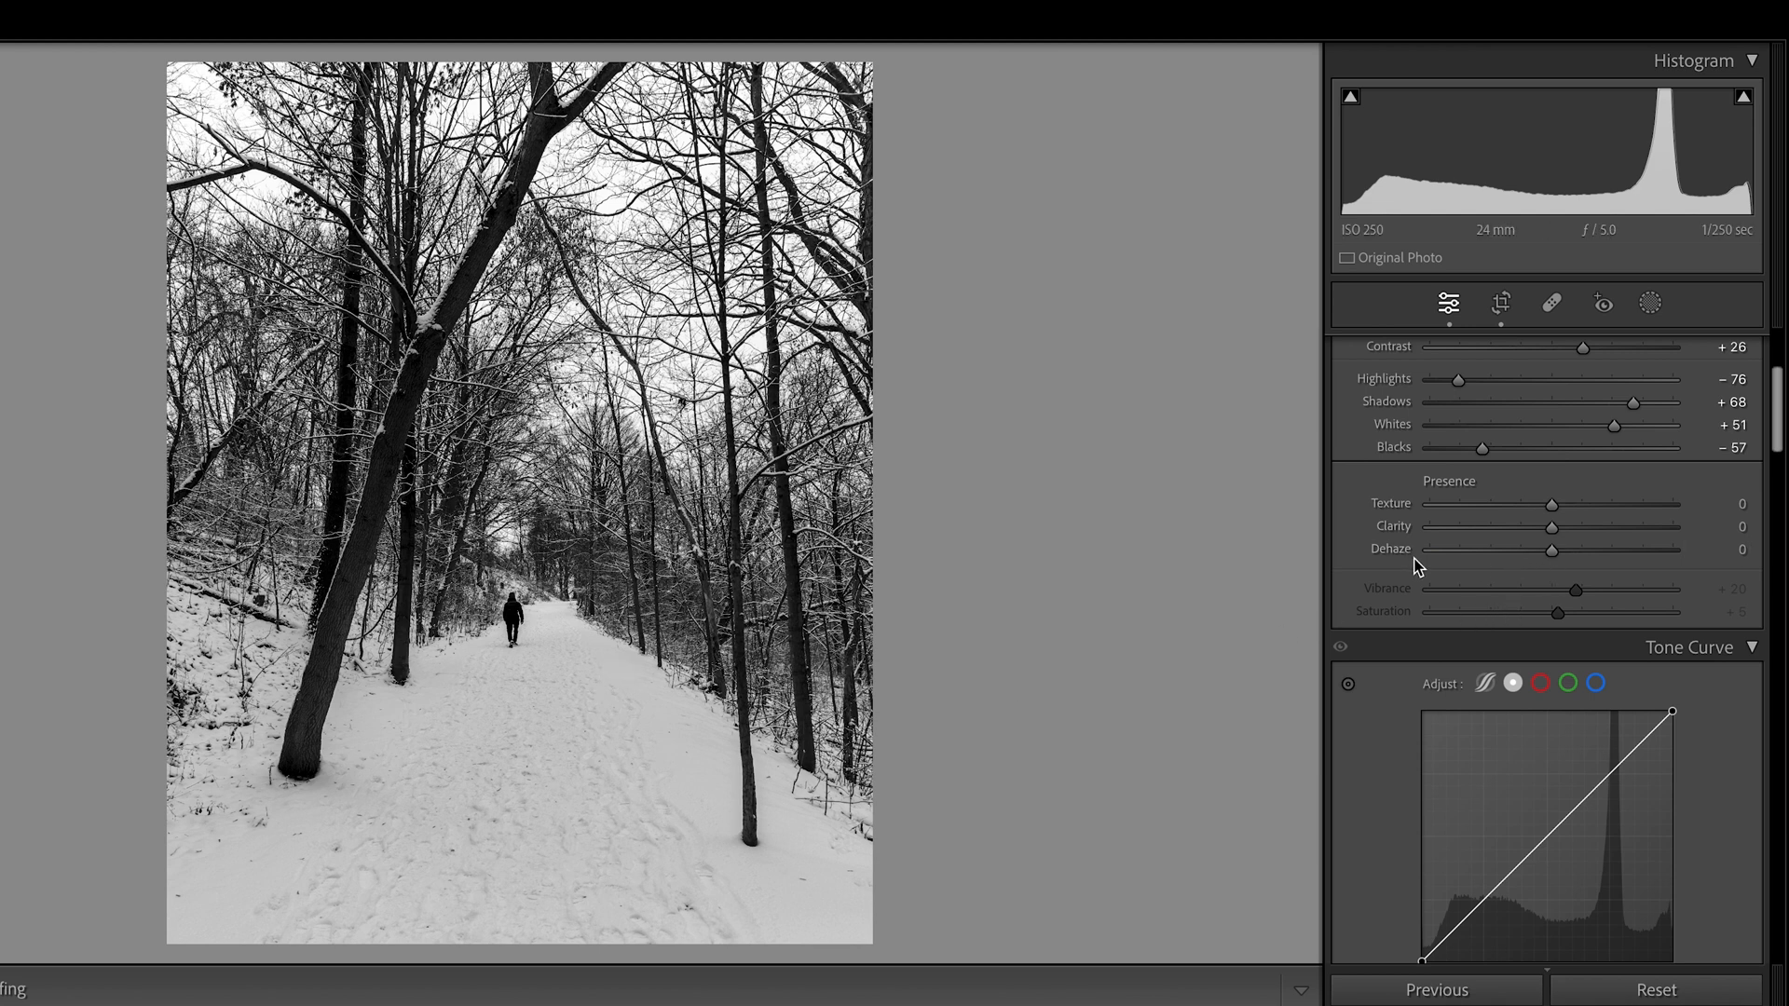
{"action": "mouse_move", "coordinate": [1554, 559]}
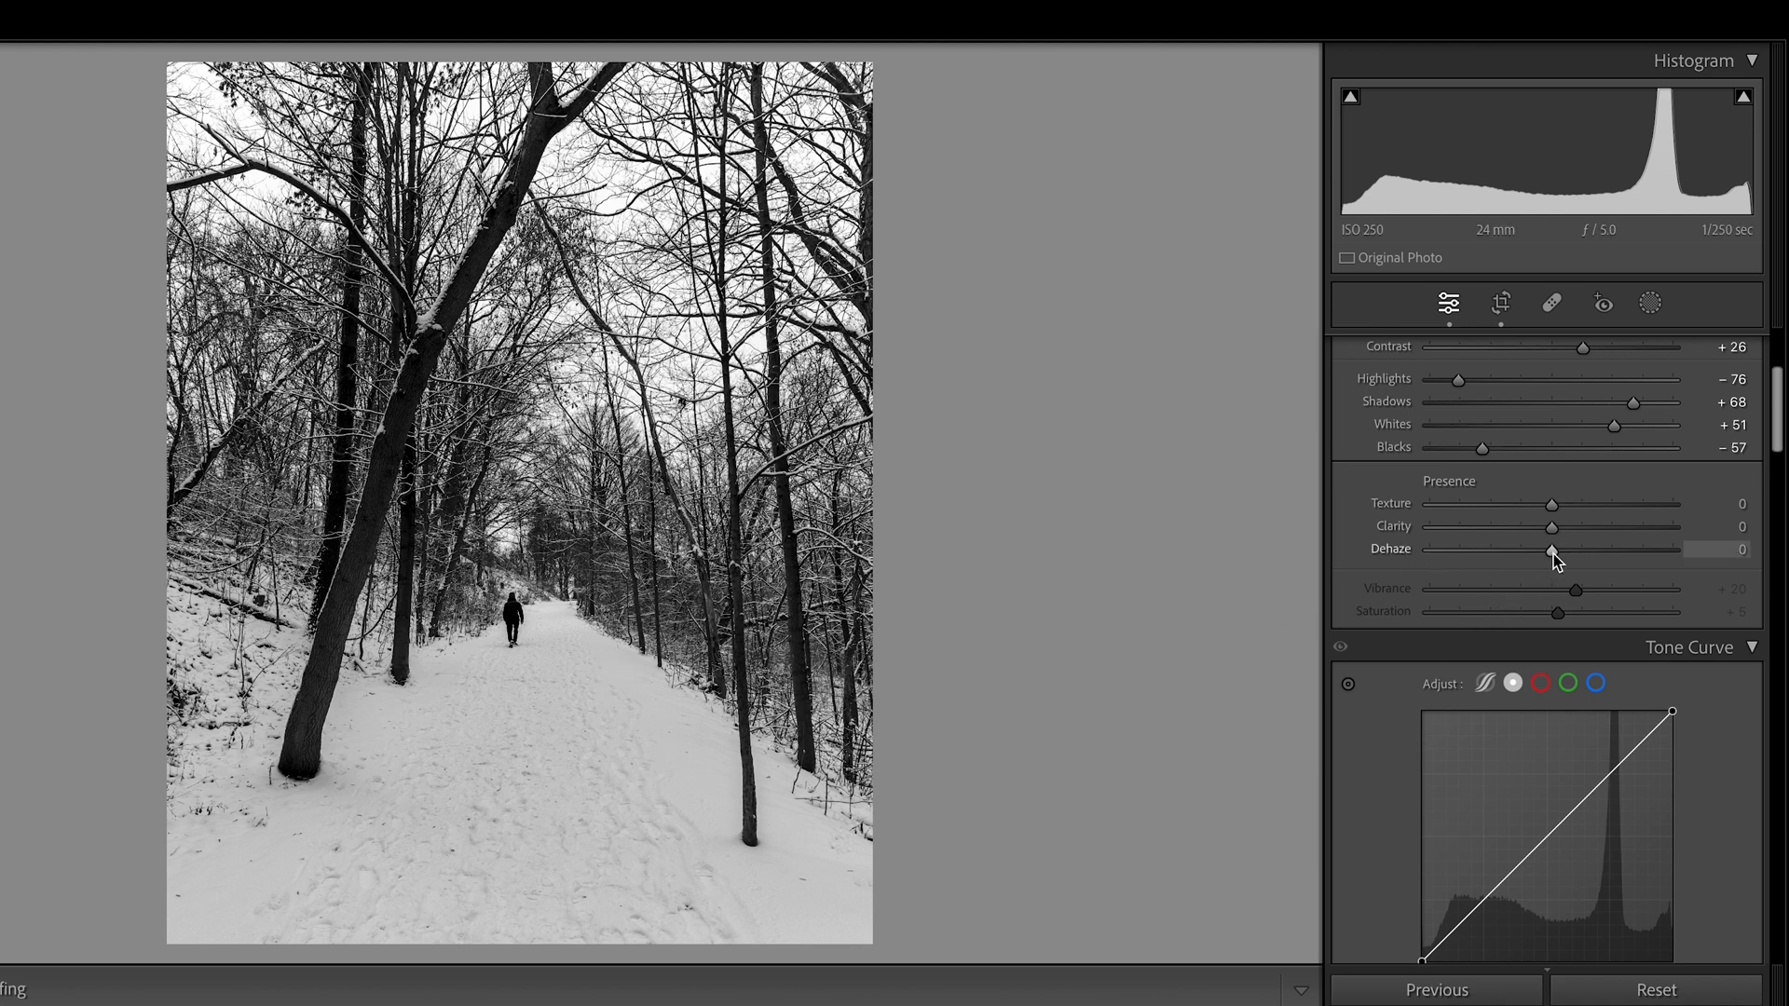
Step: Lower Dehaze to -10 to soften the snowy scene slightly
{"action": "left_click_drag", "start_coordinate": [1555, 548], "coordinate": [1548, 548]}
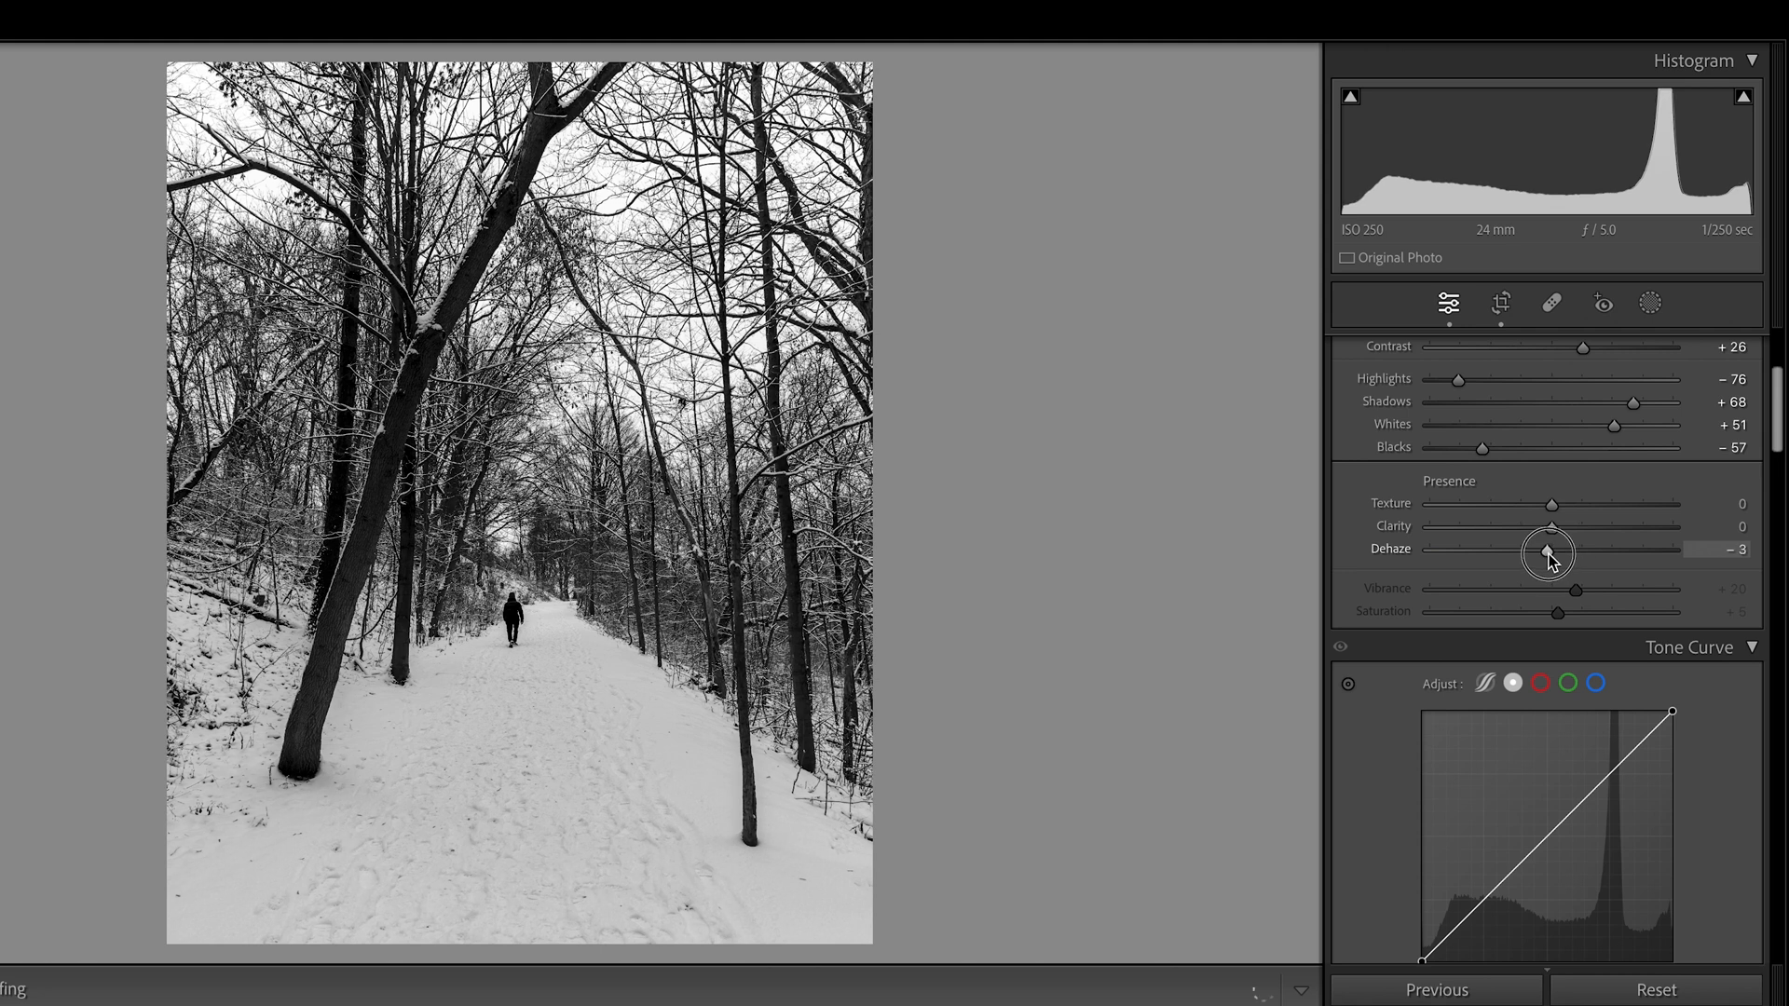
{"action": "left_click_drag", "start_coordinate": [1554, 548], "coordinate": [1543, 548]}
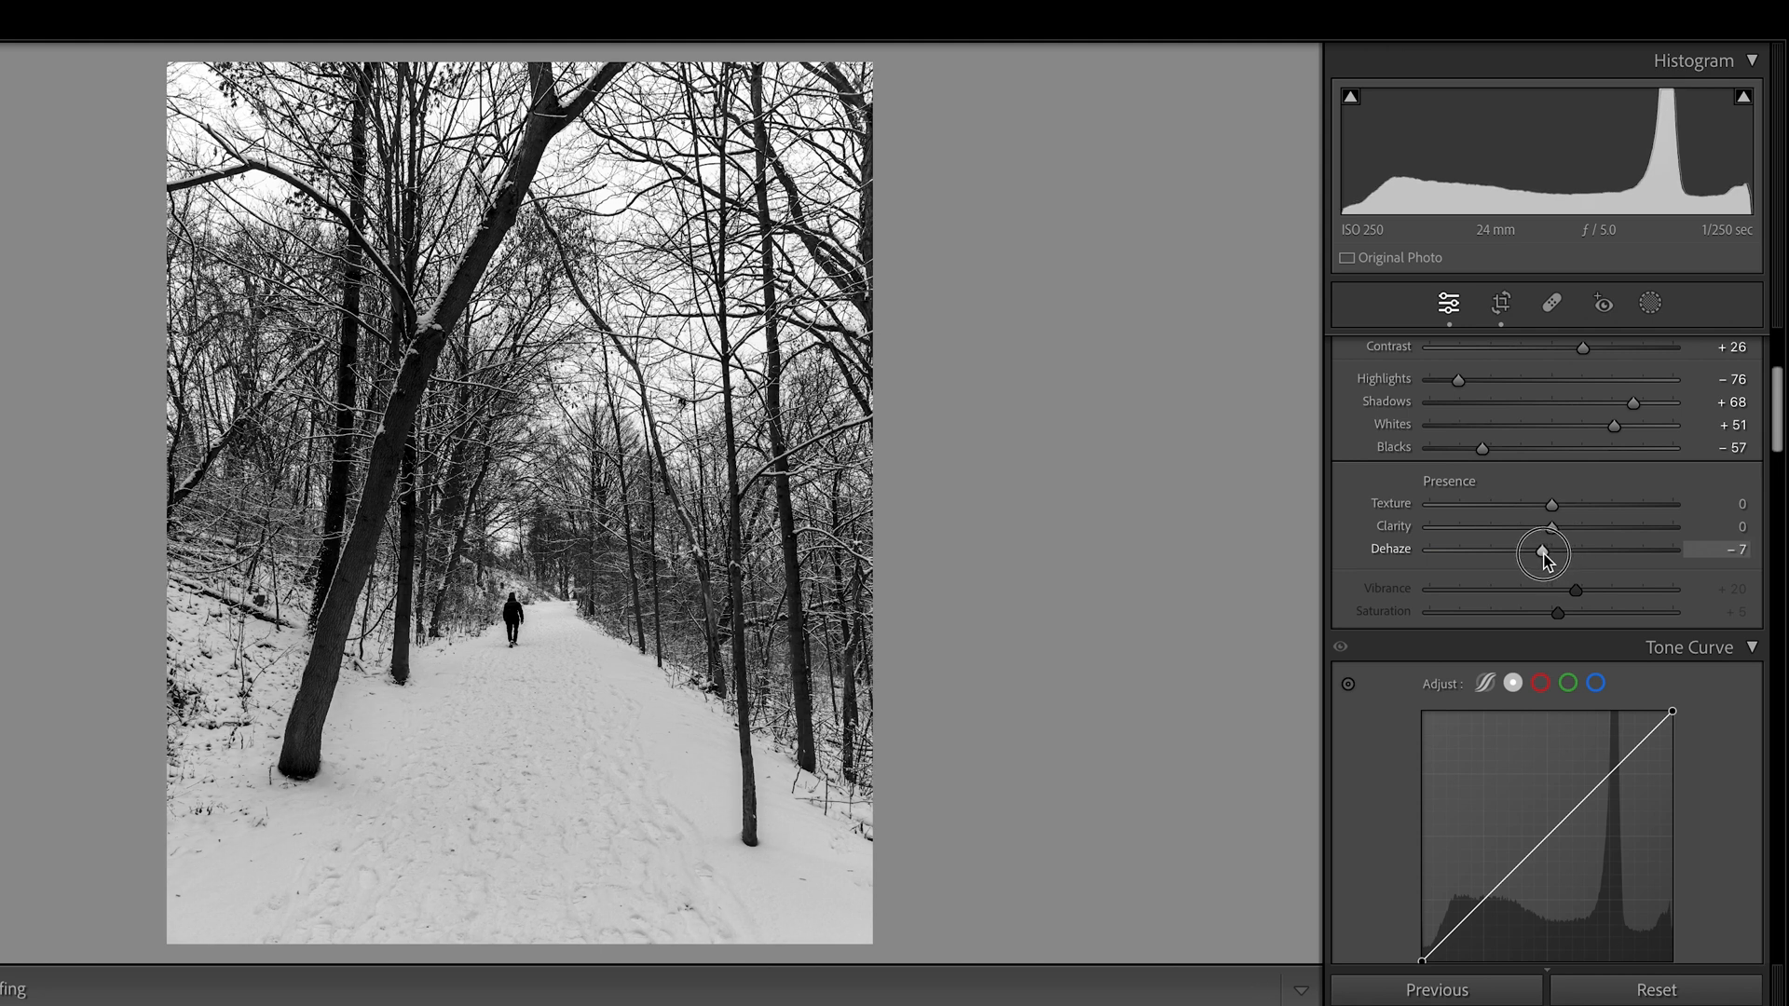
{"action": "left_click_drag", "start_coordinate": [1546, 552], "coordinate": [1534, 552]}
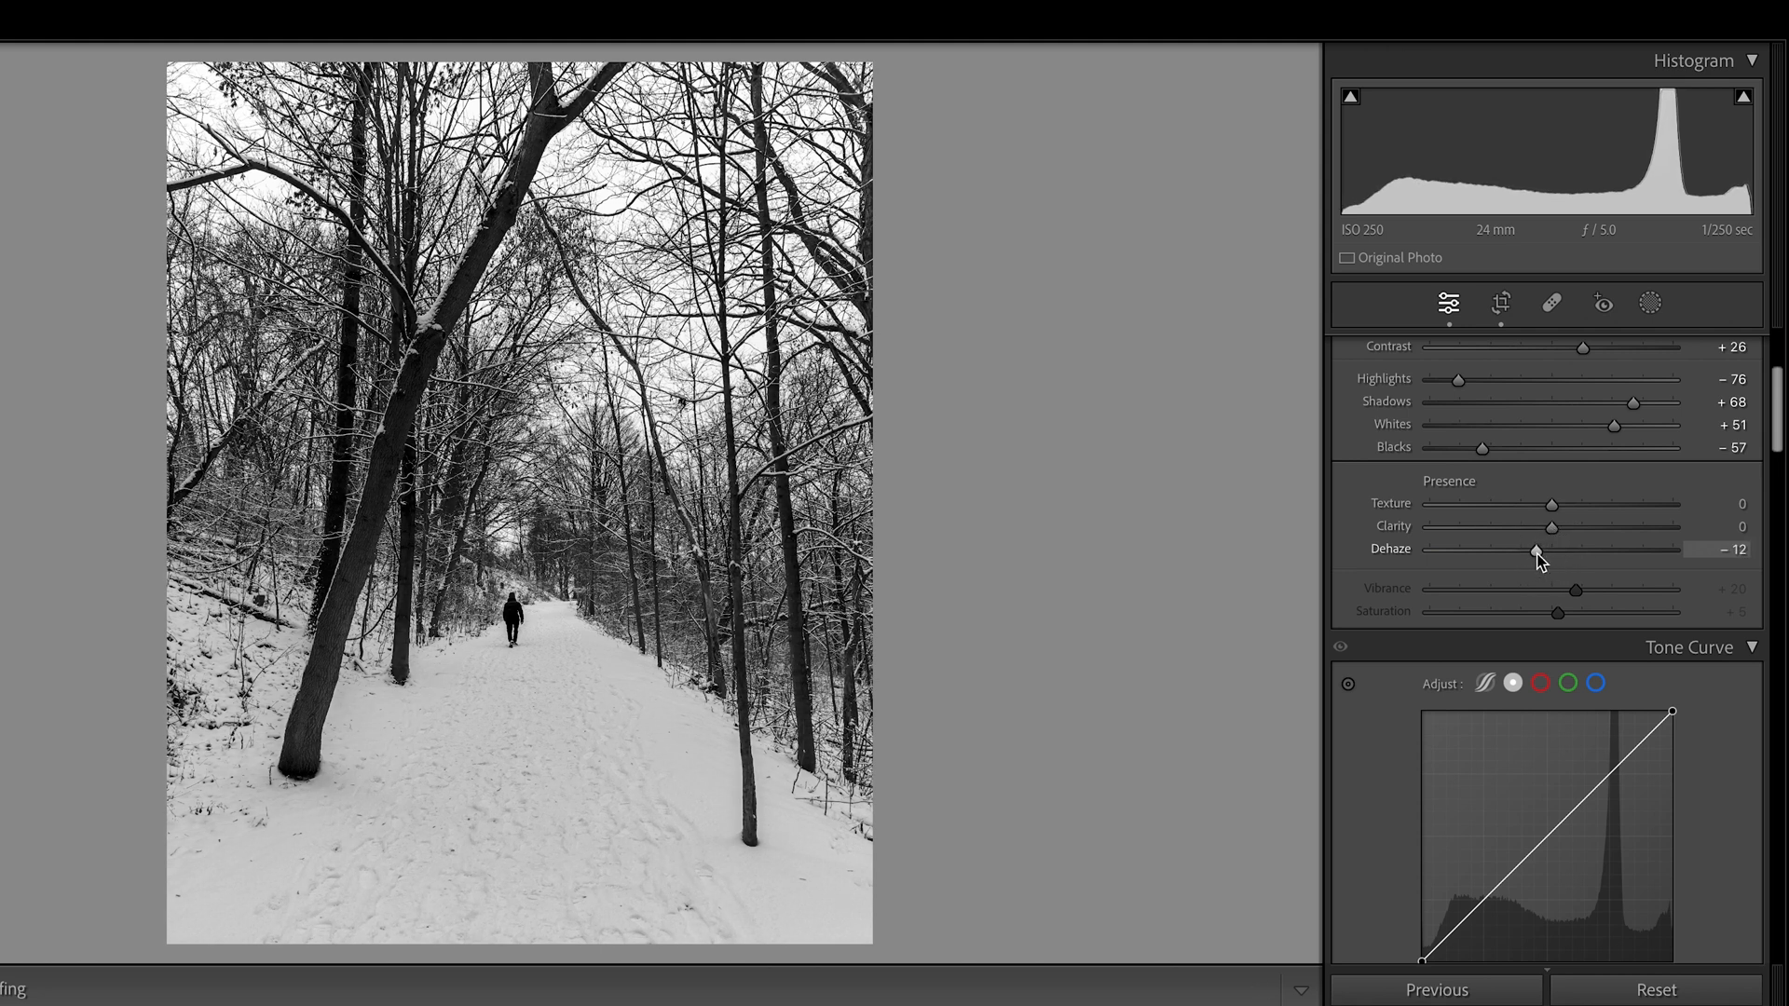
{"action": "left_click_drag", "start_coordinate": [1528, 549], "coordinate": [1537, 549]}
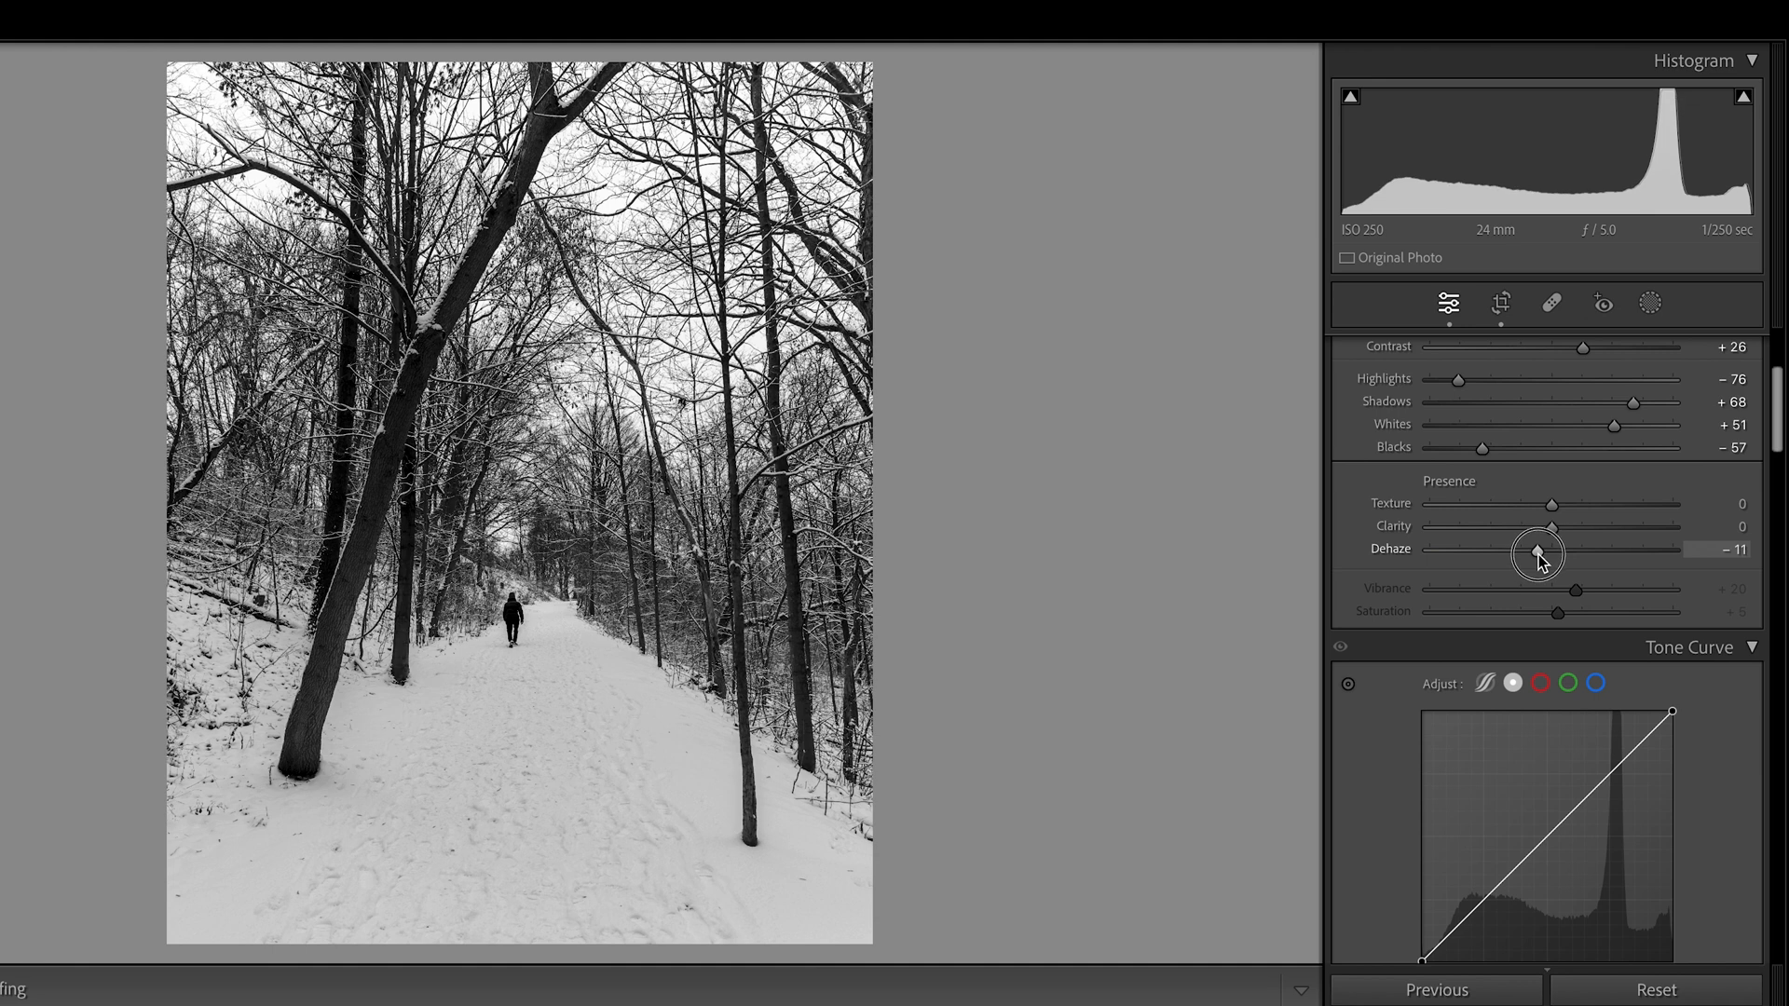
{"action": "left_click_drag", "start_coordinate": [1532, 548], "coordinate": [1538, 548]}
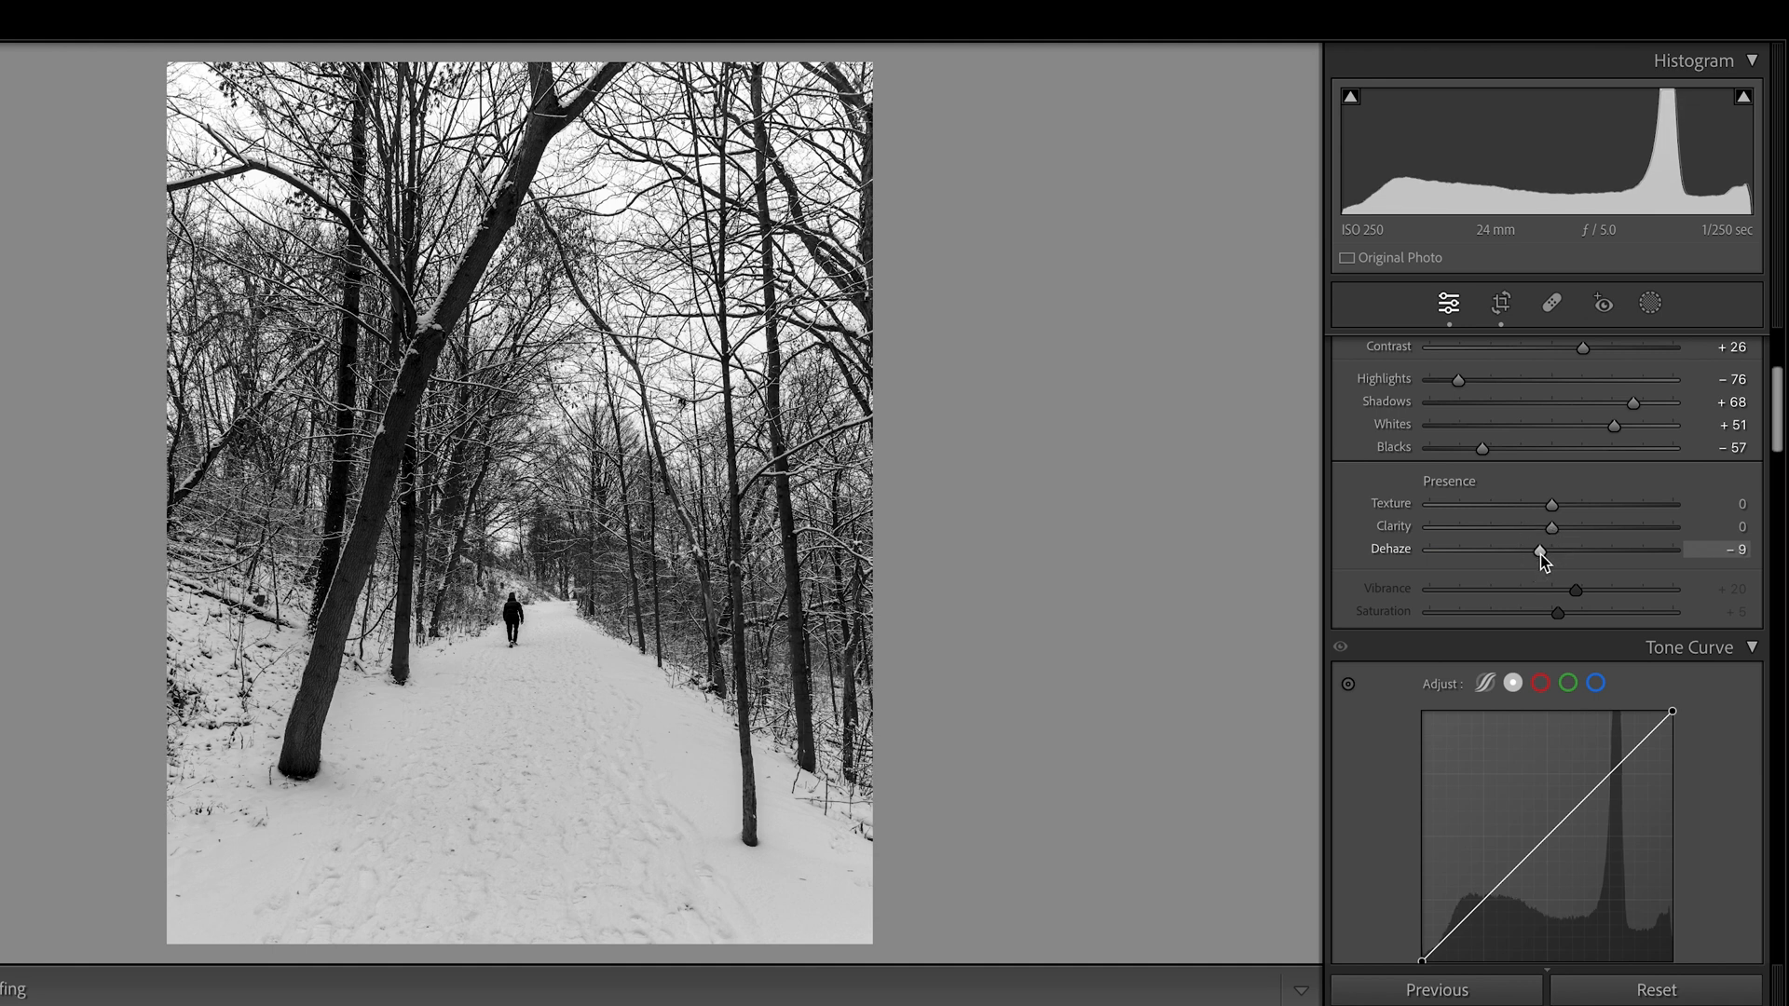
{"action": "left_click_drag", "start_coordinate": [1541, 547], "coordinate": [1537, 548]}
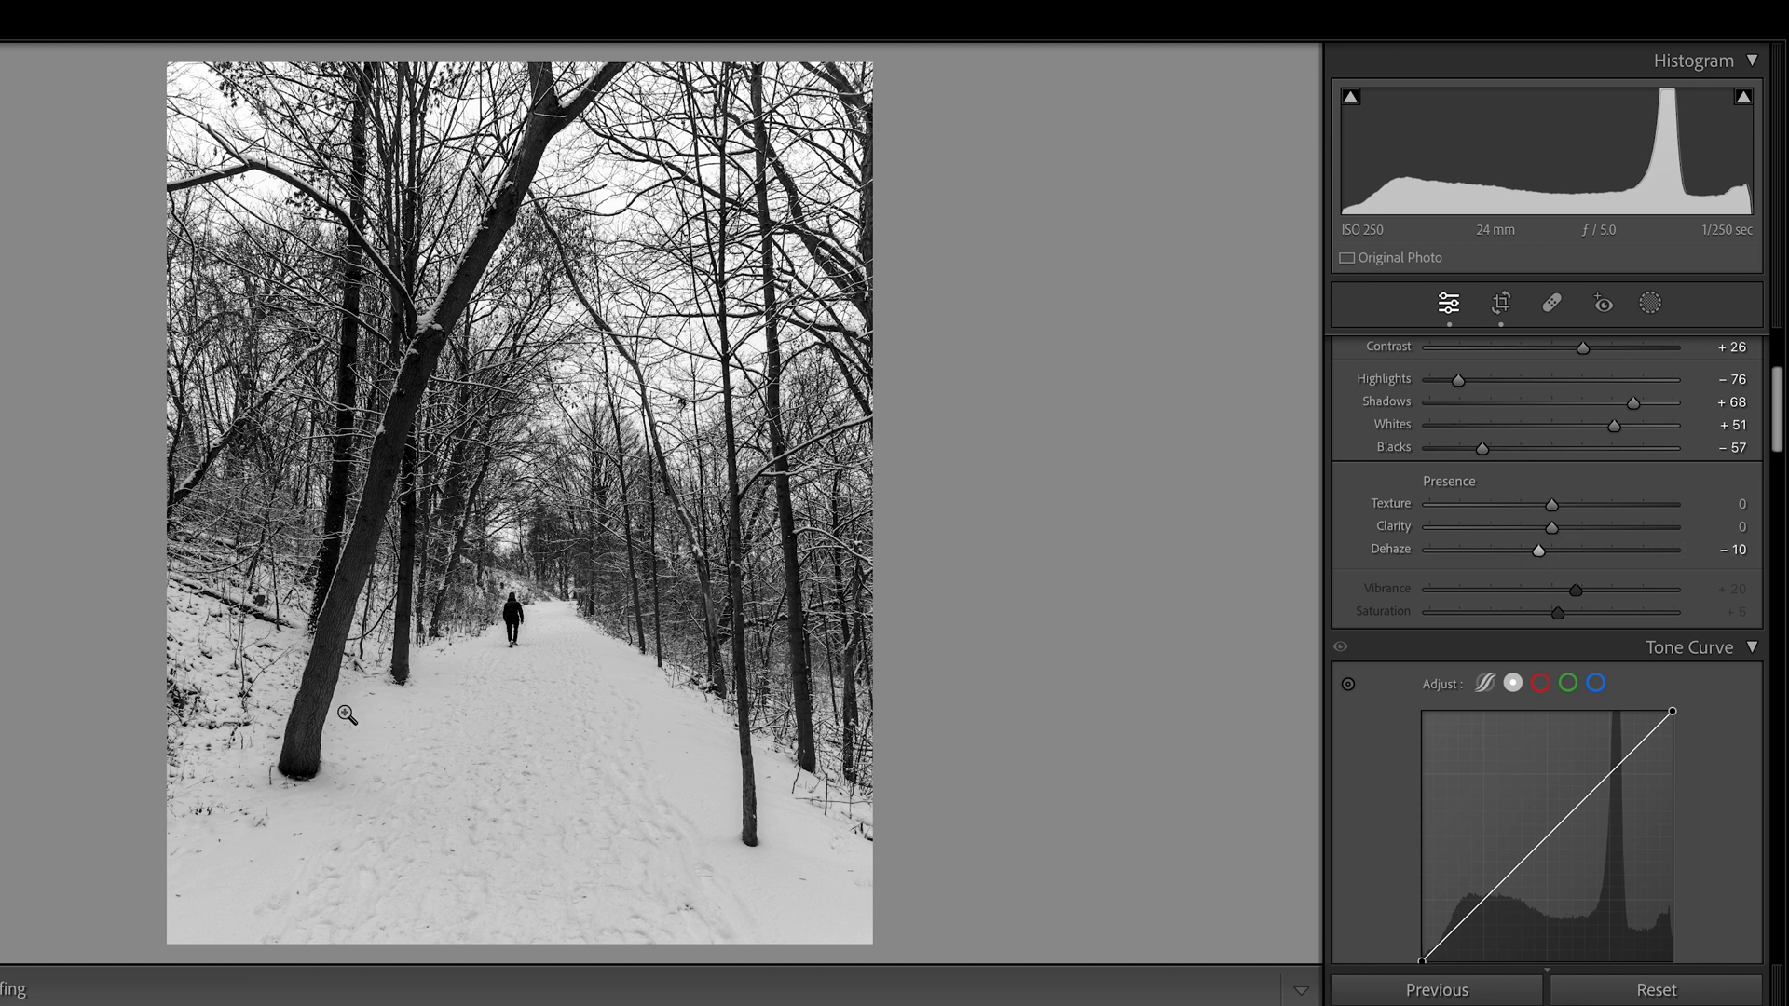
{"action": "mouse_move", "coordinate": [578, 669]}
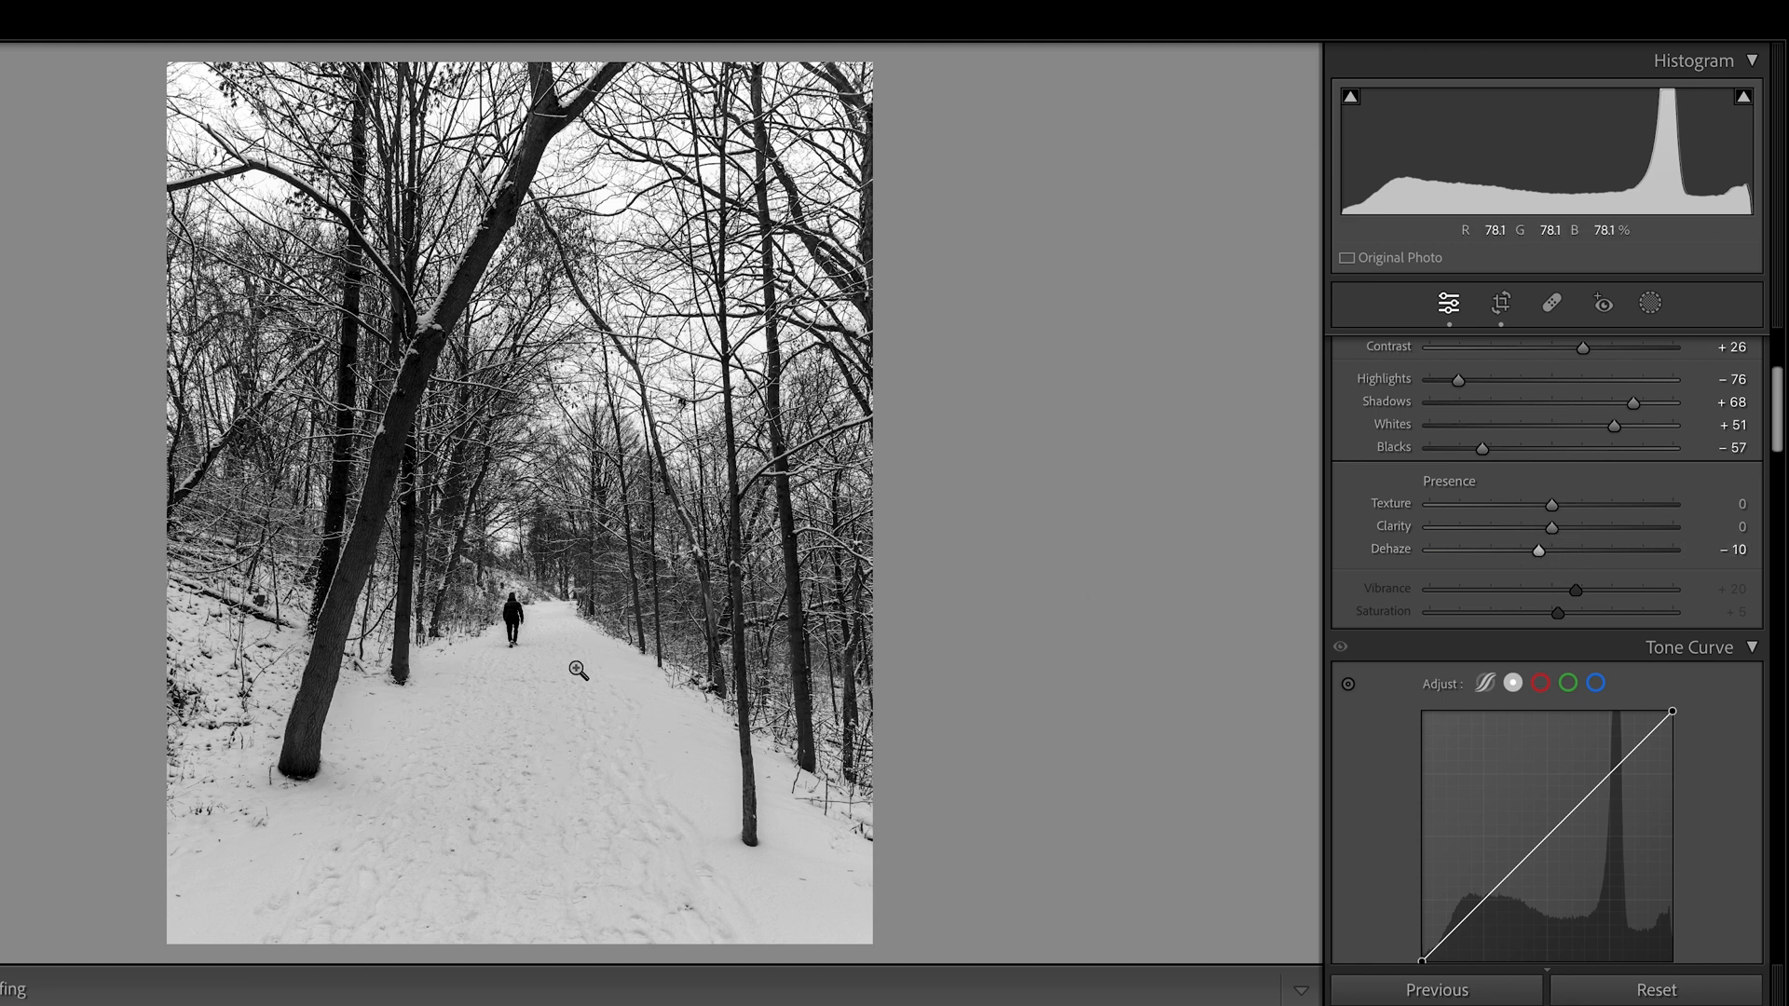
{"action": "mouse_move", "coordinate": [392, 799]}
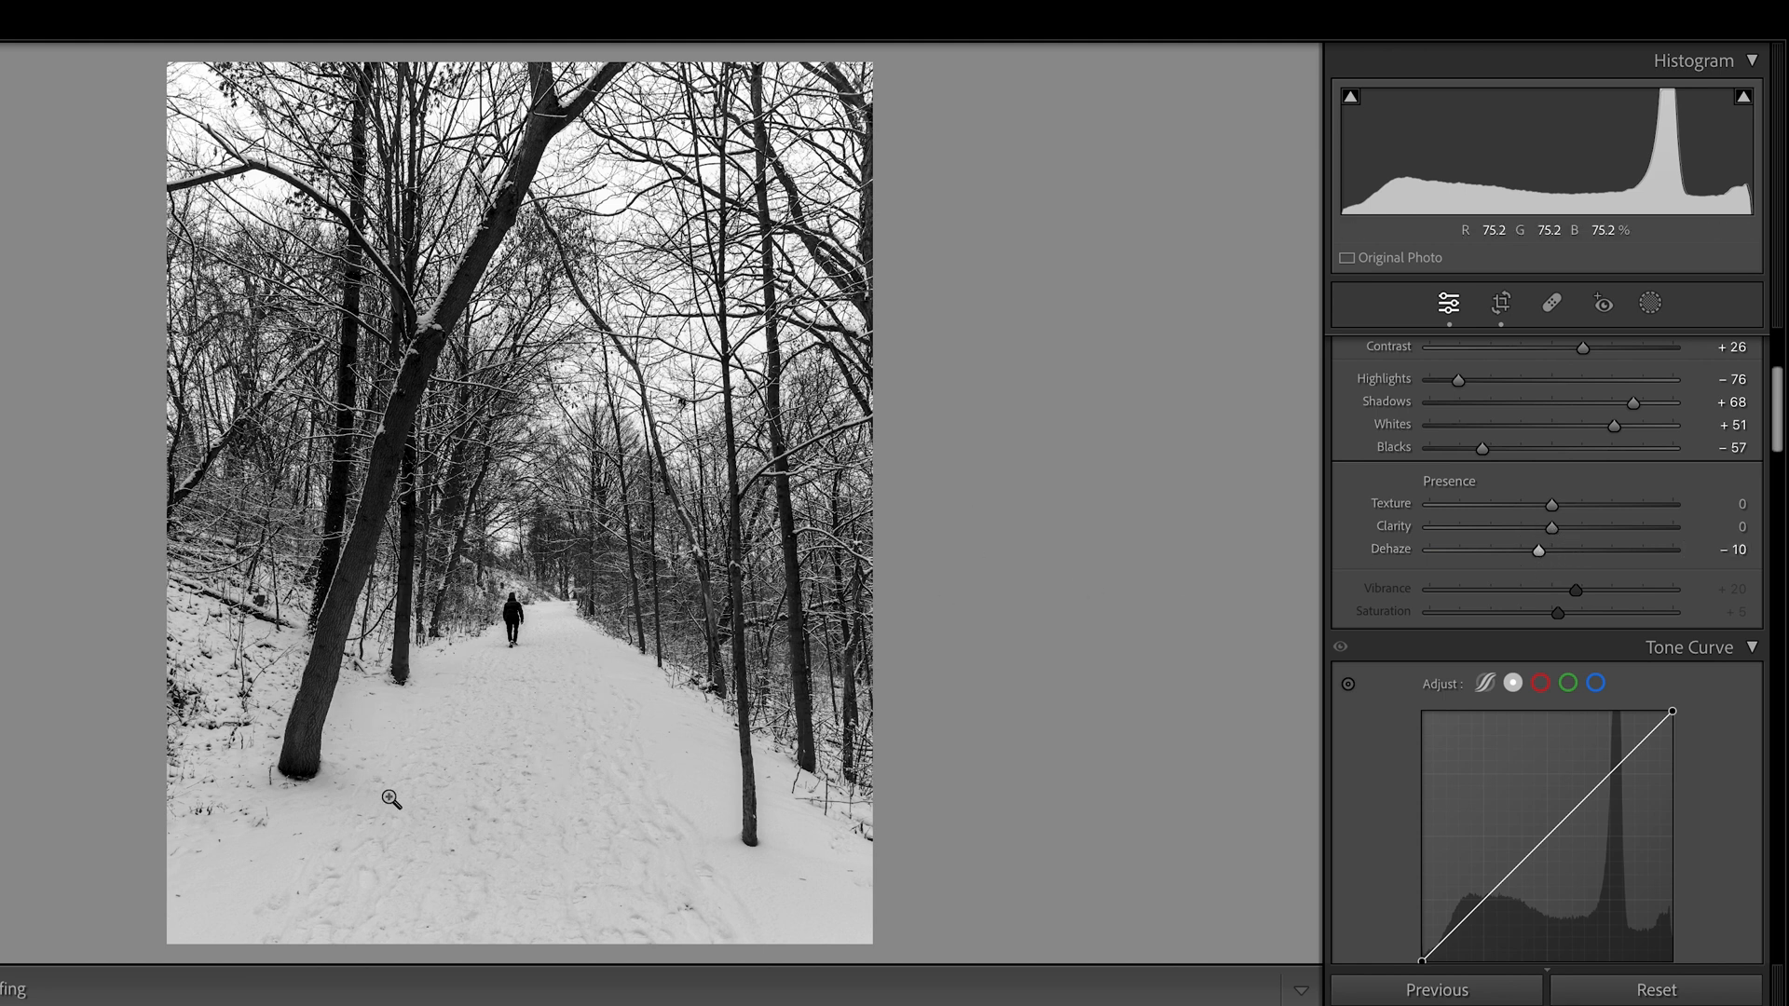
{"action": "mouse_move", "coordinate": [604, 759]}
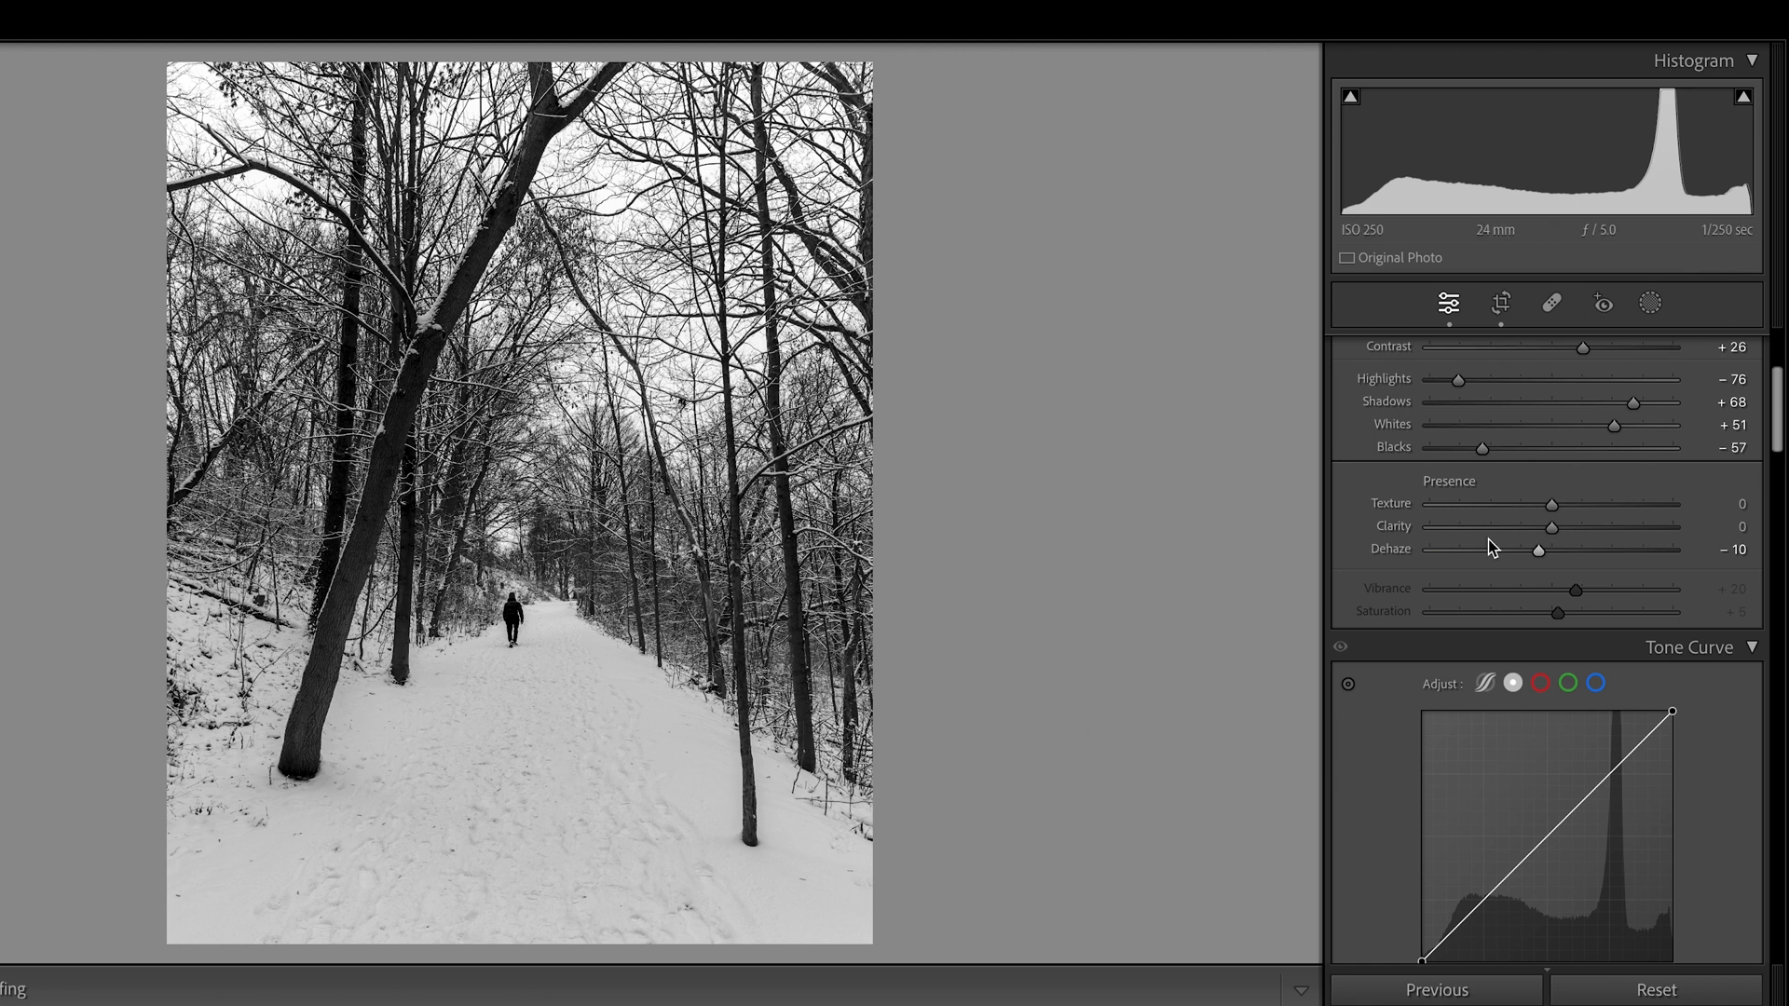
{"action": "scroll", "scroll_direction": "down", "scroll_amount": 3}
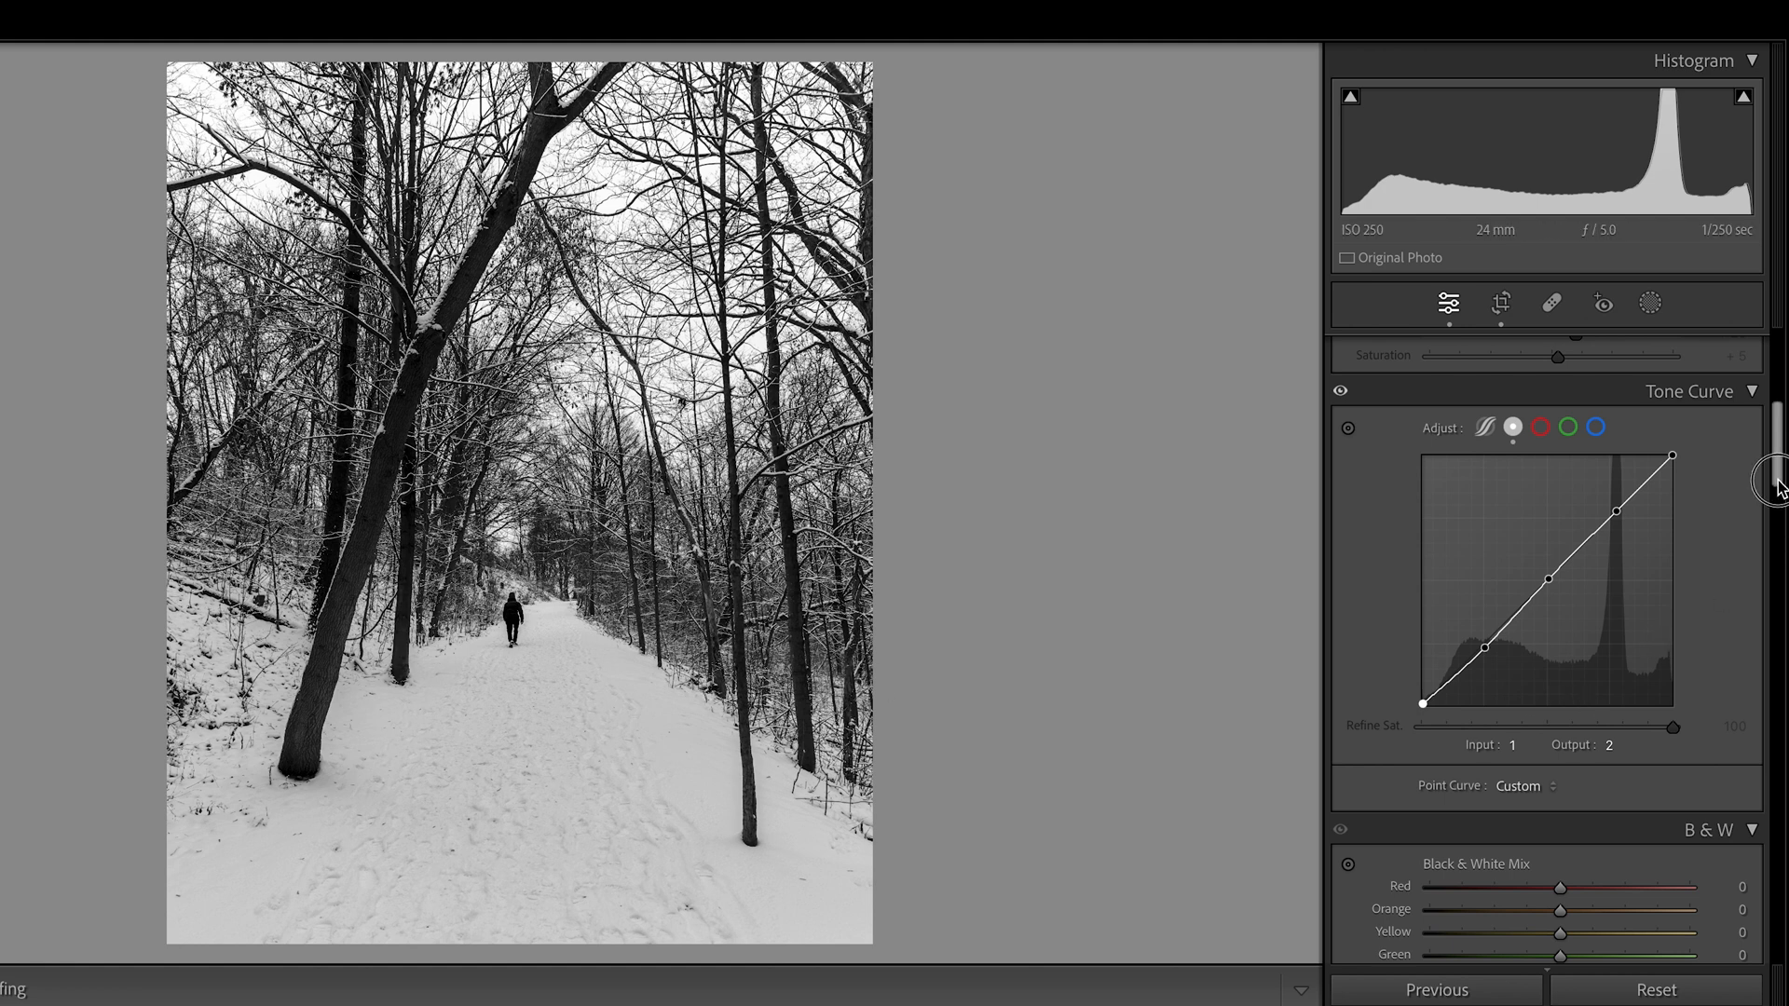
{"action": "scroll", "scroll_direction": "down", "scroll_amount": 3}
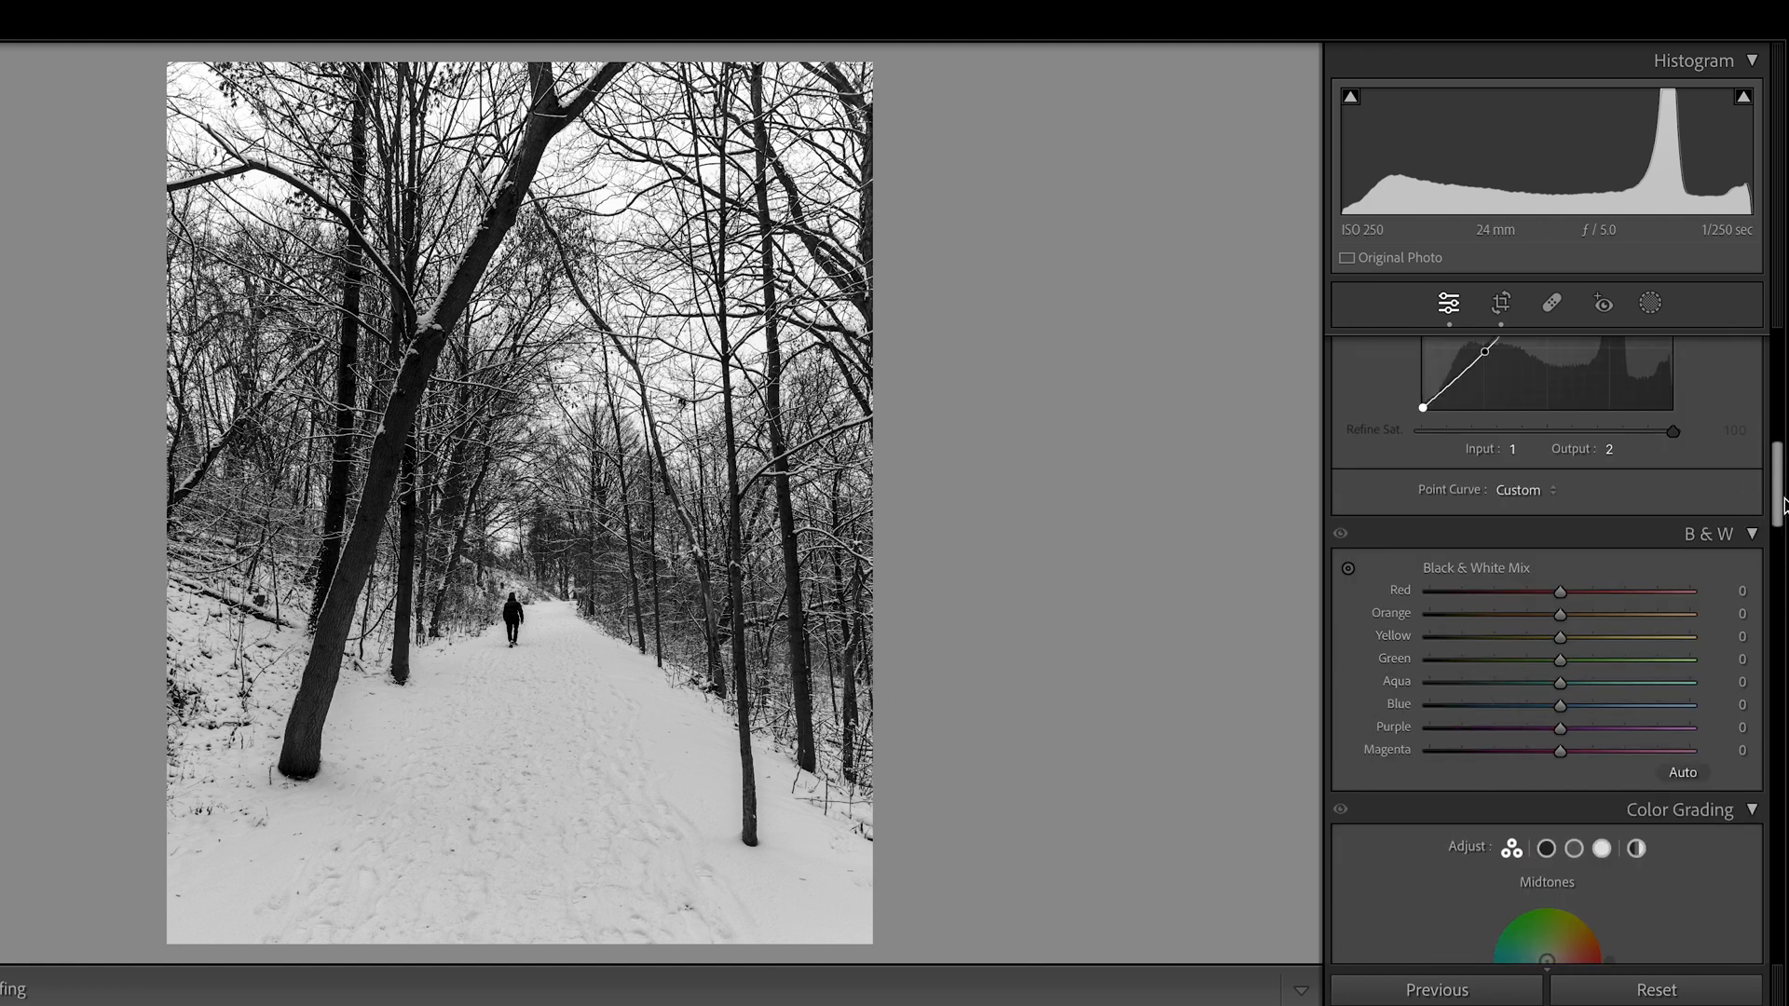
{"action": "scroll", "scroll_direction": "down", "scroll_amount": 3}
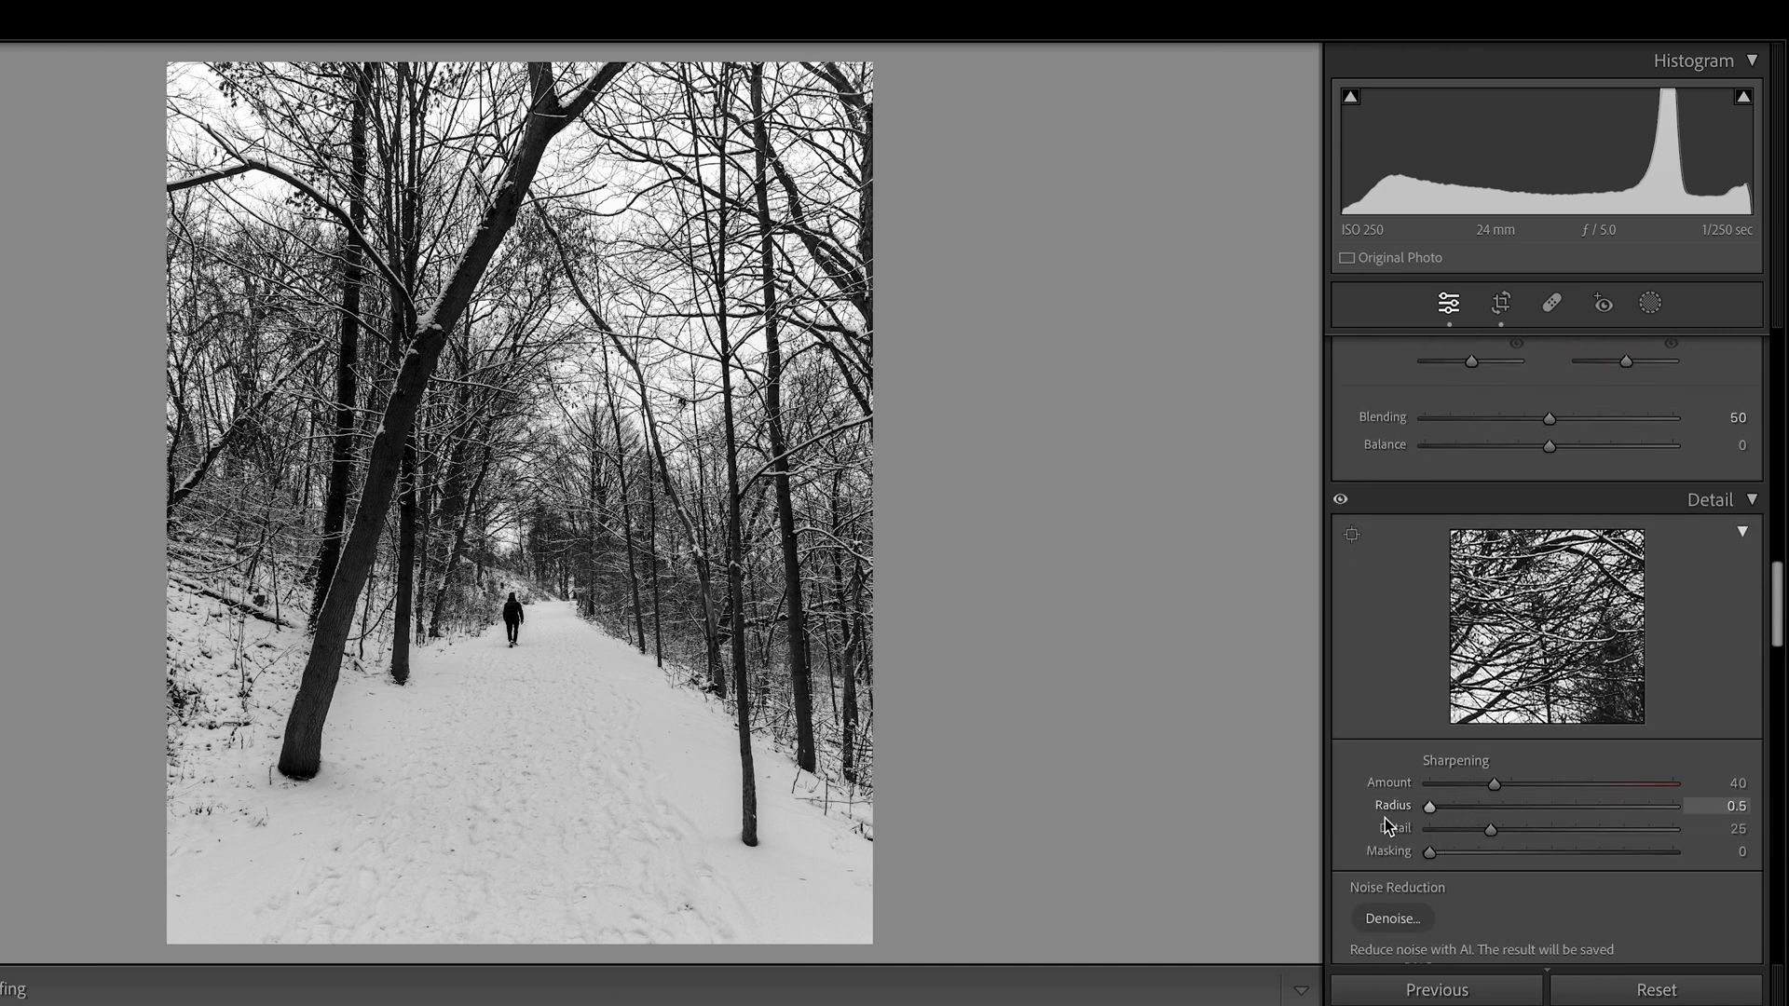
Step: Set sharpening Masking to 28 and raise Detail to 71
{"action": "left_click_drag", "start_coordinate": [1429, 851], "coordinate": [1472, 852]}
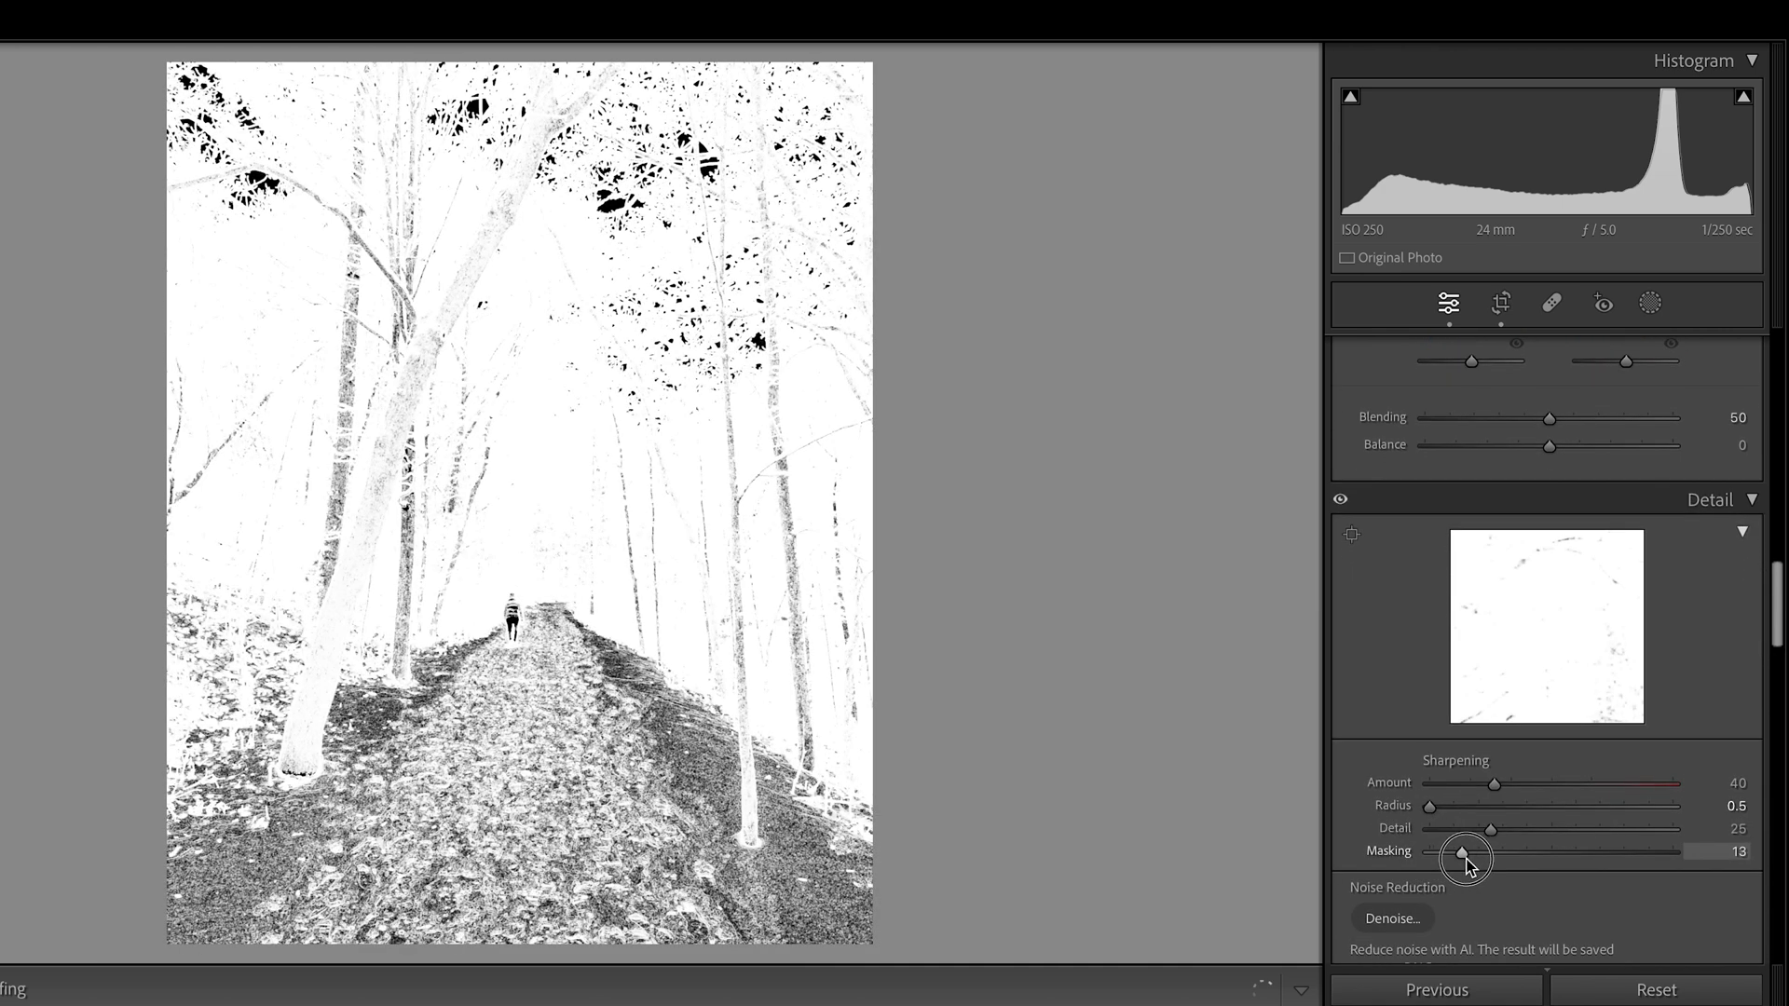
{"action": "left_click_drag", "start_coordinate": [1465, 851], "coordinate": [1494, 852]}
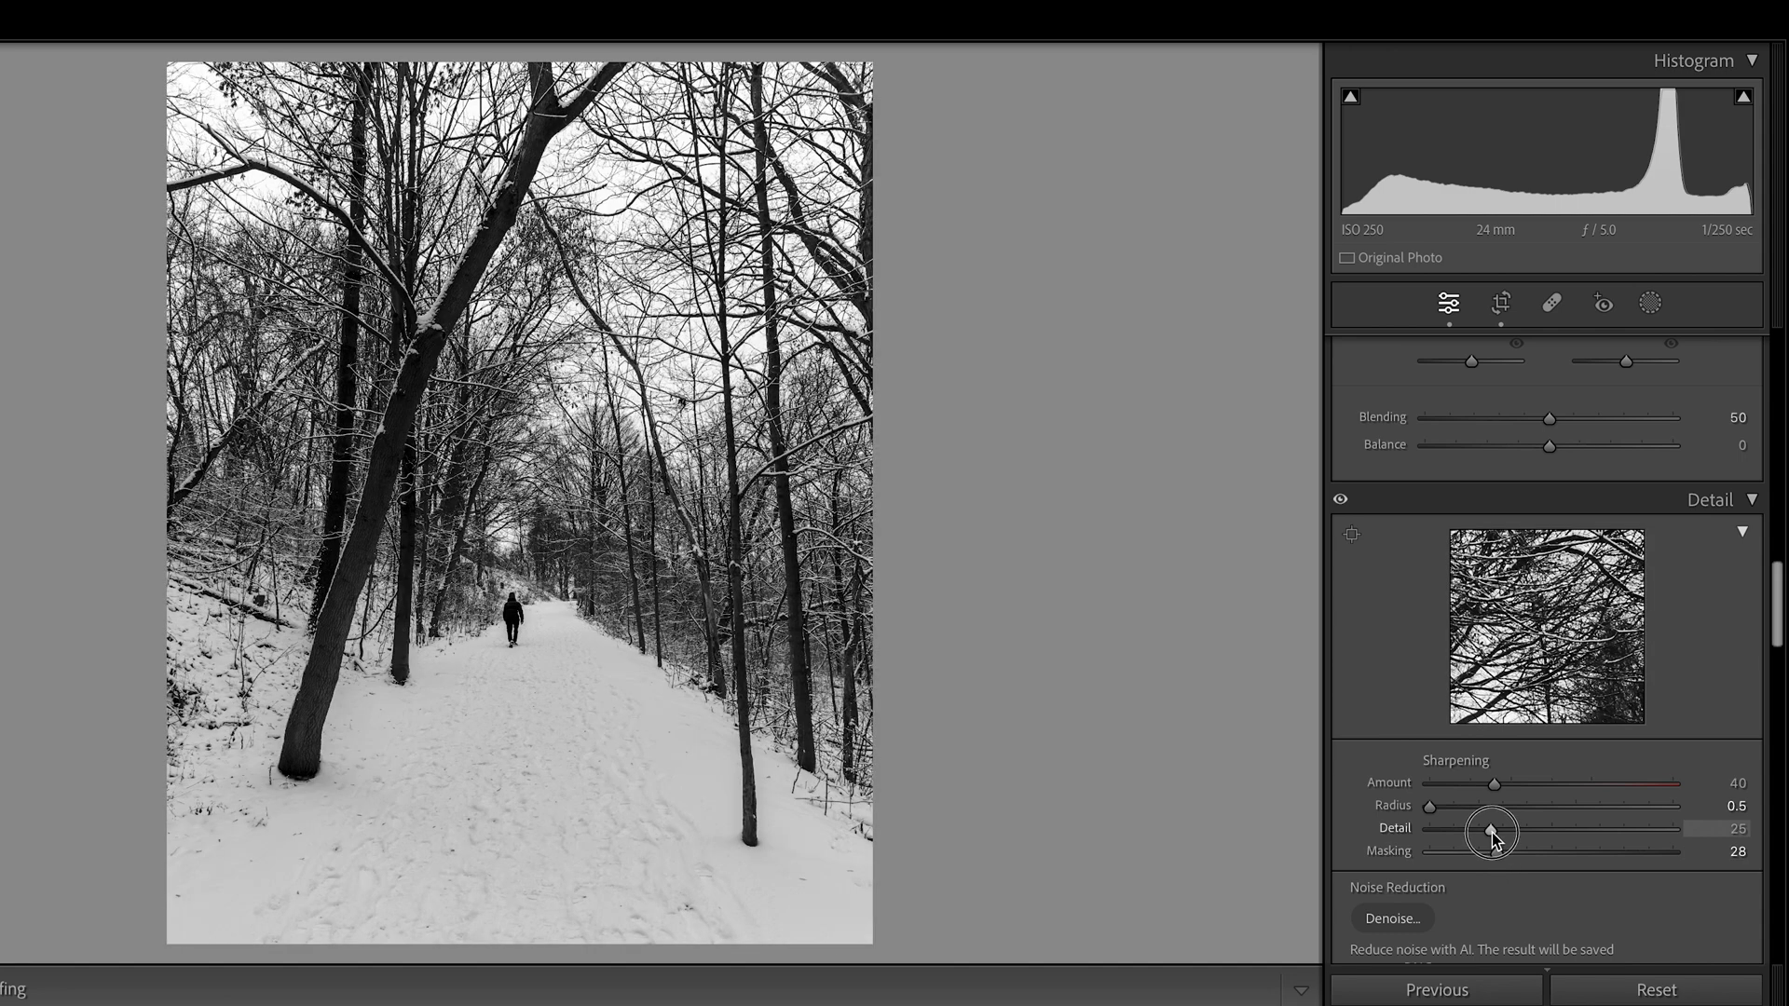
{"action": "left_click_drag", "start_coordinate": [1491, 831], "coordinate": [1598, 831]}
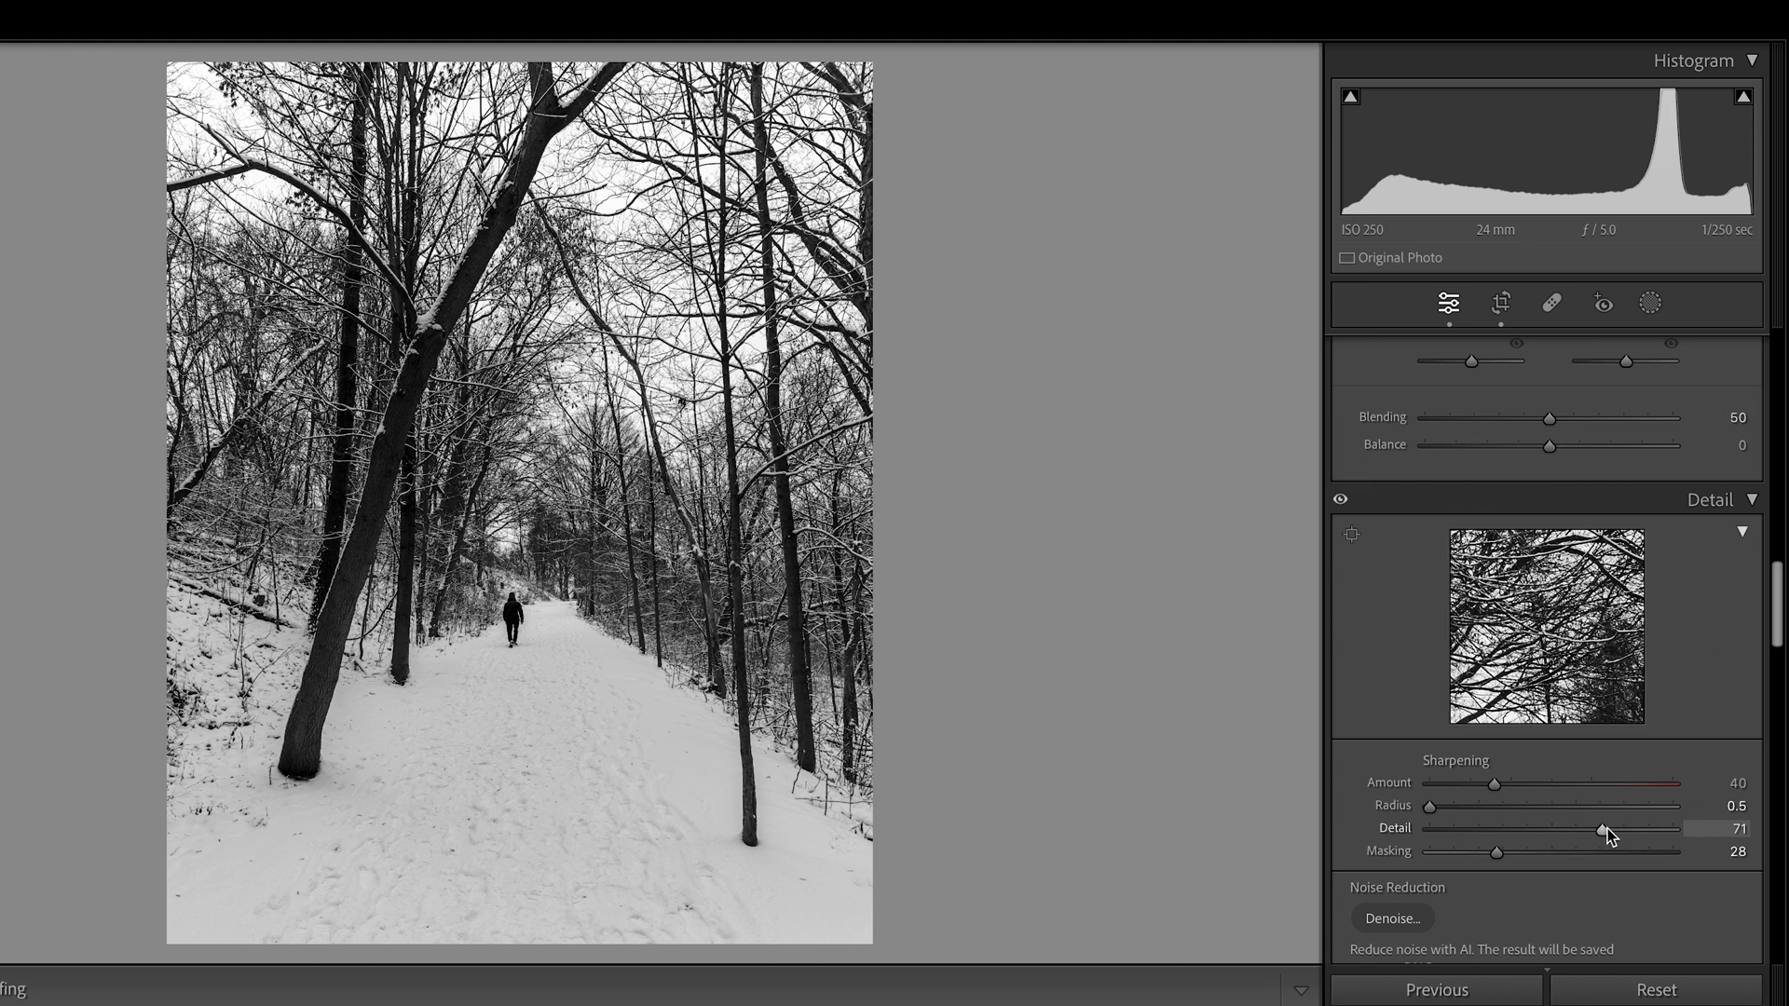
{"action": "scroll", "scroll_direction": "down", "scroll_amount": 3}
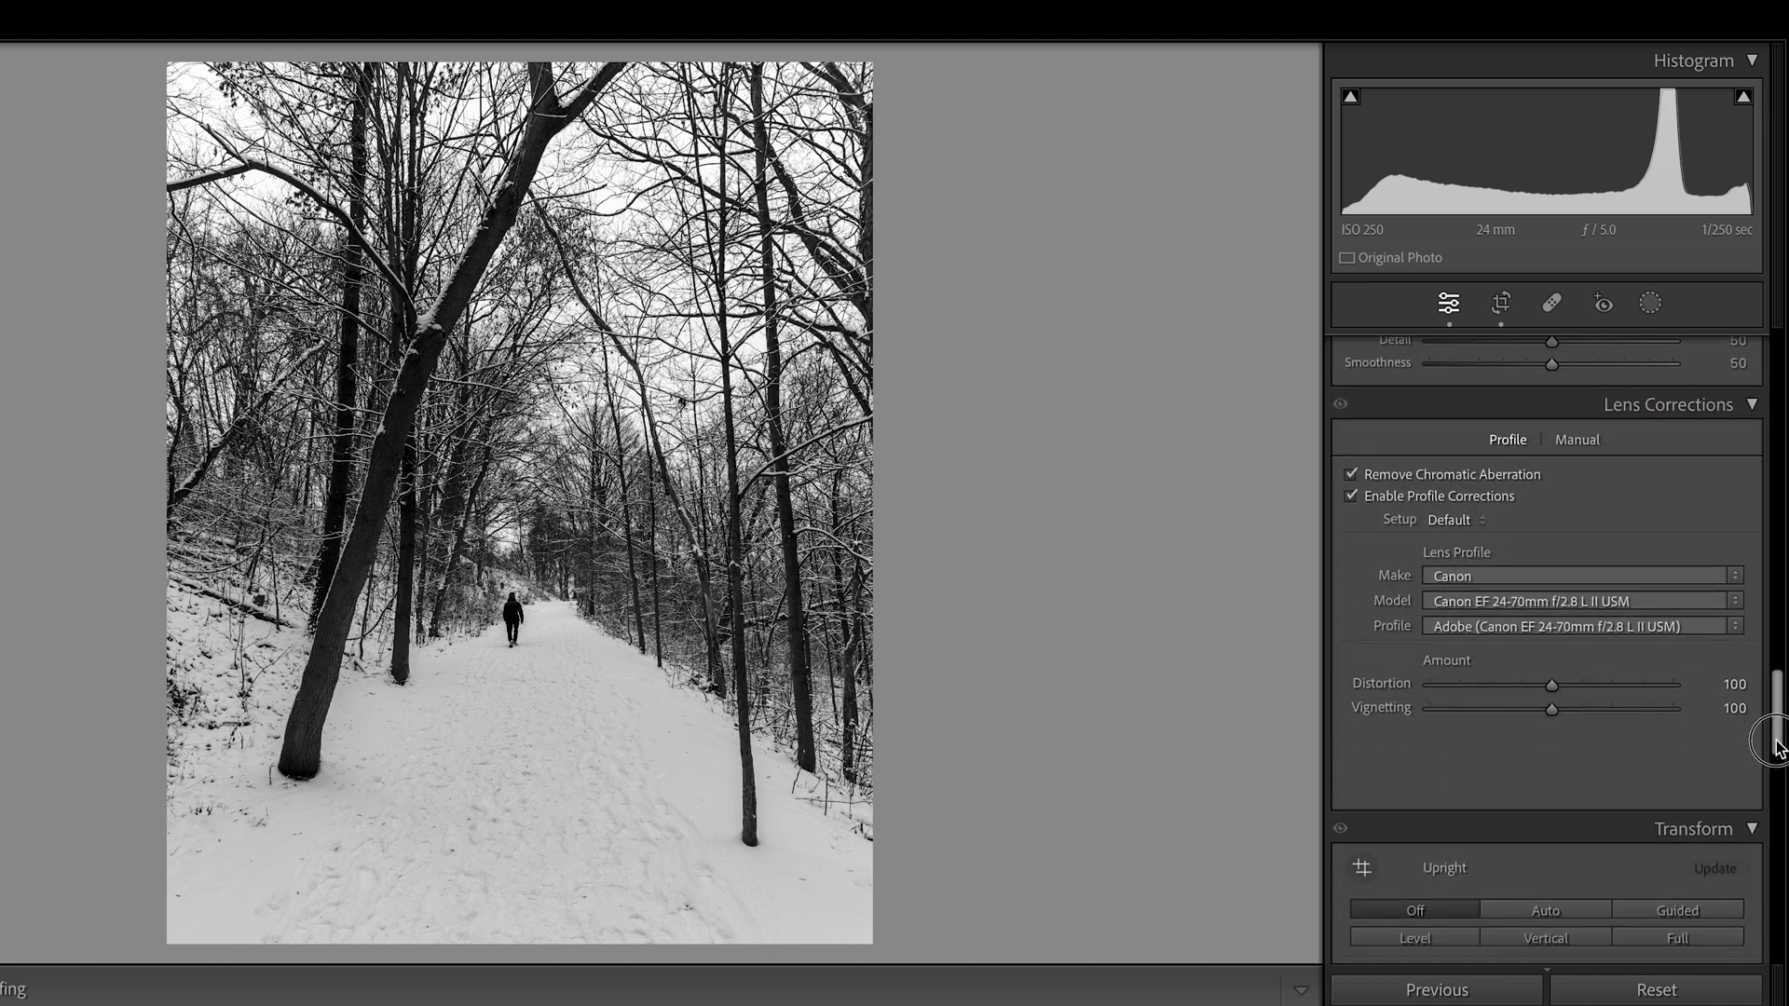
{"action": "scroll", "scroll_direction": "down", "scroll_amount": 3}
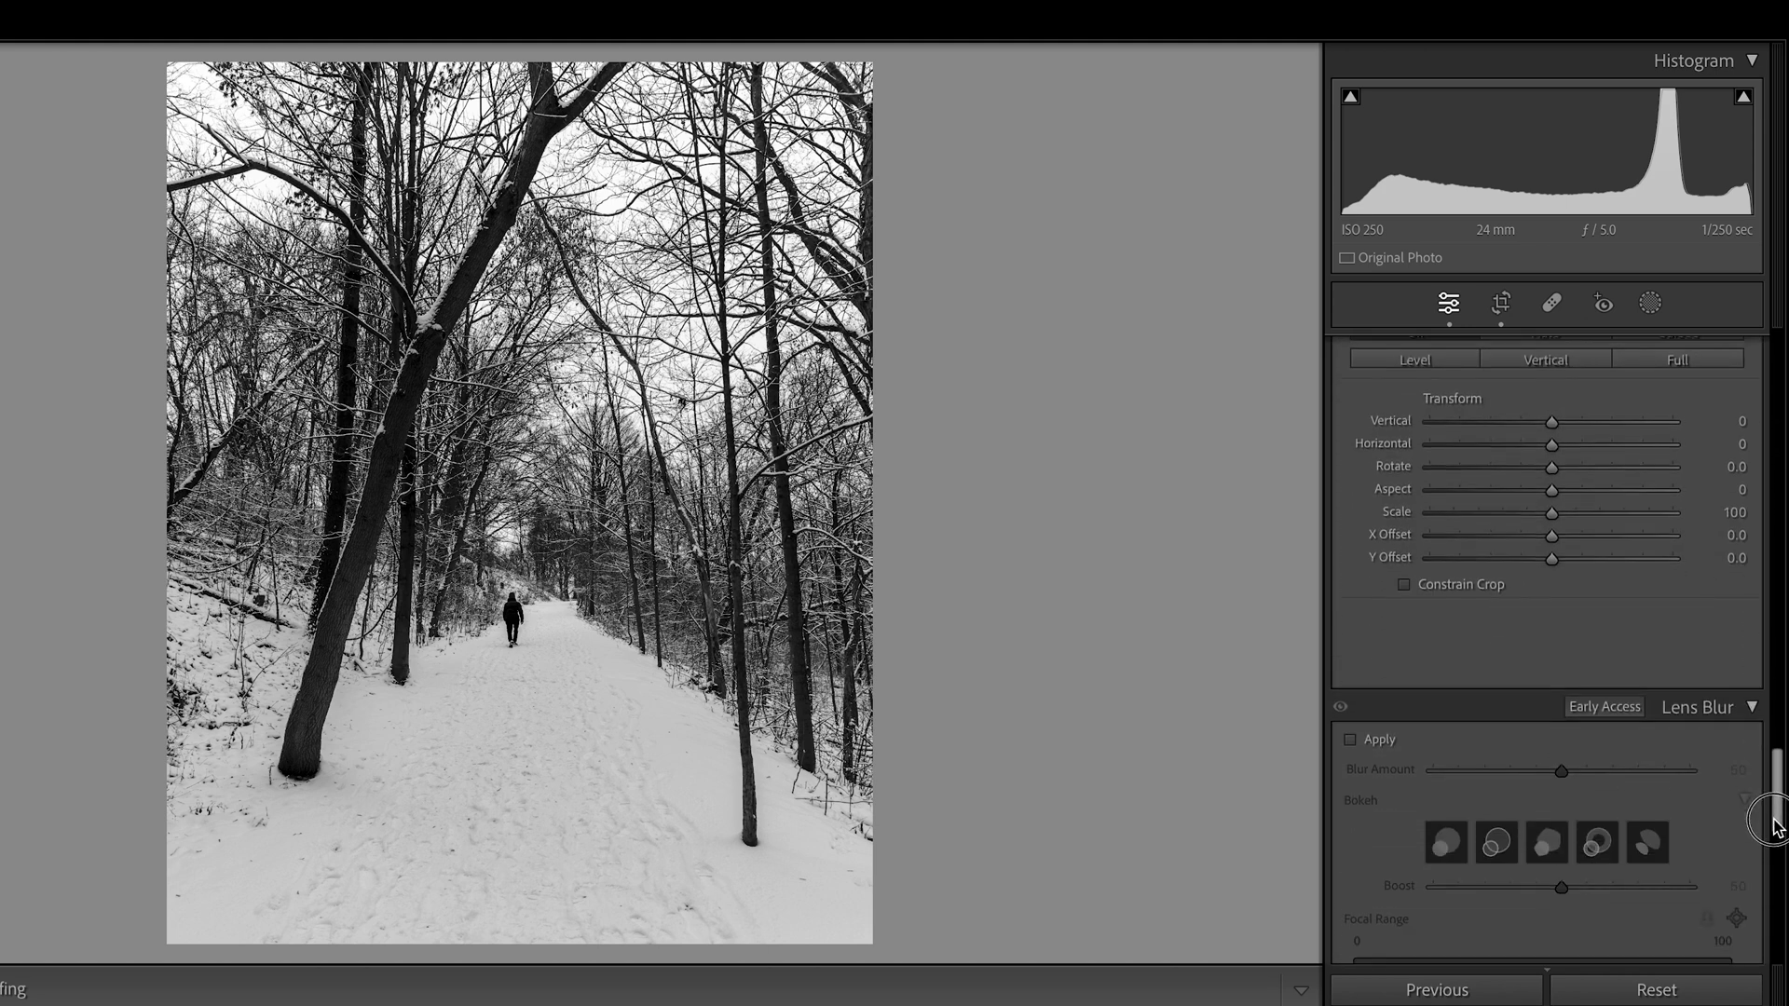
{"action": "scroll", "scroll_direction": "down", "scroll_amount": 3}
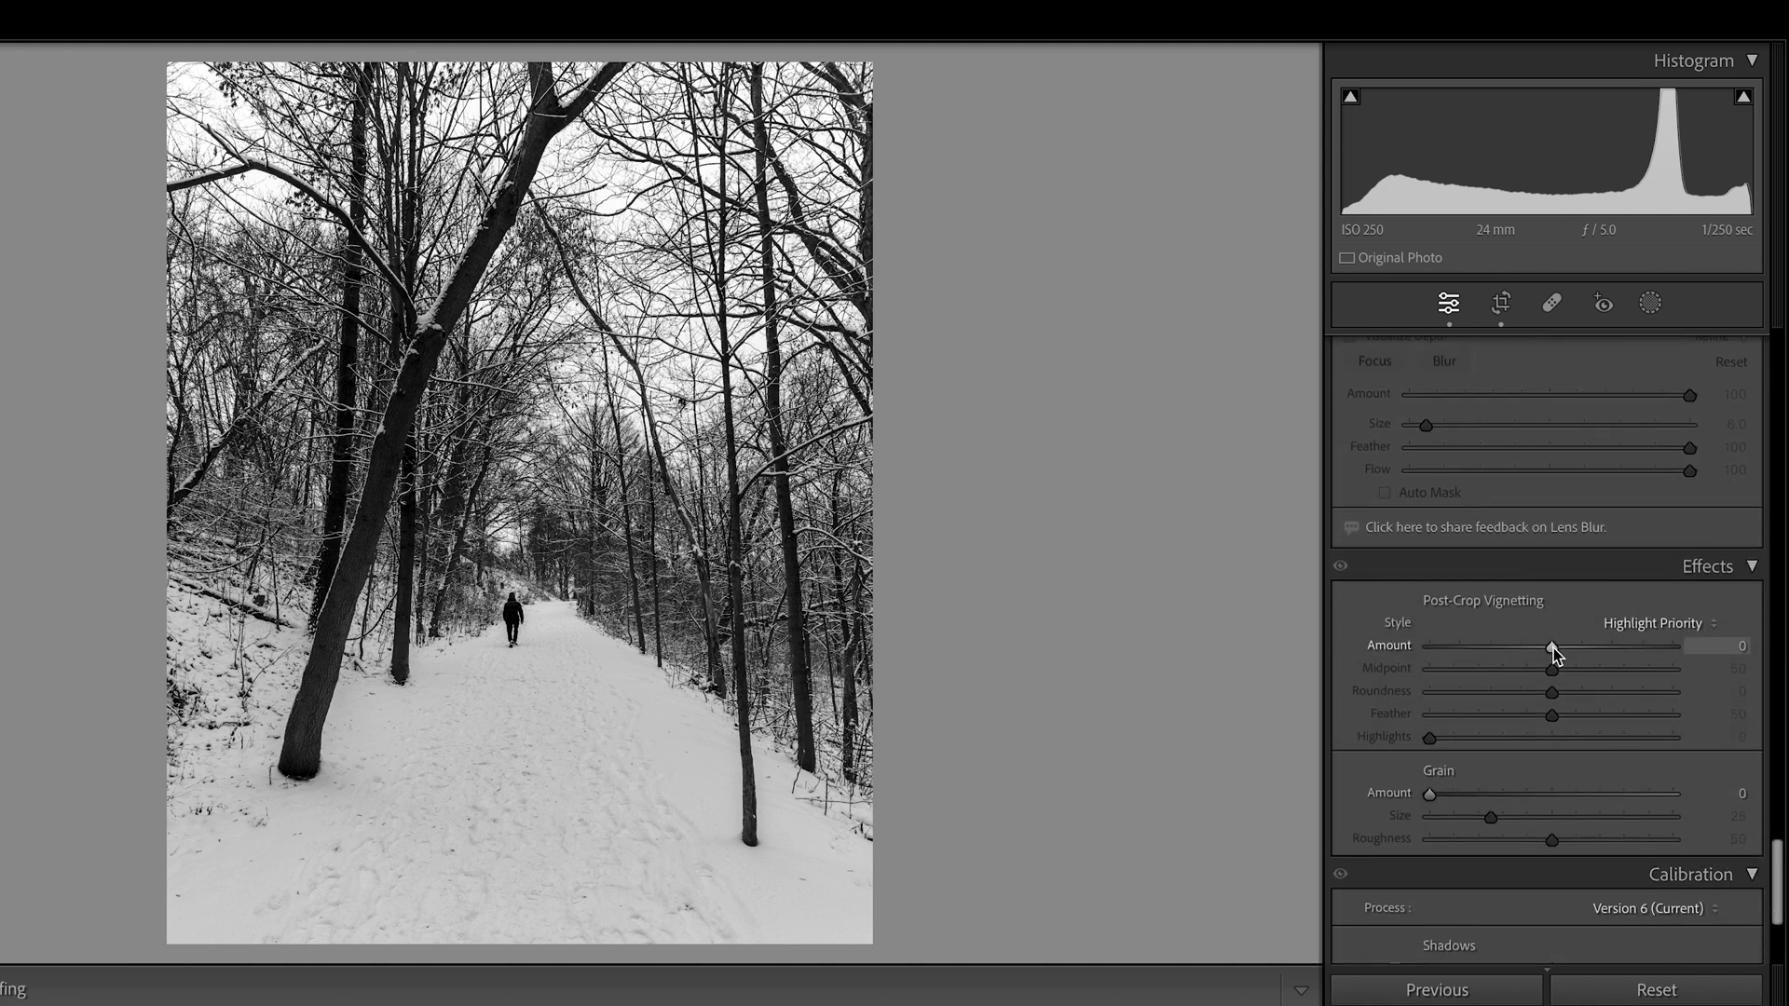
Step: Shape a post-crop vignette with roundness +55 and feather 100
{"action": "left_click_drag", "start_coordinate": [1549, 645], "coordinate": [1440, 644]}
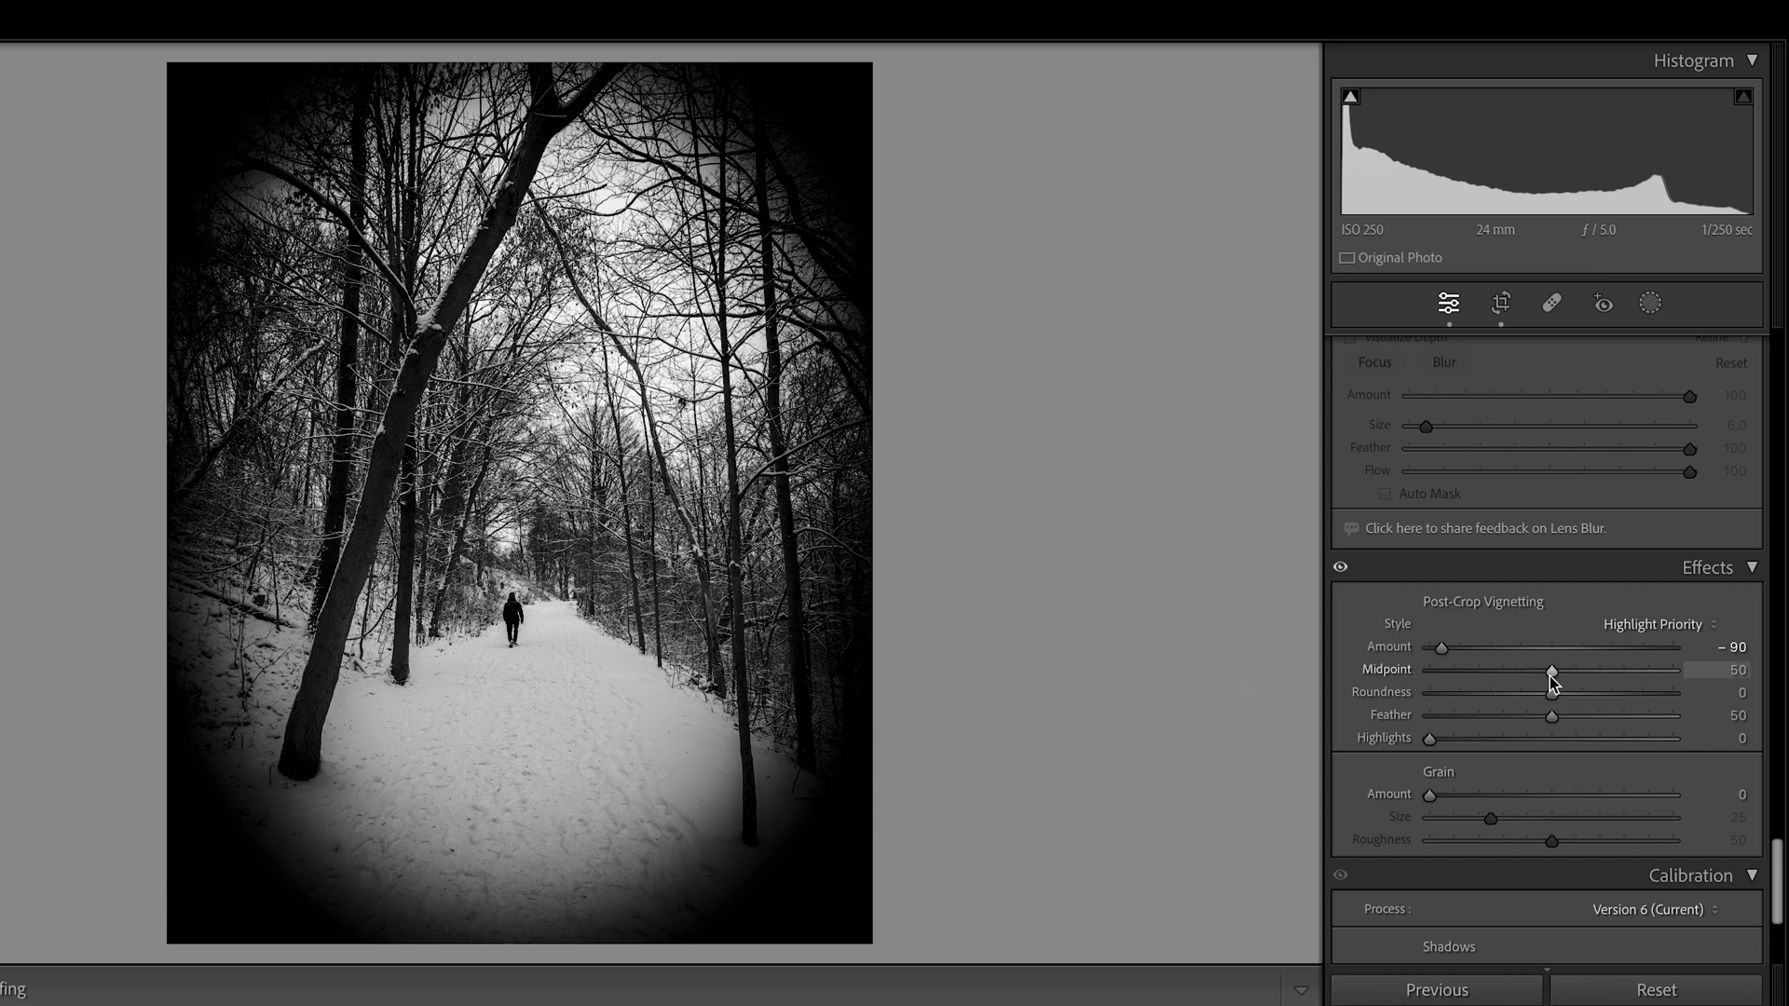
{"action": "left_click_drag", "start_coordinate": [1552, 669], "coordinate": [1451, 669]}
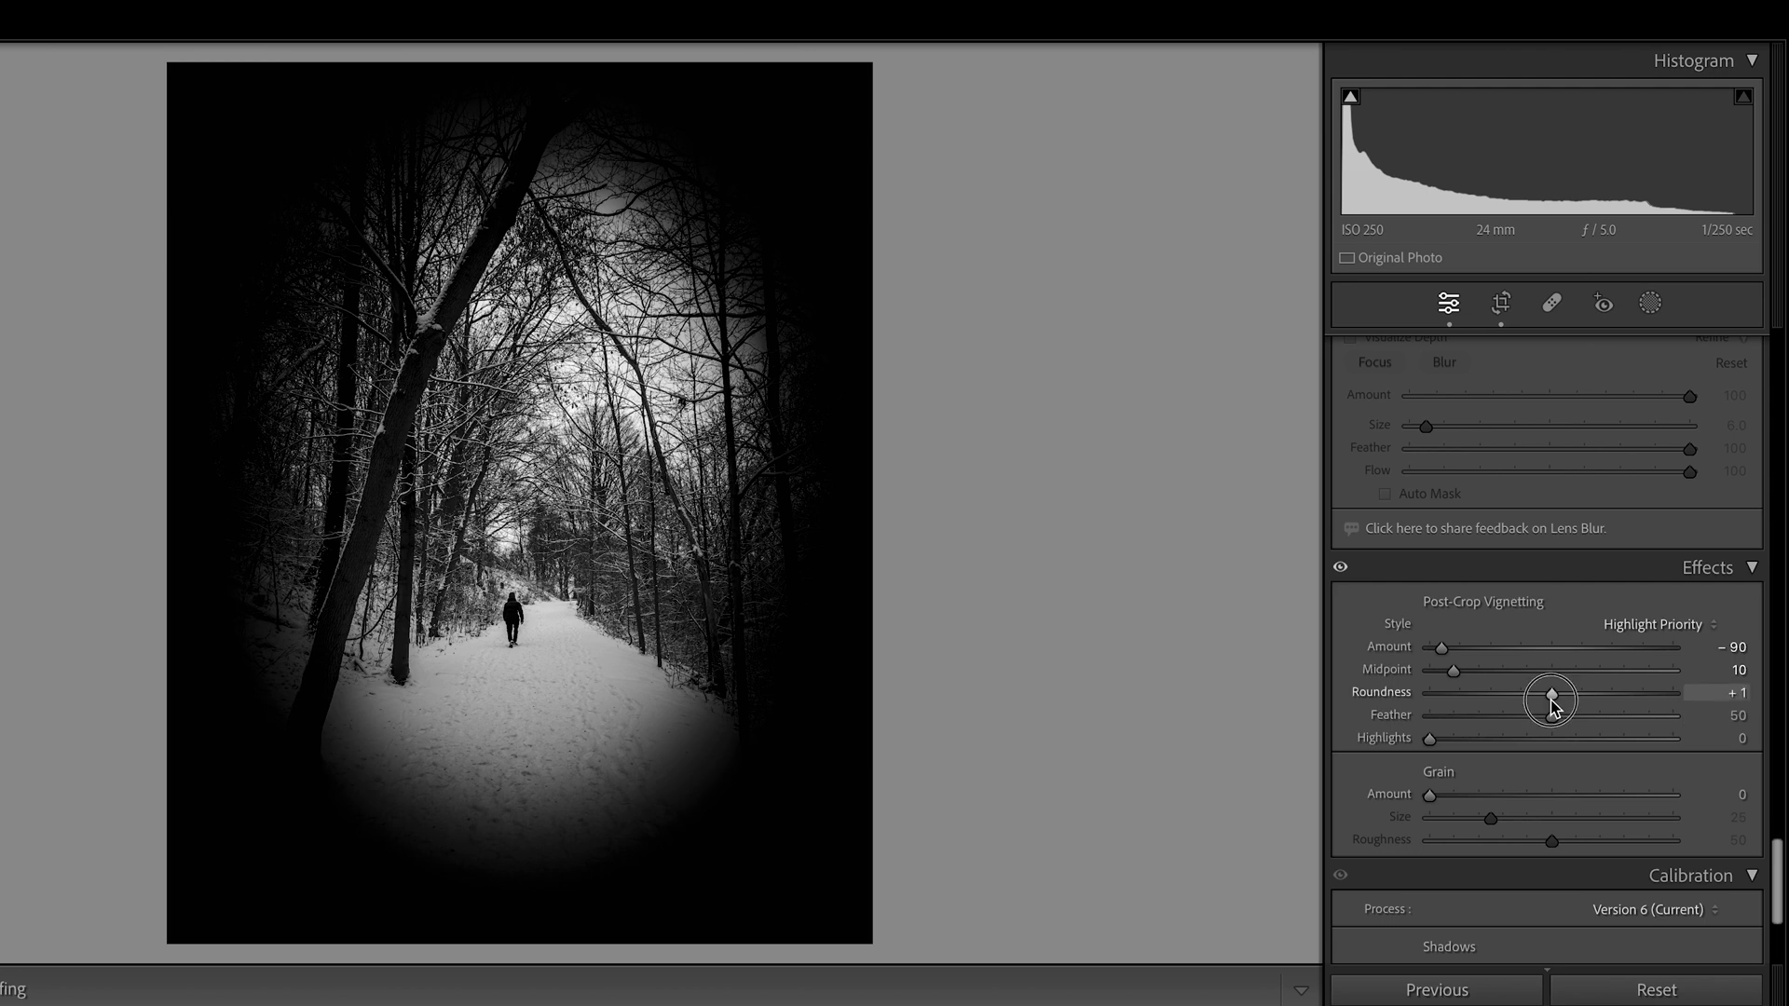
{"action": "left_click_drag", "start_coordinate": [1548, 696], "coordinate": [1619, 697]}
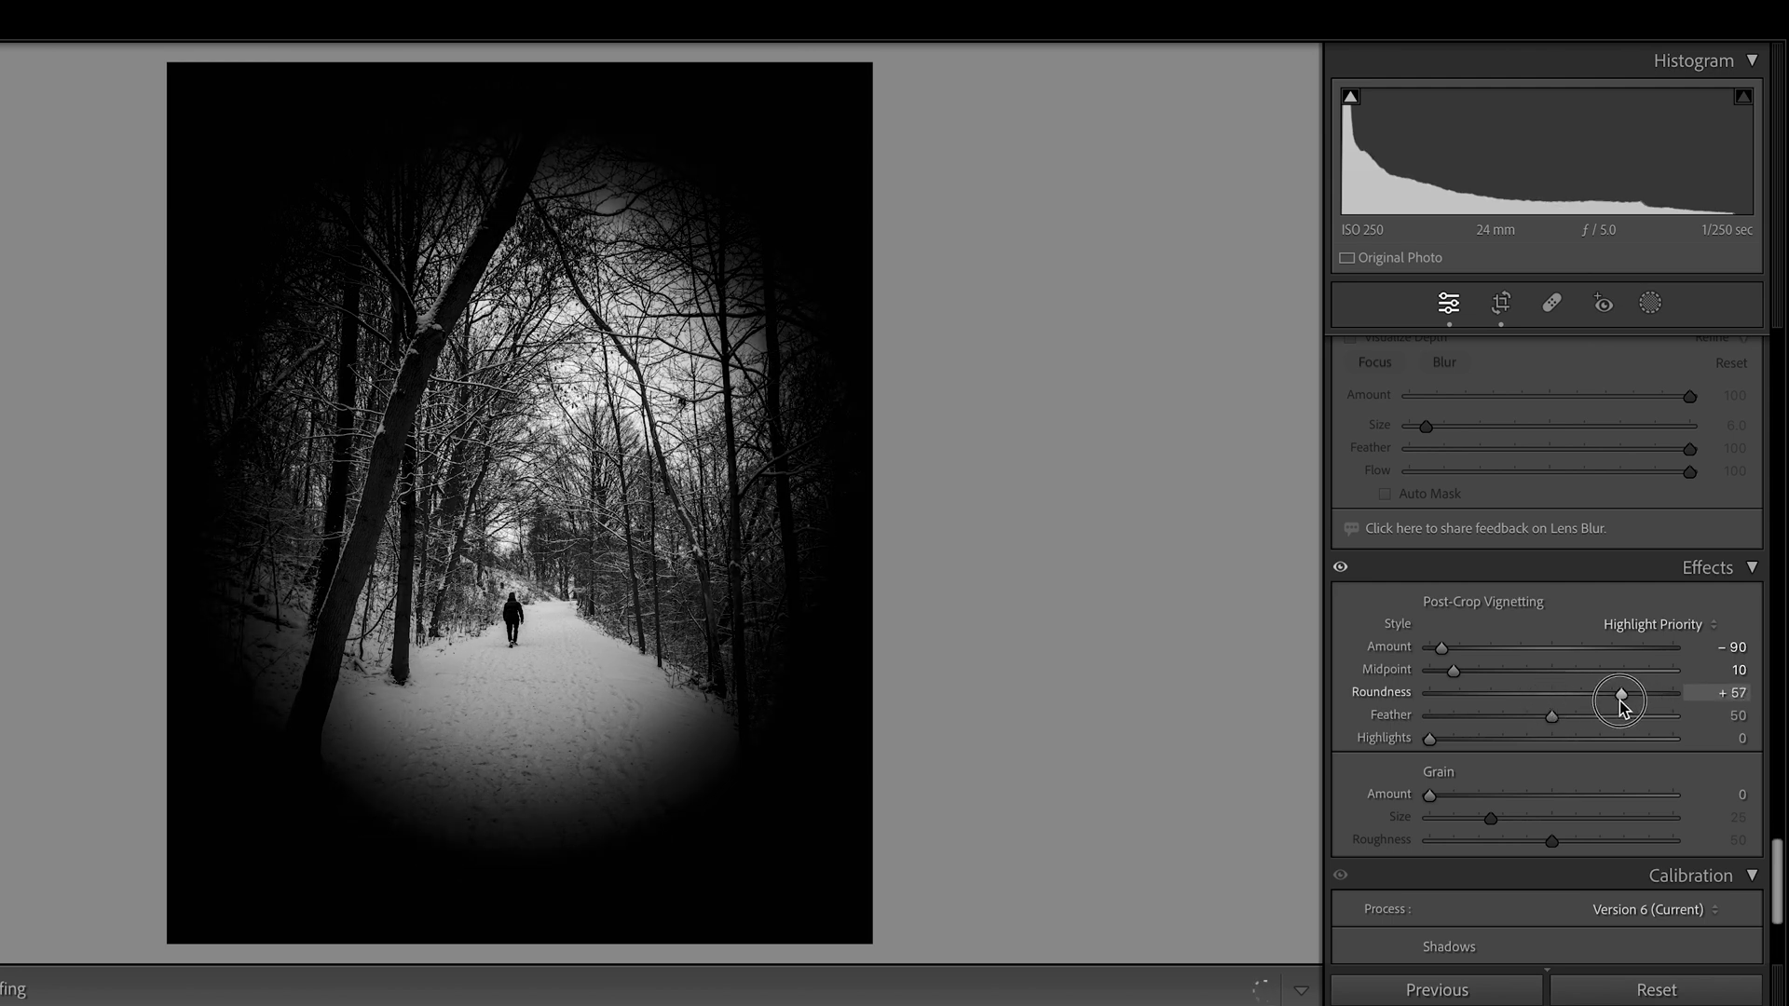
{"action": "left_click_drag", "start_coordinate": [1550, 715], "coordinate": [1660, 715]}
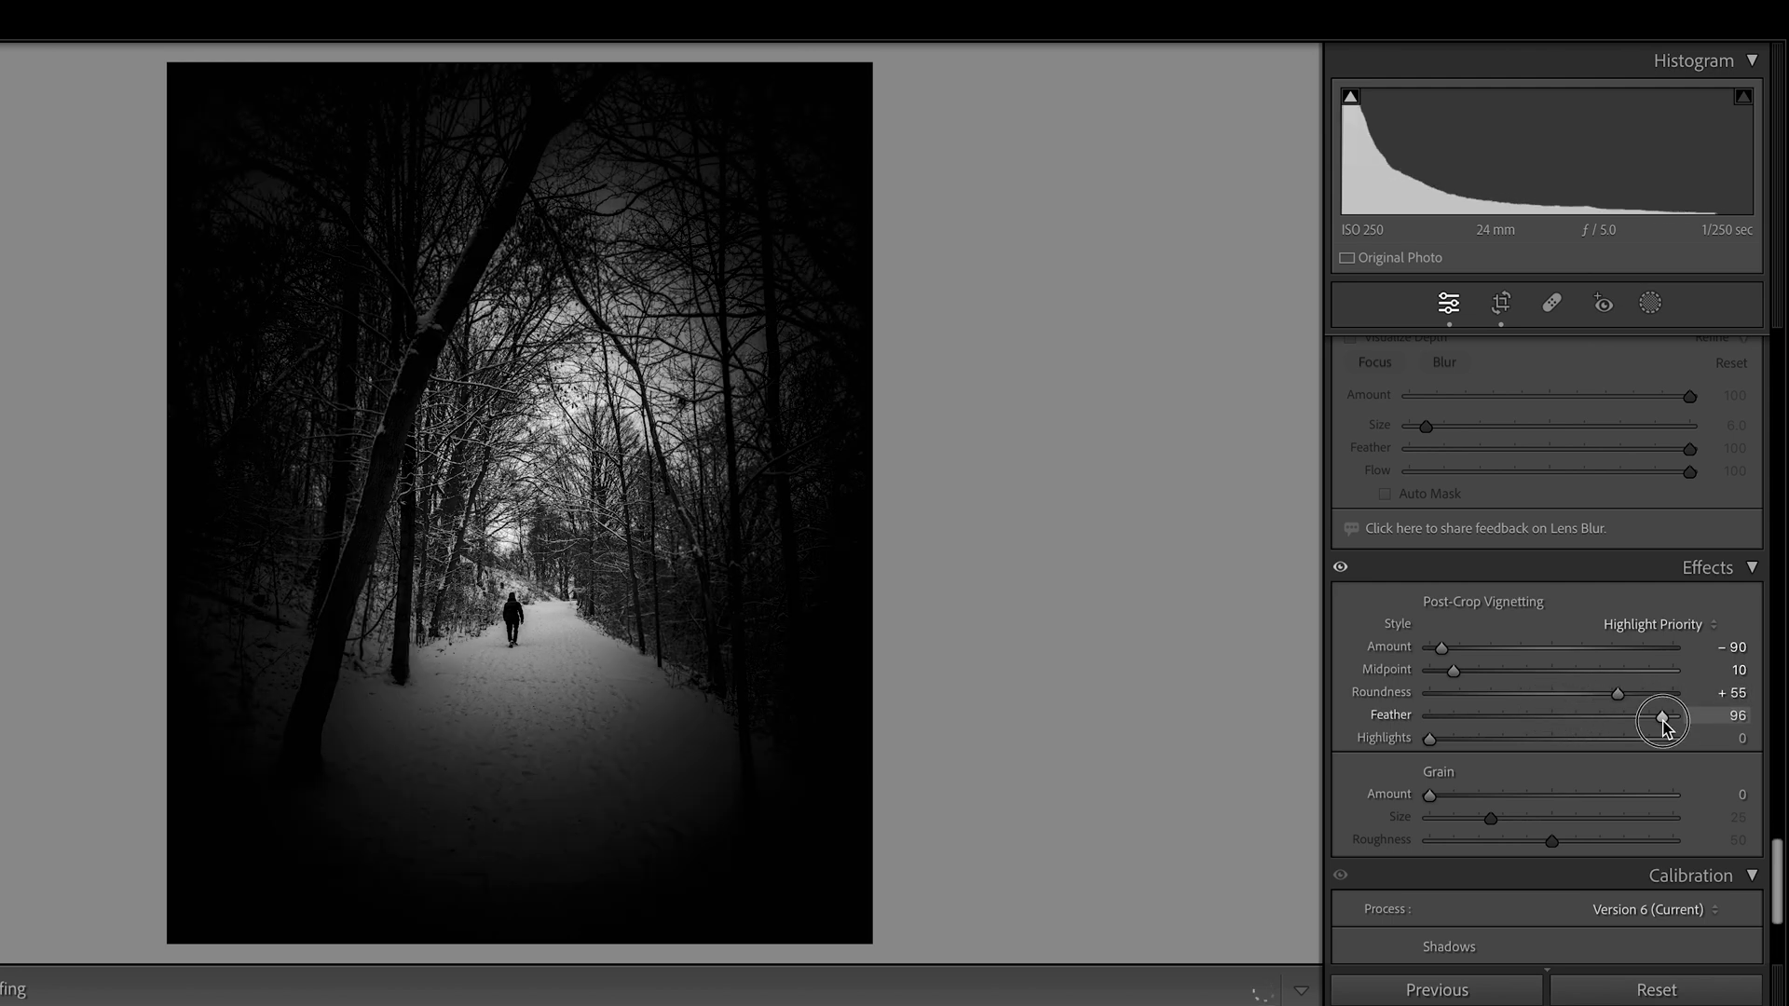
{"action": "left_click_drag", "start_coordinate": [1661, 719], "coordinate": [1702, 716]}
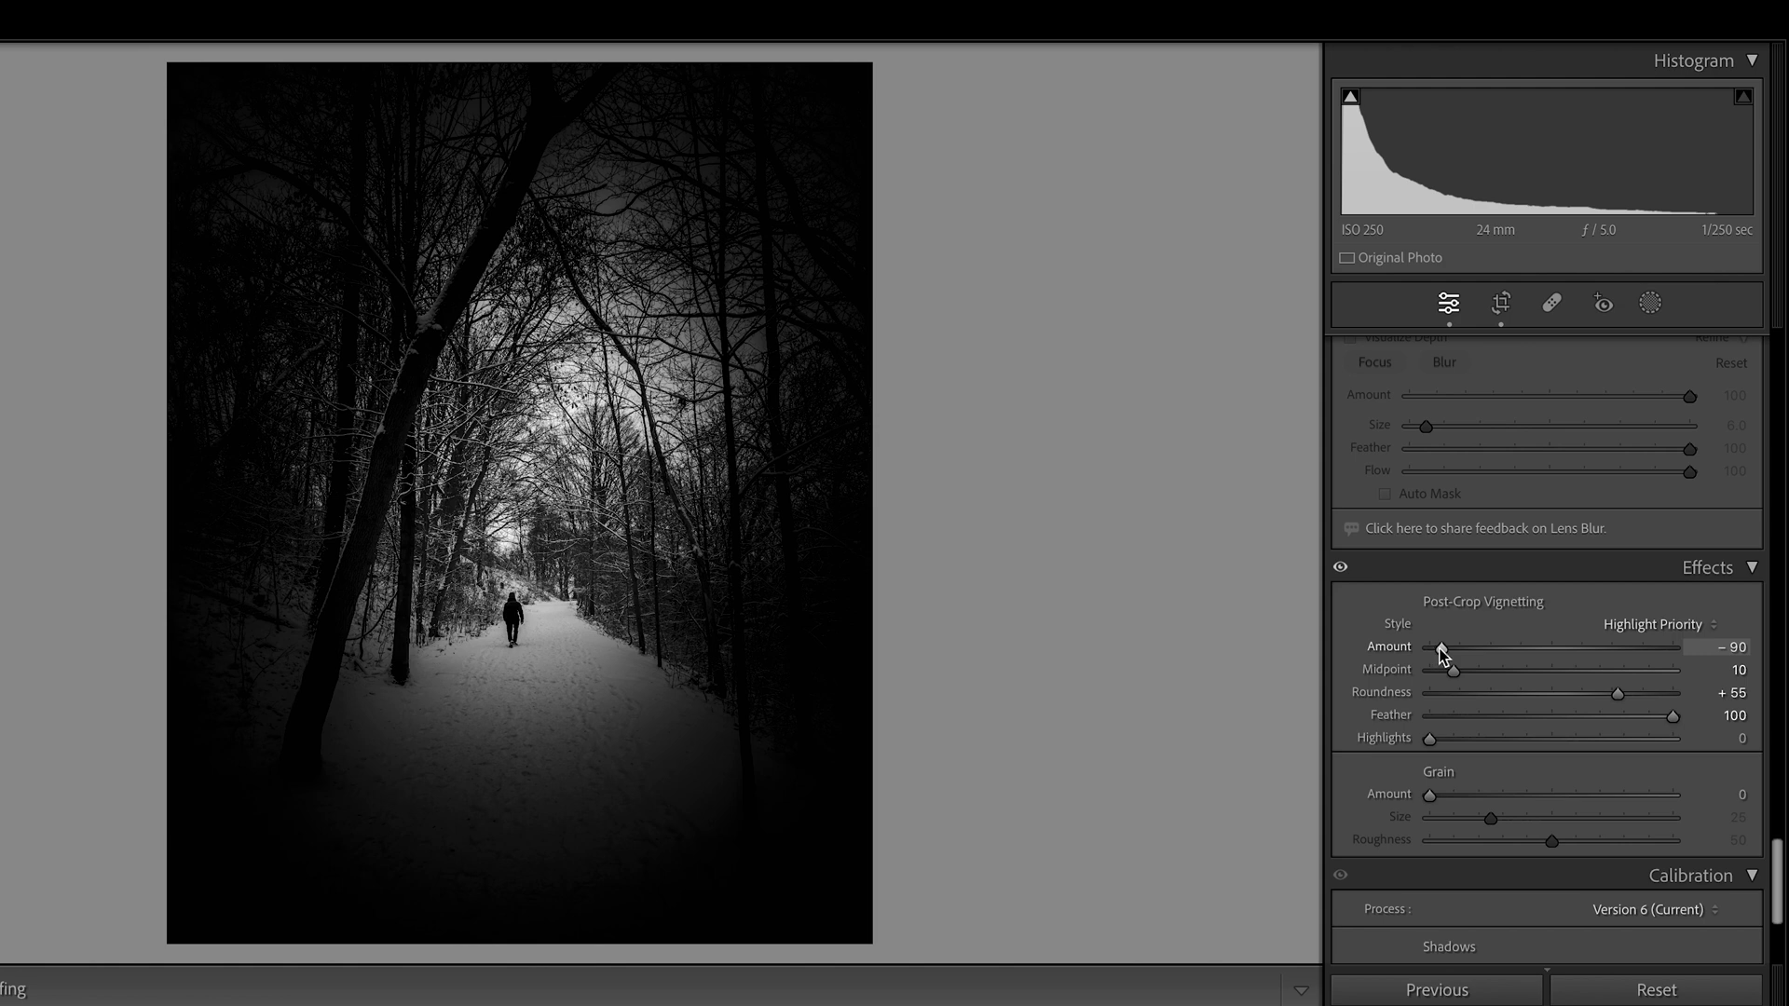
Step: Ease the vignette Amount back to a subtle -10 darkening
{"action": "left_click_drag", "start_coordinate": [1434, 646], "coordinate": [1563, 647]}
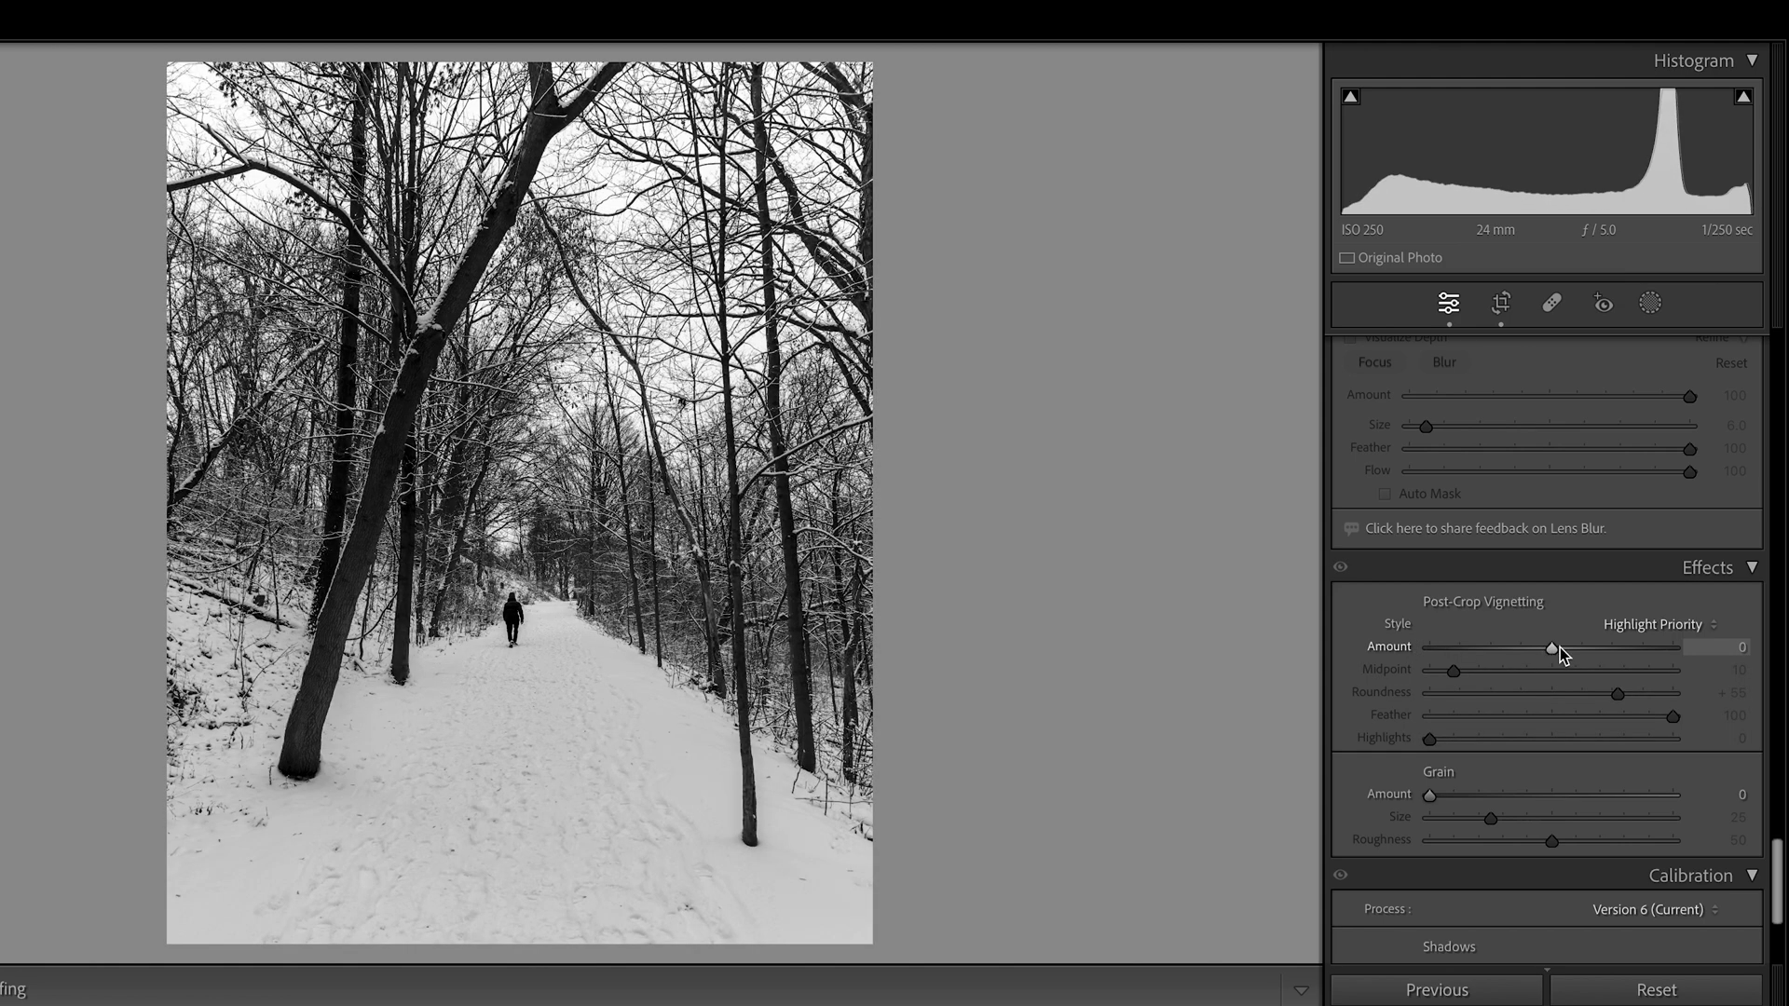
{"action": "left_click_drag", "start_coordinate": [1561, 648], "coordinate": [1549, 649]}
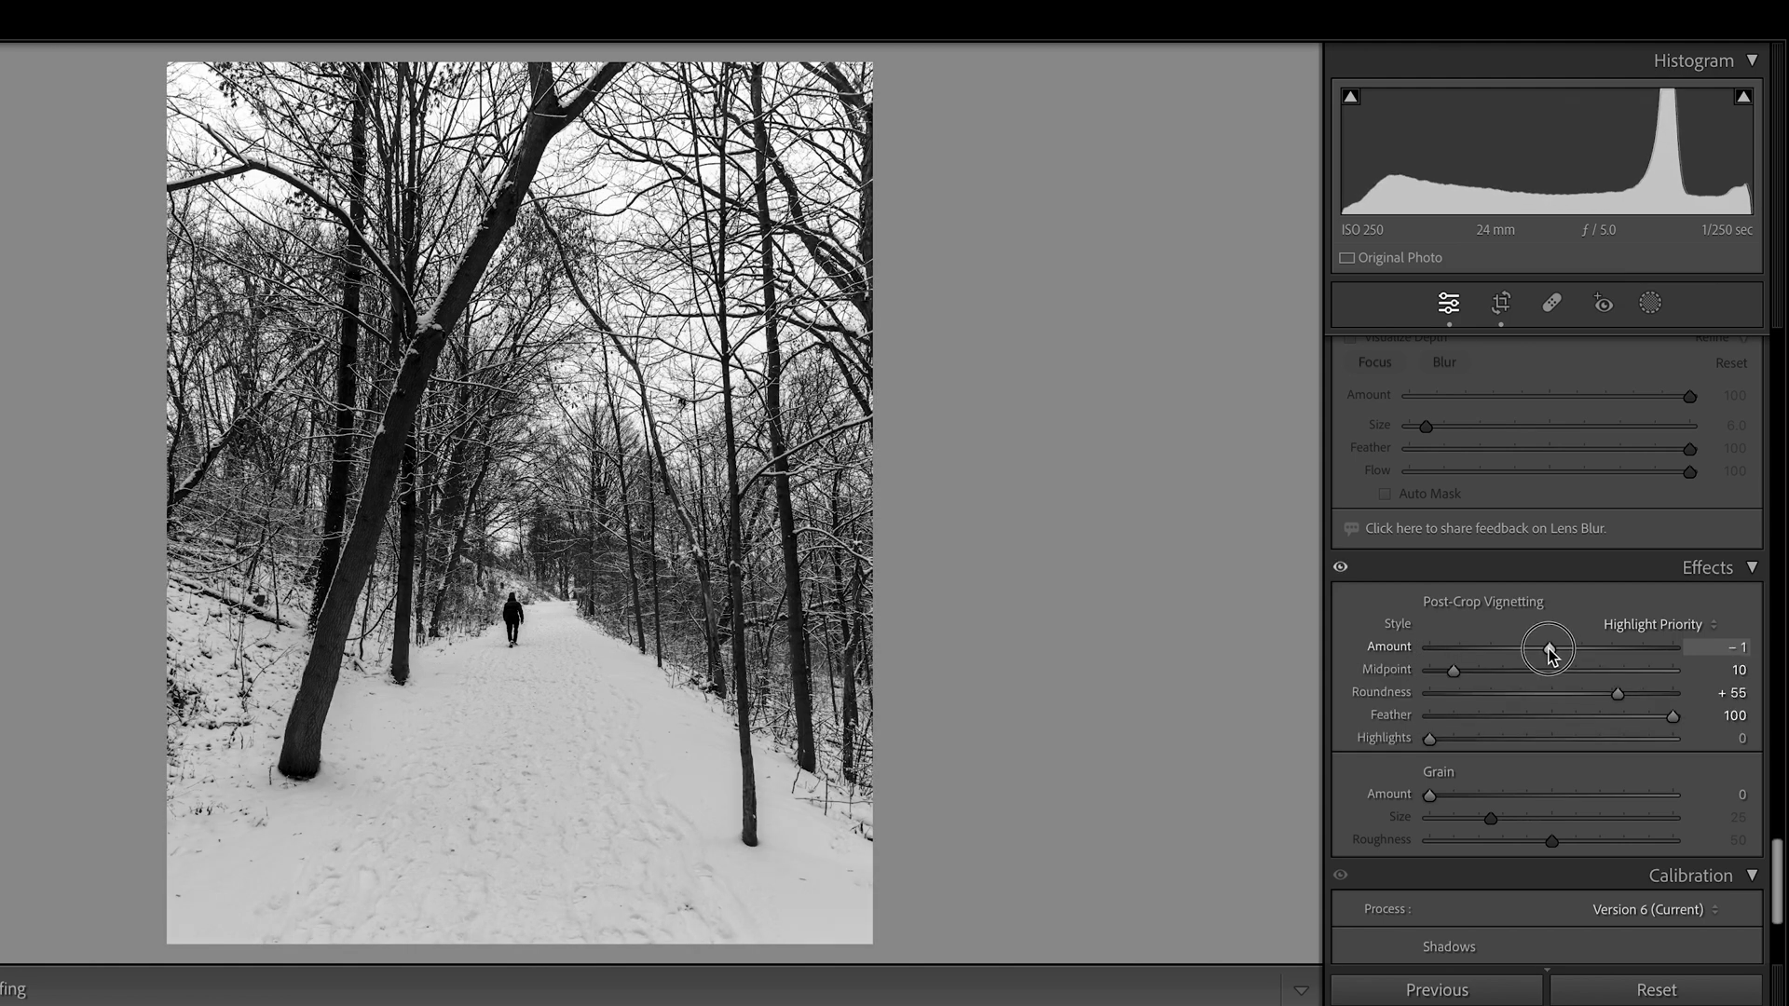
{"action": "left_click_drag", "start_coordinate": [1548, 647], "coordinate": [1537, 647]}
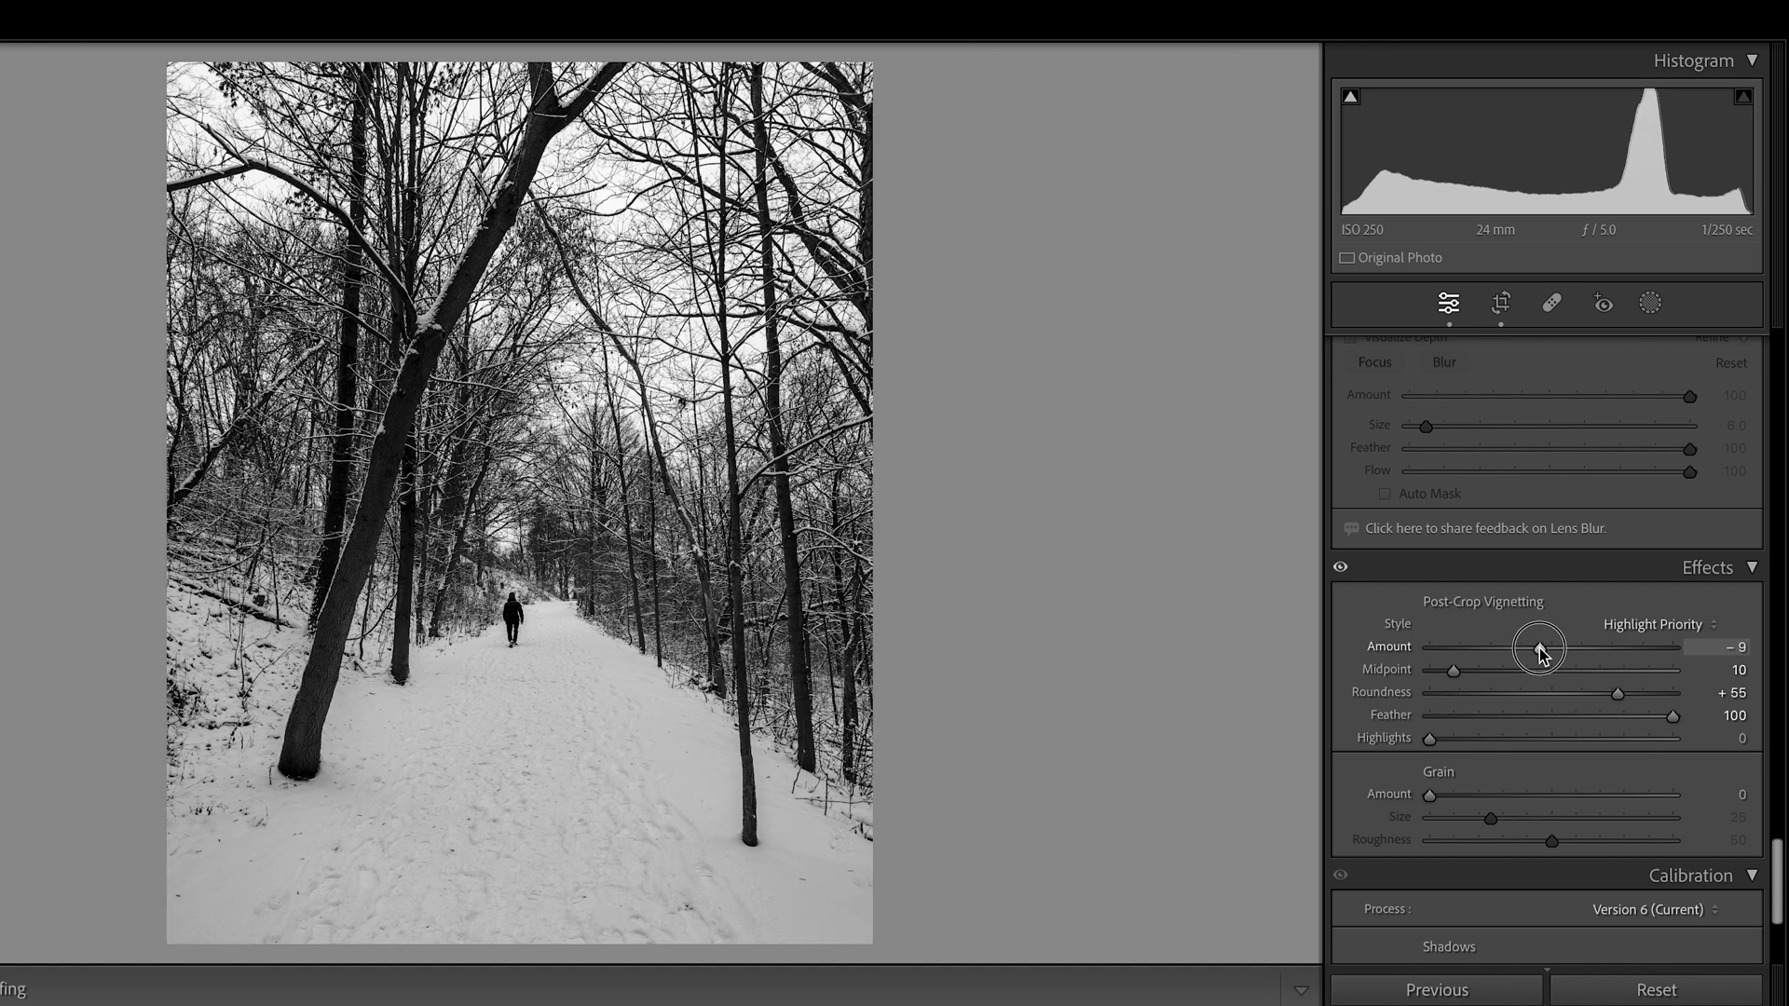
{"action": "left_click_drag", "start_coordinate": [1577, 647], "coordinate": [1567, 647]}
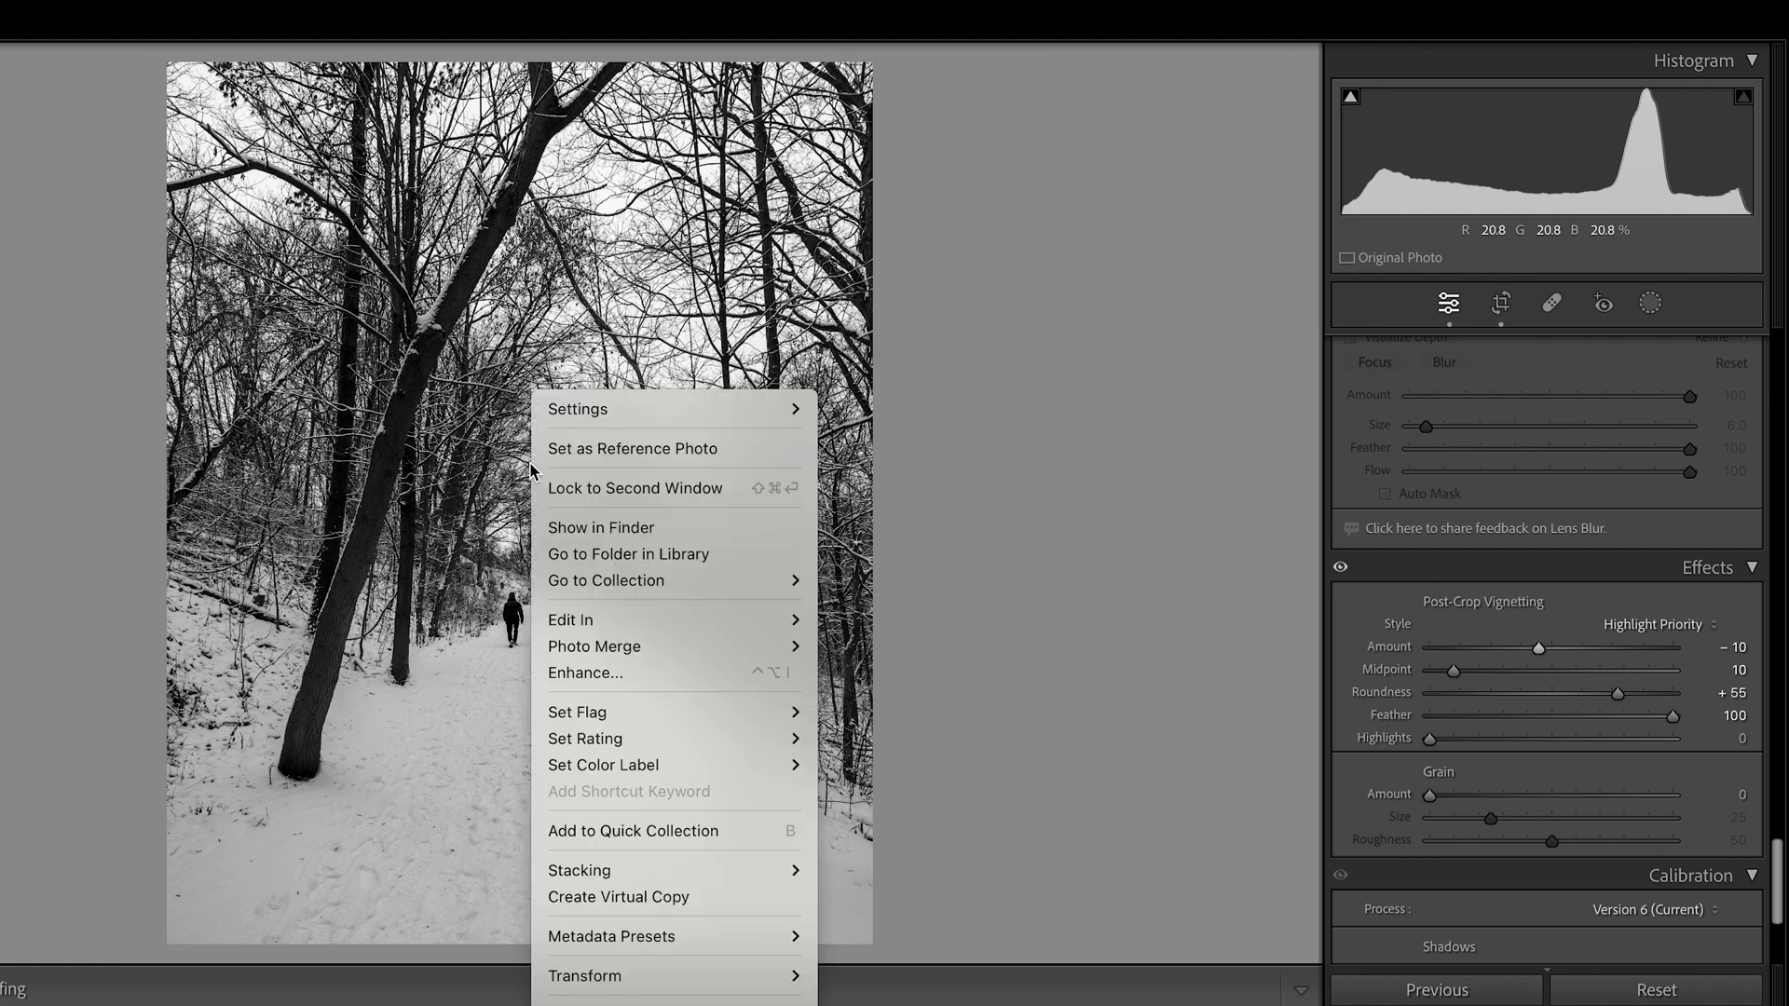
{"action": "mouse_move", "coordinate": [570, 618]}
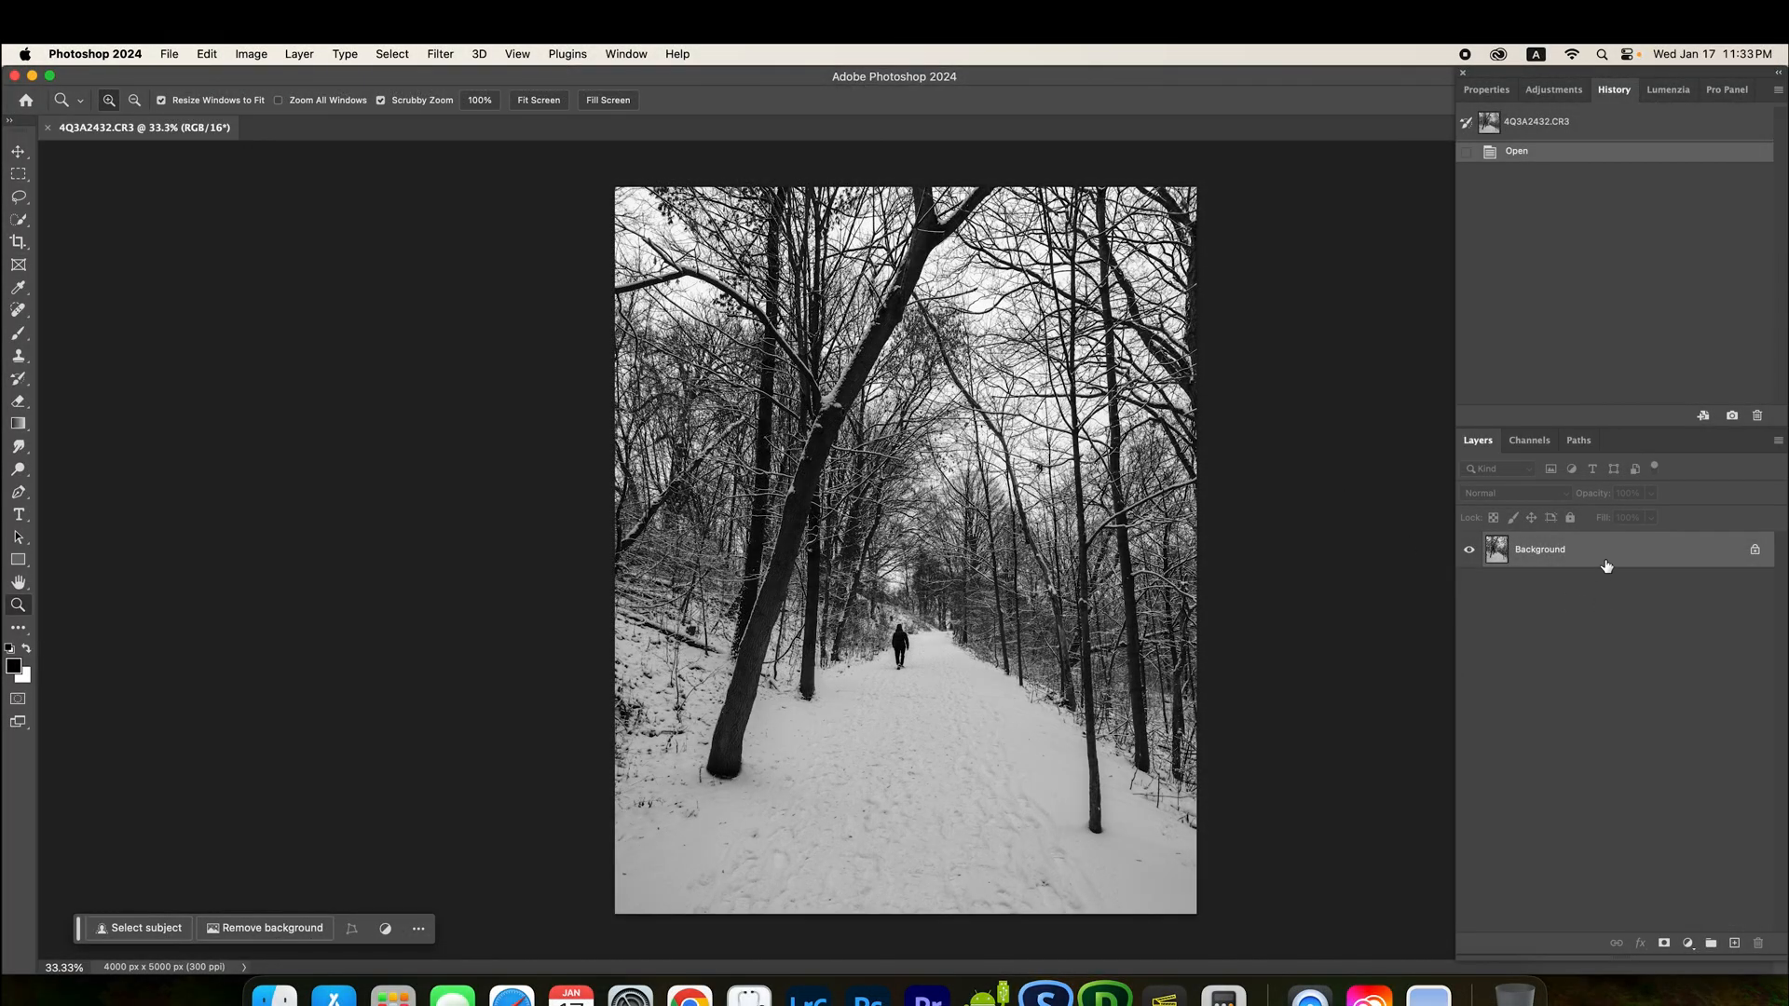
Step: Copy the background onto a new Layer 1 and zoom in on the walker
{"action": "key", "text": "cmd+j"}
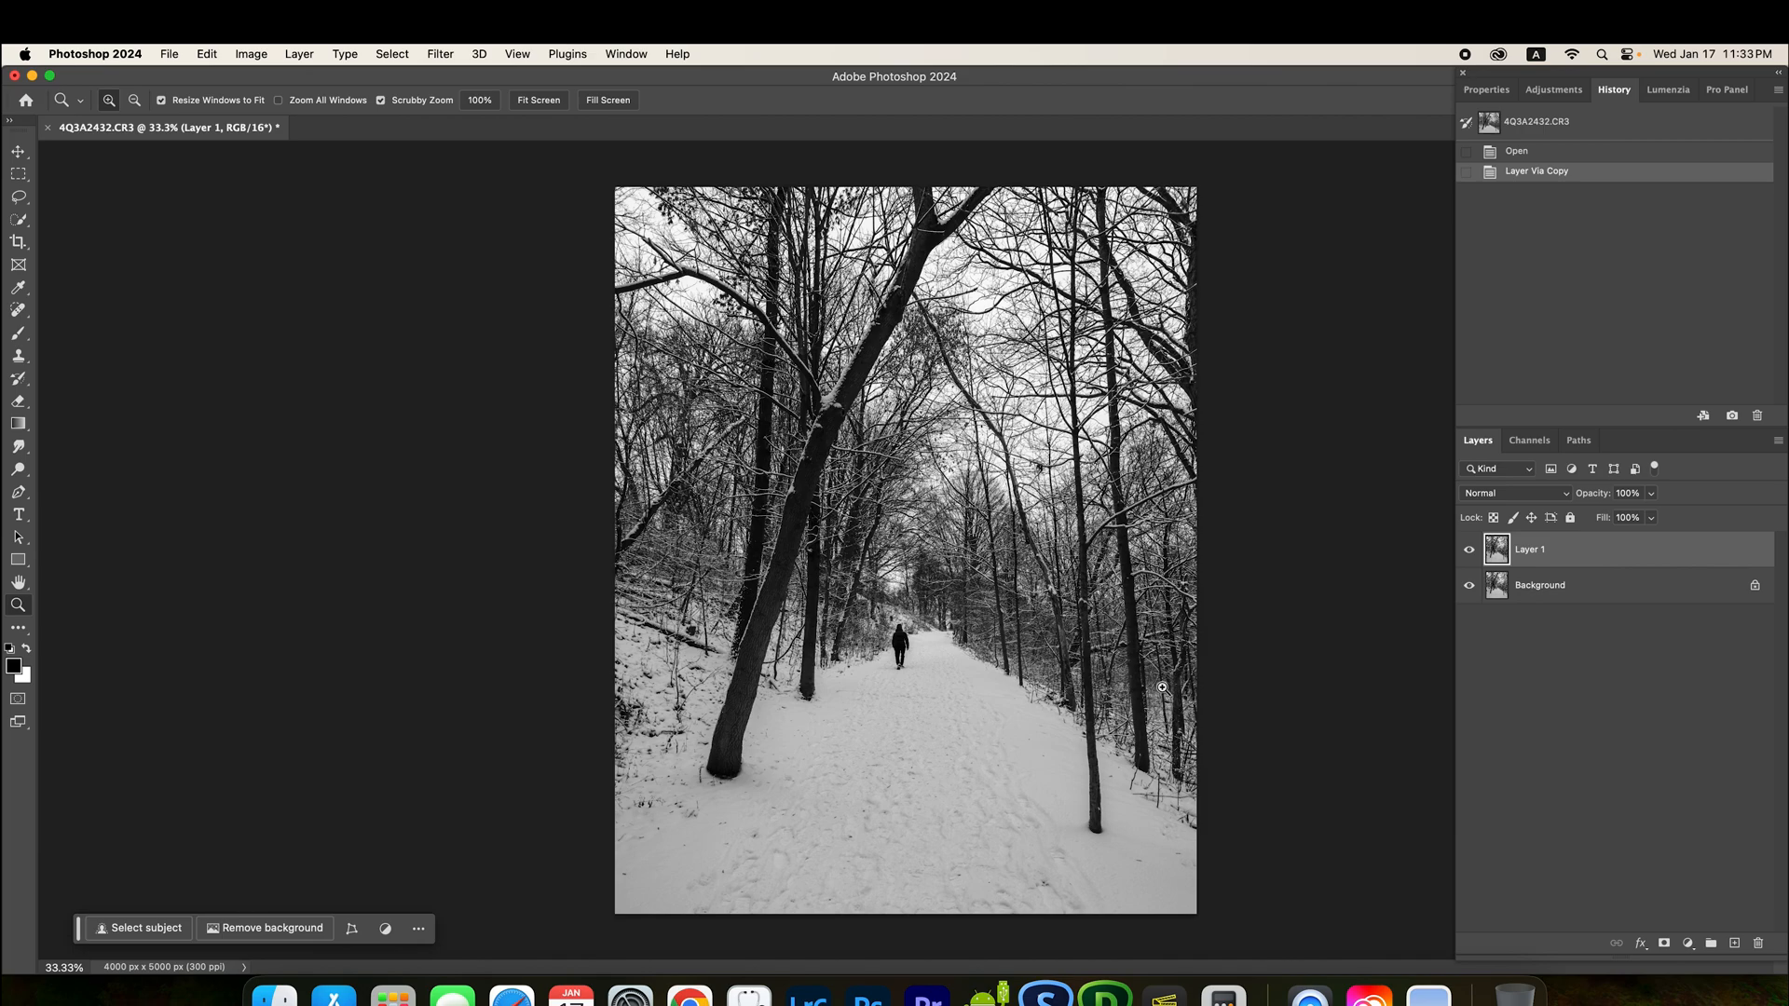
{"action": "mouse_move", "coordinate": [907, 669]}
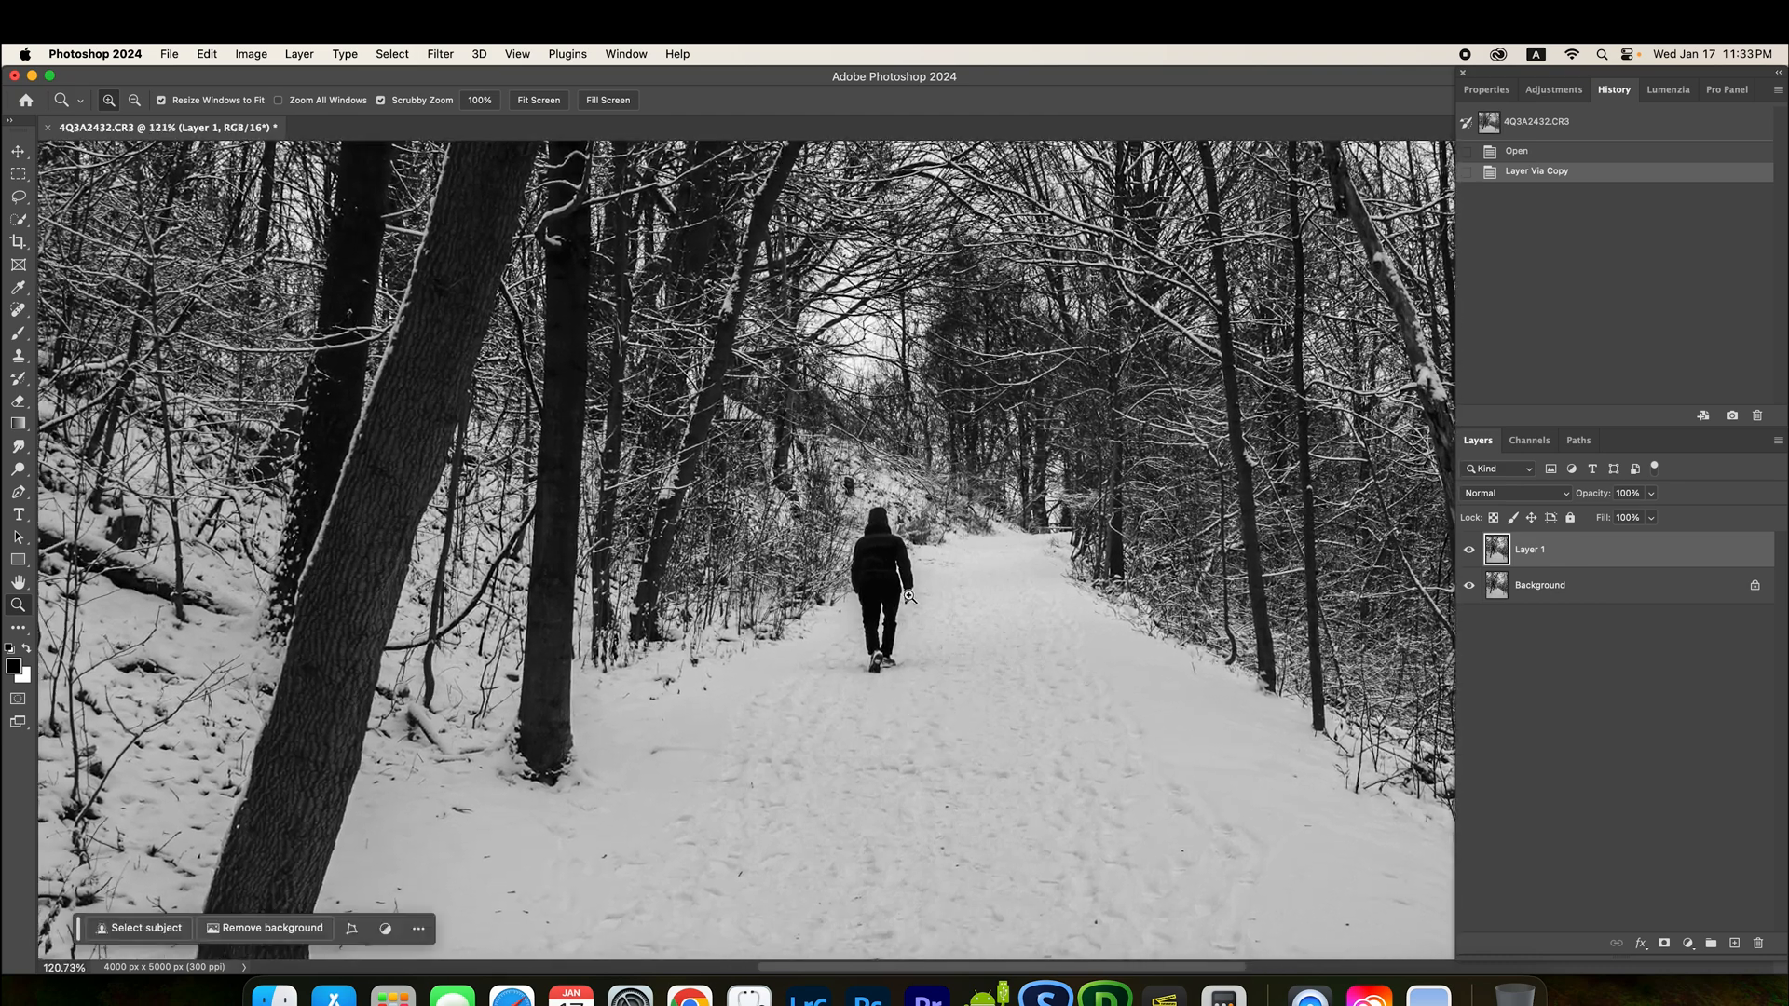
{"action": "mouse_move", "coordinate": [937, 676]}
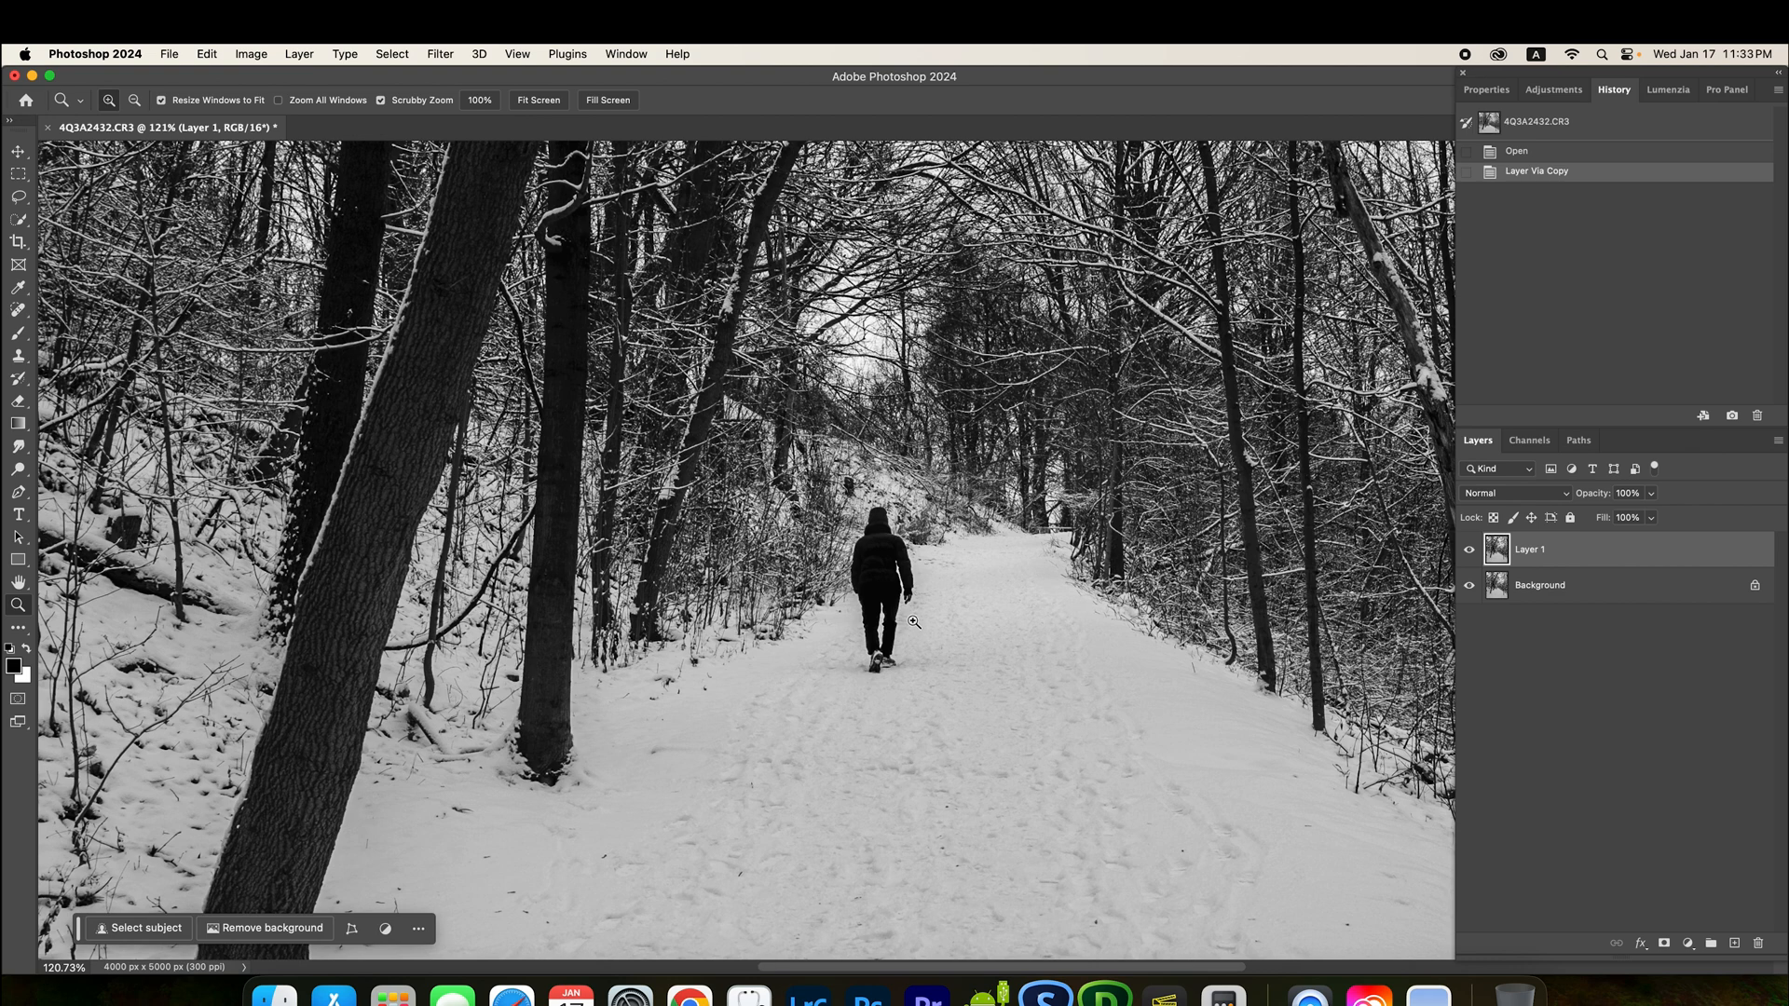
{"action": "mouse_move", "coordinate": [943, 643]}
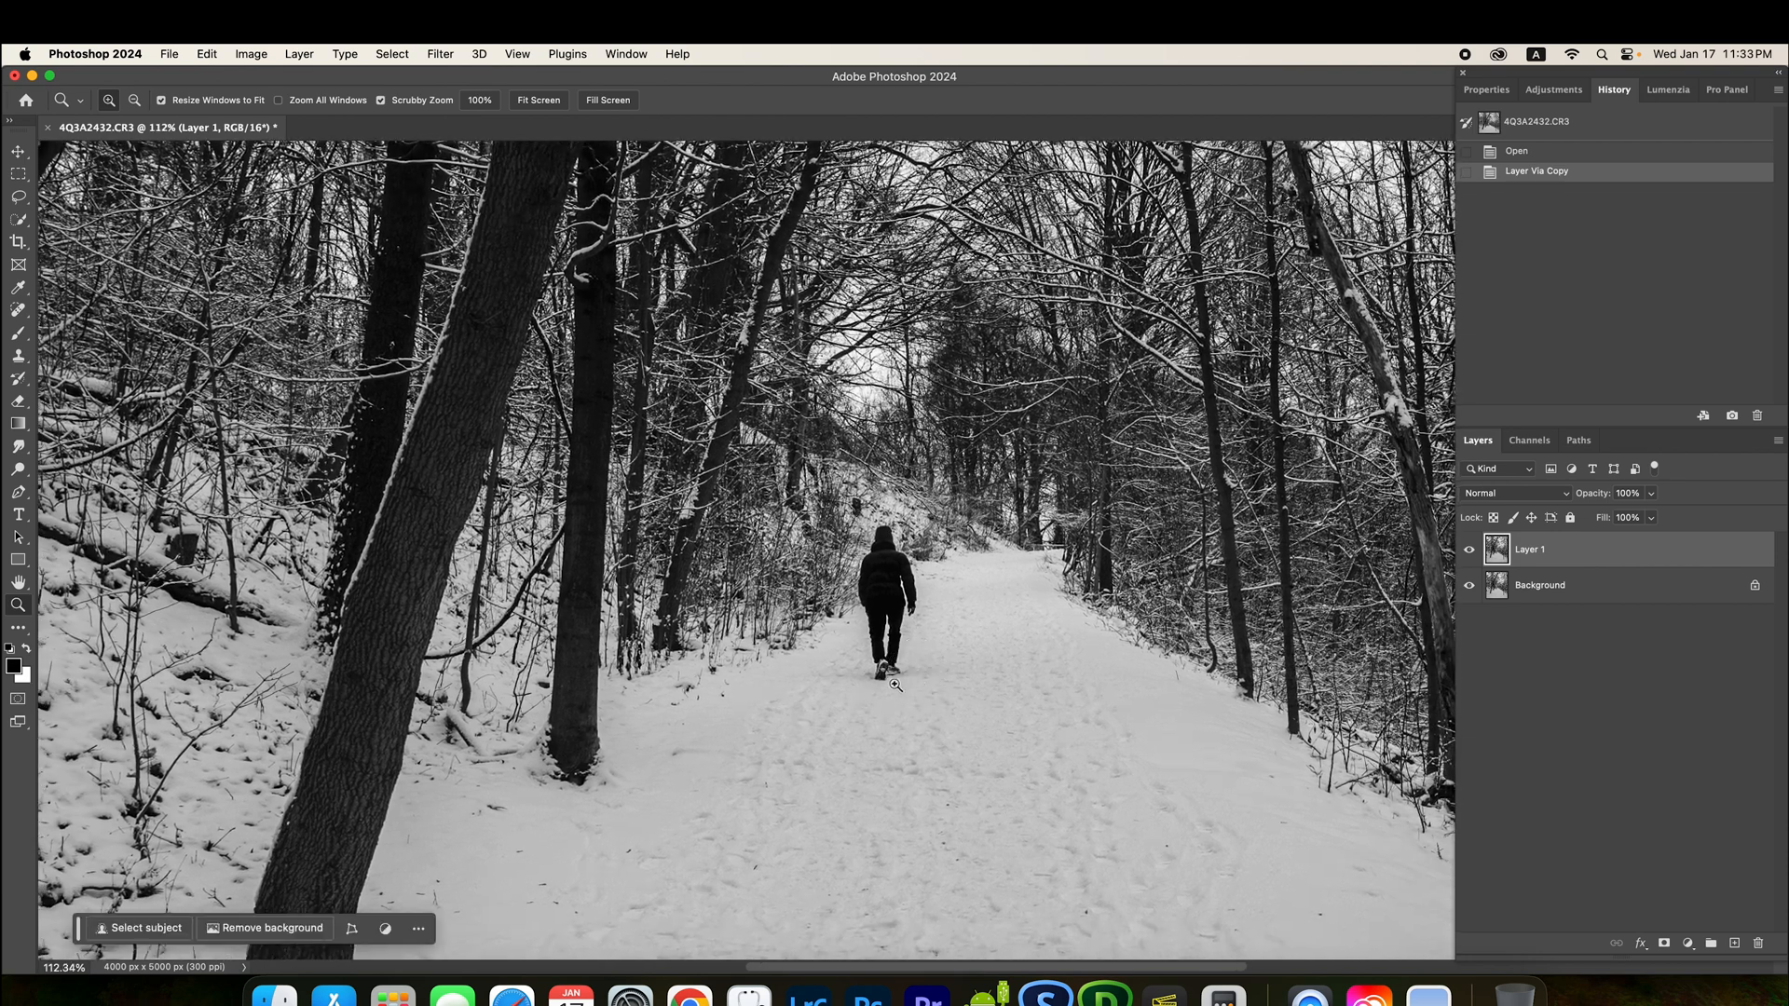
{"action": "mouse_move", "coordinate": [924, 662]}
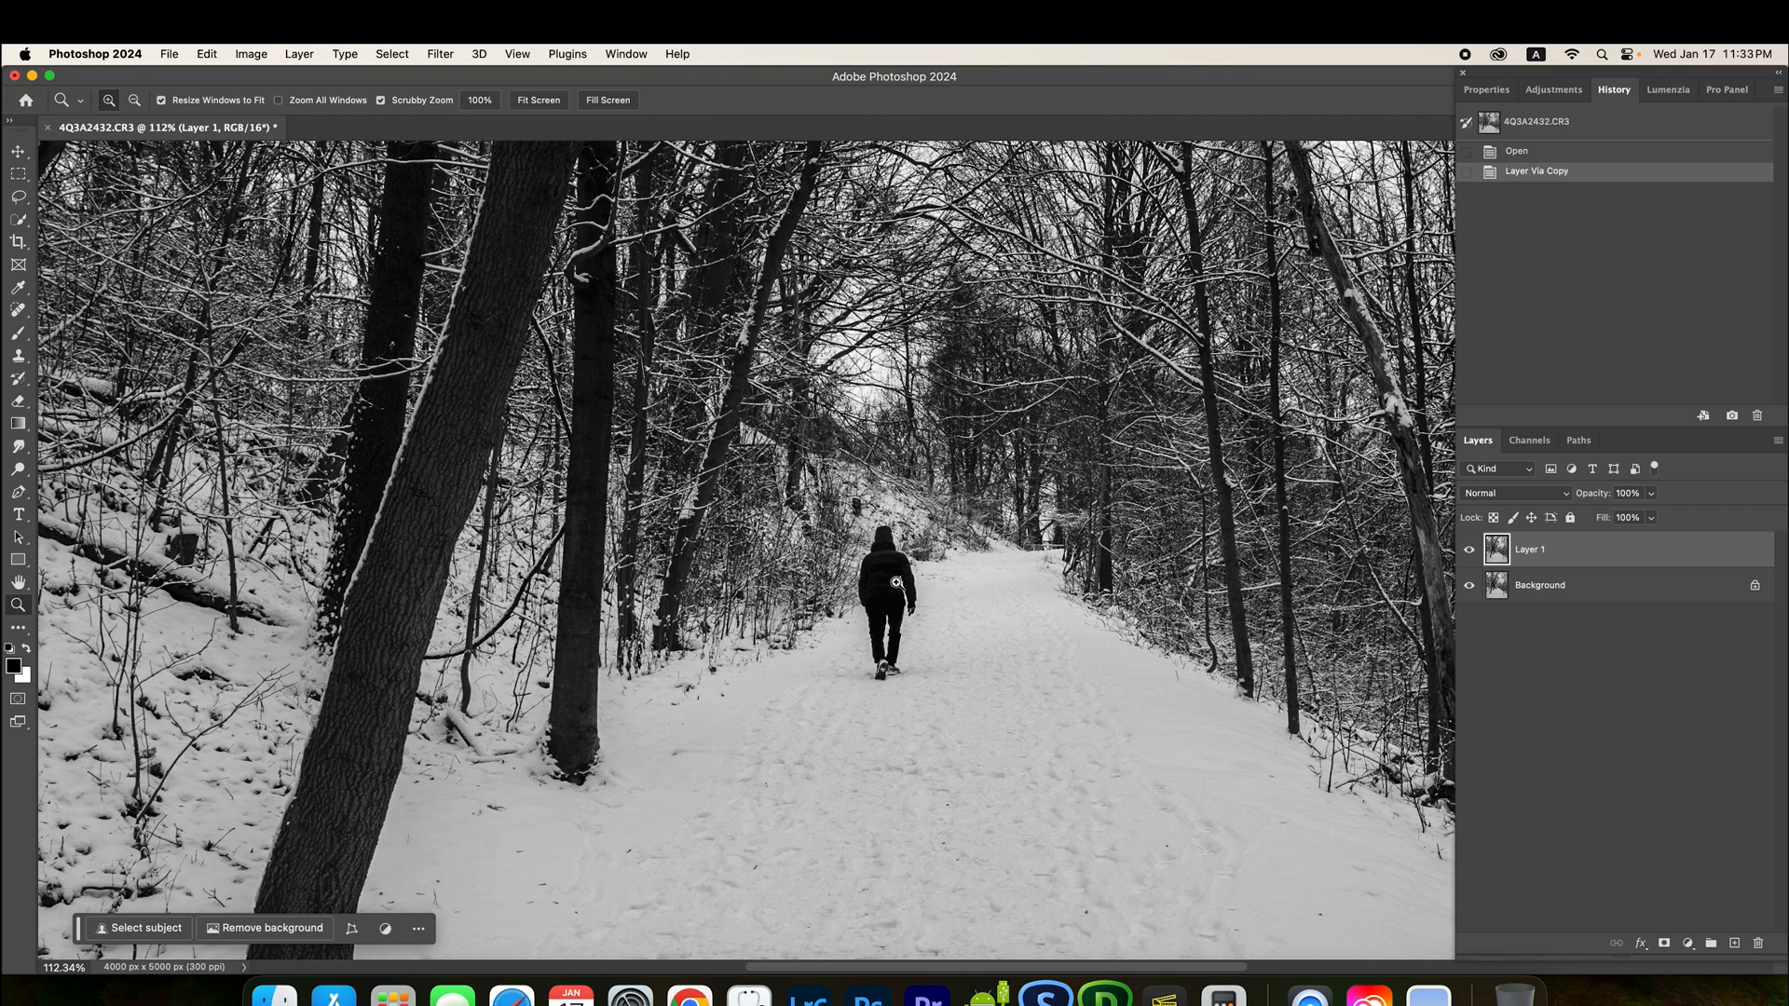
{"action": "mouse_move", "coordinate": [931, 751]}
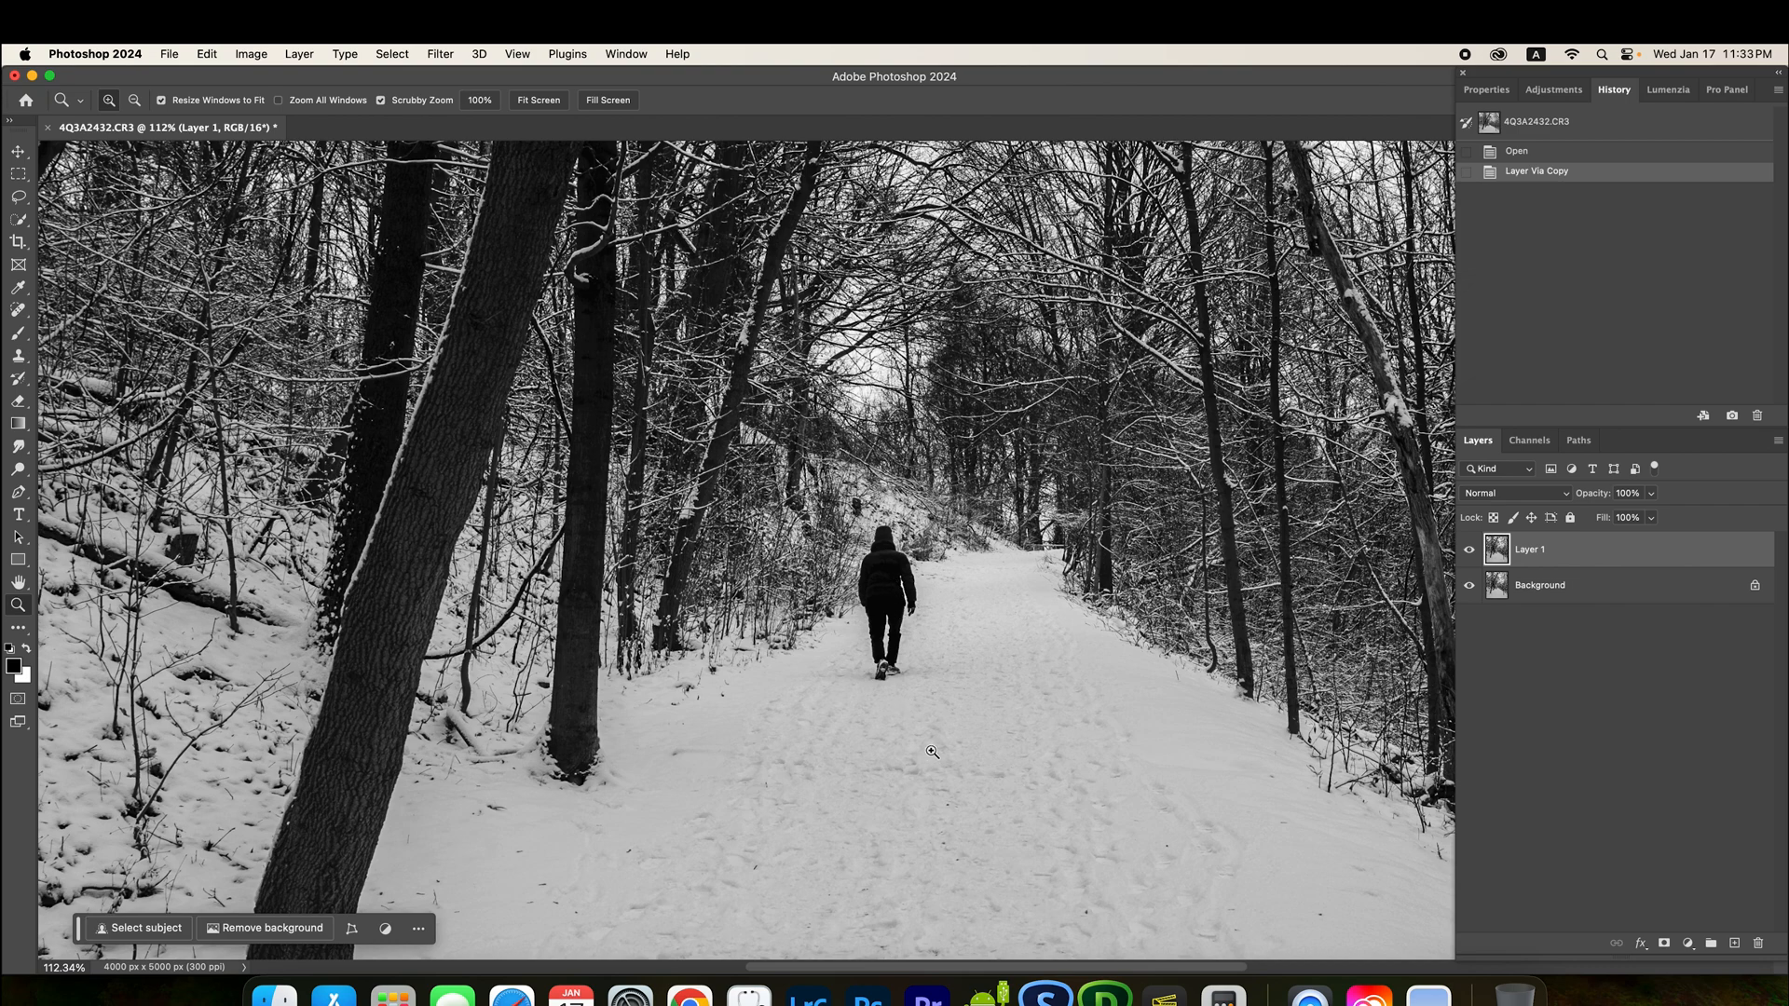
{"action": "left_click", "coordinate": [931, 751]}
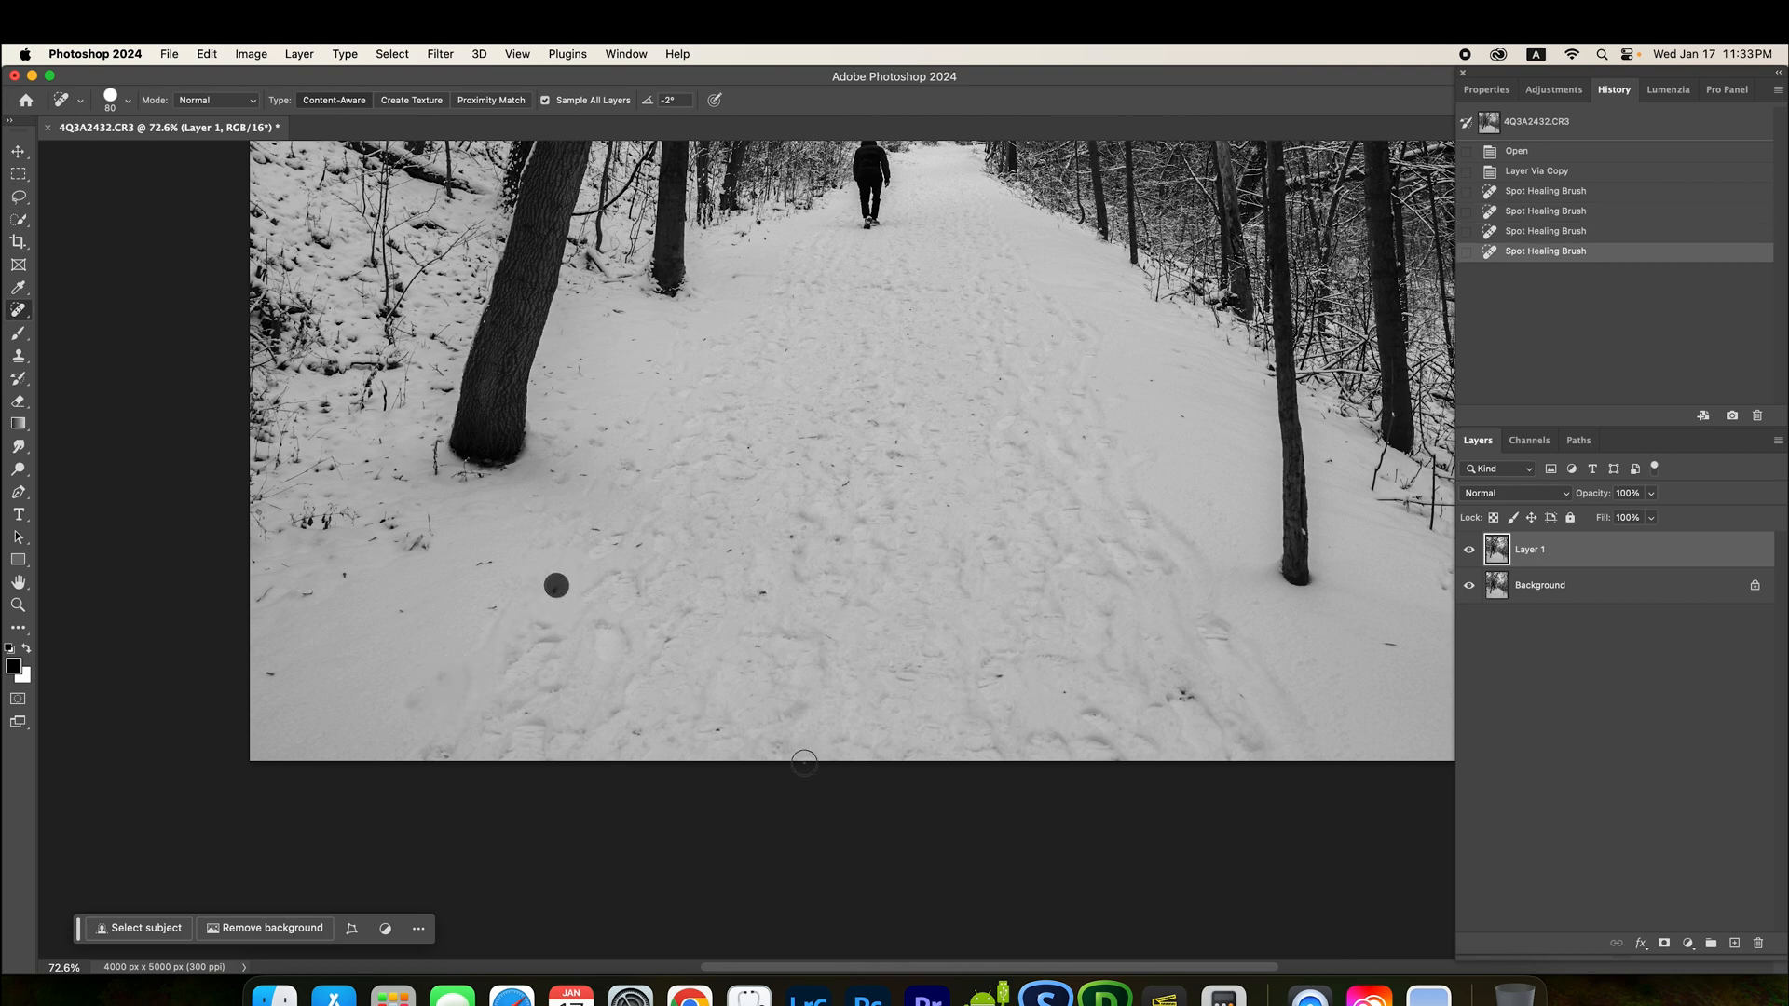
Step: Spot-heal the dark specks in the lower-left snow on Layer 1
{"action": "left_click", "coordinate": [1172, 697]}
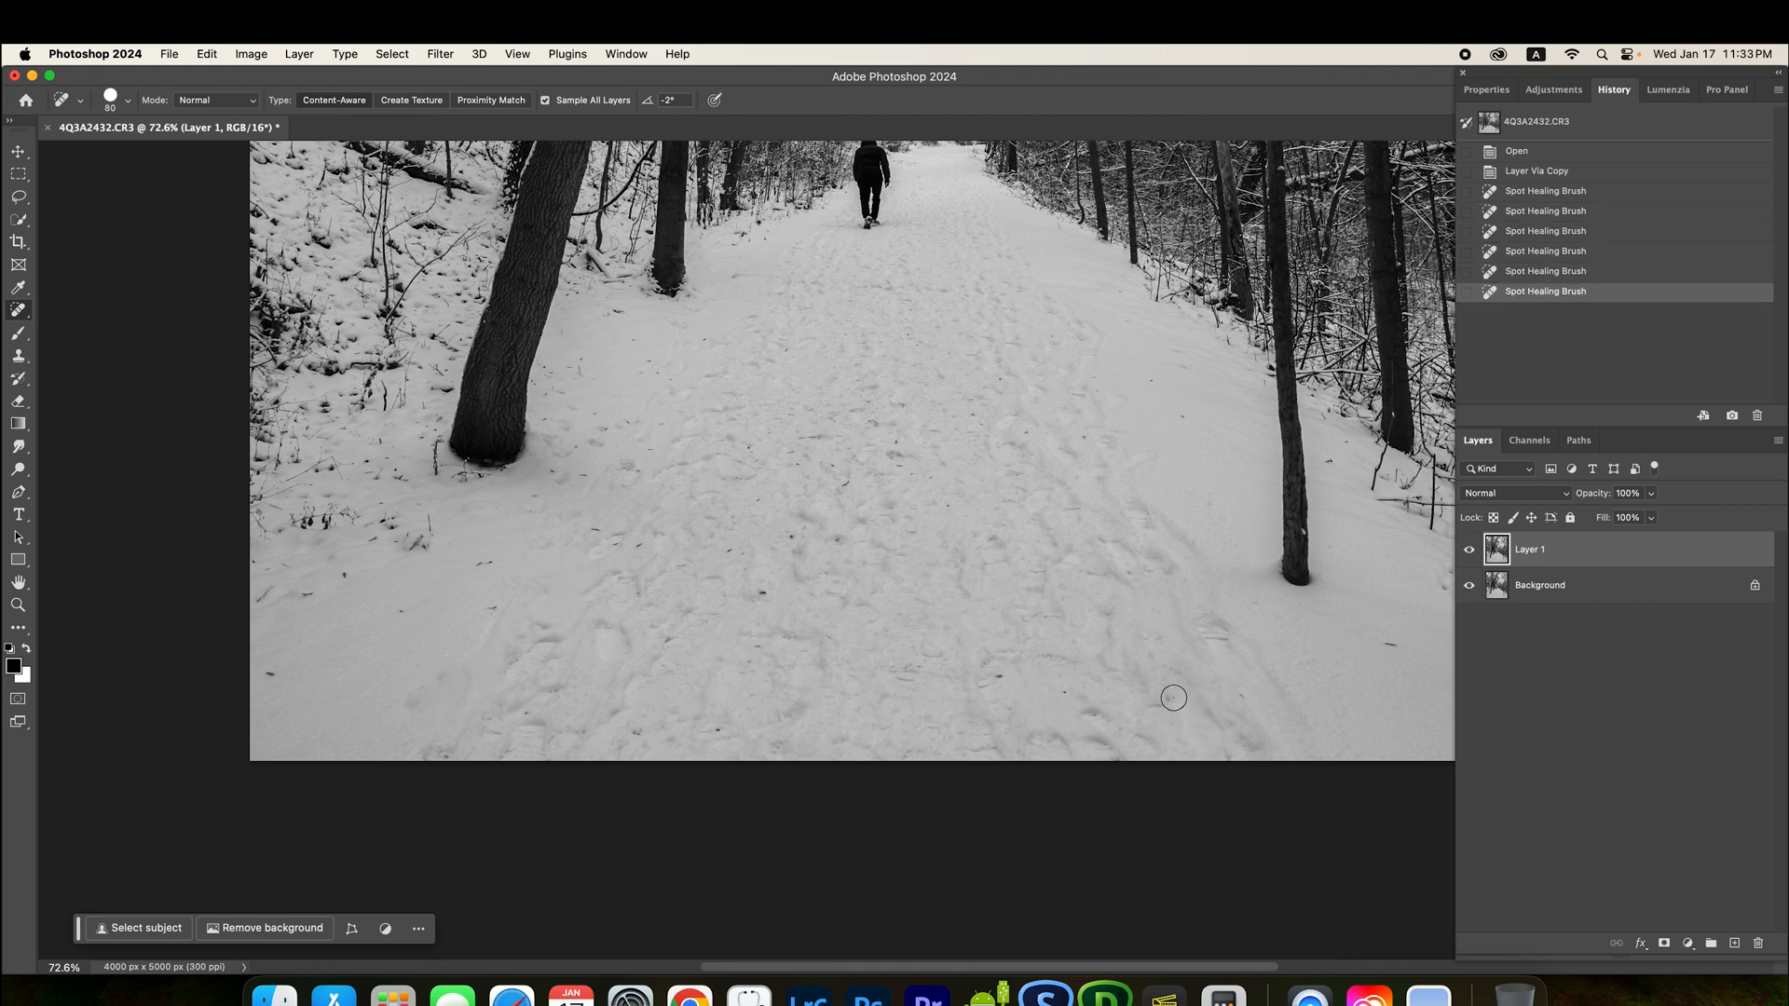
{"action": "left_click", "coordinate": [844, 538]}
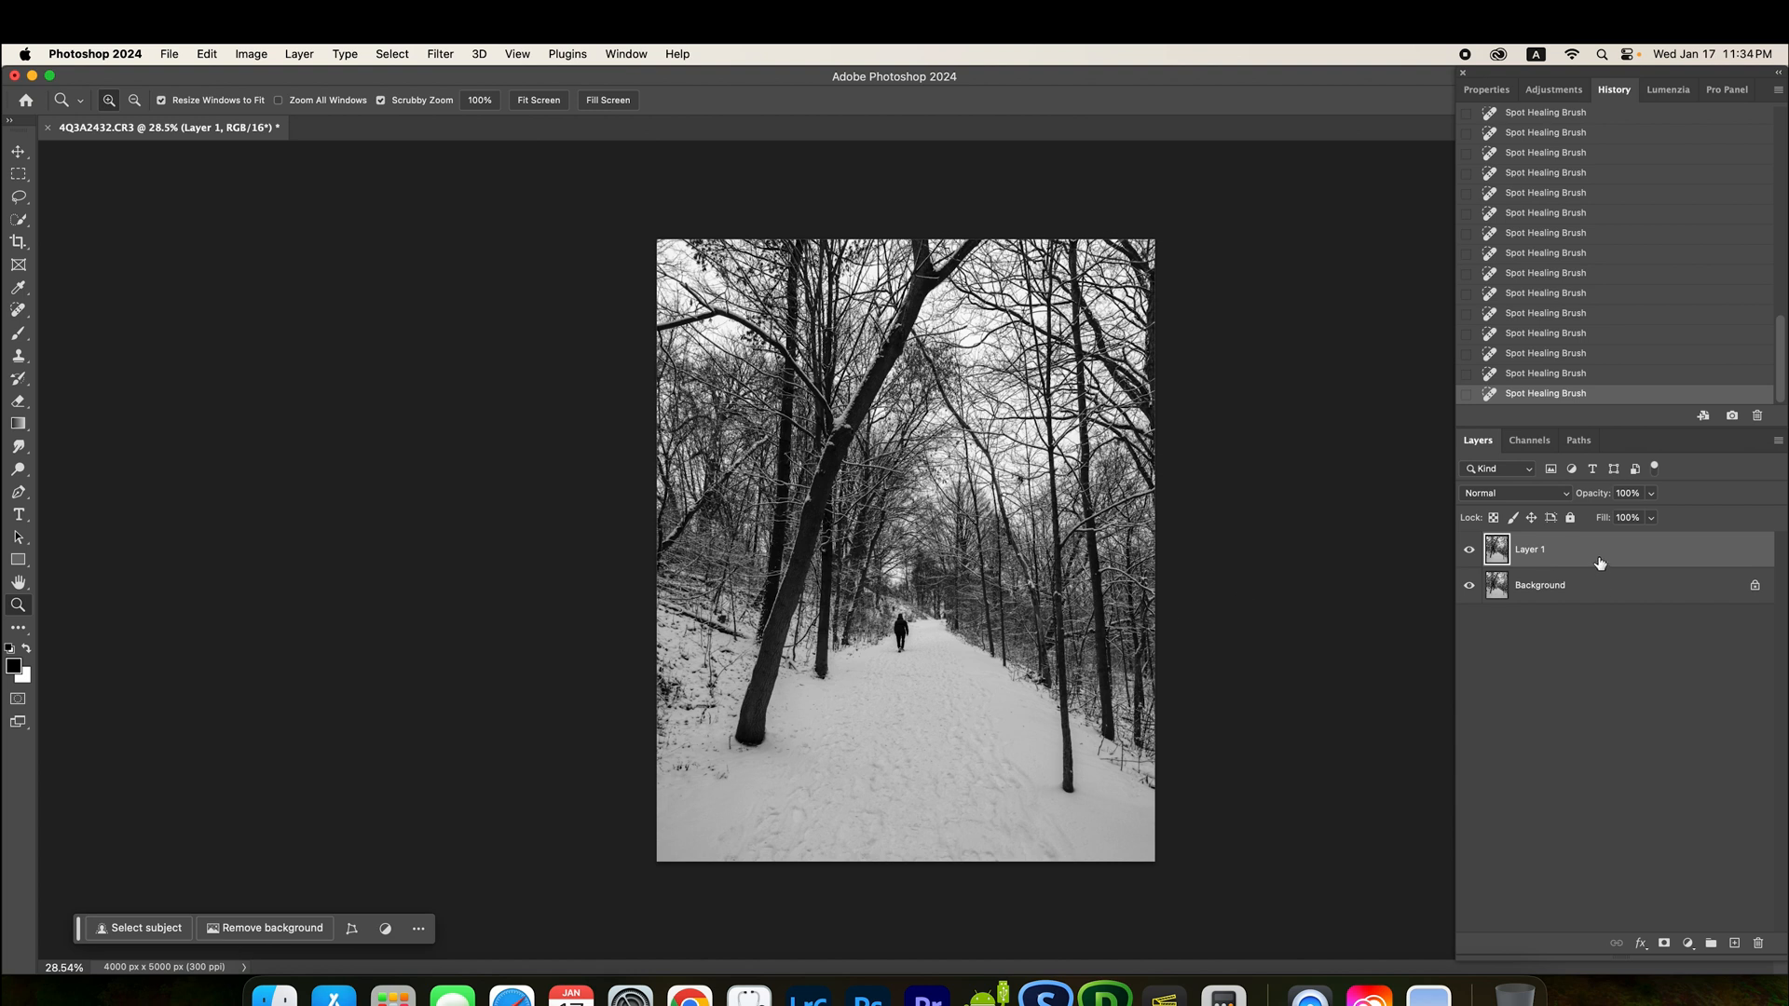
{"action": "mouse_move", "coordinate": [1597, 559]}
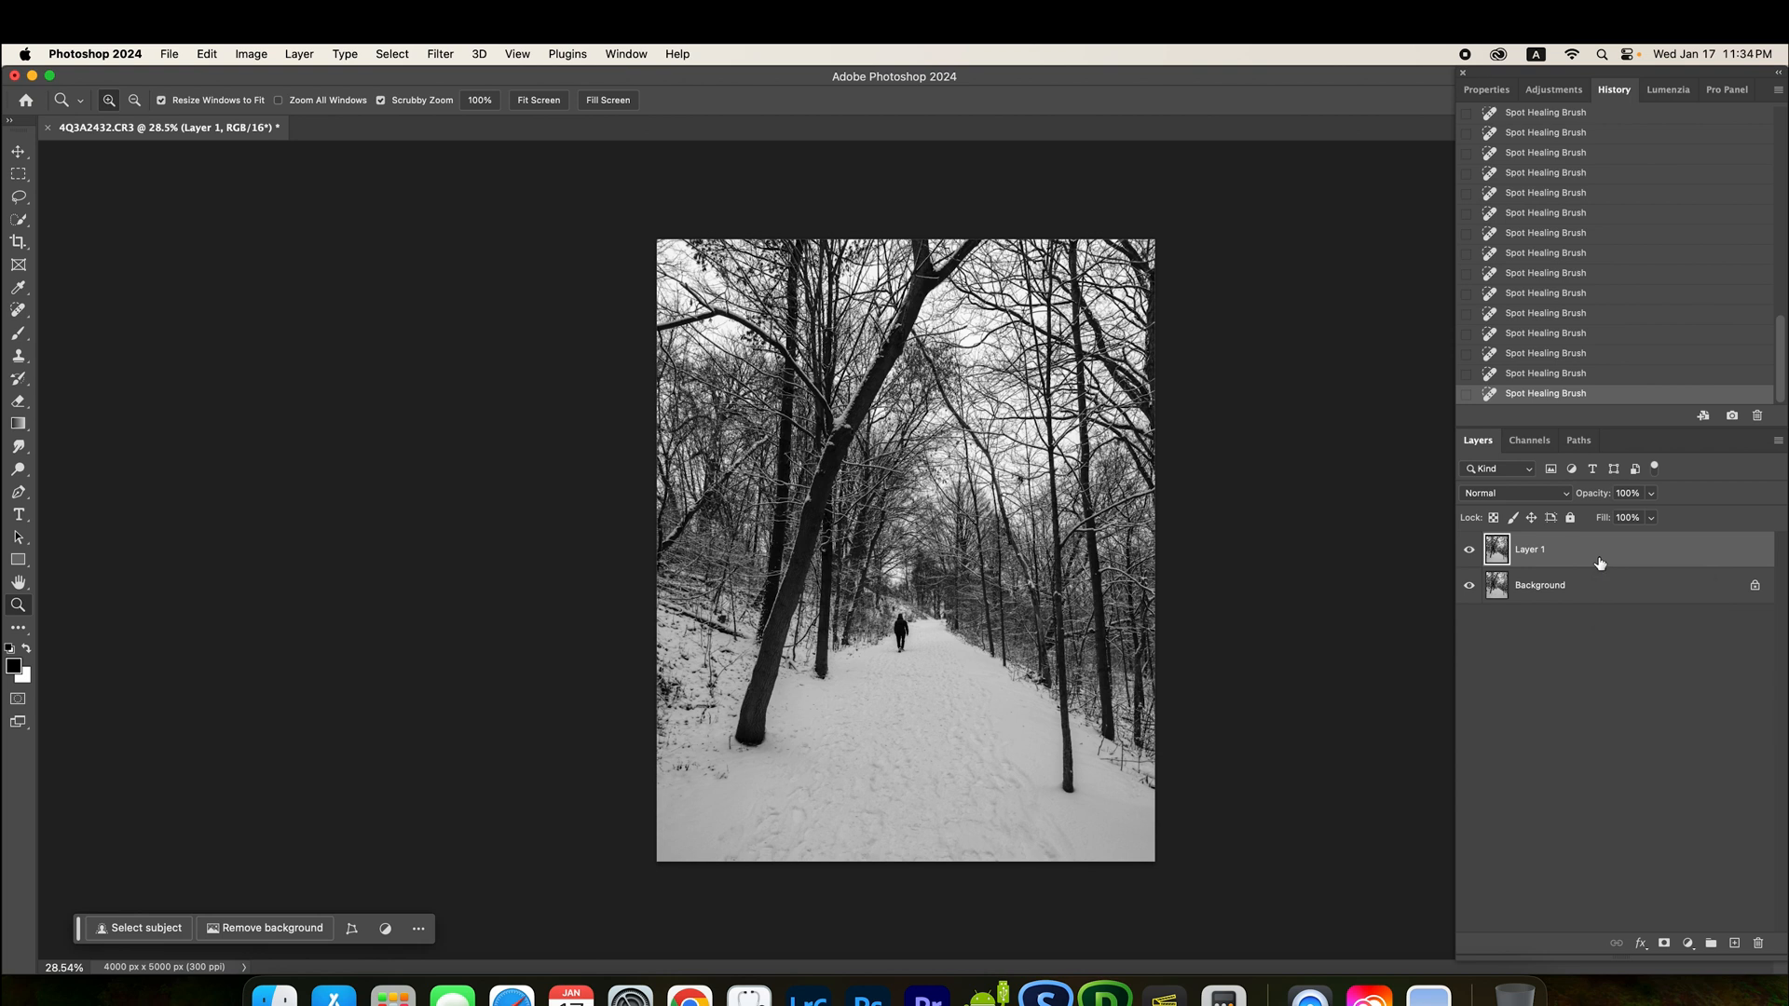
{"action": "mouse_move", "coordinate": [1223, 561]}
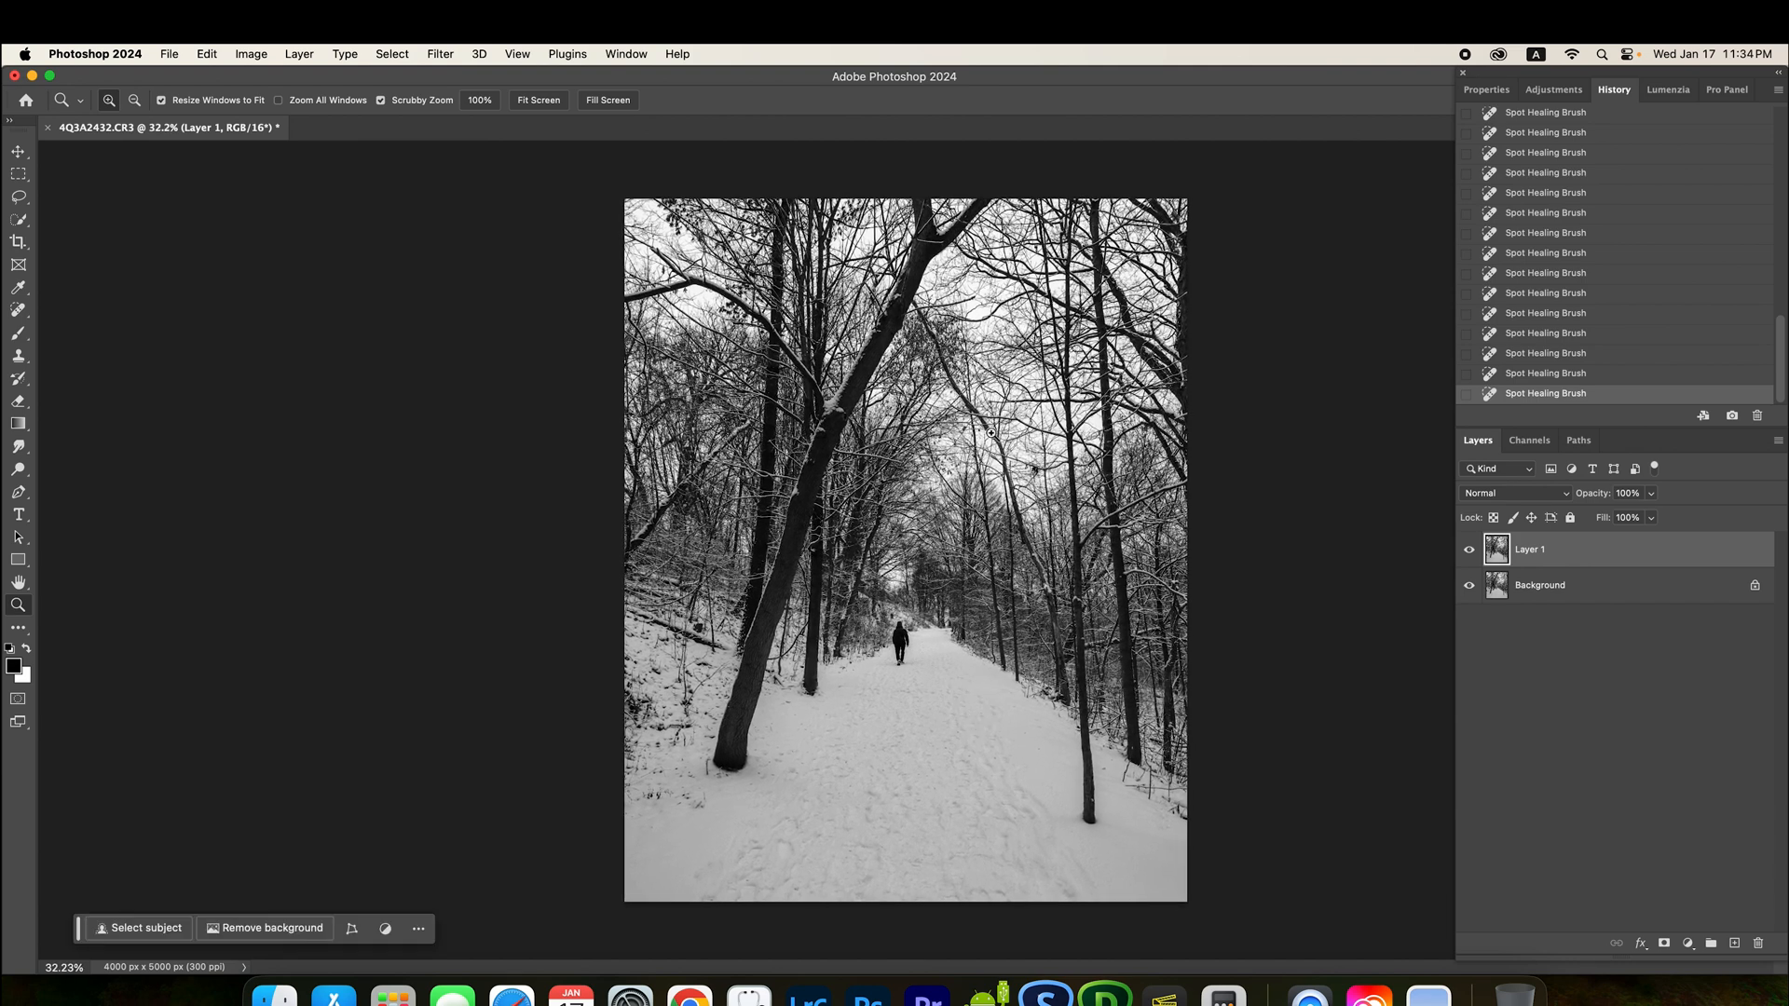
{"action": "mouse_move", "coordinate": [892, 612]}
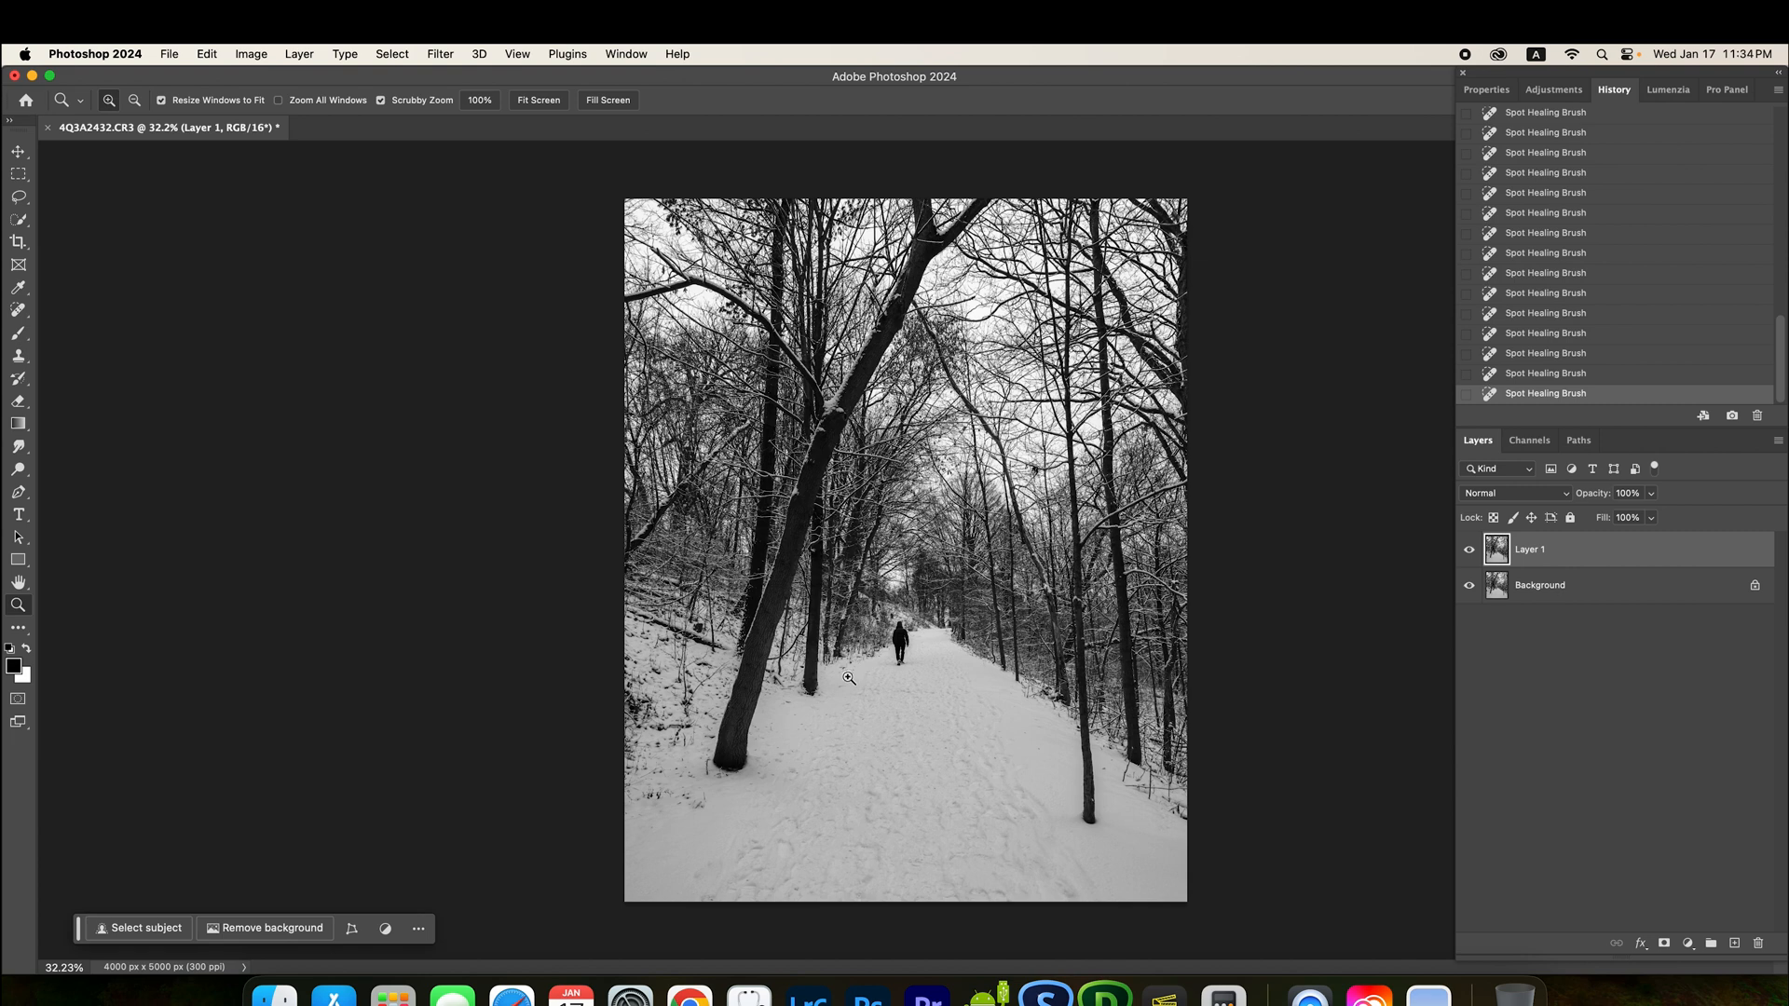
{"action": "mouse_move", "coordinate": [876, 728]}
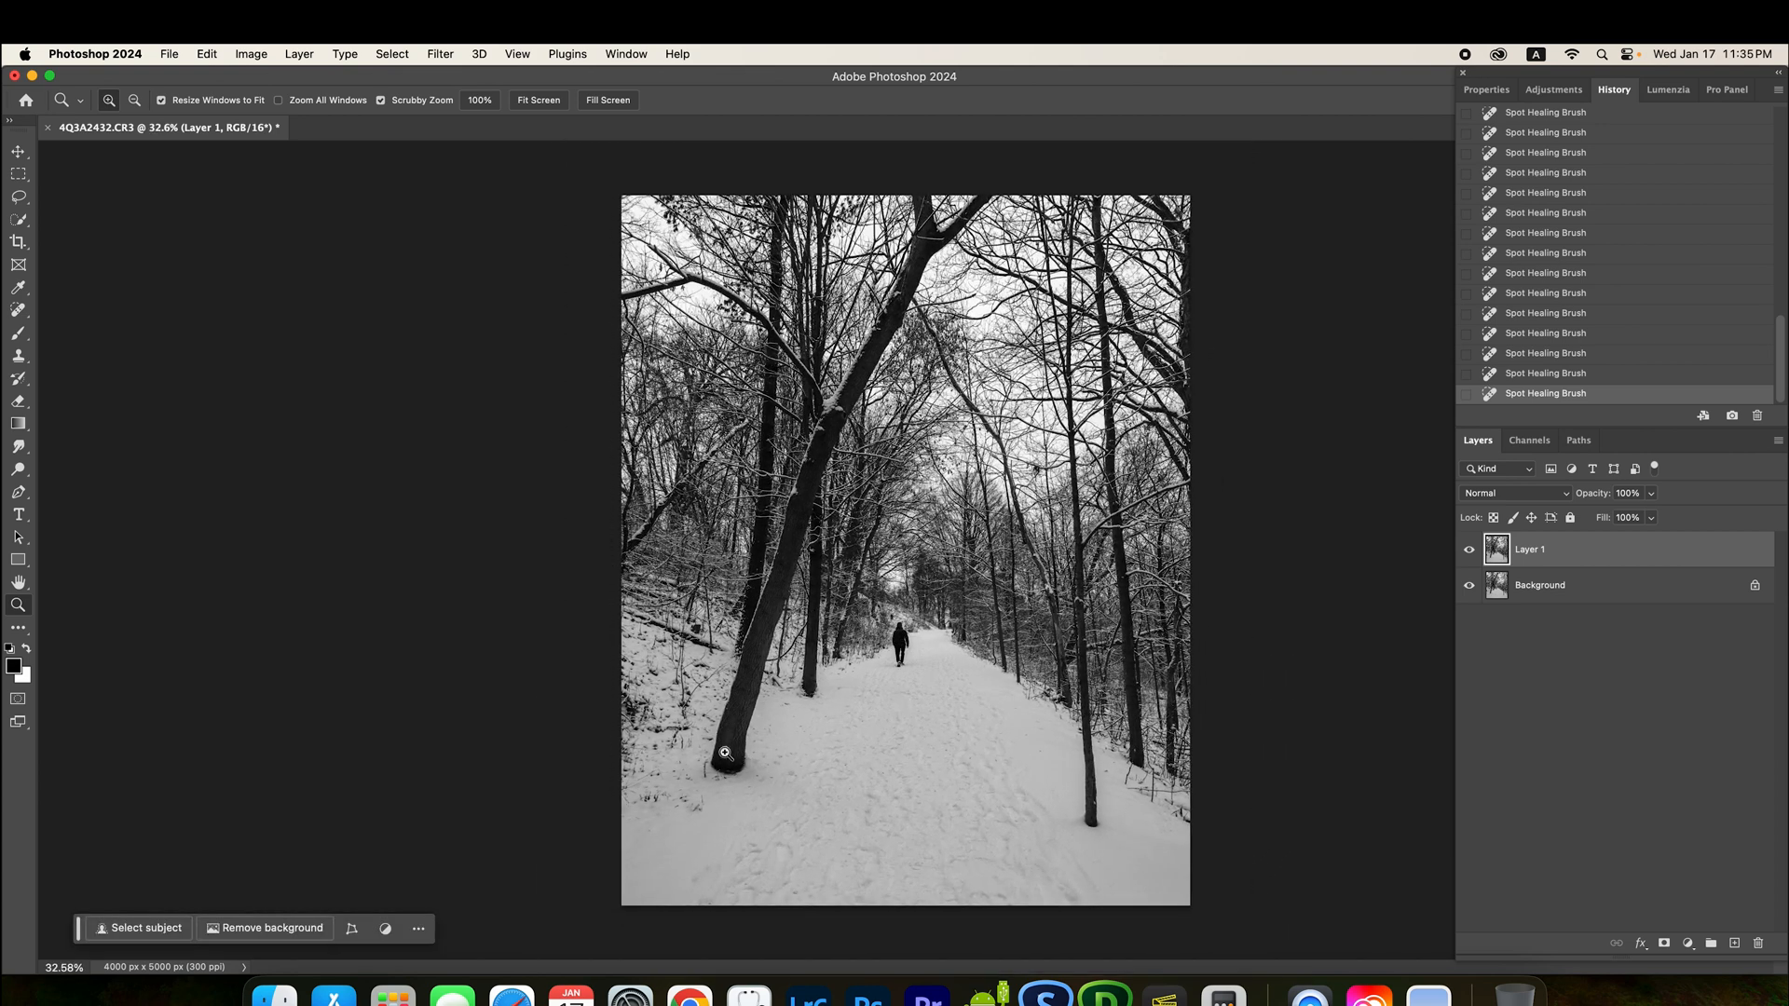
{"action": "mouse_move", "coordinate": [828, 479]}
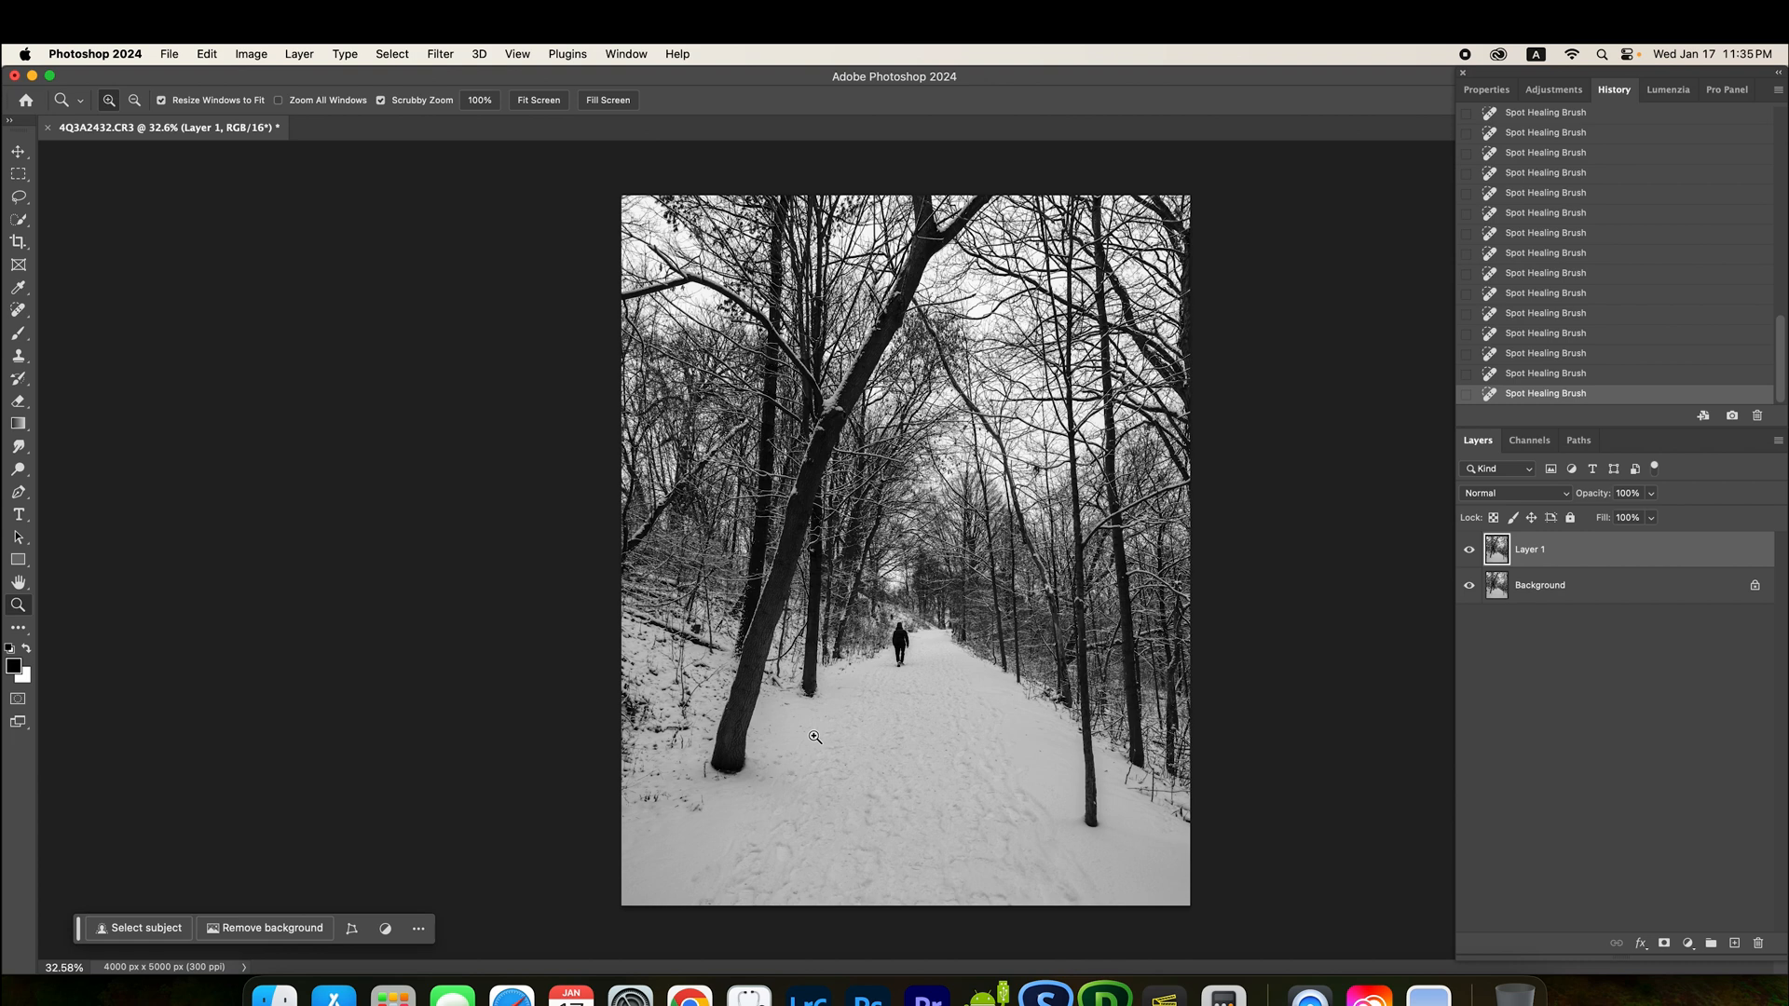
{"action": "mouse_move", "coordinate": [900, 738]}
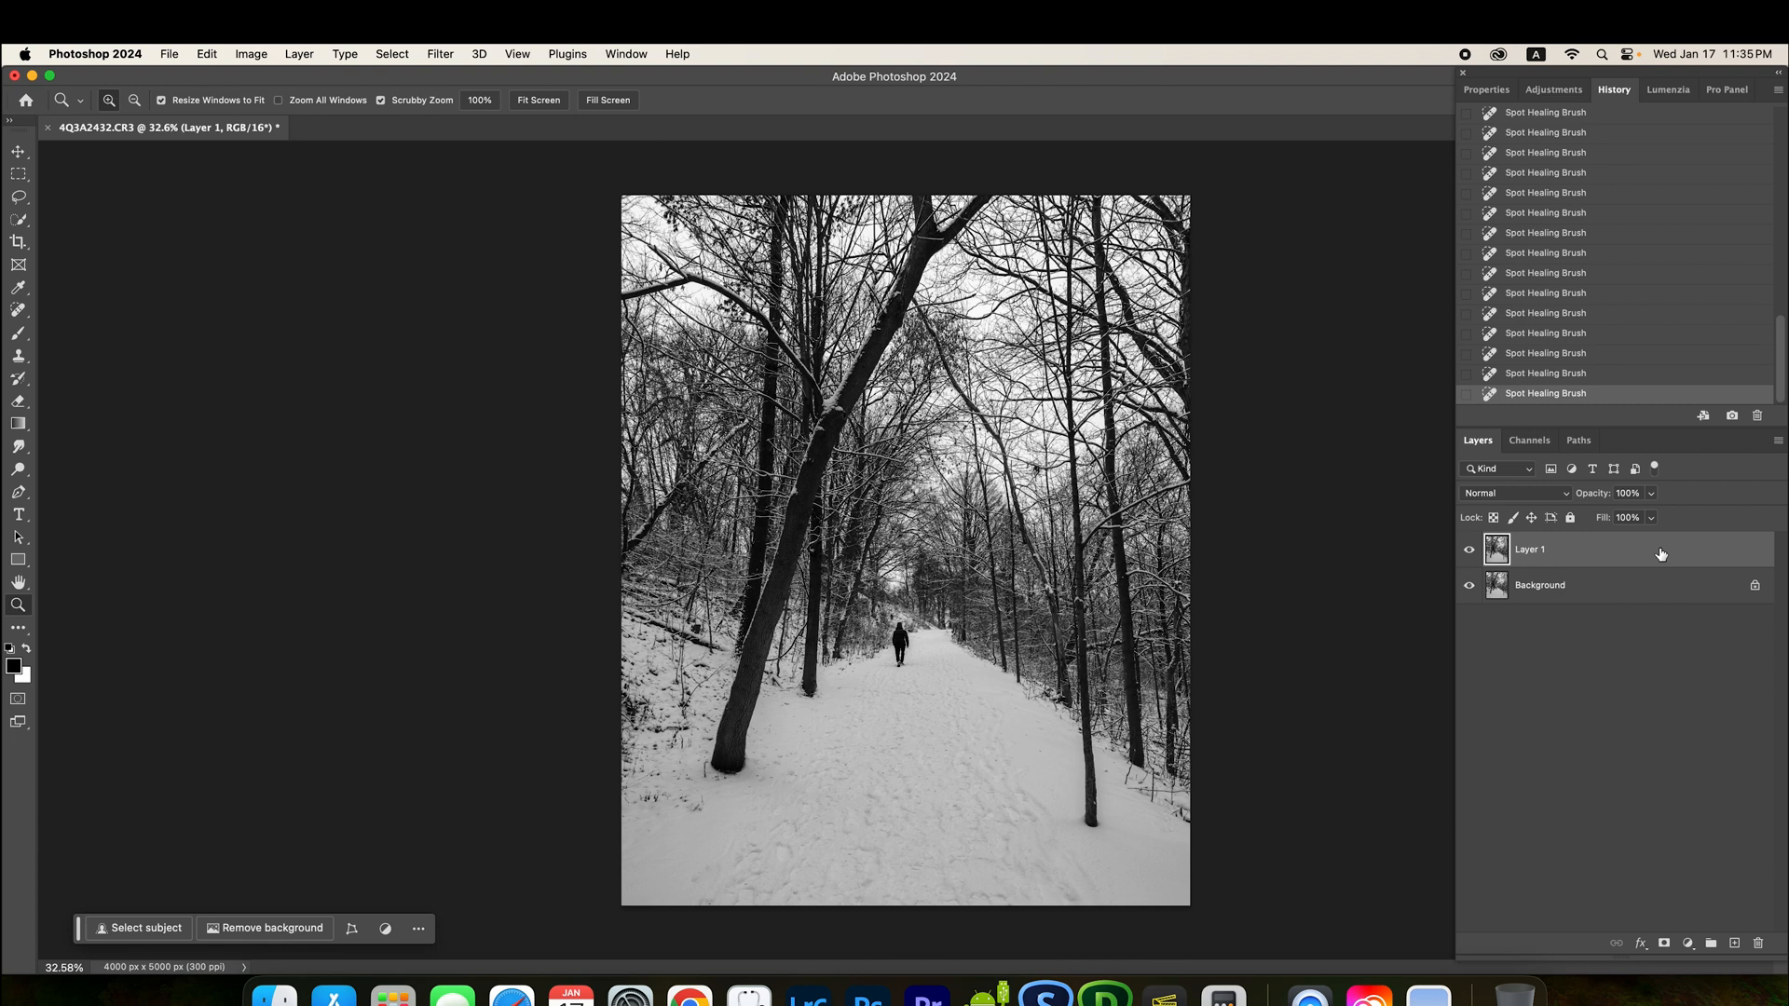
Step: Duplicate Layer 1 and name the copy 'Moody Blur'
{"action": "key", "text": "cmd+j"}
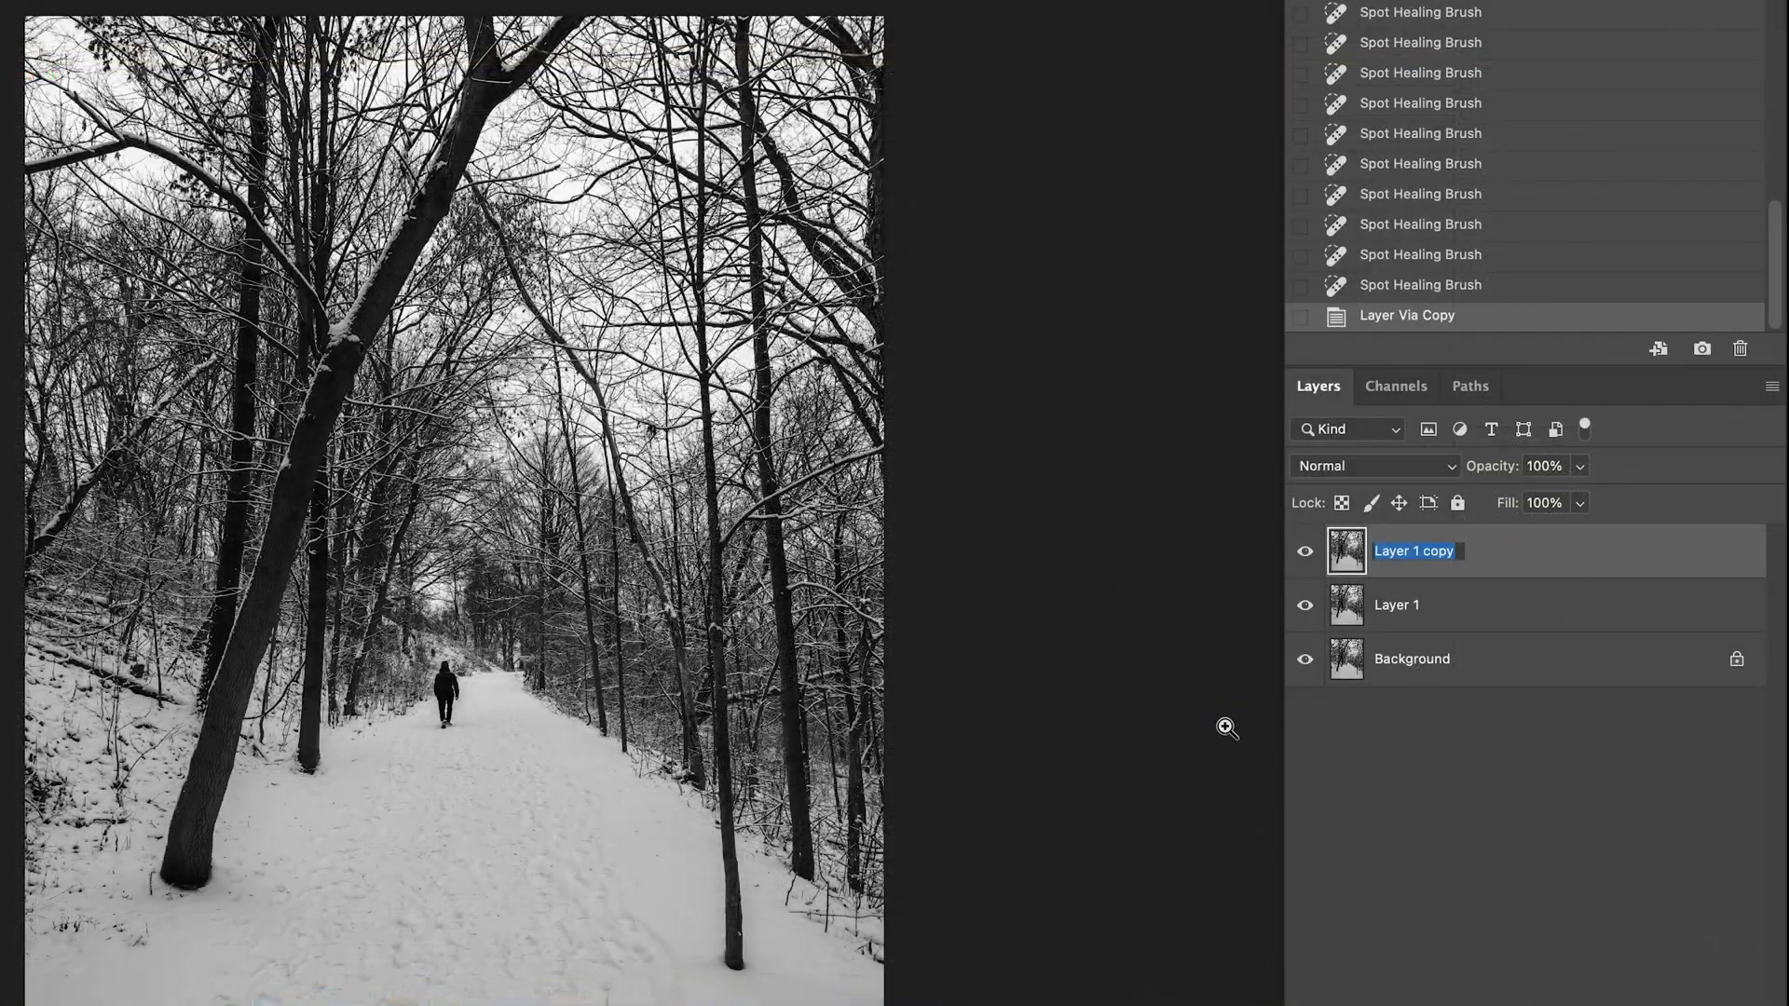
{"action": "type", "text": "Moody B"}
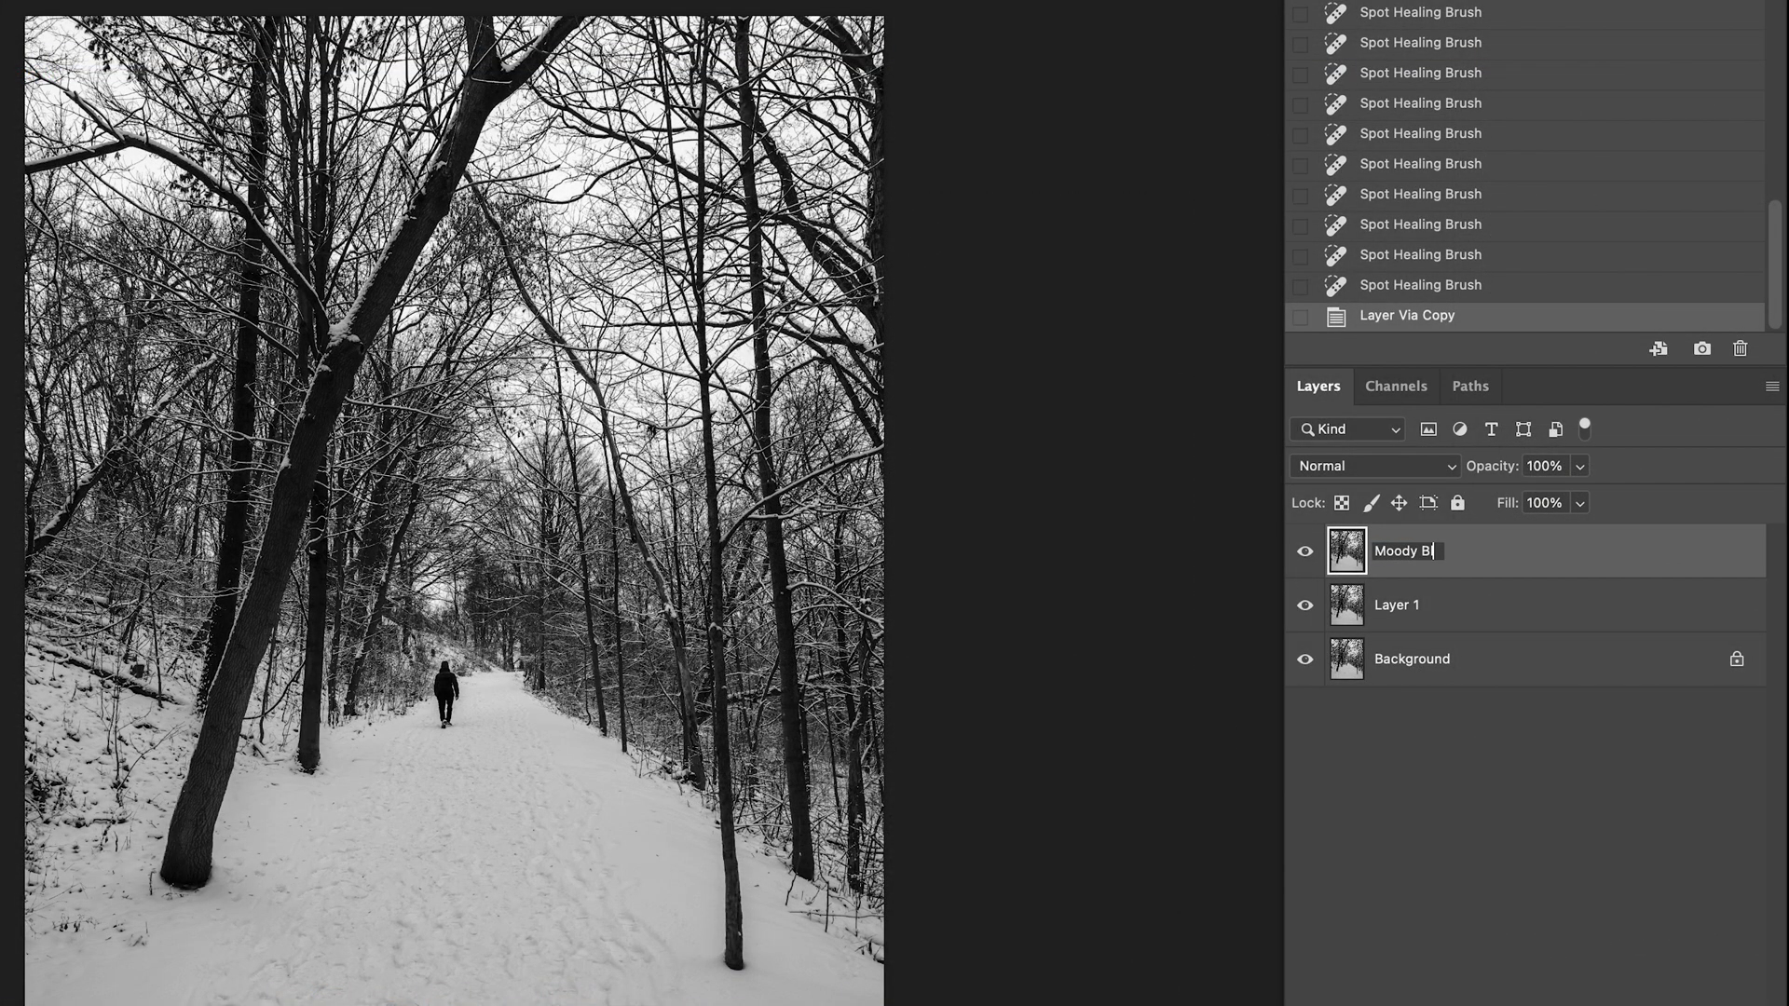
{"action": "type", "text": "lur"}
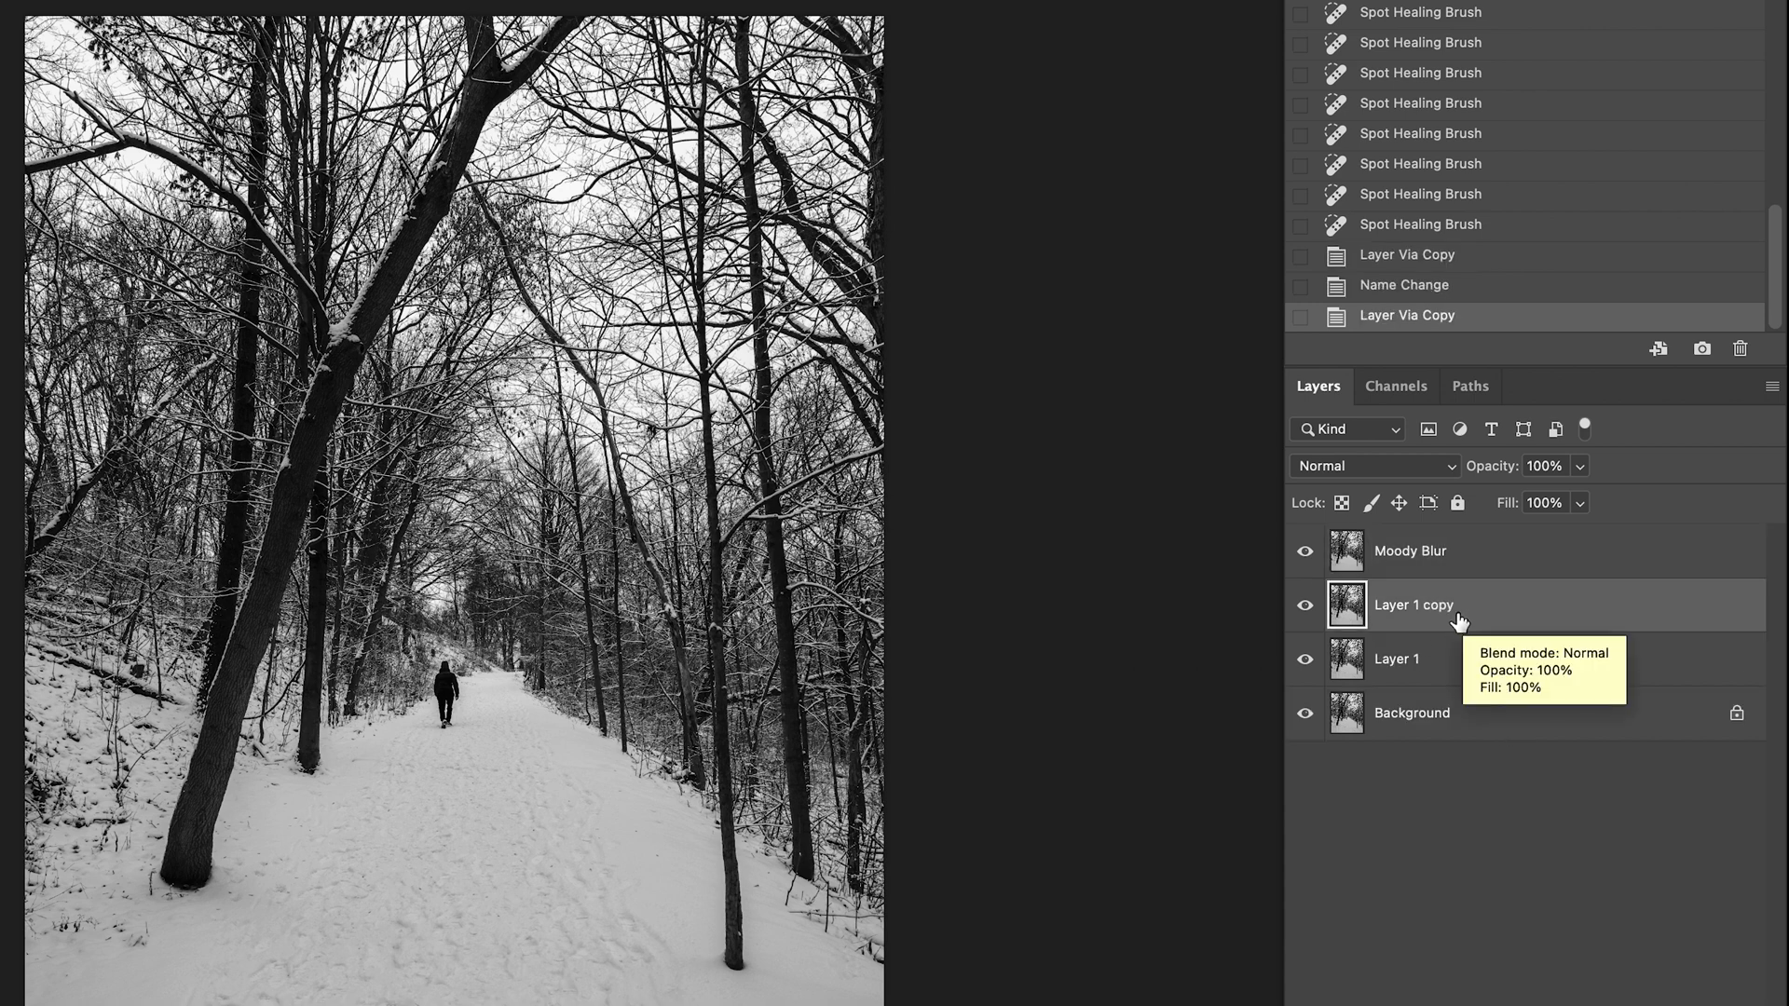
Step: Rename the second copy 'Big tree' and select the Moody Blur layer
{"action": "right_click", "coordinate": [1412, 604]}
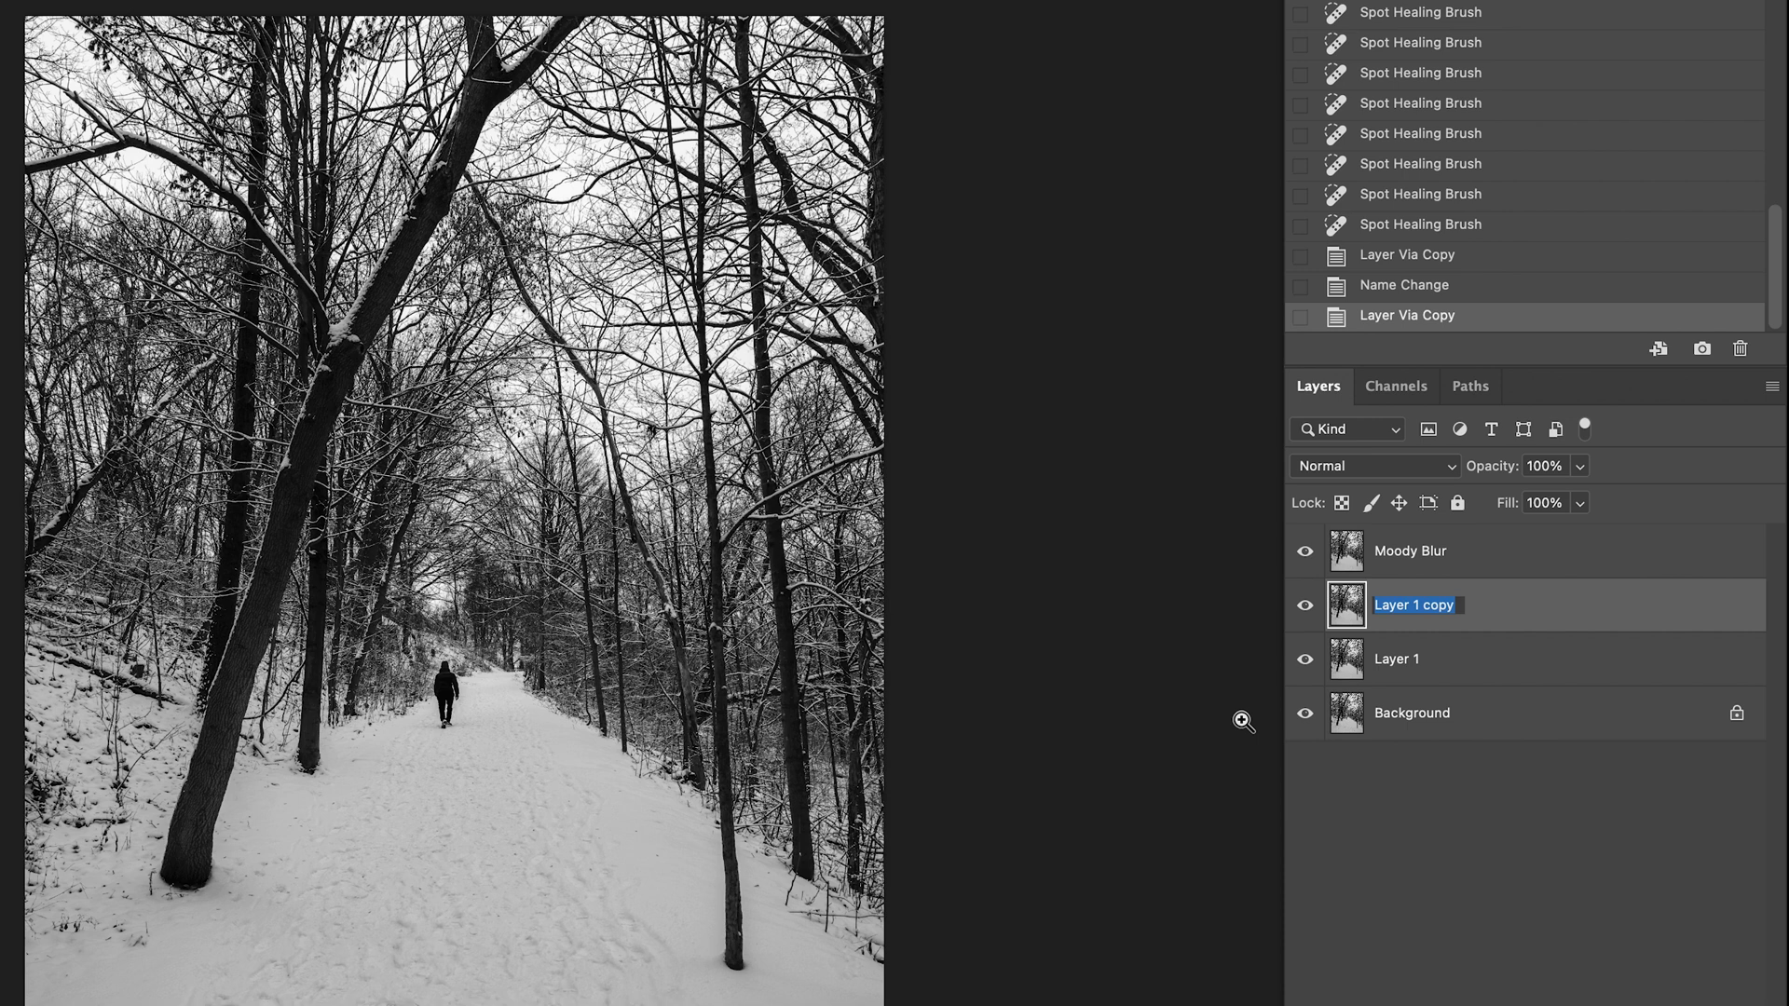
{"action": "type", "text": "Big tree"}
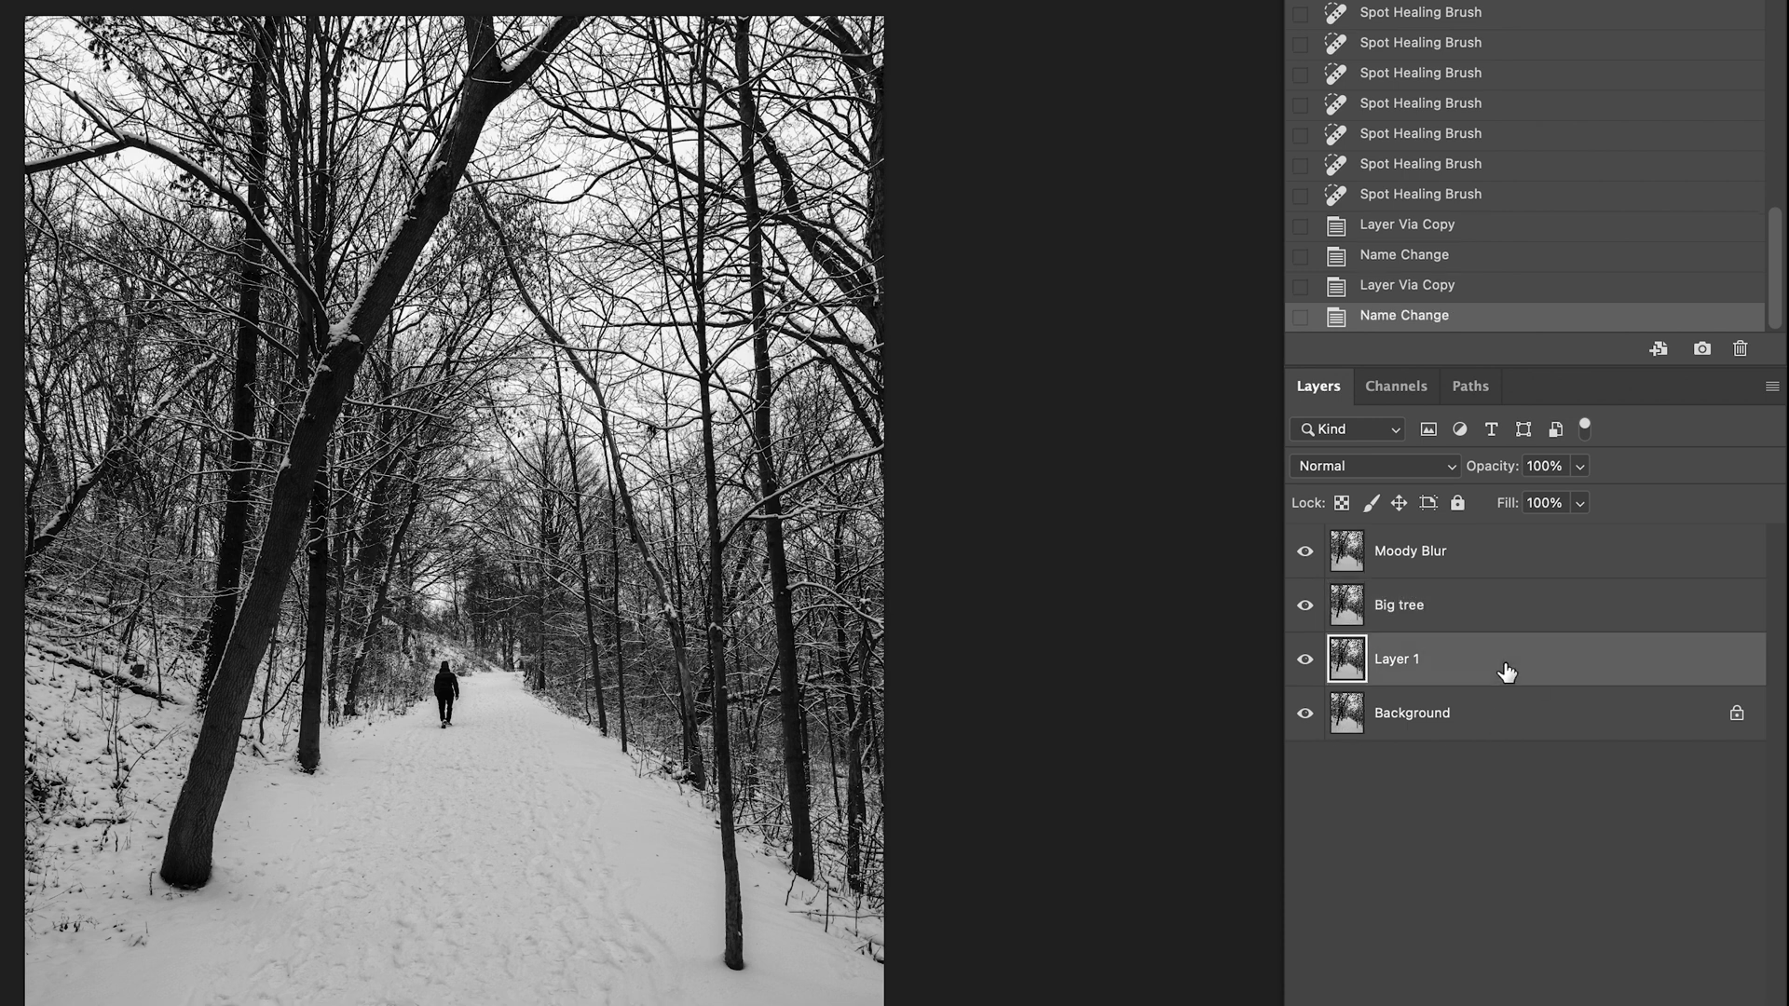
{"action": "left_click", "coordinate": [1411, 550]}
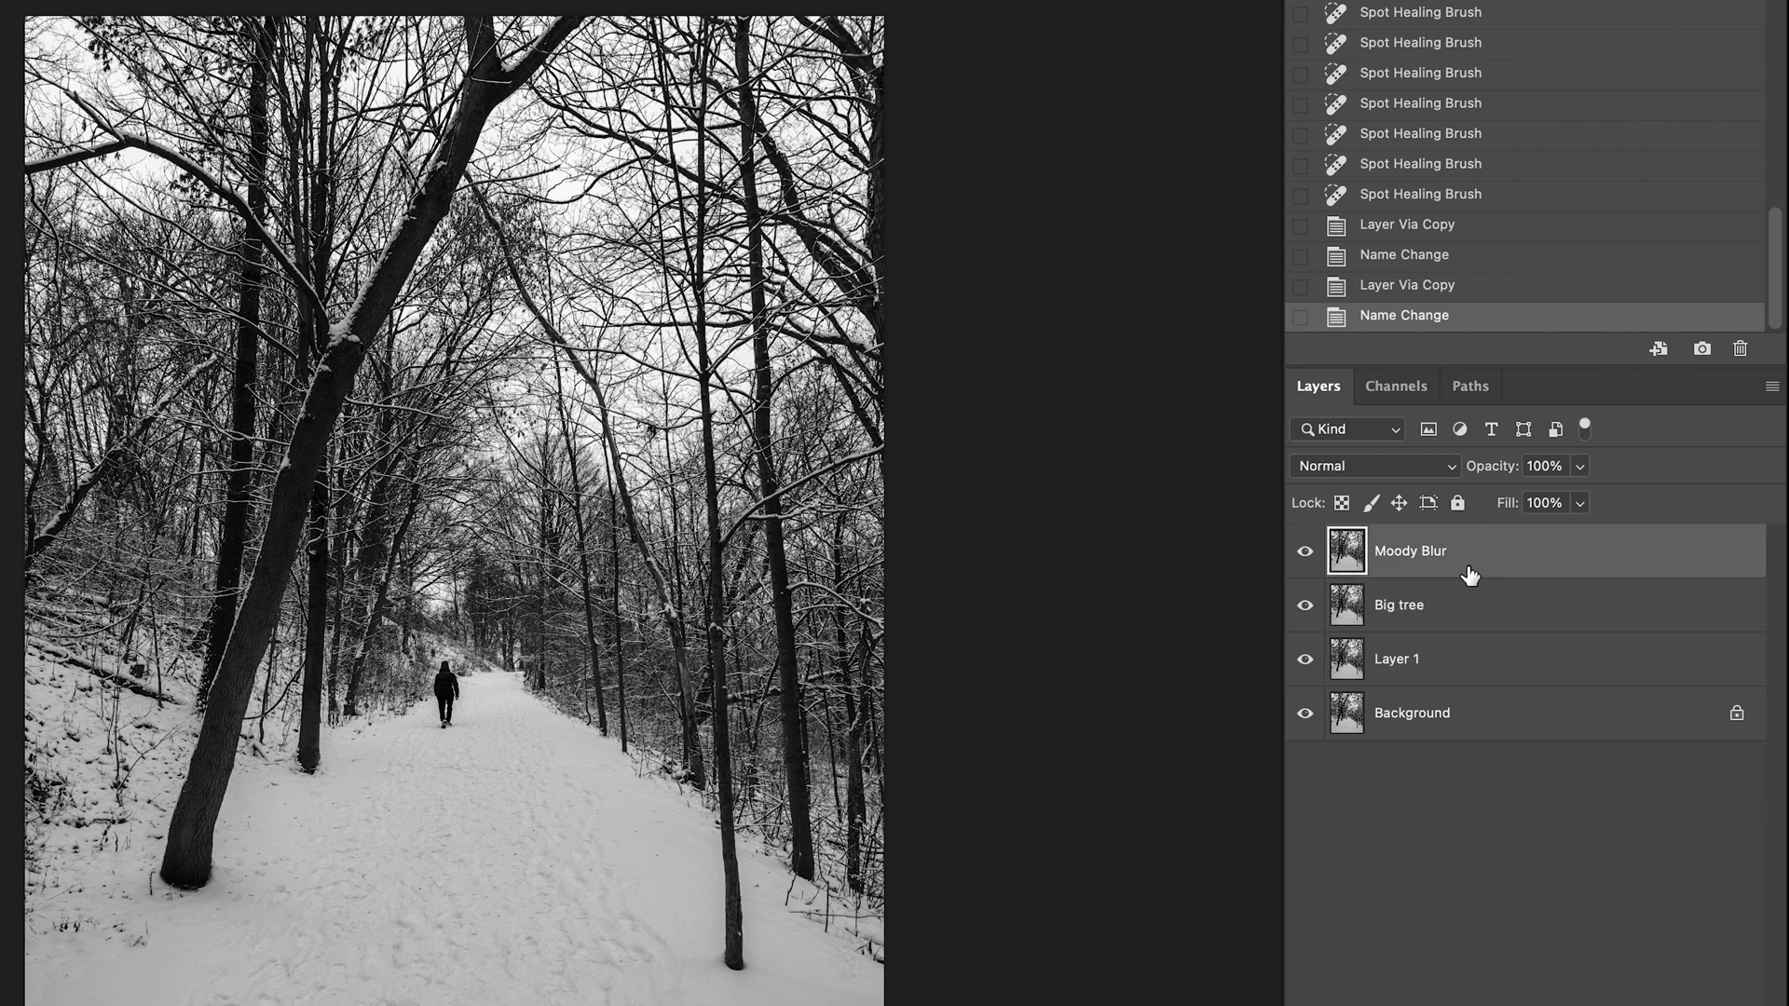
{"action": "mouse_move", "coordinate": [1482, 564]}
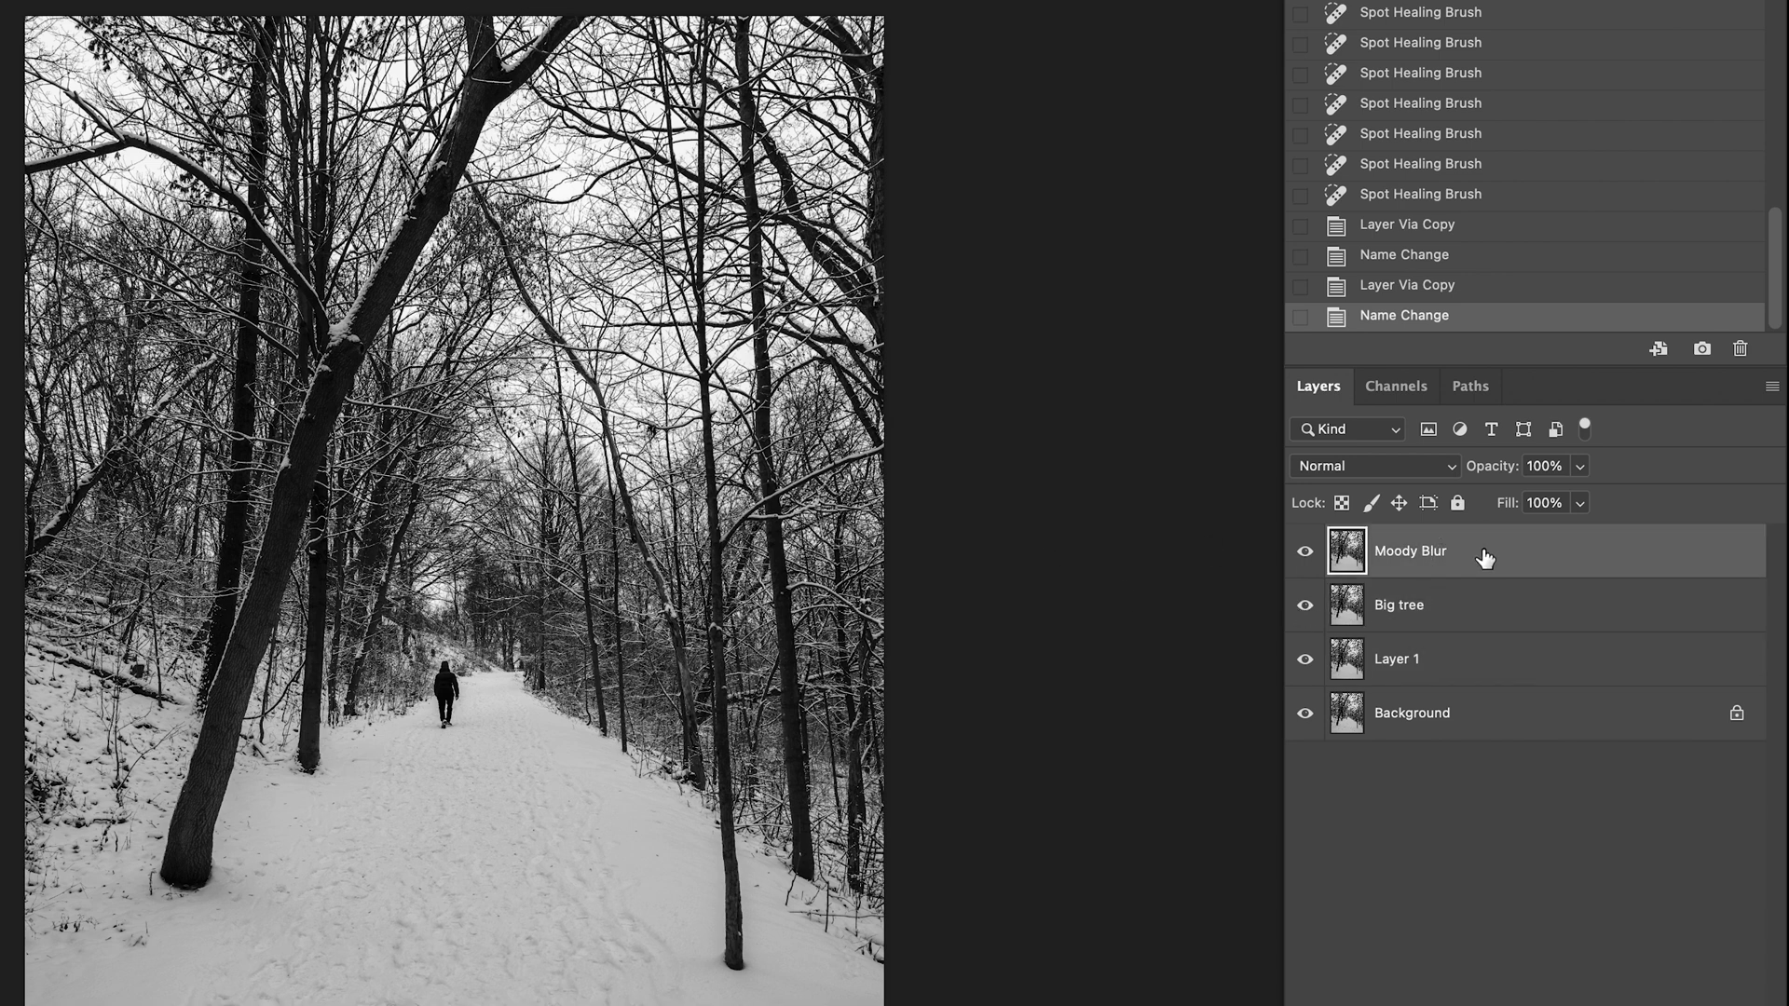
{"action": "mouse_move", "coordinate": [1483, 559]}
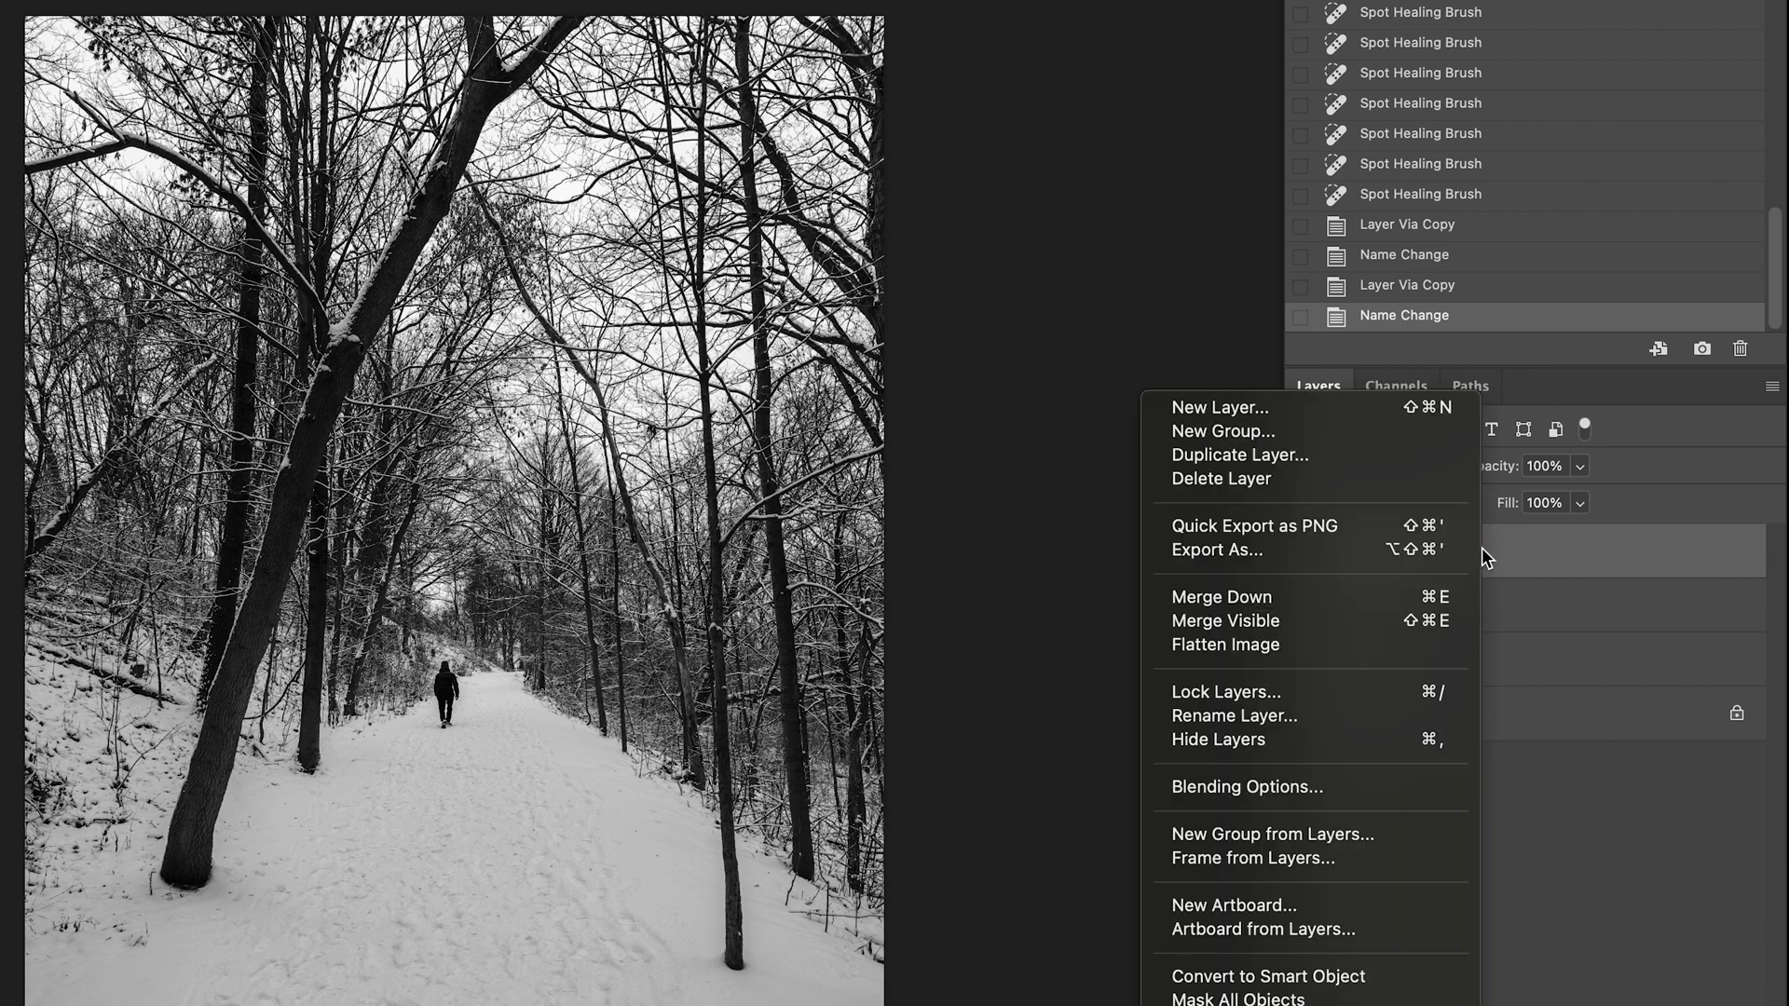
{"action": "mouse_move", "coordinate": [1246, 786]}
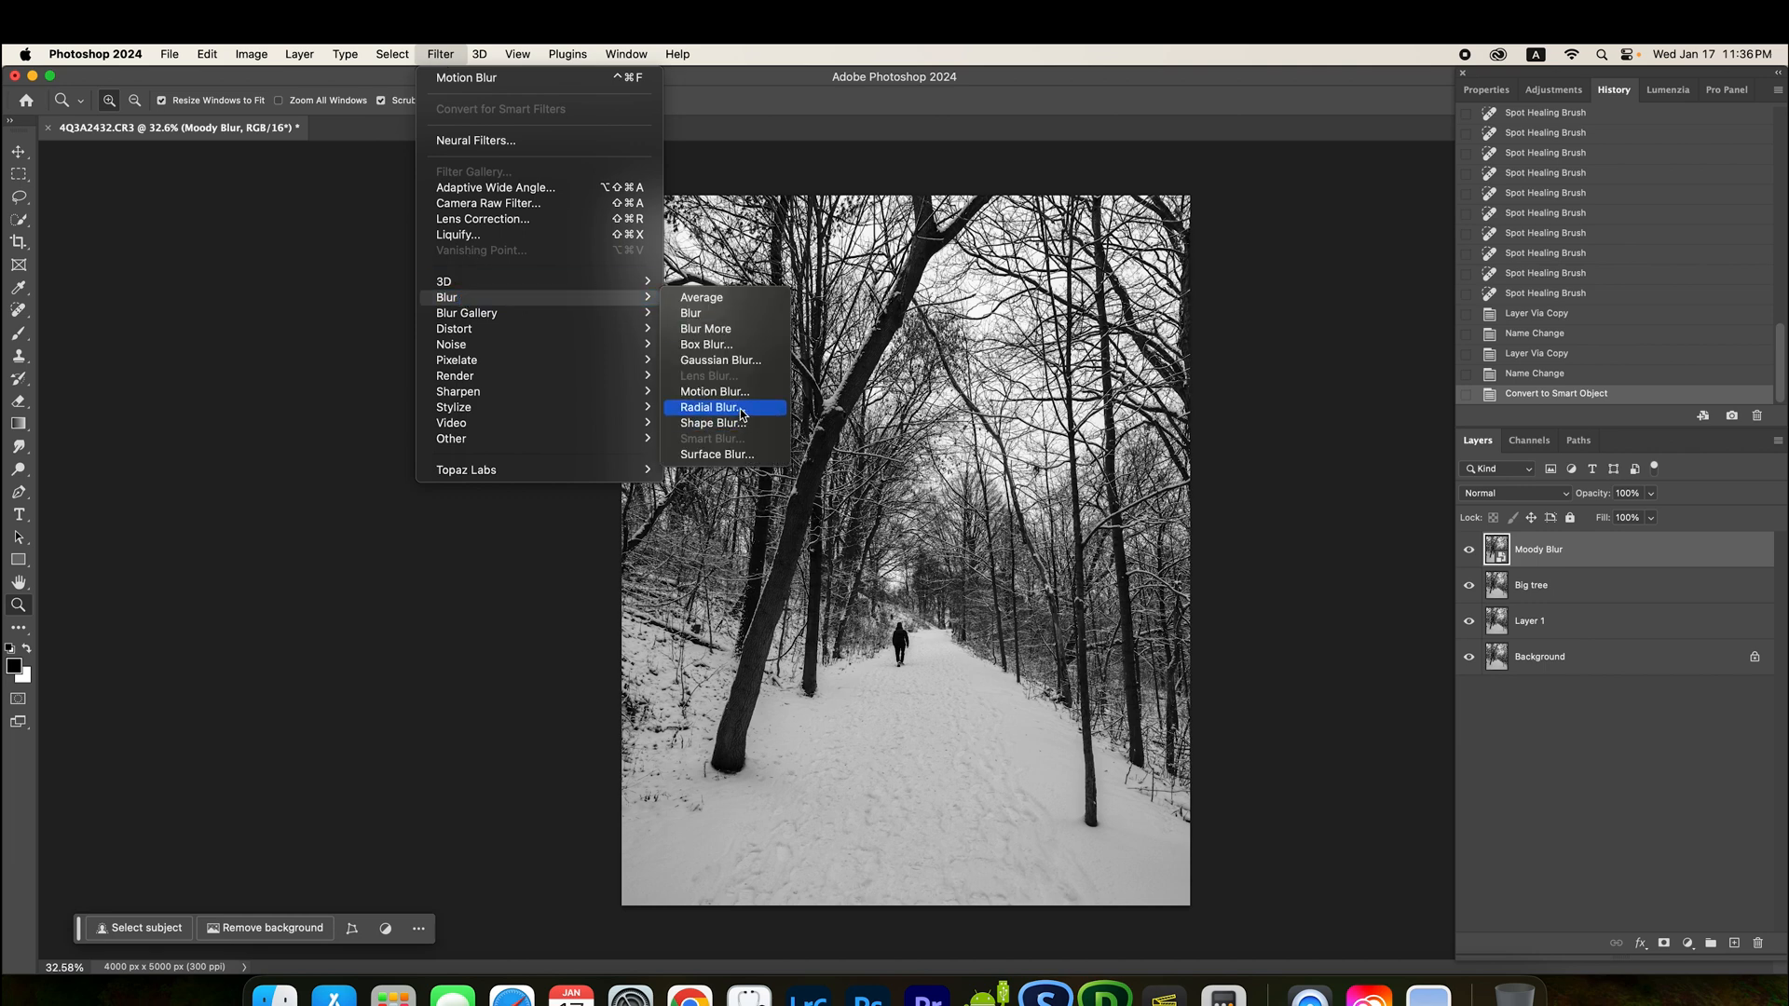
{"action": "mouse_move", "coordinate": [713, 391]}
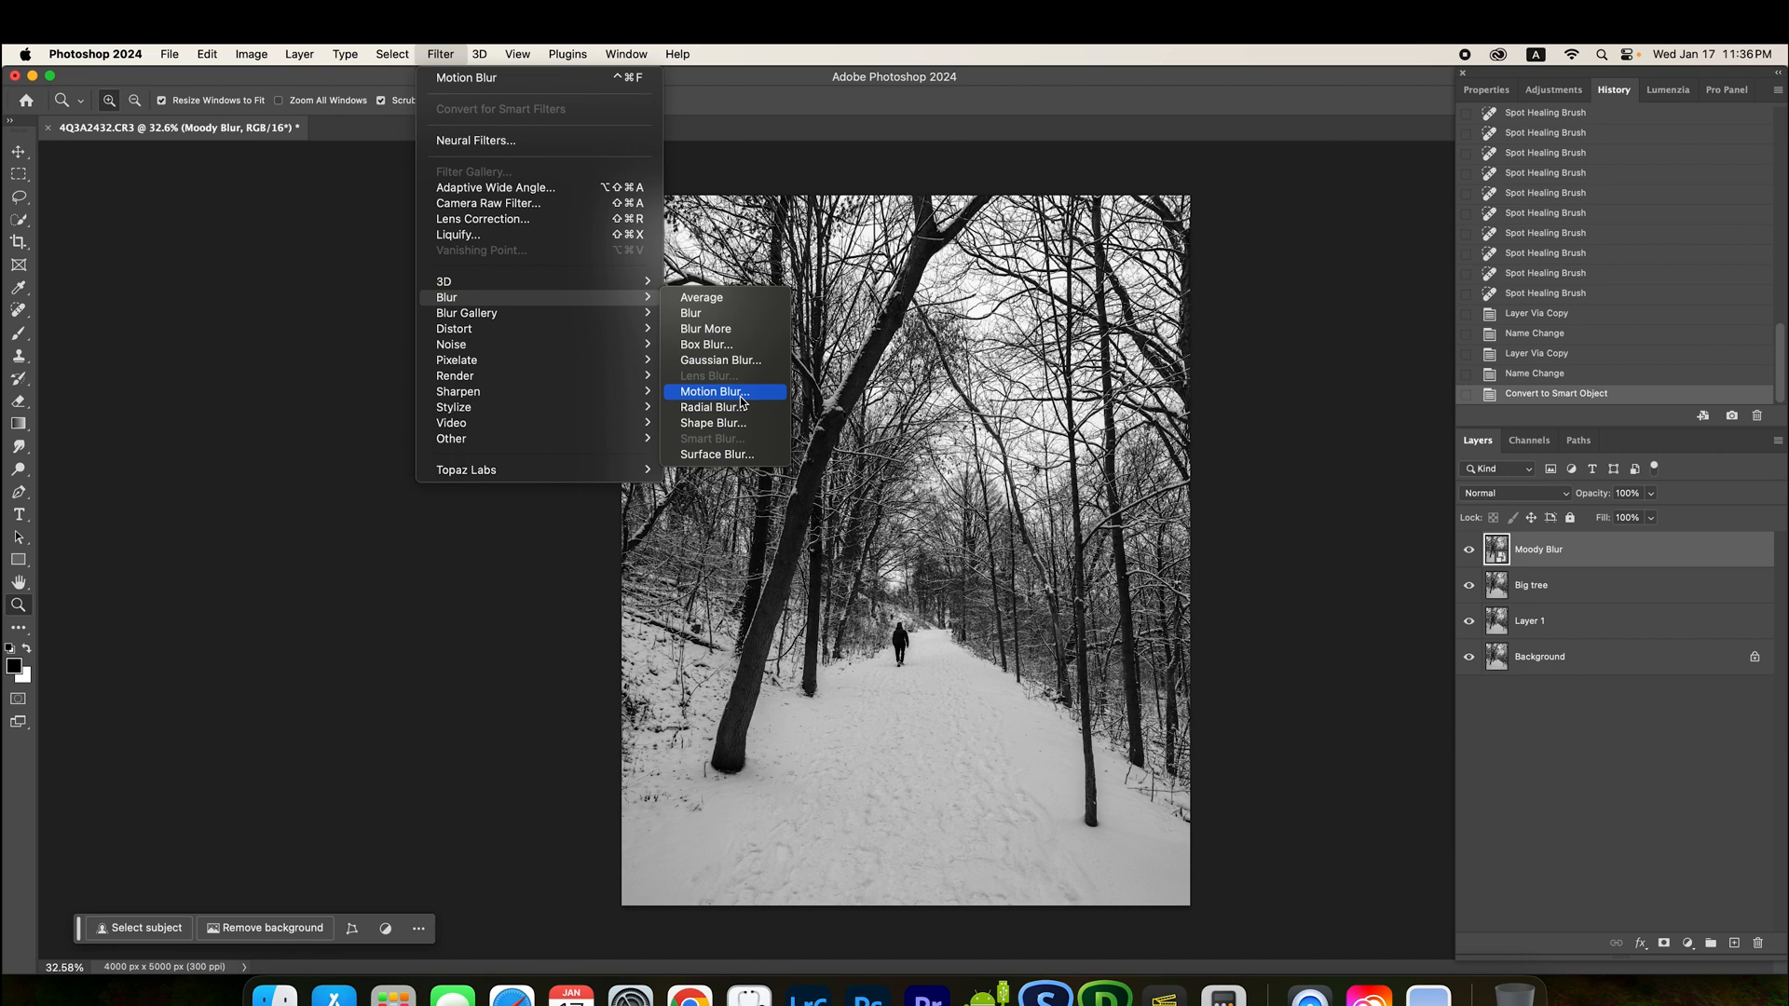
Step: Give the Moody Blur layer a 90° vertical Motion Blur with a 688-pixel distance
{"action": "left_click", "coordinate": [714, 391]}
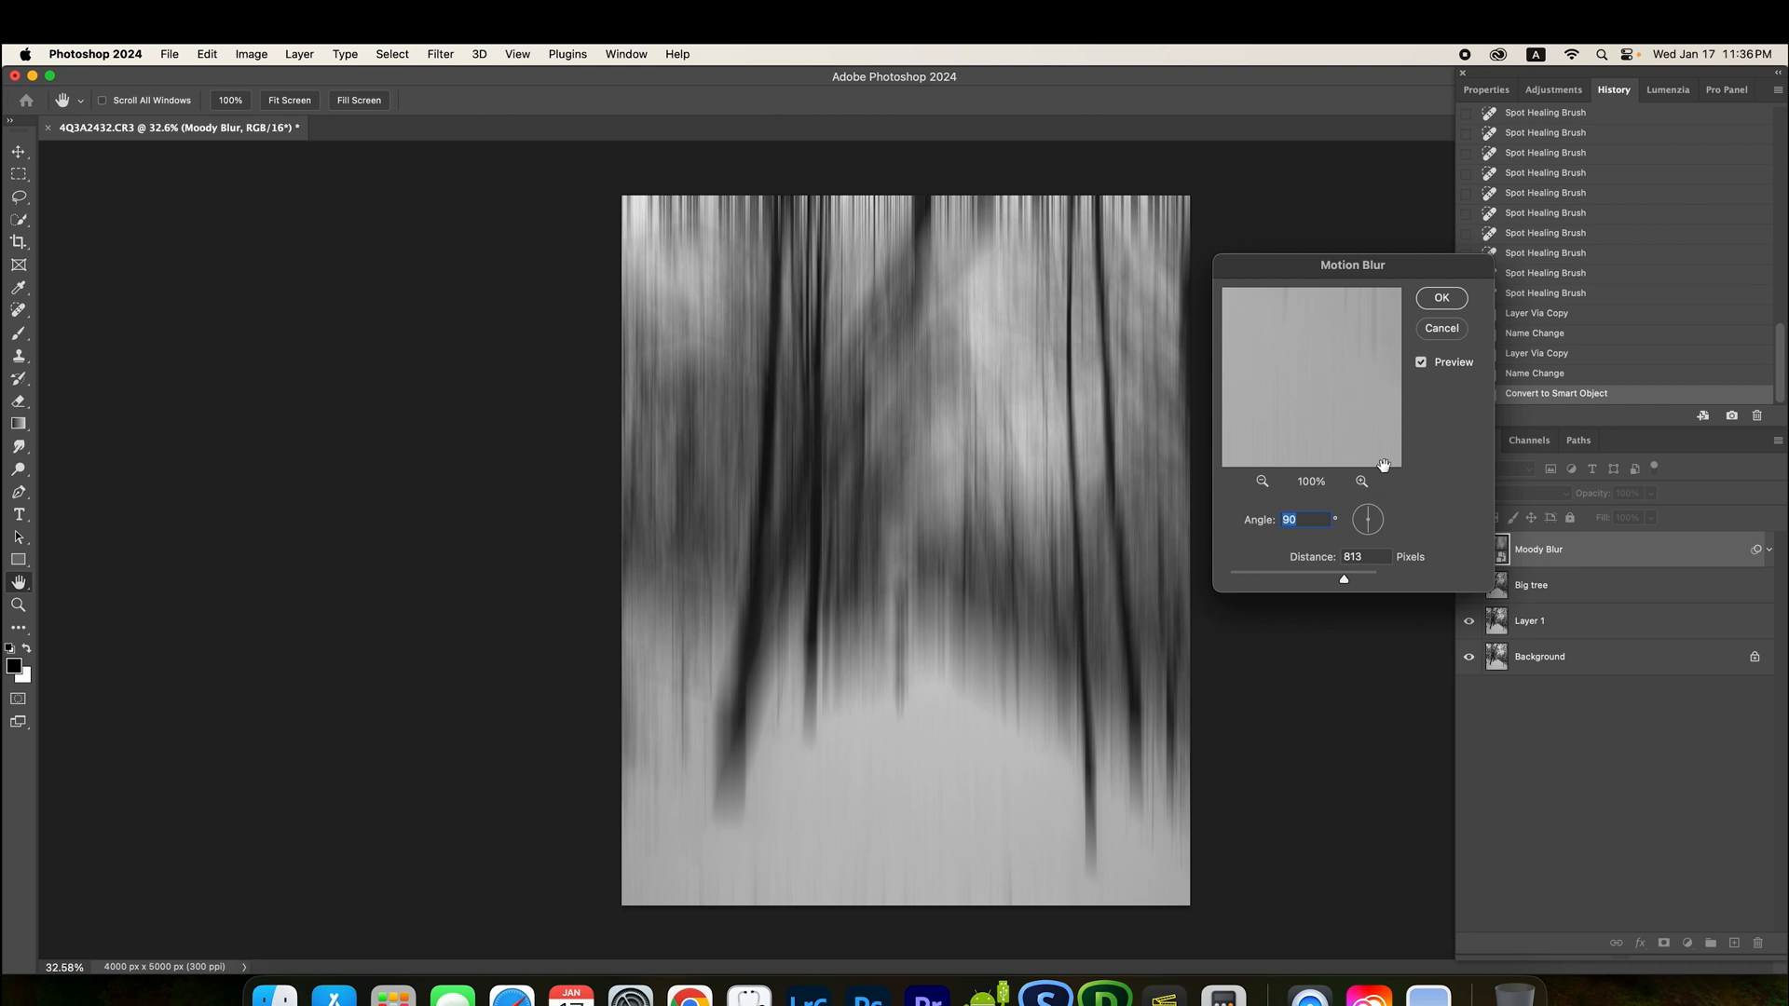
{"action": "mouse_move", "coordinate": [1273, 537]}
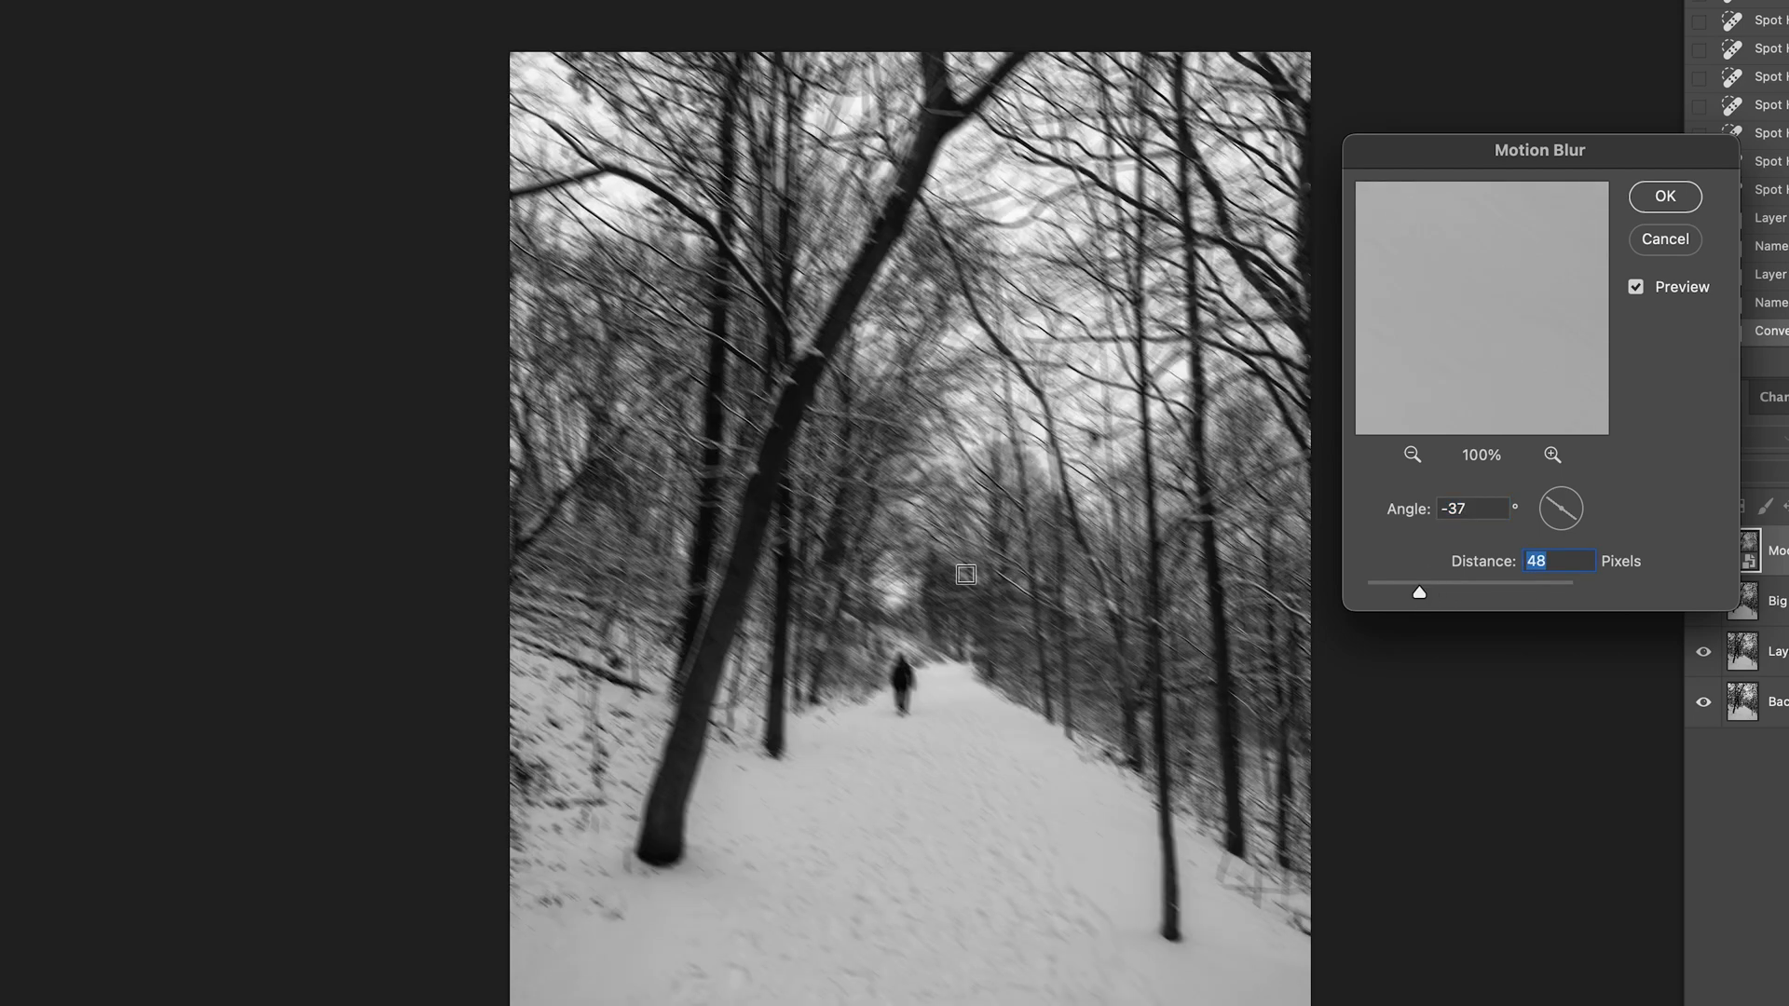
{"action": "left_click_drag", "start_coordinate": [1418, 593], "coordinate": [1520, 592]}
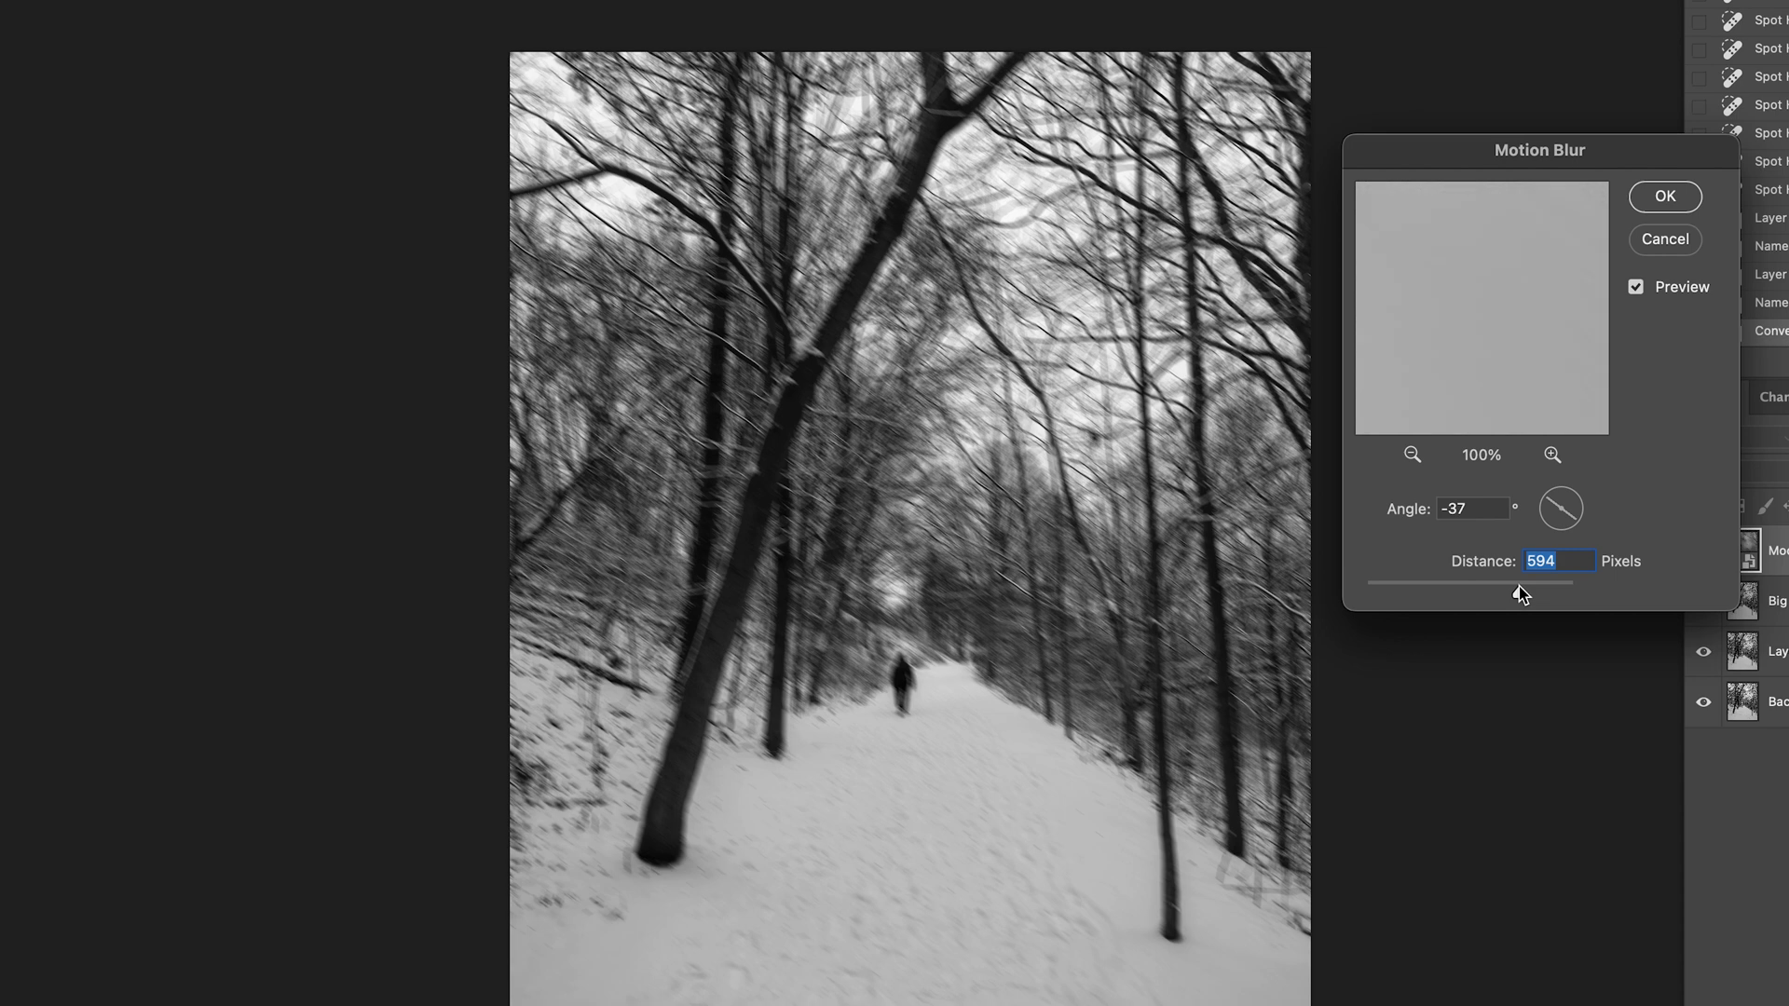
{"action": "left_click", "coordinate": [1562, 508]}
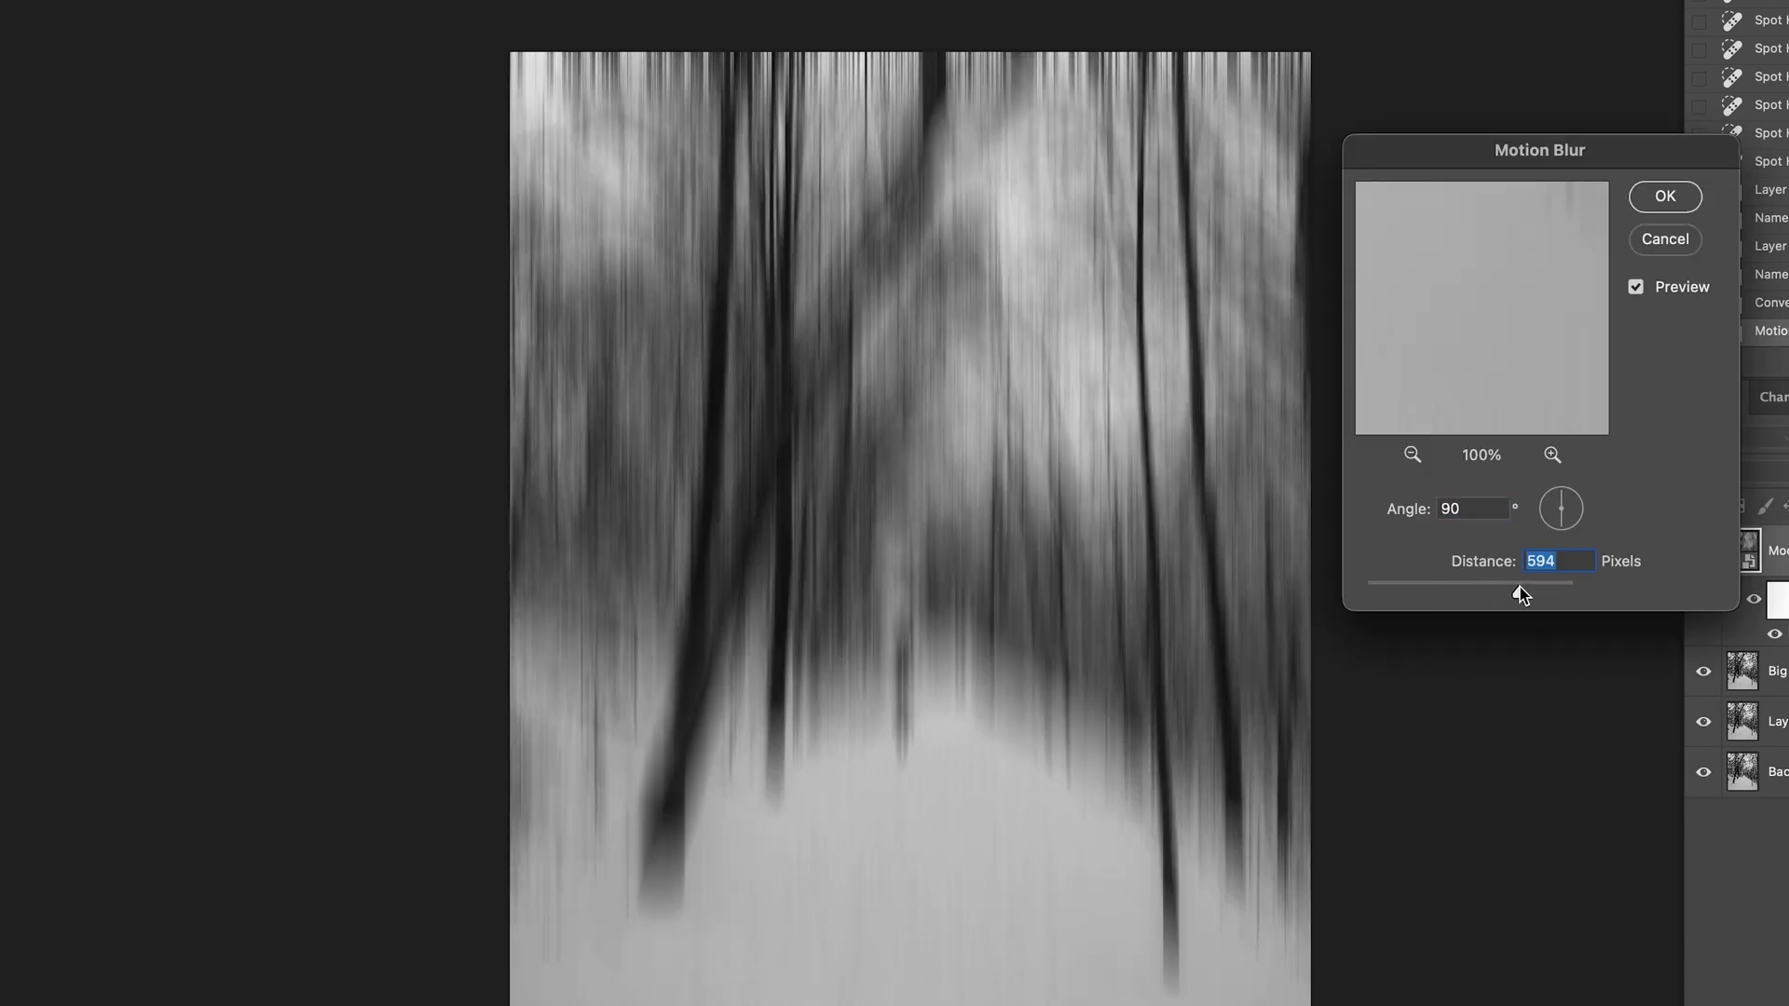
{"action": "left_click_drag", "start_coordinate": [1528, 583], "coordinate": [1506, 583]}
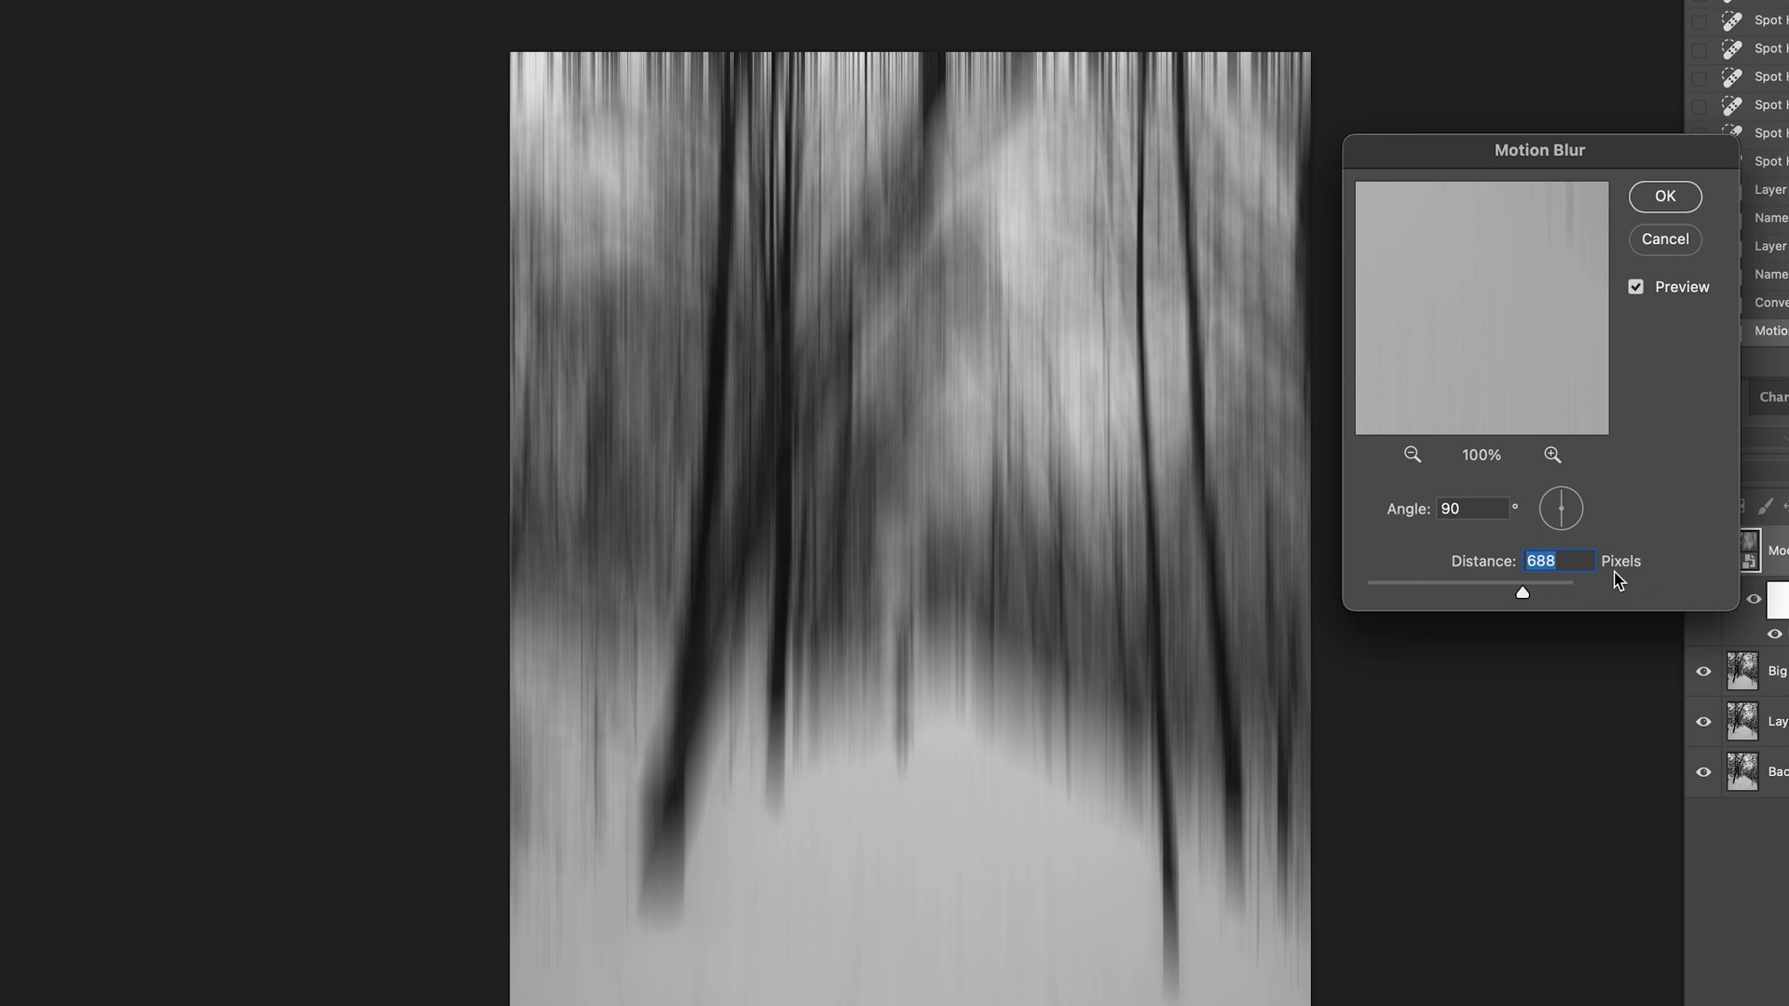
{"action": "left_click", "coordinate": [1664, 196]}
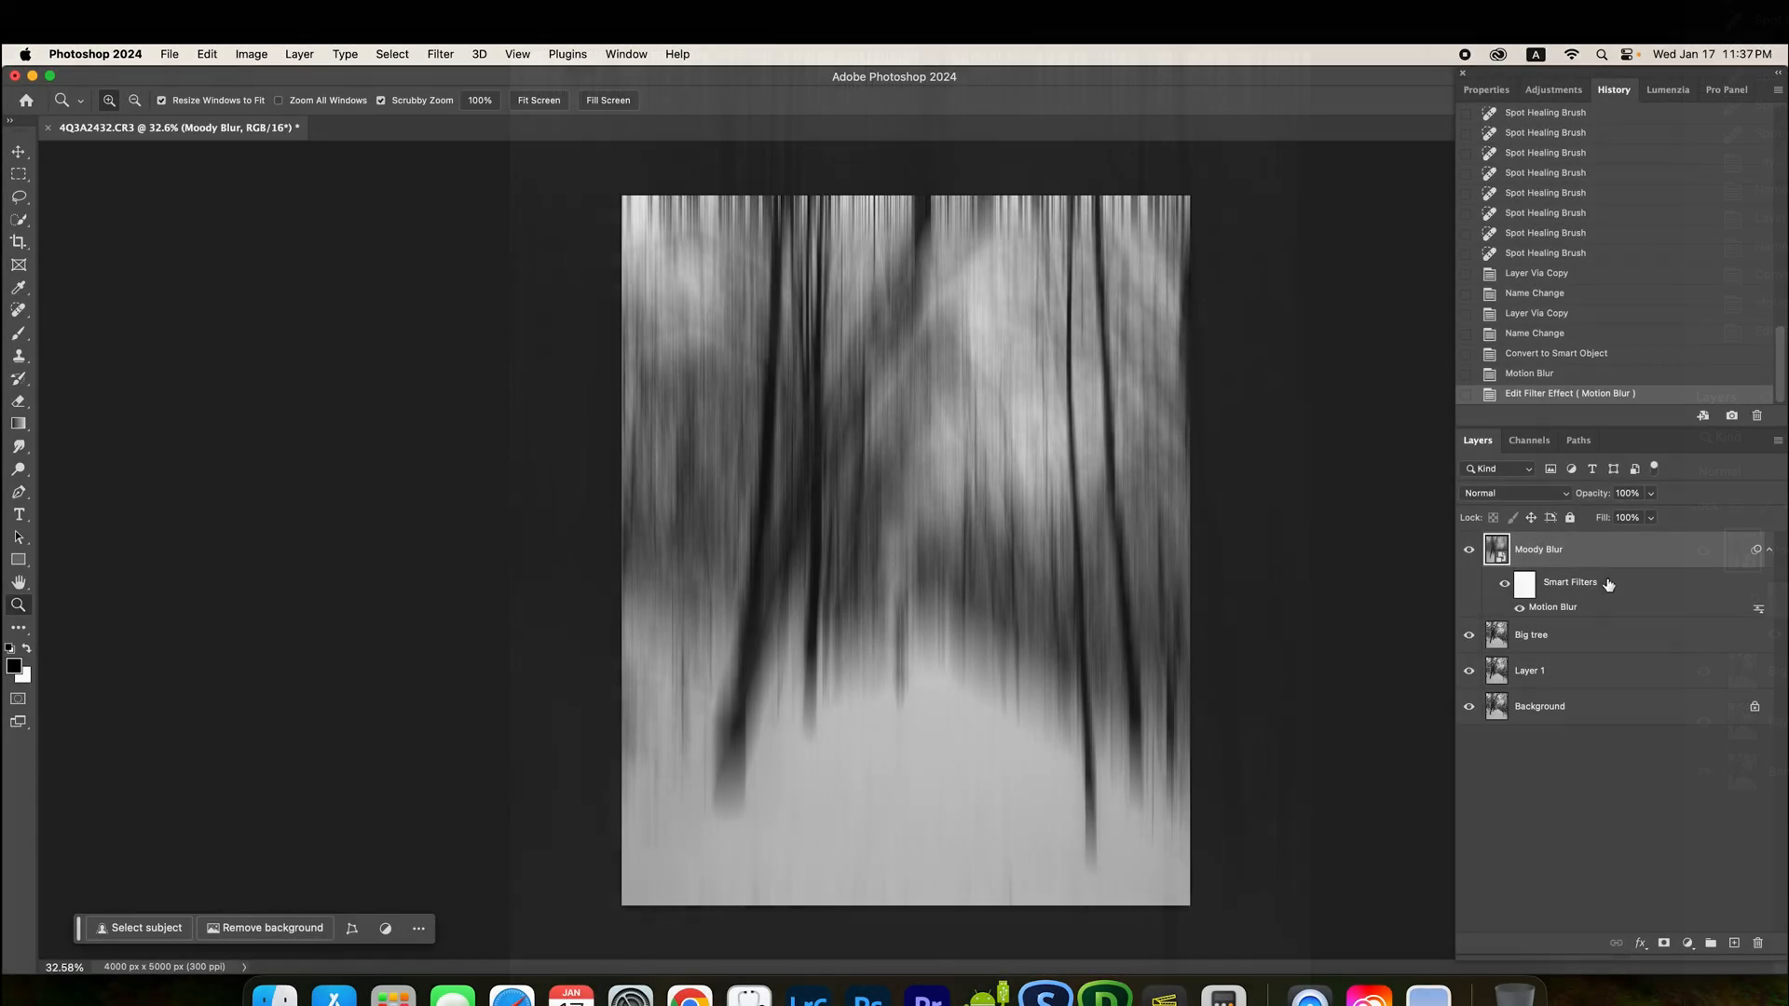
{"action": "mouse_move", "coordinate": [1597, 581]}
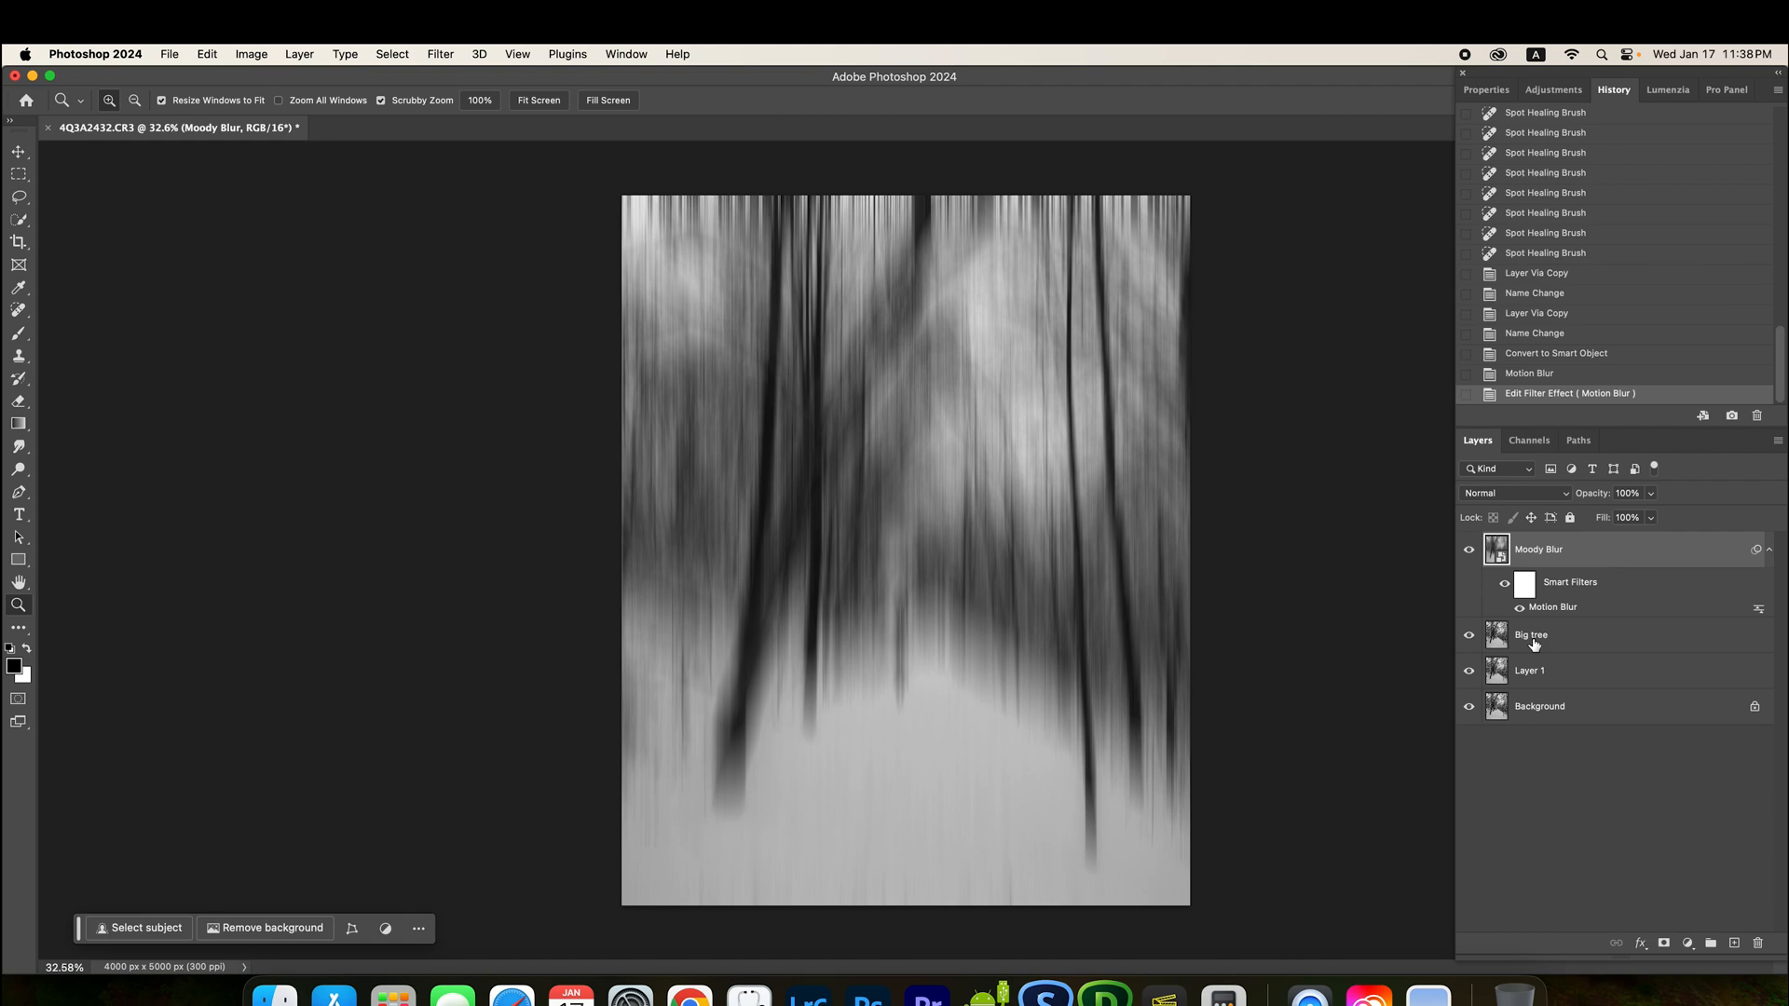
Step: Drag Layer 1 above the Big tree layer, directly beneath Moody Blur
{"action": "left_click", "coordinate": [1528, 671]}
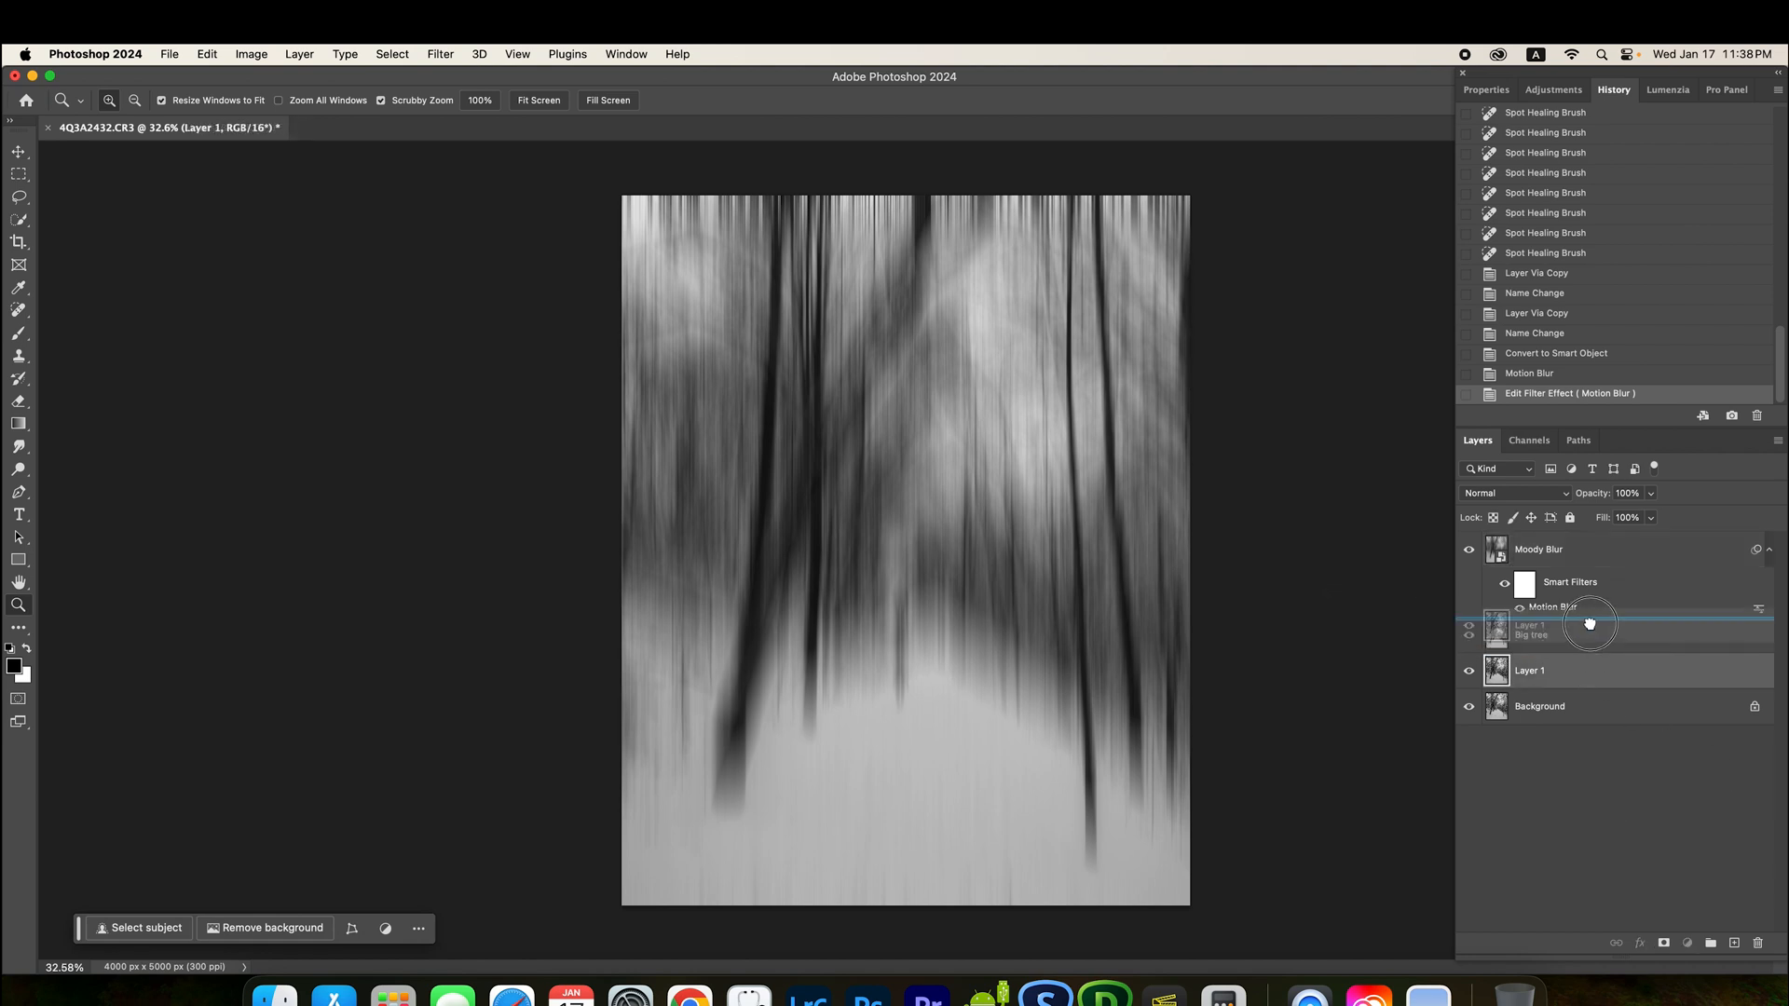
{"action": "left_click_drag", "start_coordinate": [1586, 623], "coordinate": [1585, 634]}
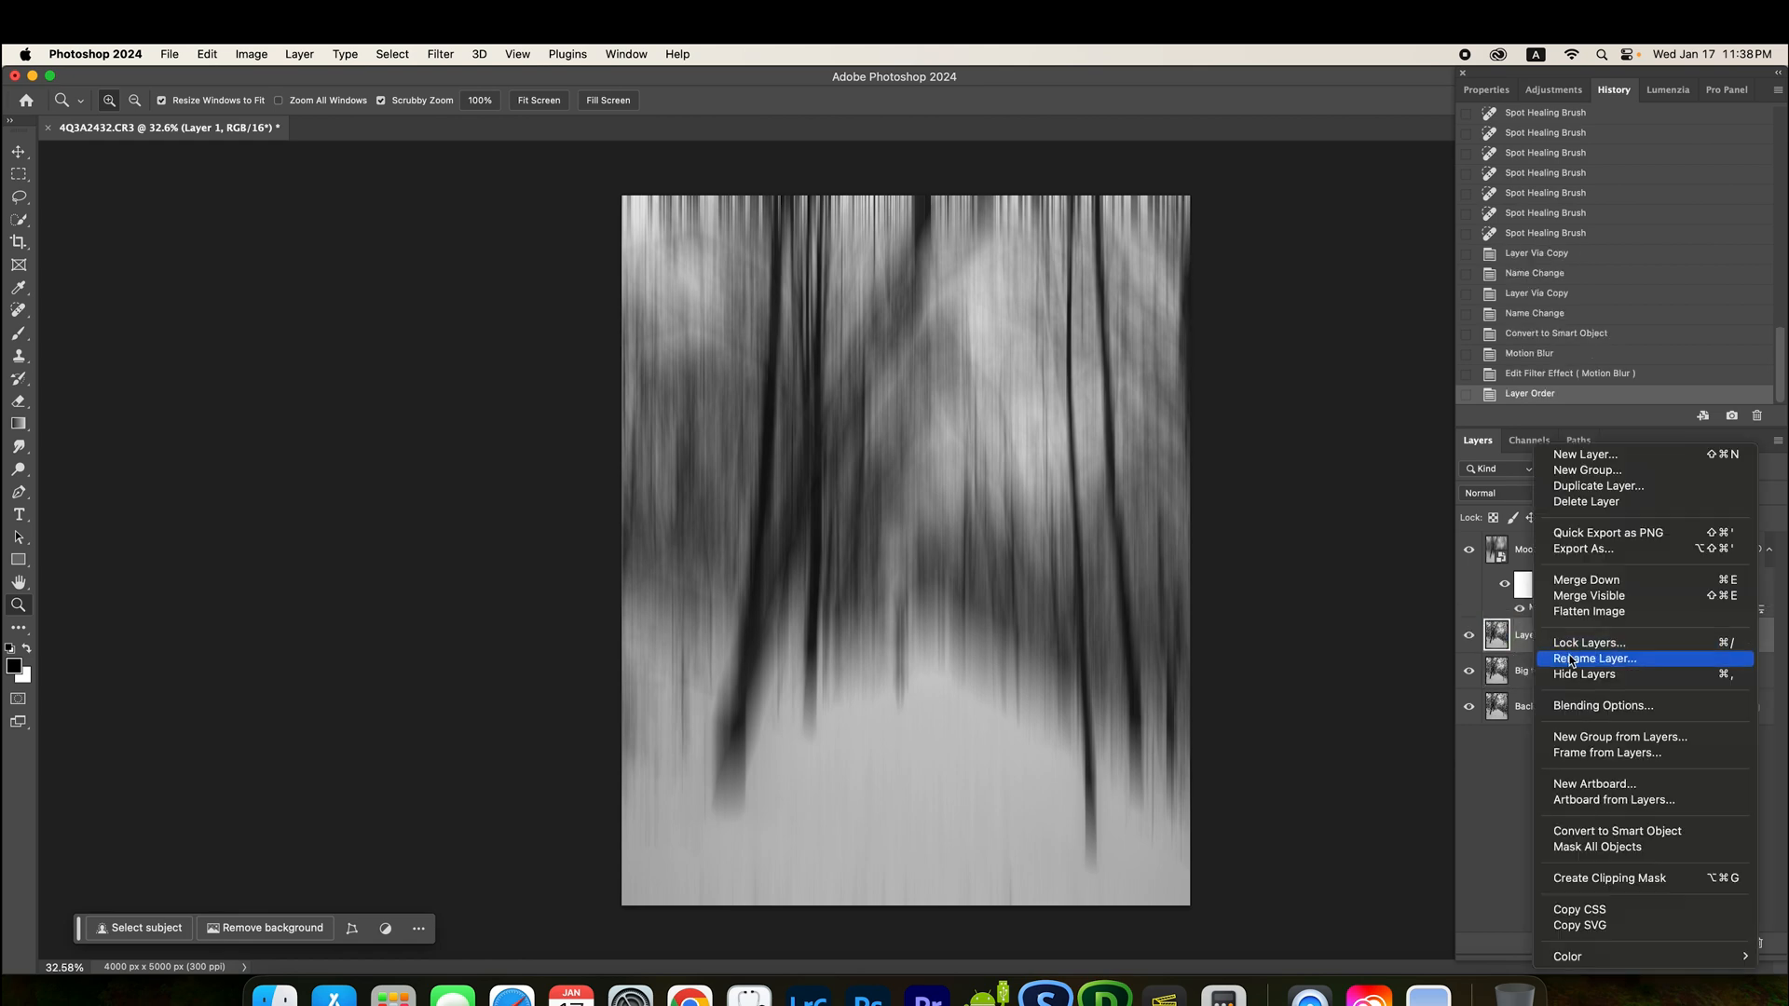
Step: Rename Layer 1 to Walking Person and add a layer mask to Moody Blur
{"action": "left_click", "coordinate": [1594, 658]}
{"action": "type", "text": "Walking Person"}
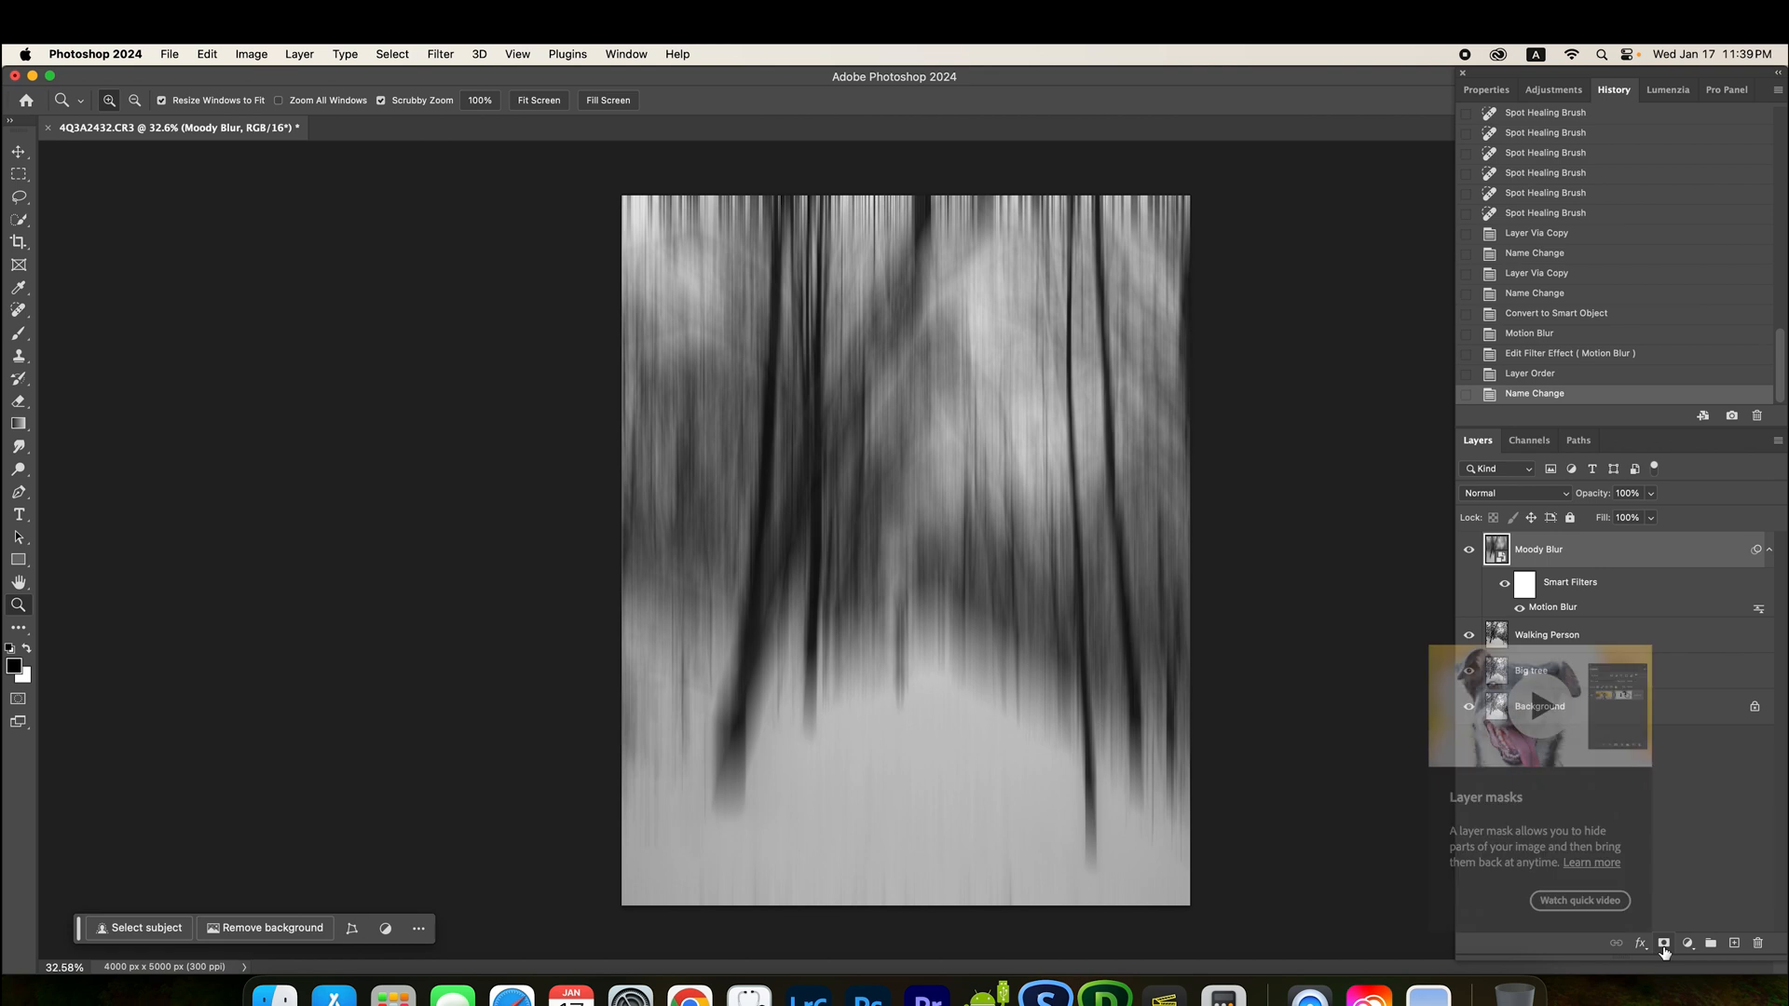
{"action": "left_click", "coordinate": [1662, 943]}
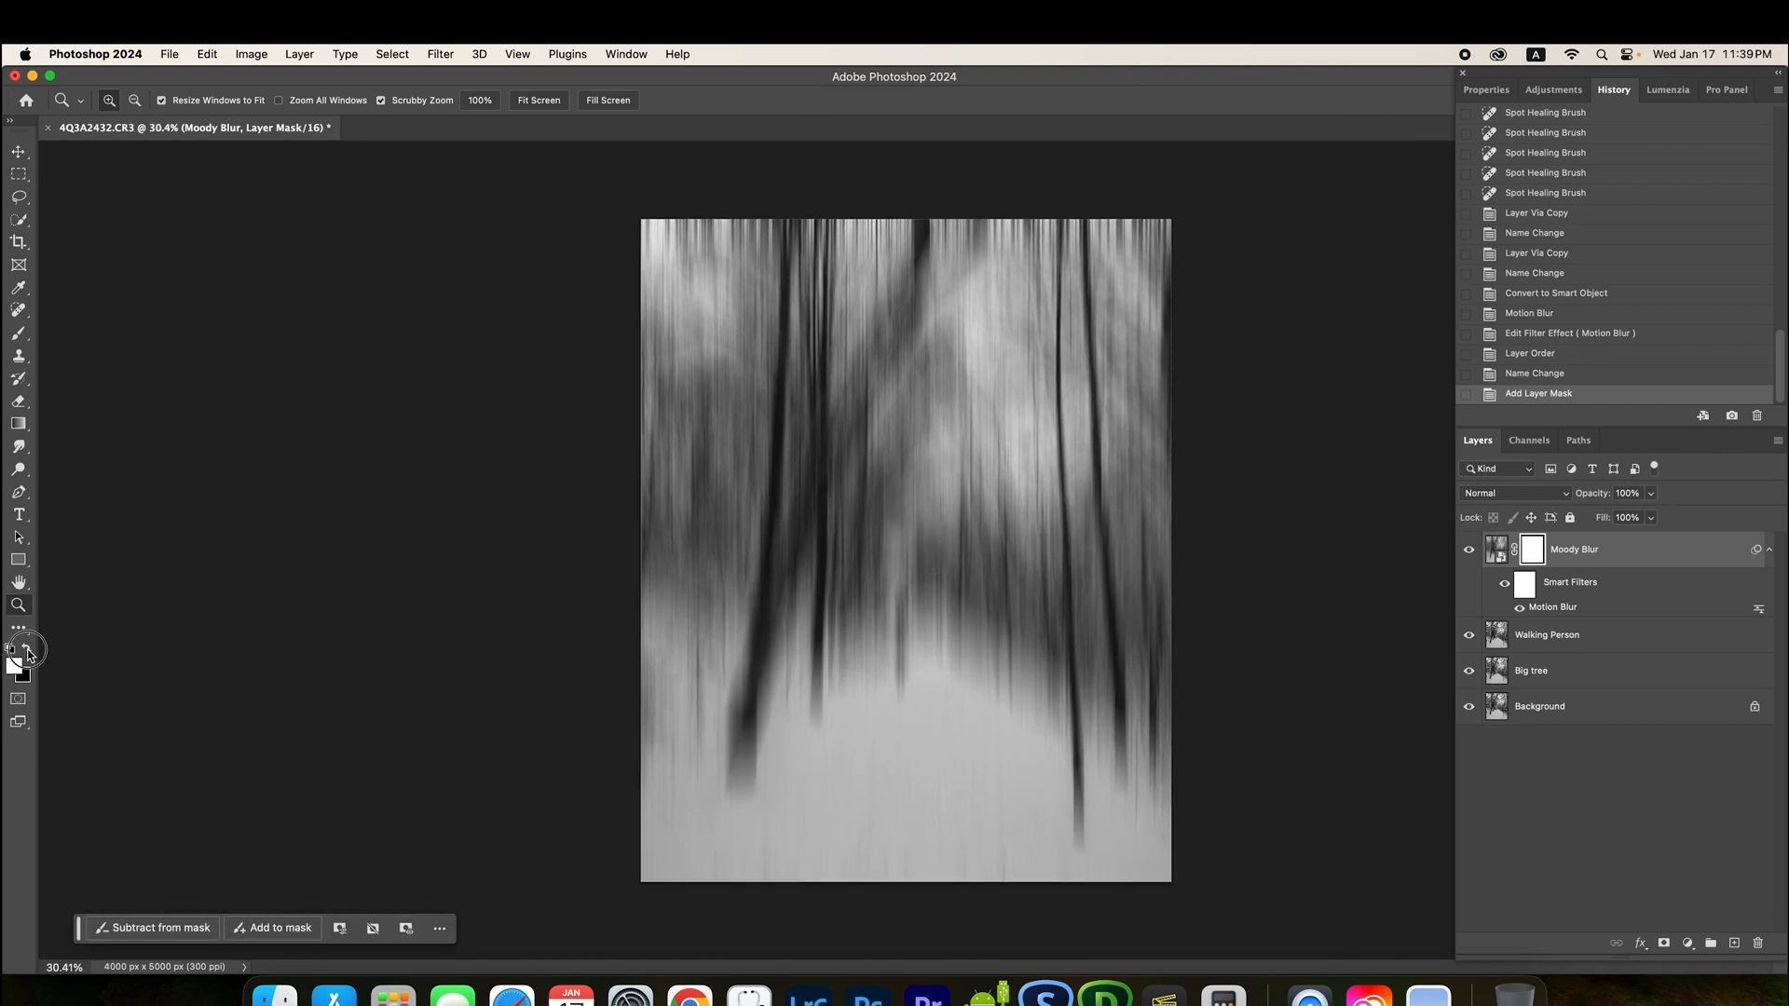
Step: Make black the painting colour and select the Moody Blur layer for masking
{"action": "left_click", "coordinate": [18, 775]}
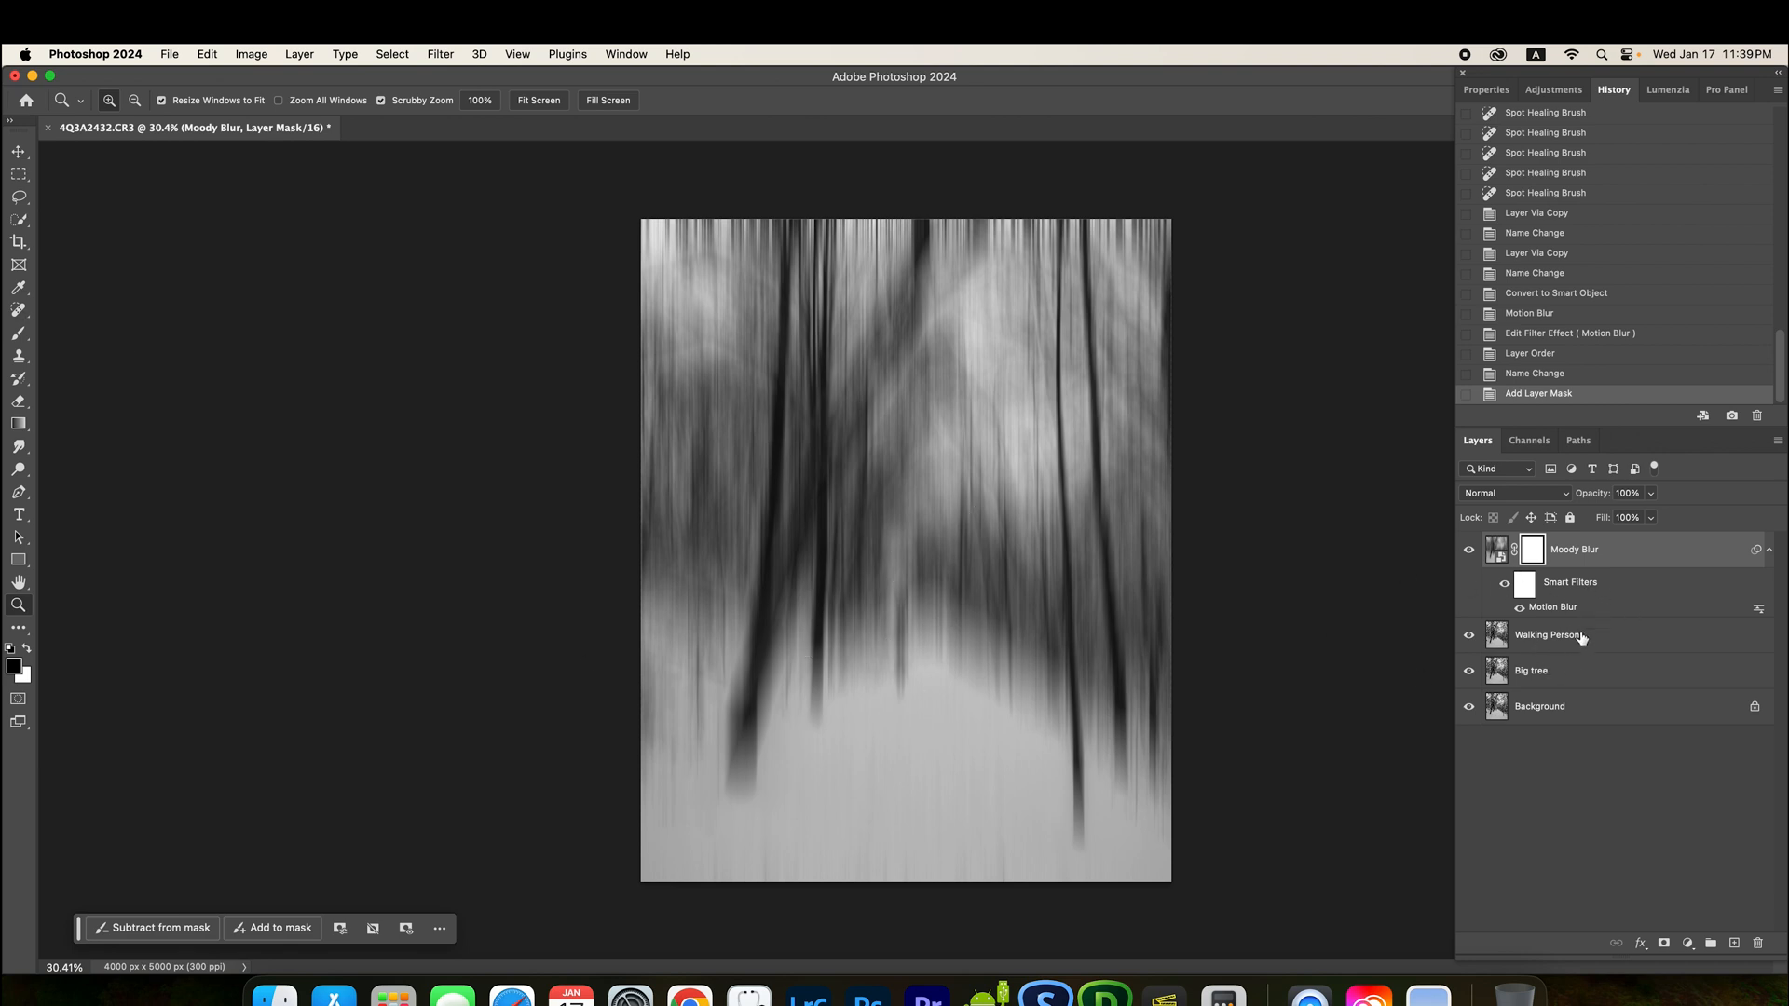
{"action": "left_click", "coordinate": [1546, 634]}
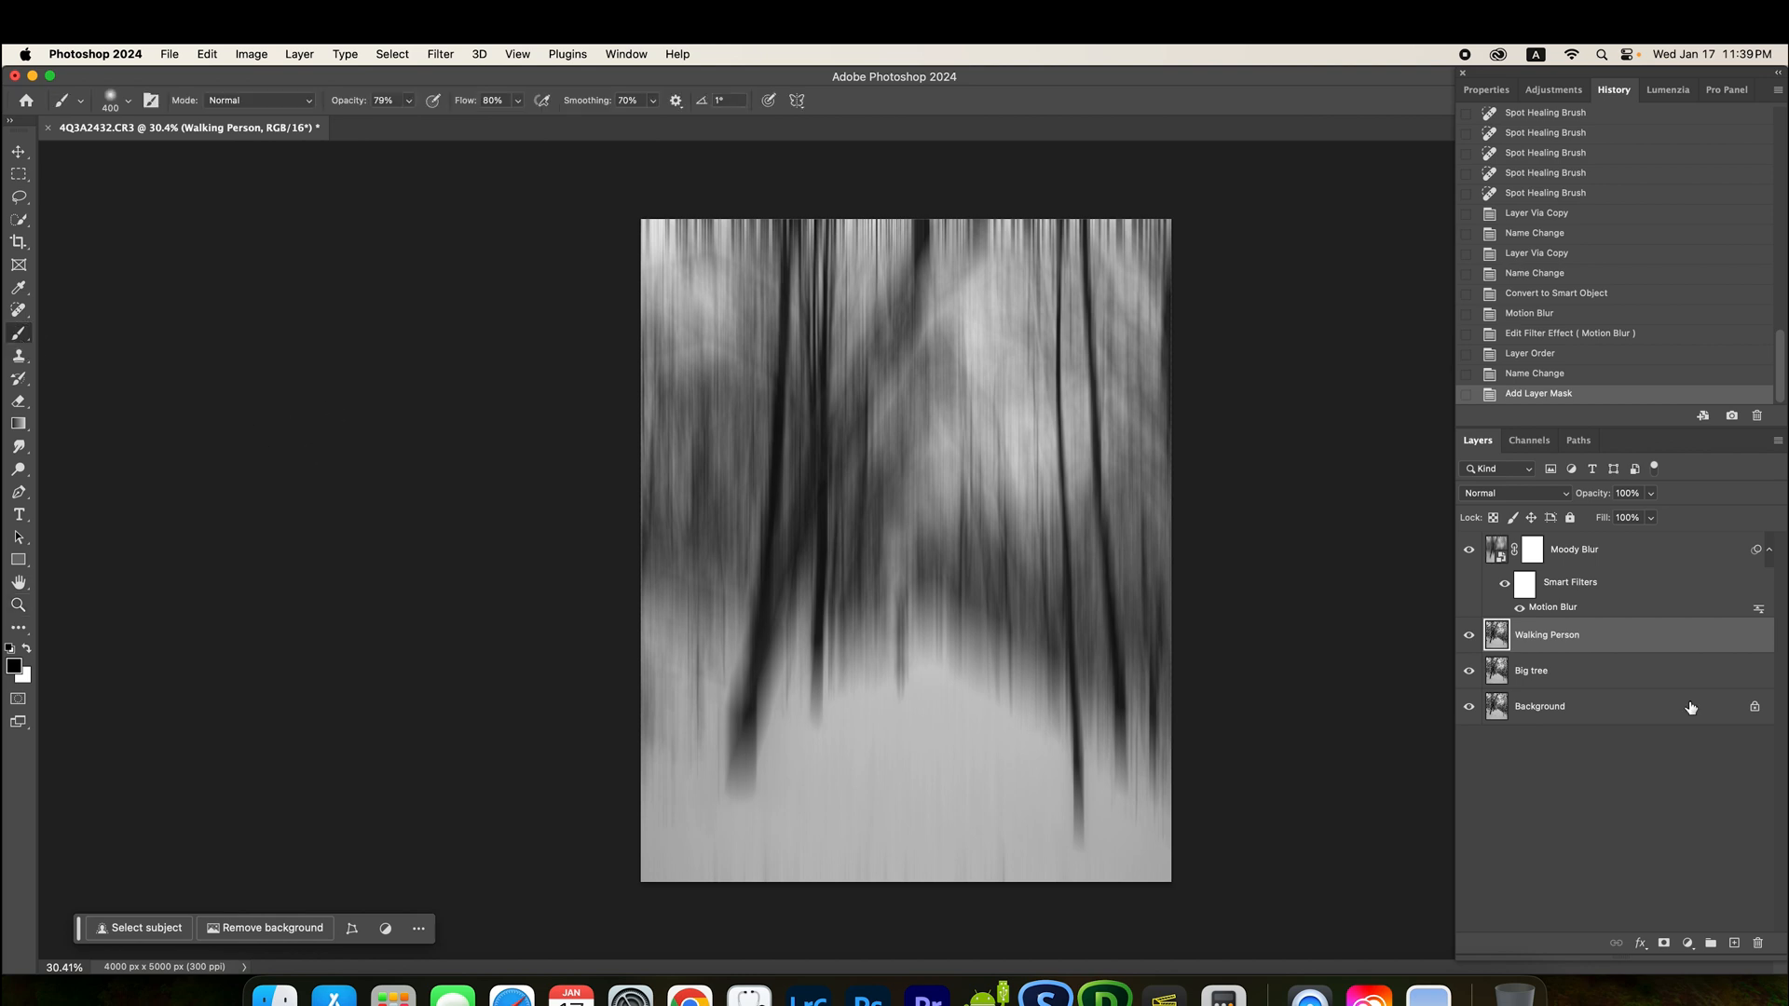
{"action": "left_click", "coordinate": [1575, 548]}
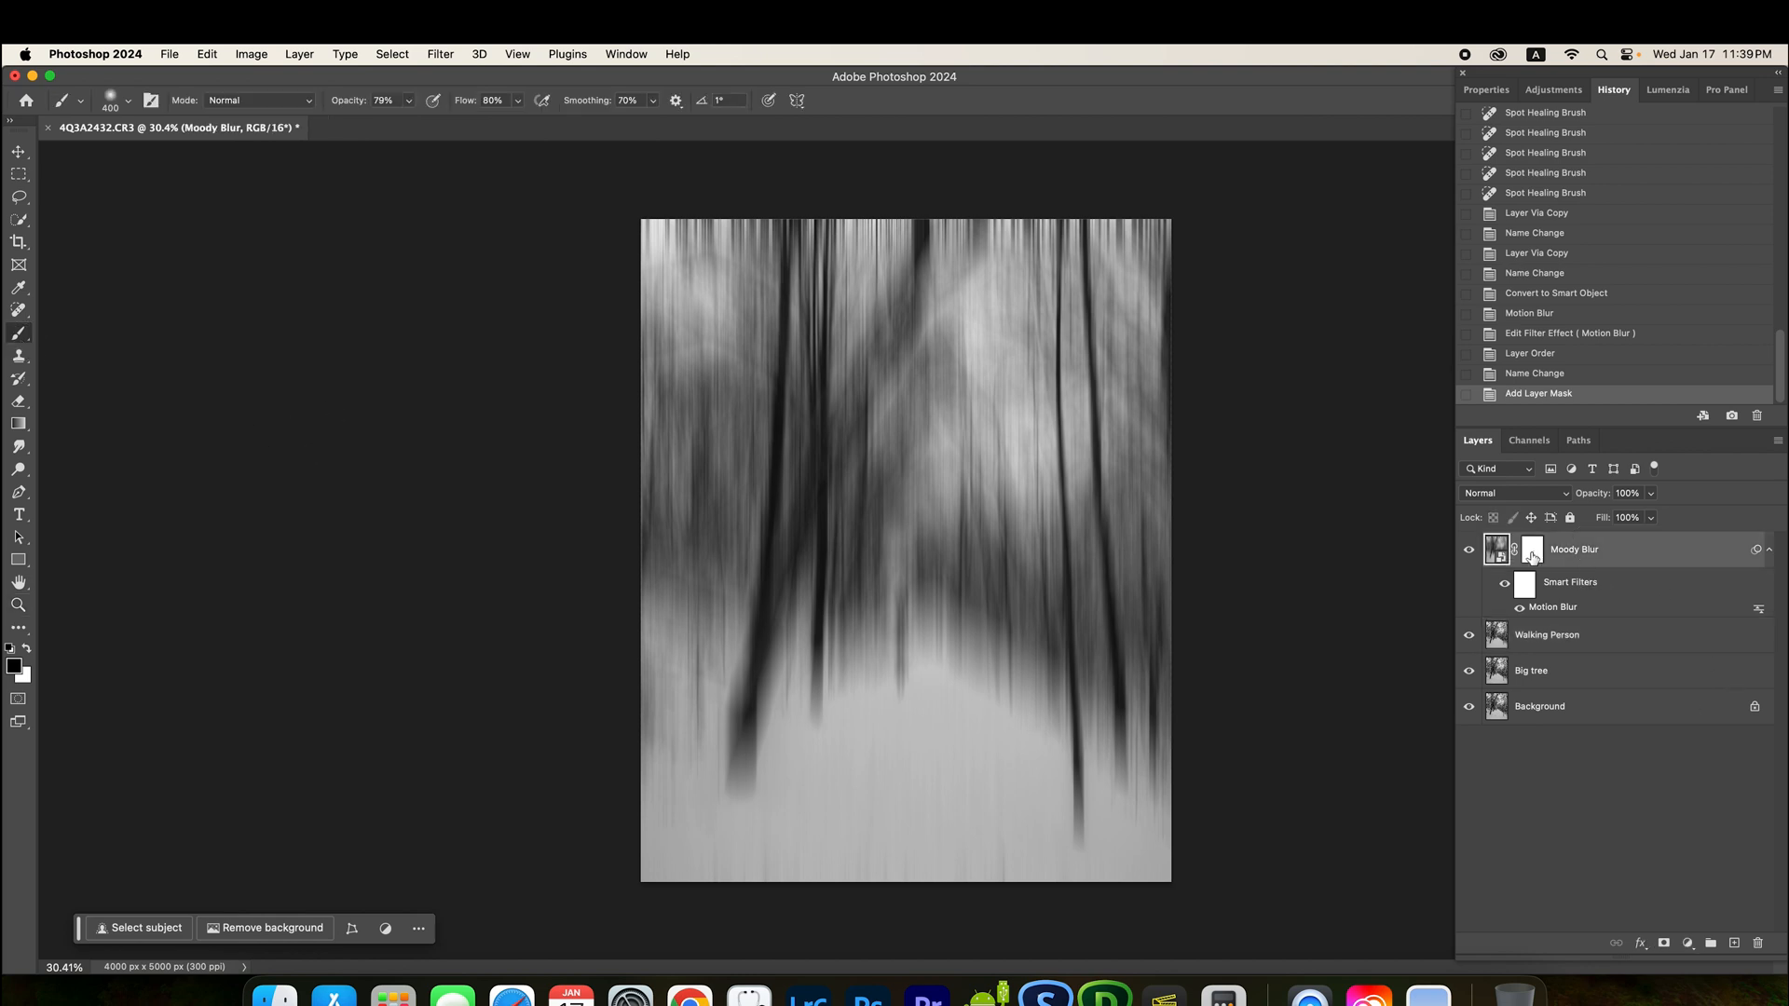
Step: Paint black on the Moody Blur mask around the walking person to reveal sharp detail
{"action": "left_click", "coordinate": [1532, 547]}
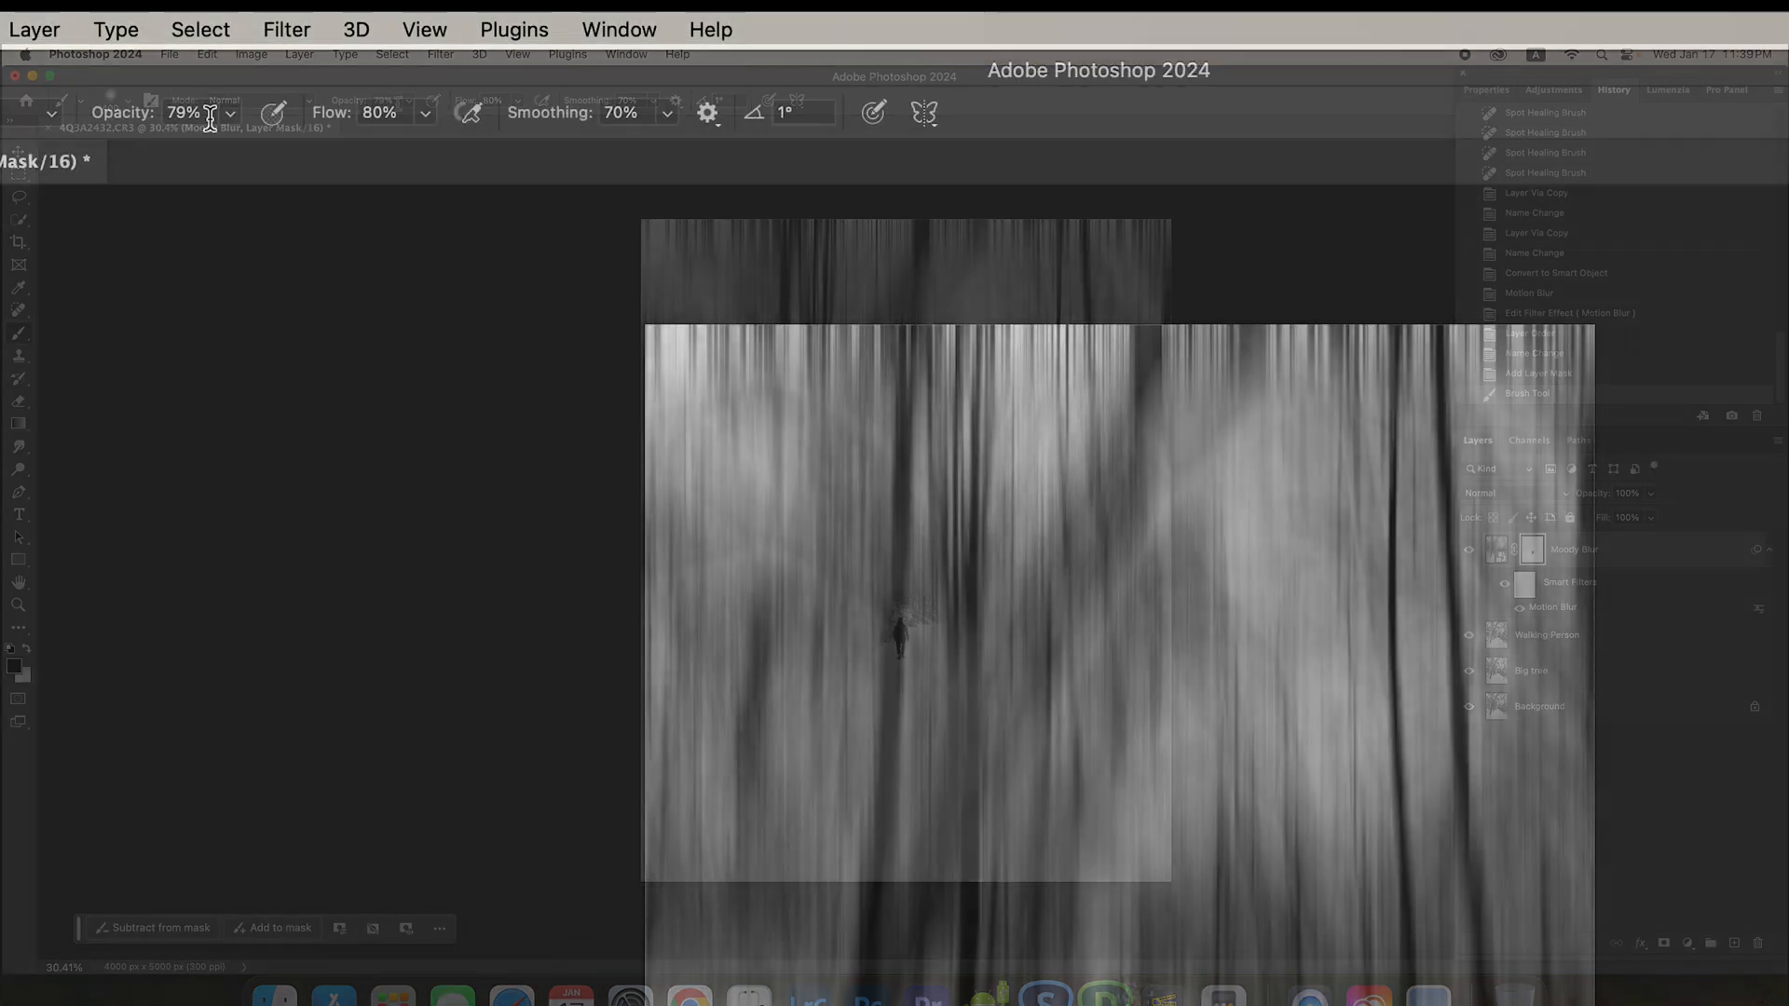
{"action": "key", "text": "Tab"}
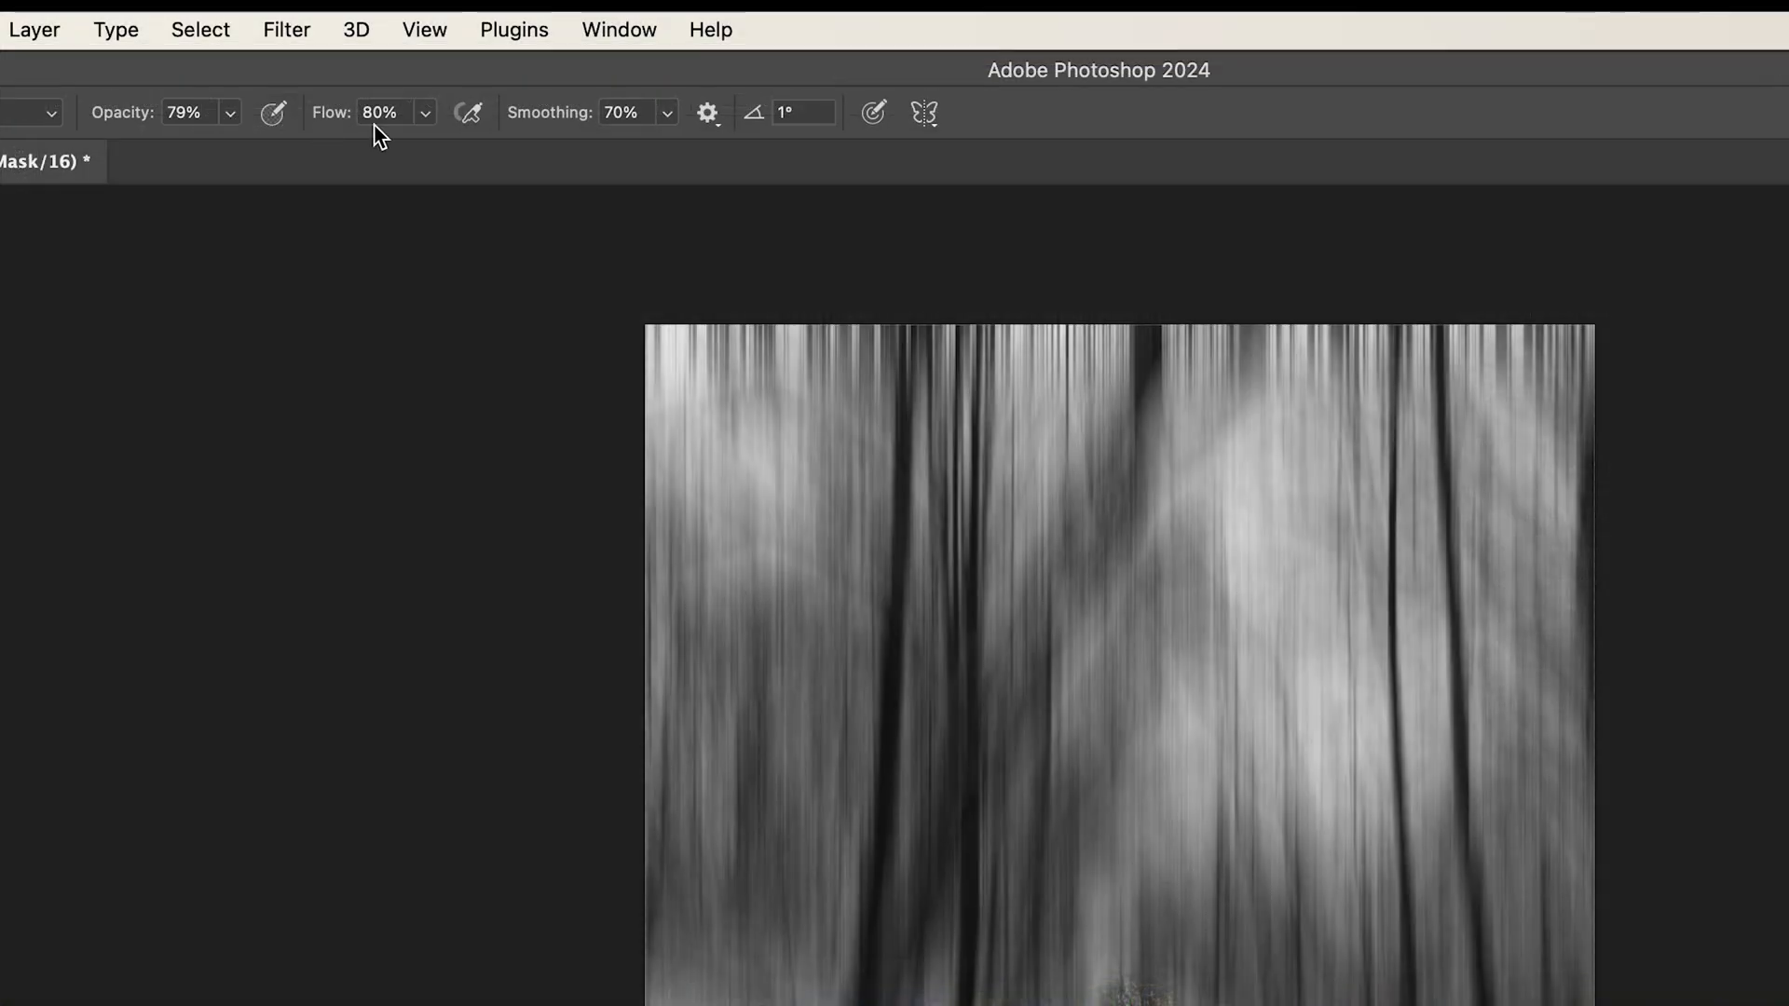
{"action": "mouse_move", "coordinate": [519, 171]}
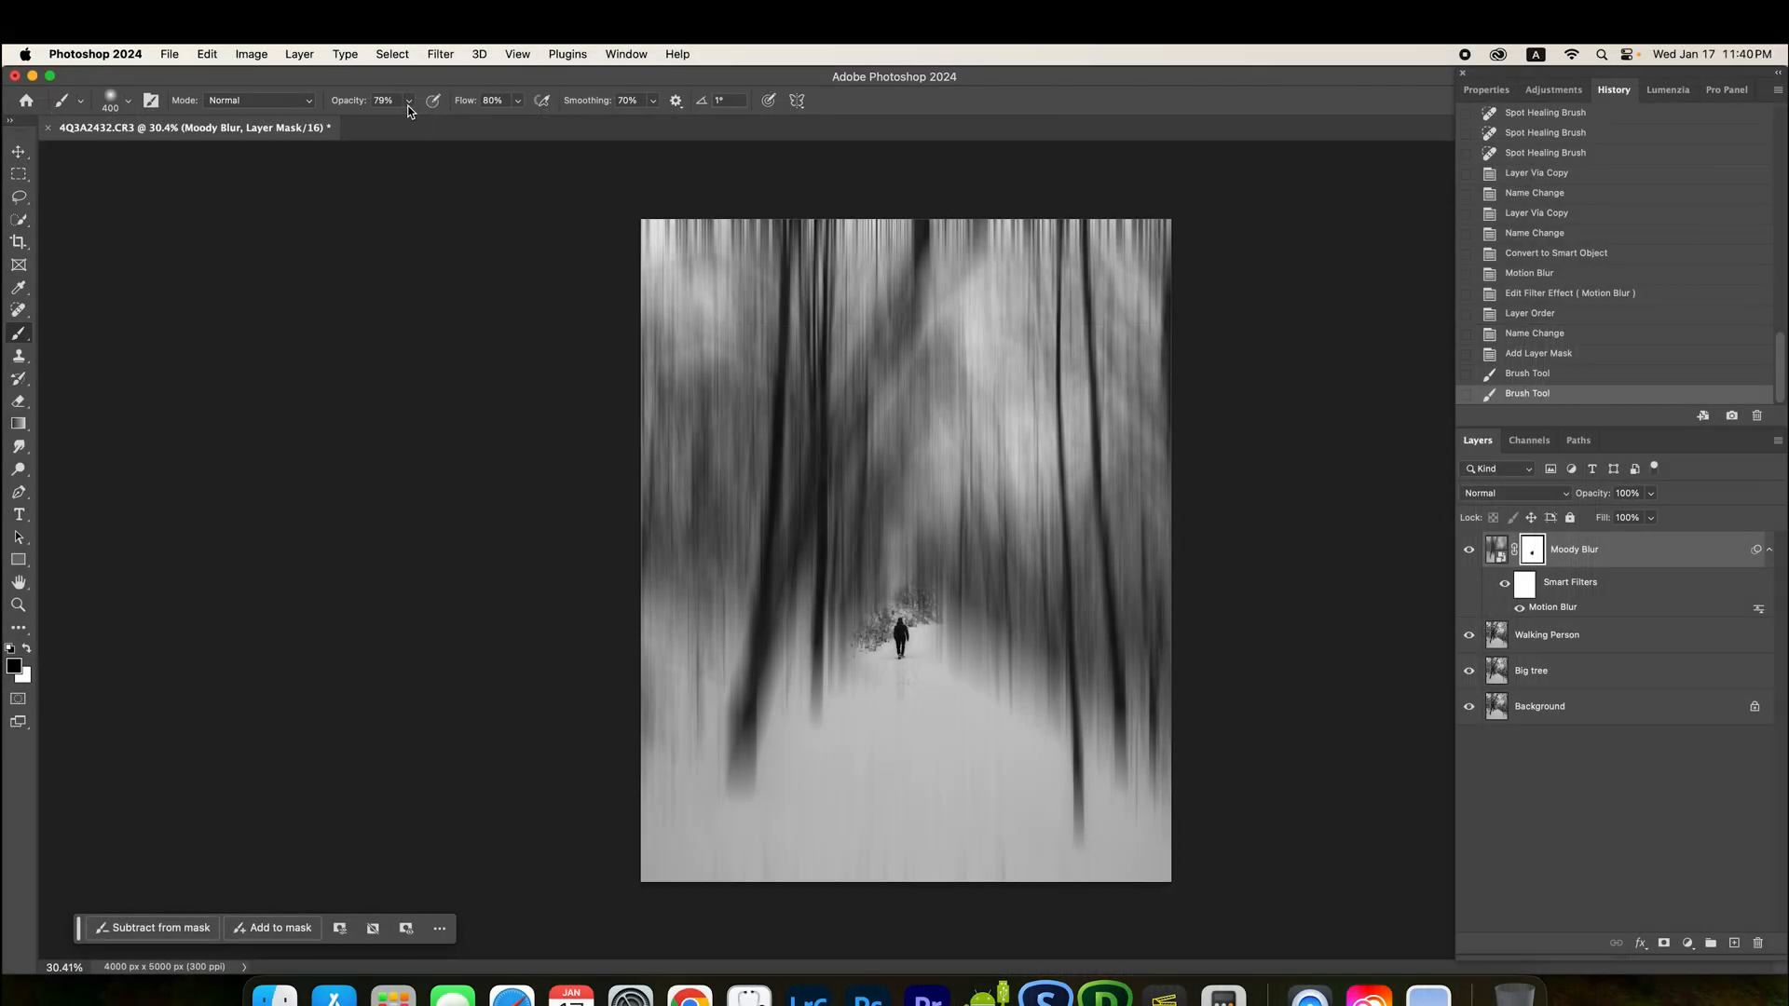
{"action": "mouse_move", "coordinate": [921, 671]}
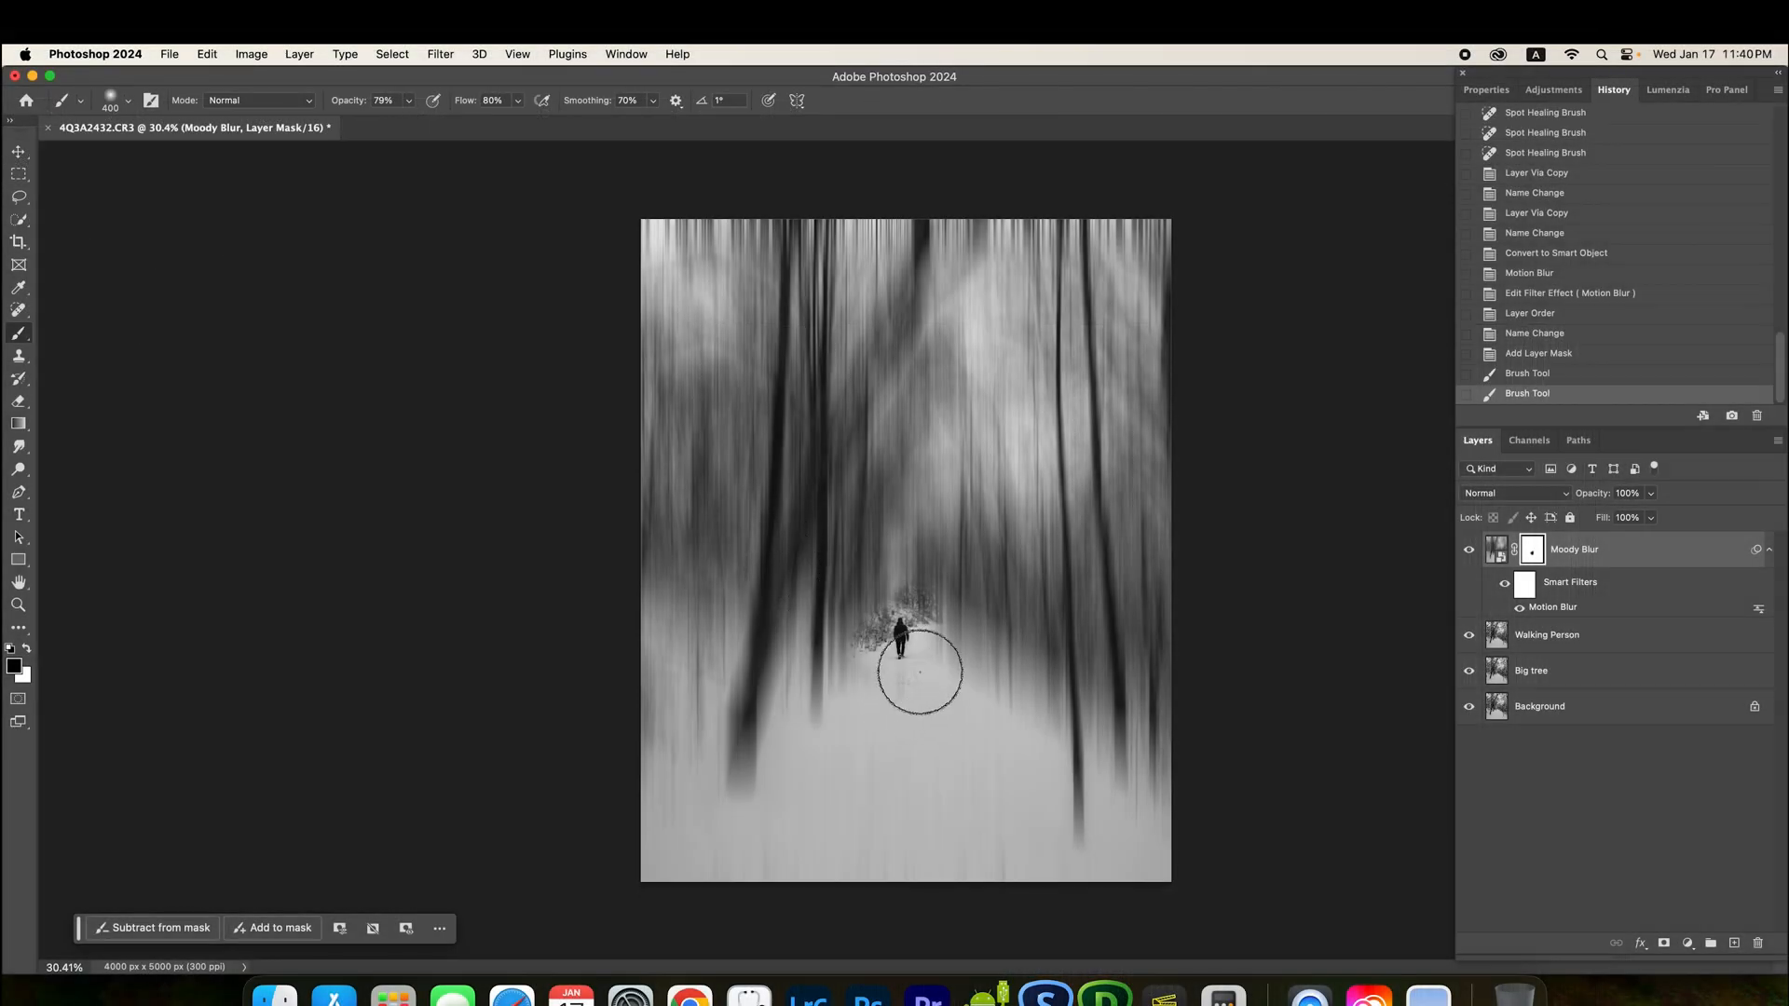
{"action": "left_click_drag", "start_coordinate": [919, 673], "coordinate": [898, 702]}
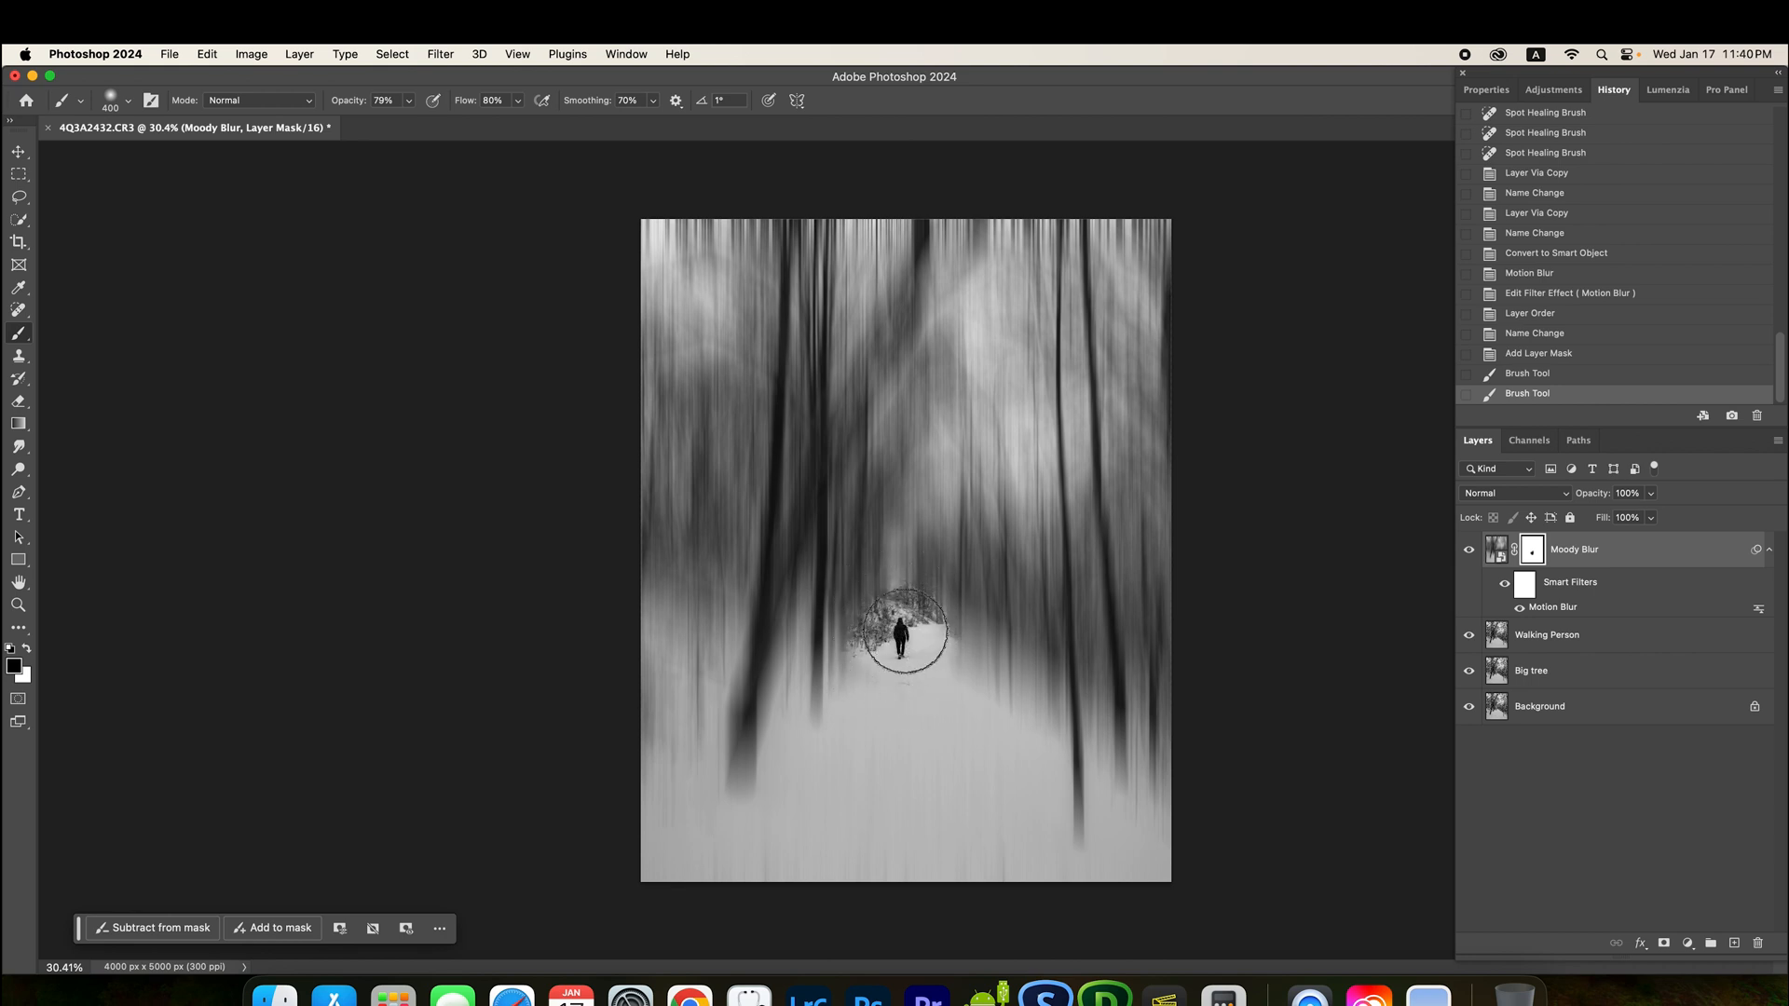
{"action": "left_click", "coordinate": [906, 631]}
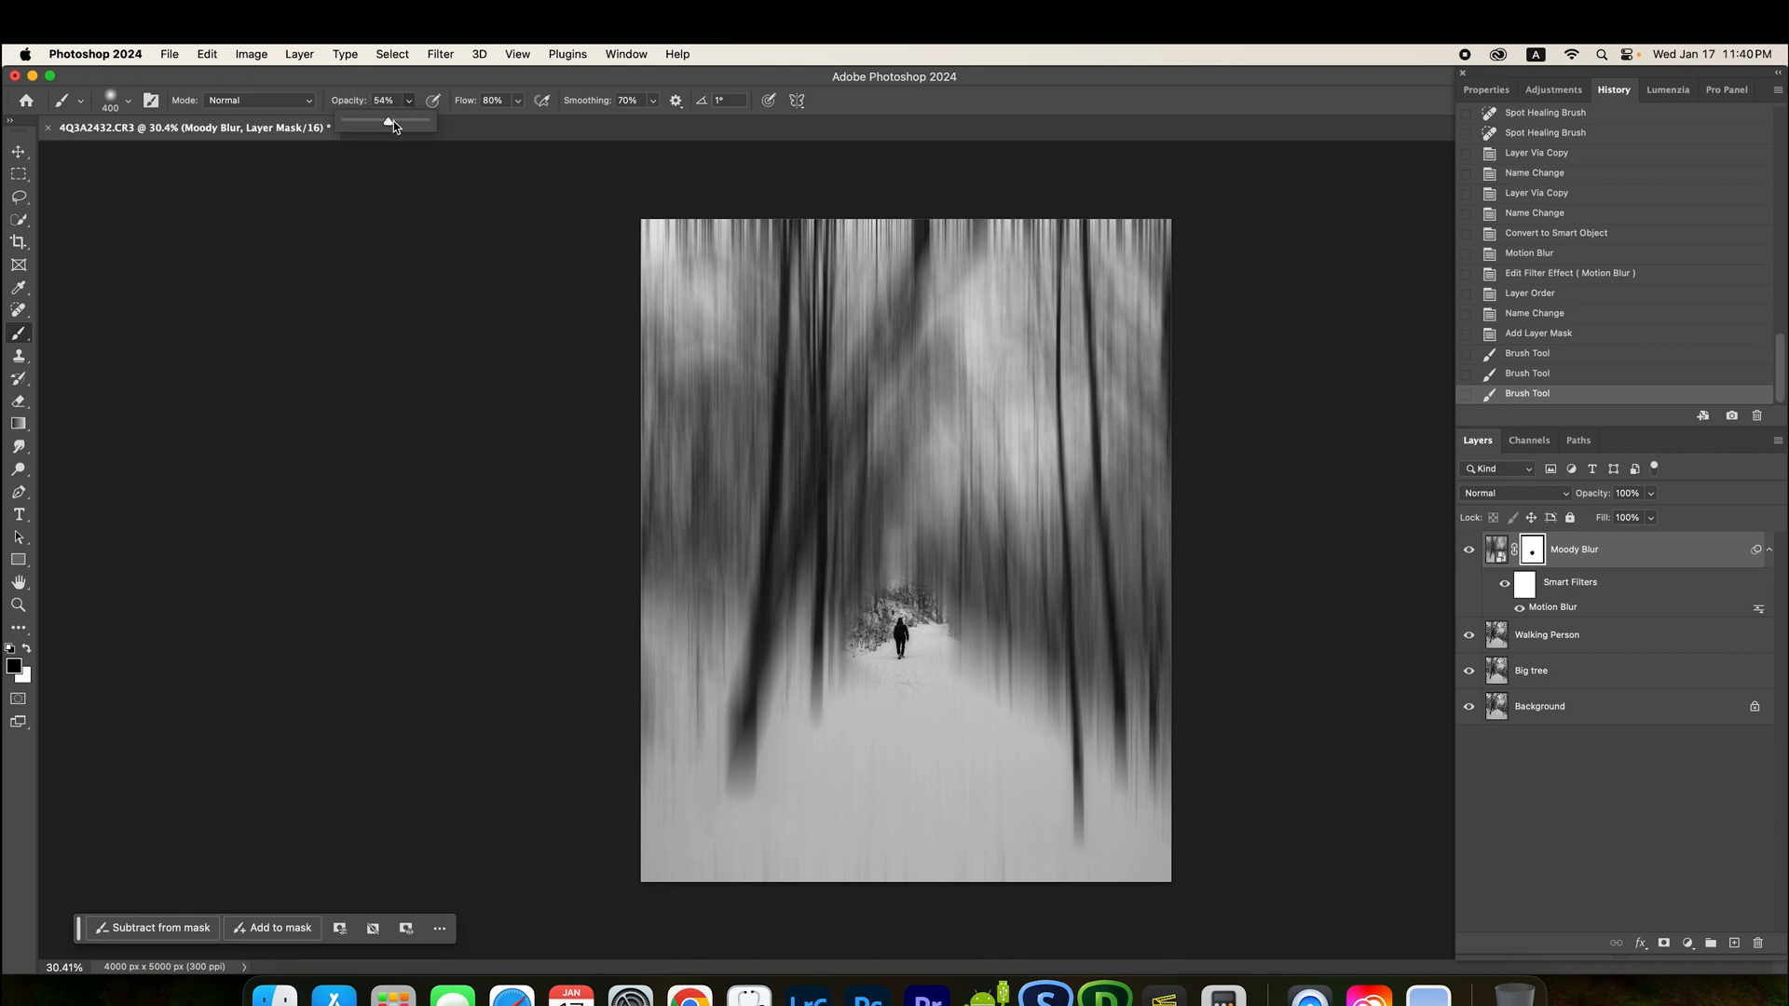
Step: Reveal more sharp trail around the person, then lower the brush to 35% opacity and 38% flow
{"action": "left_click_drag", "start_coordinate": [387, 123], "coordinate": [495, 123]}
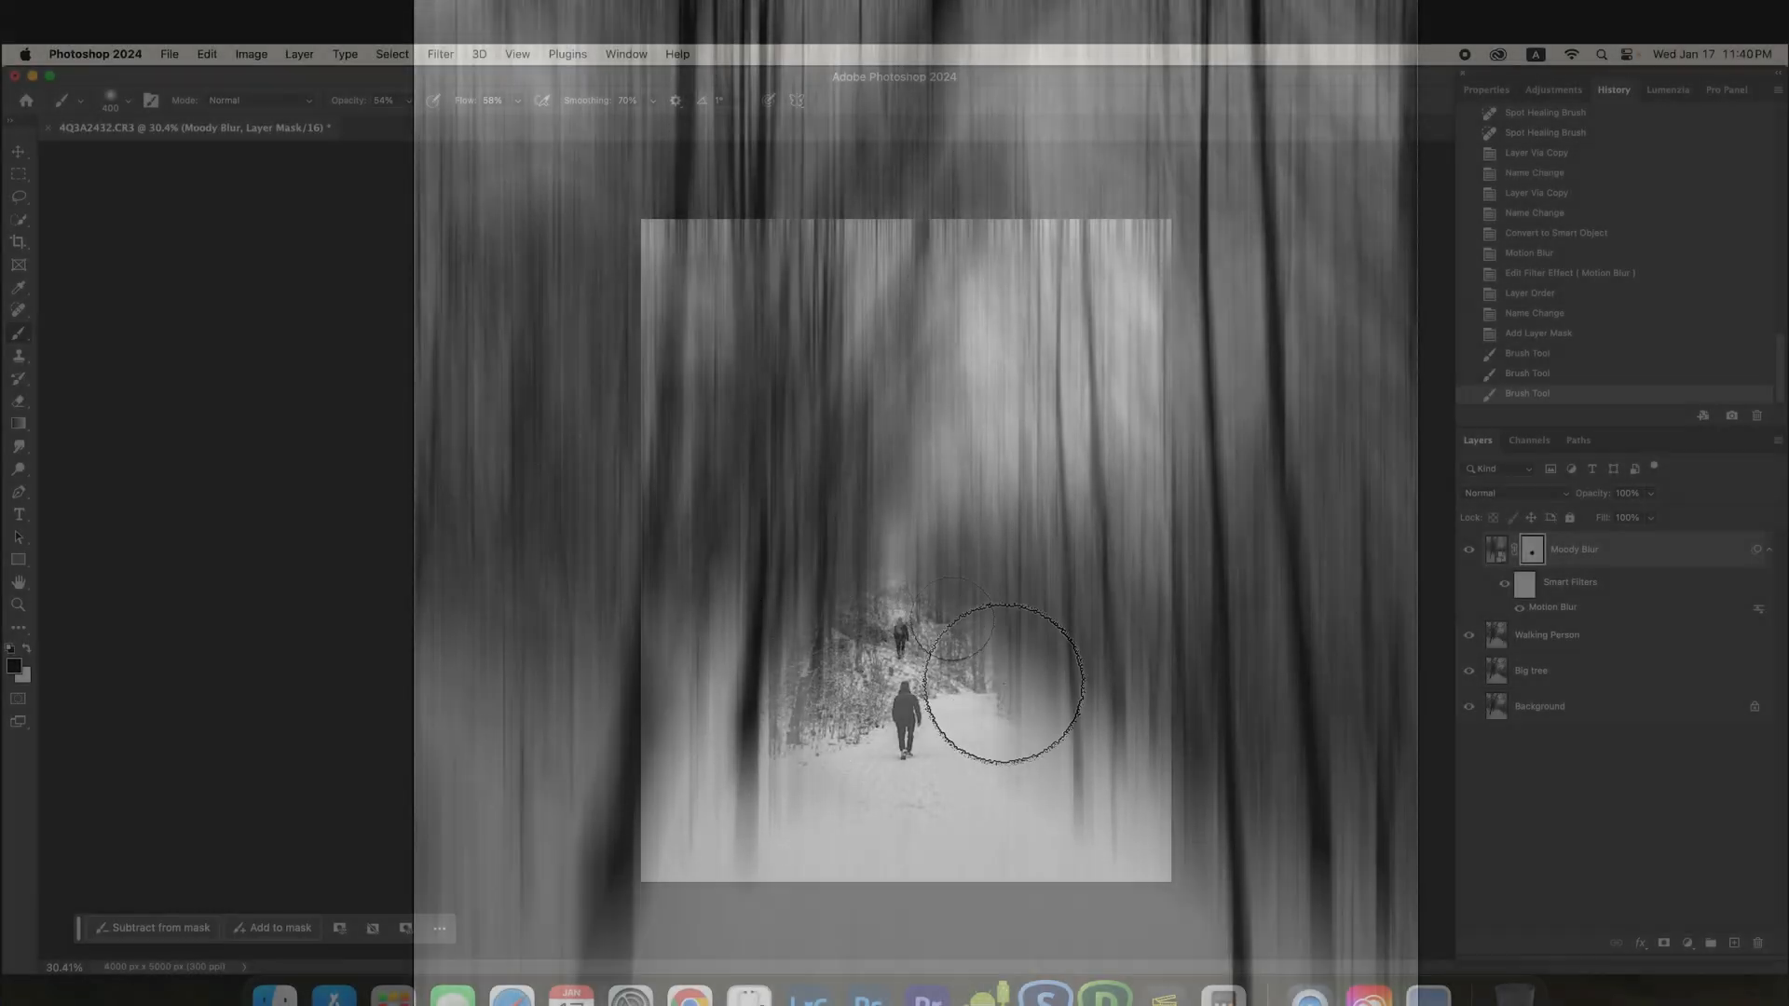
{"action": "left_click_drag", "start_coordinate": [999, 679], "coordinate": [831, 665]}
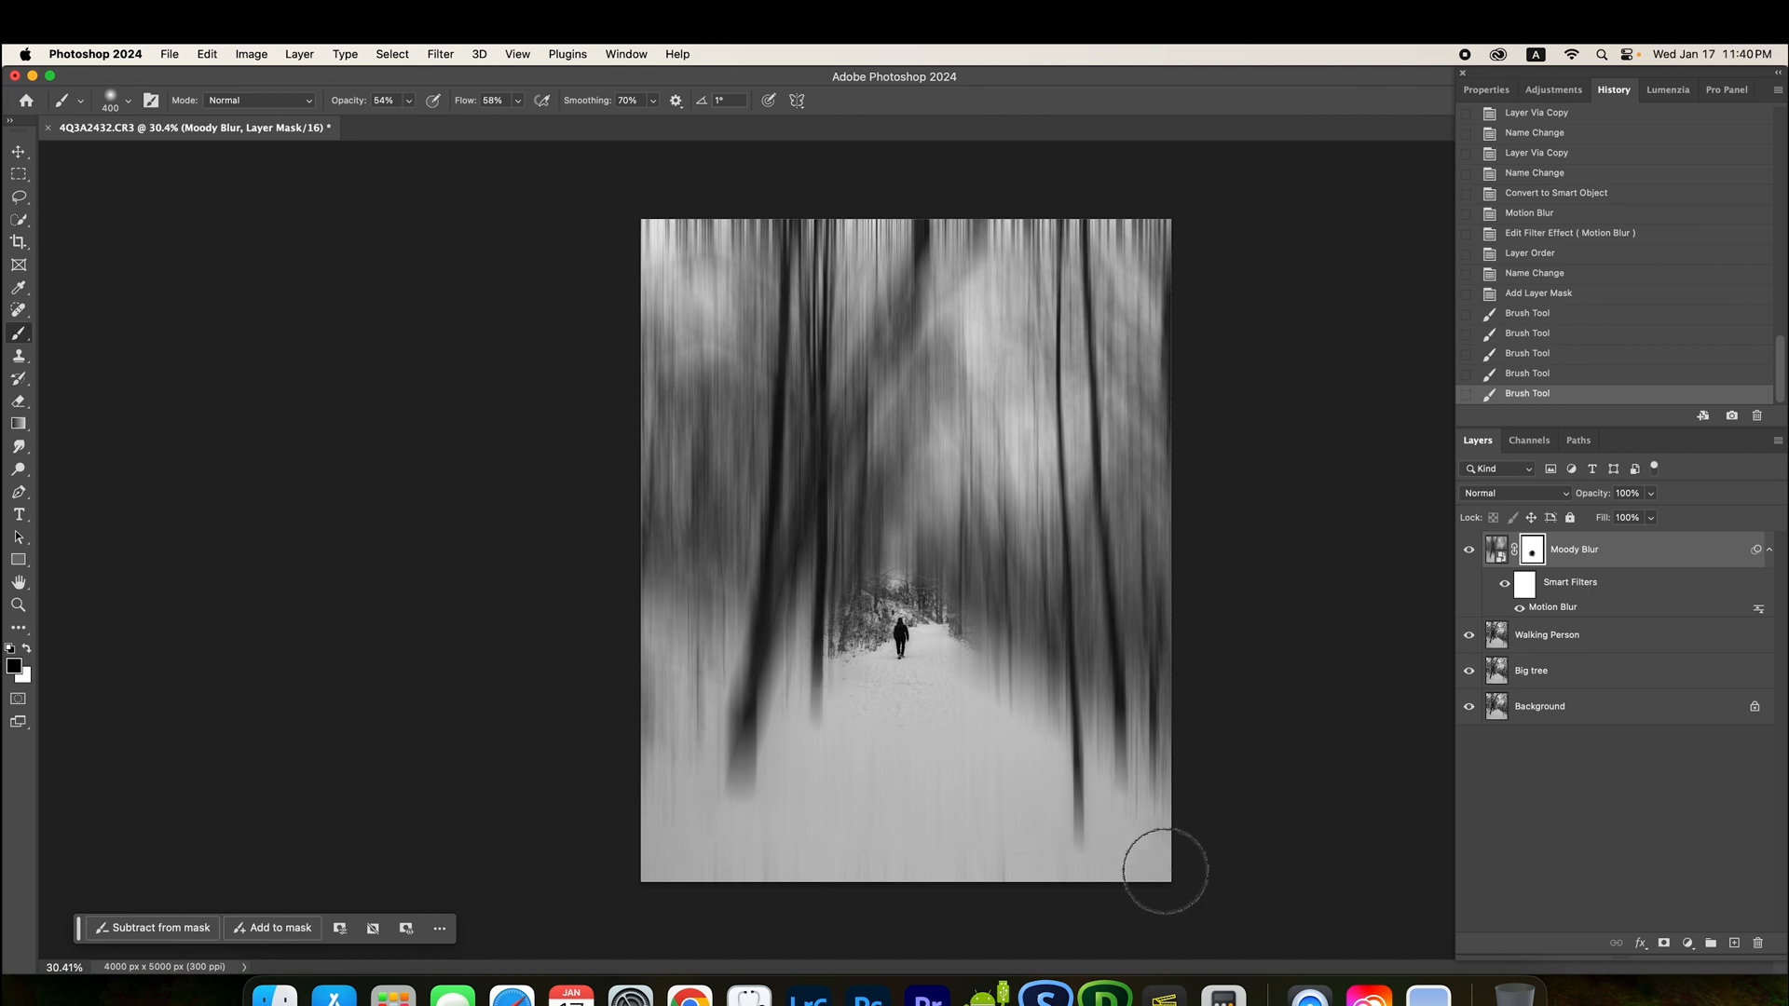
{"action": "mouse_move", "coordinate": [645, 846]}
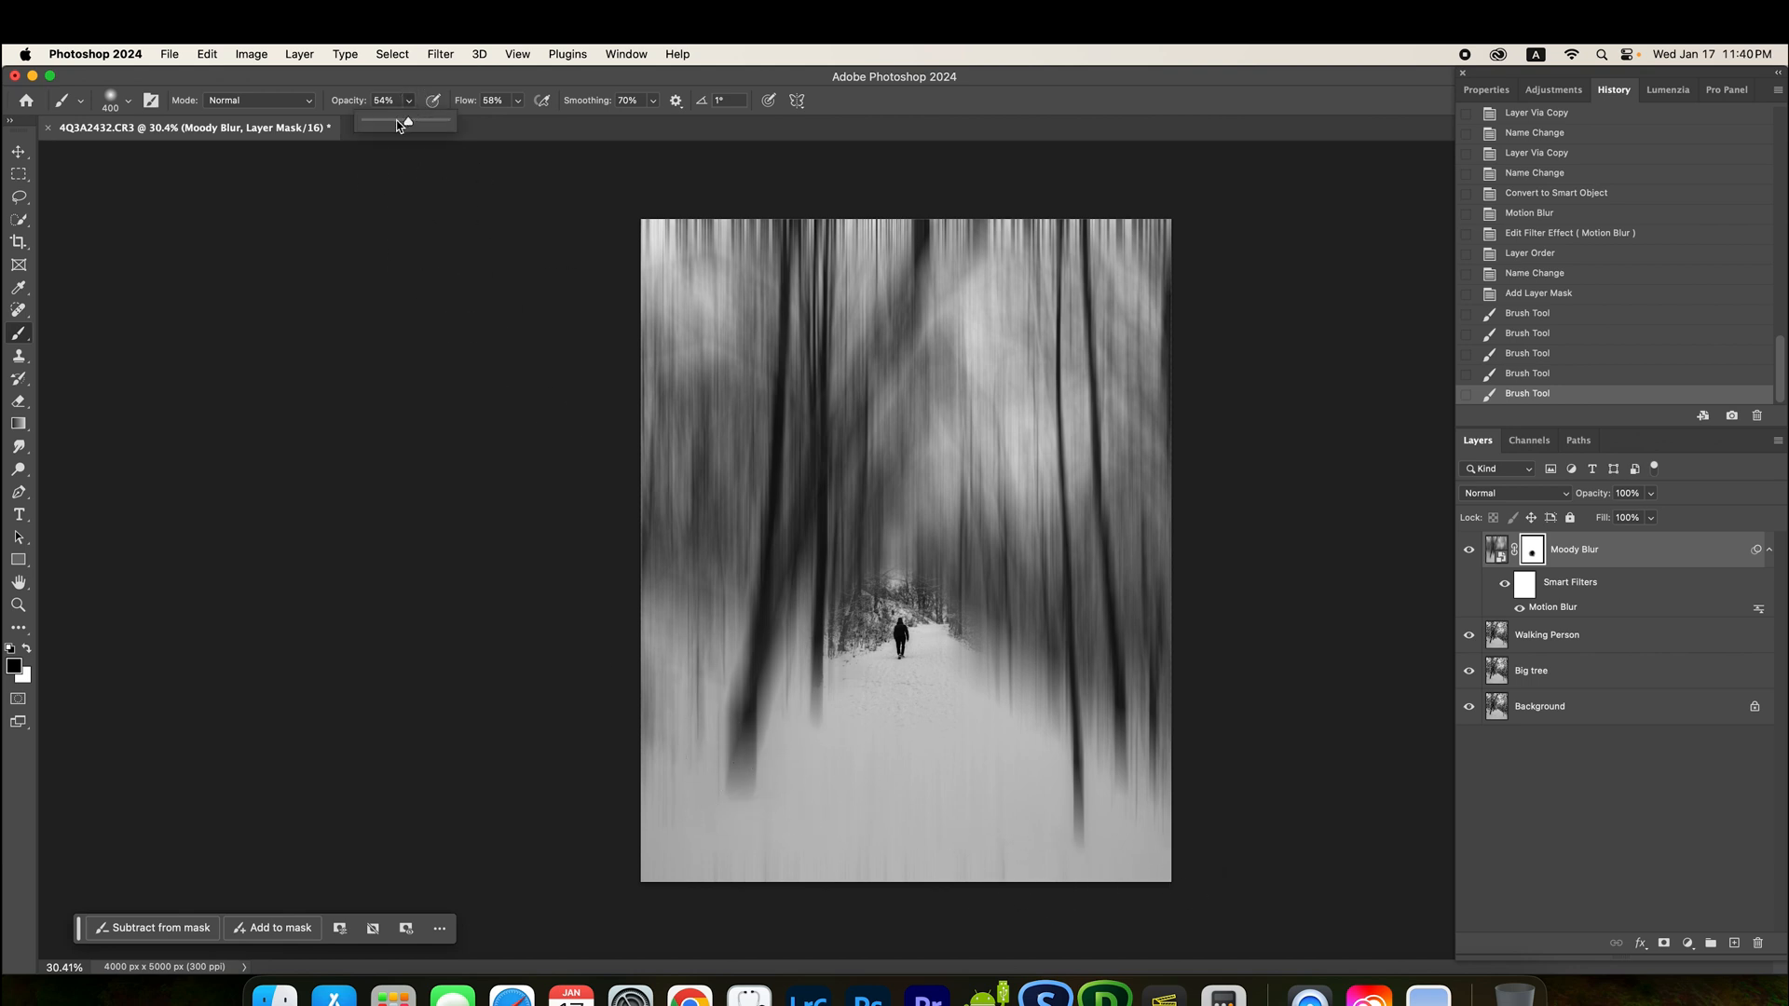
{"action": "left_click_drag", "start_coordinate": [409, 123], "coordinate": [501, 123]}
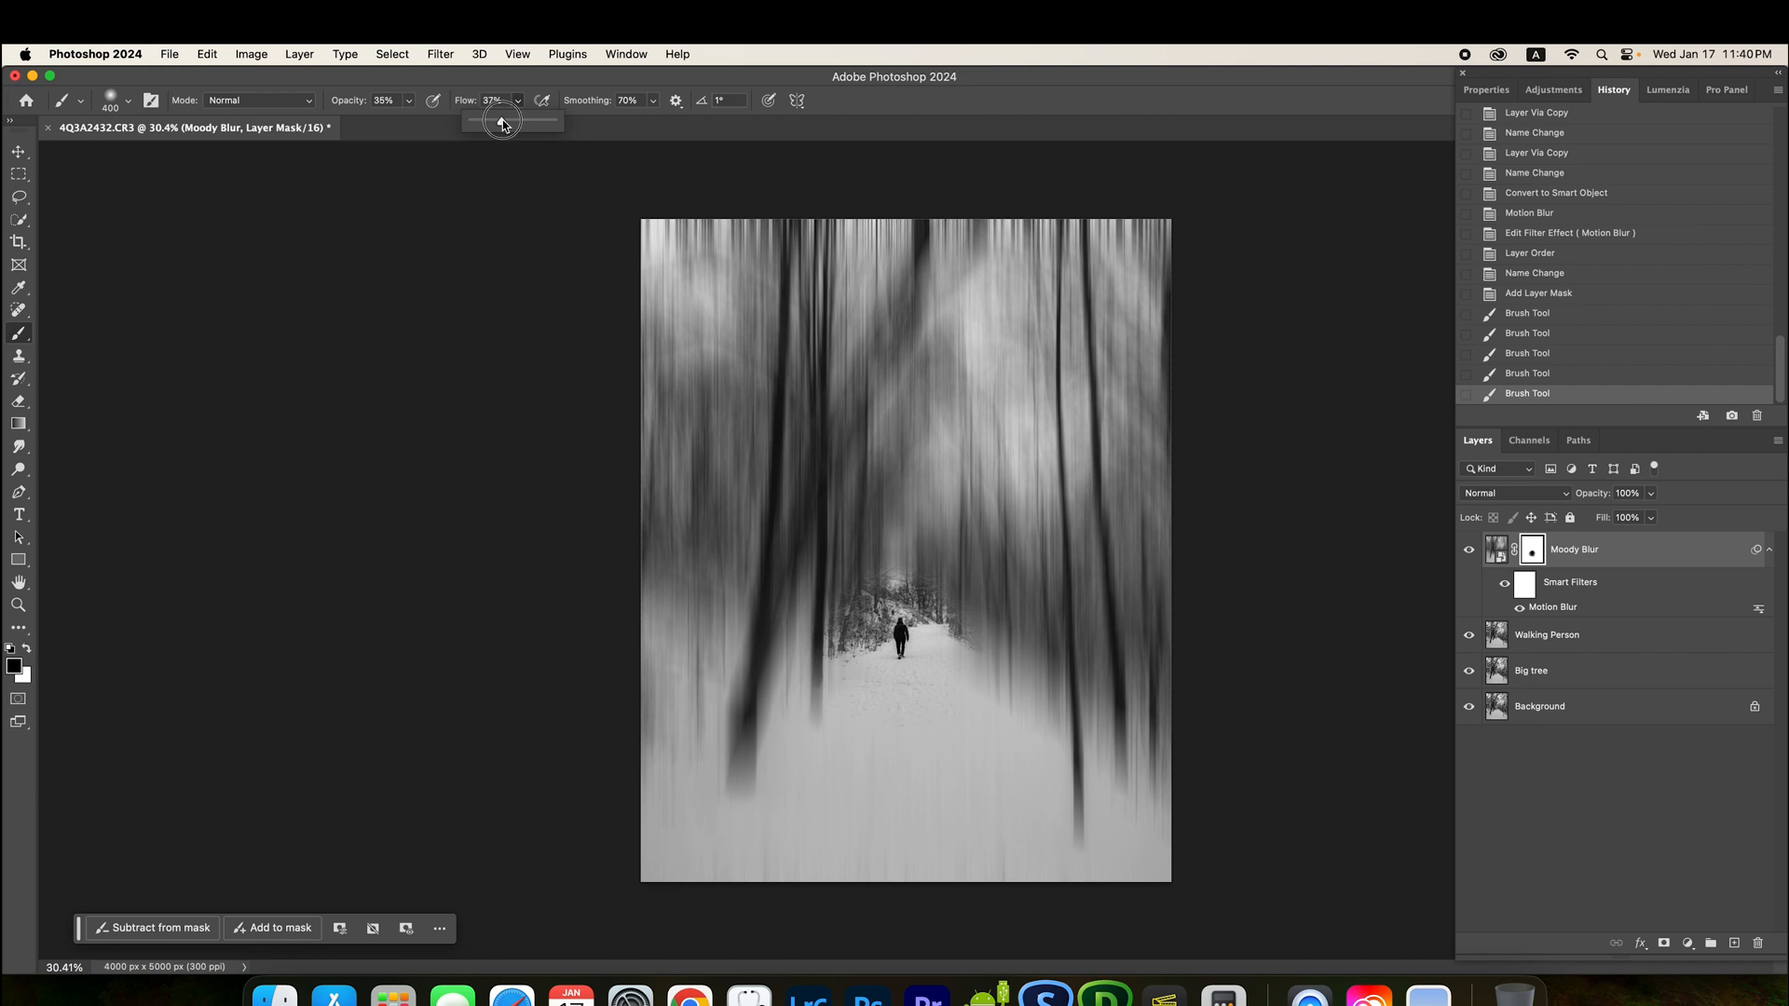
{"action": "left_click_drag", "start_coordinate": [499, 121], "coordinate": [497, 121]}
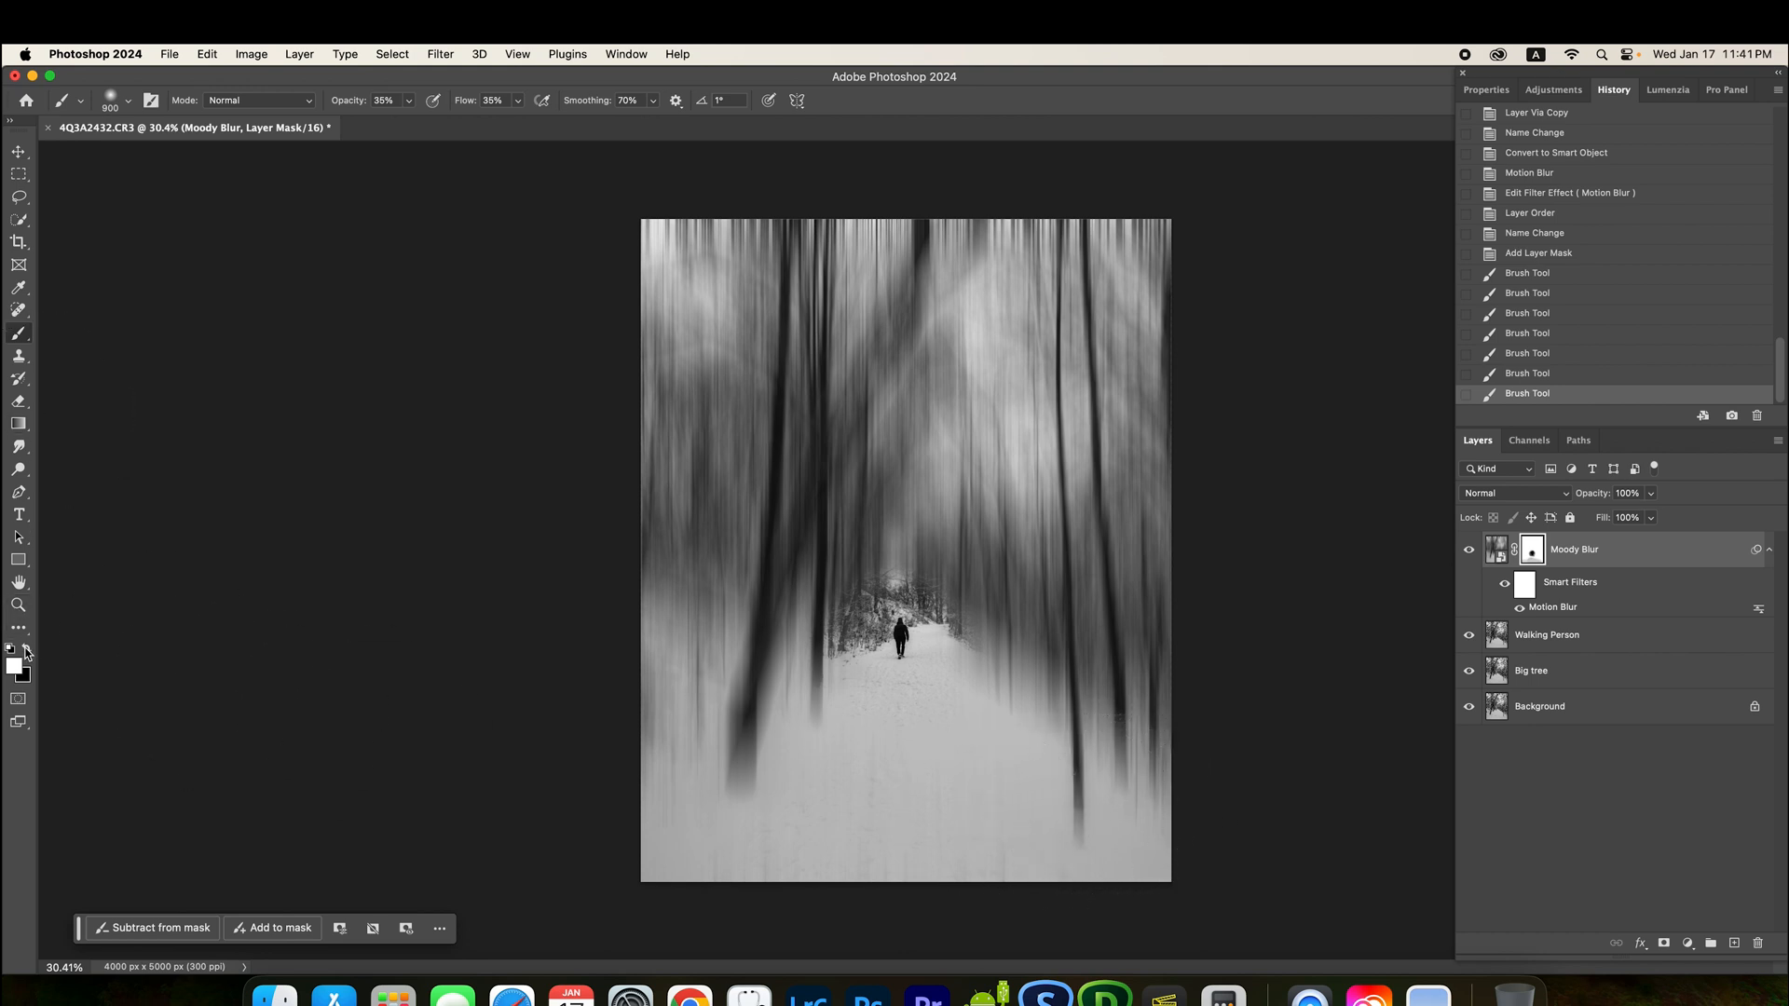
Step: Reconfirm black as the painting colour and fine-tune brush opacity near 35%
{"action": "left_click", "coordinate": [13, 664]}
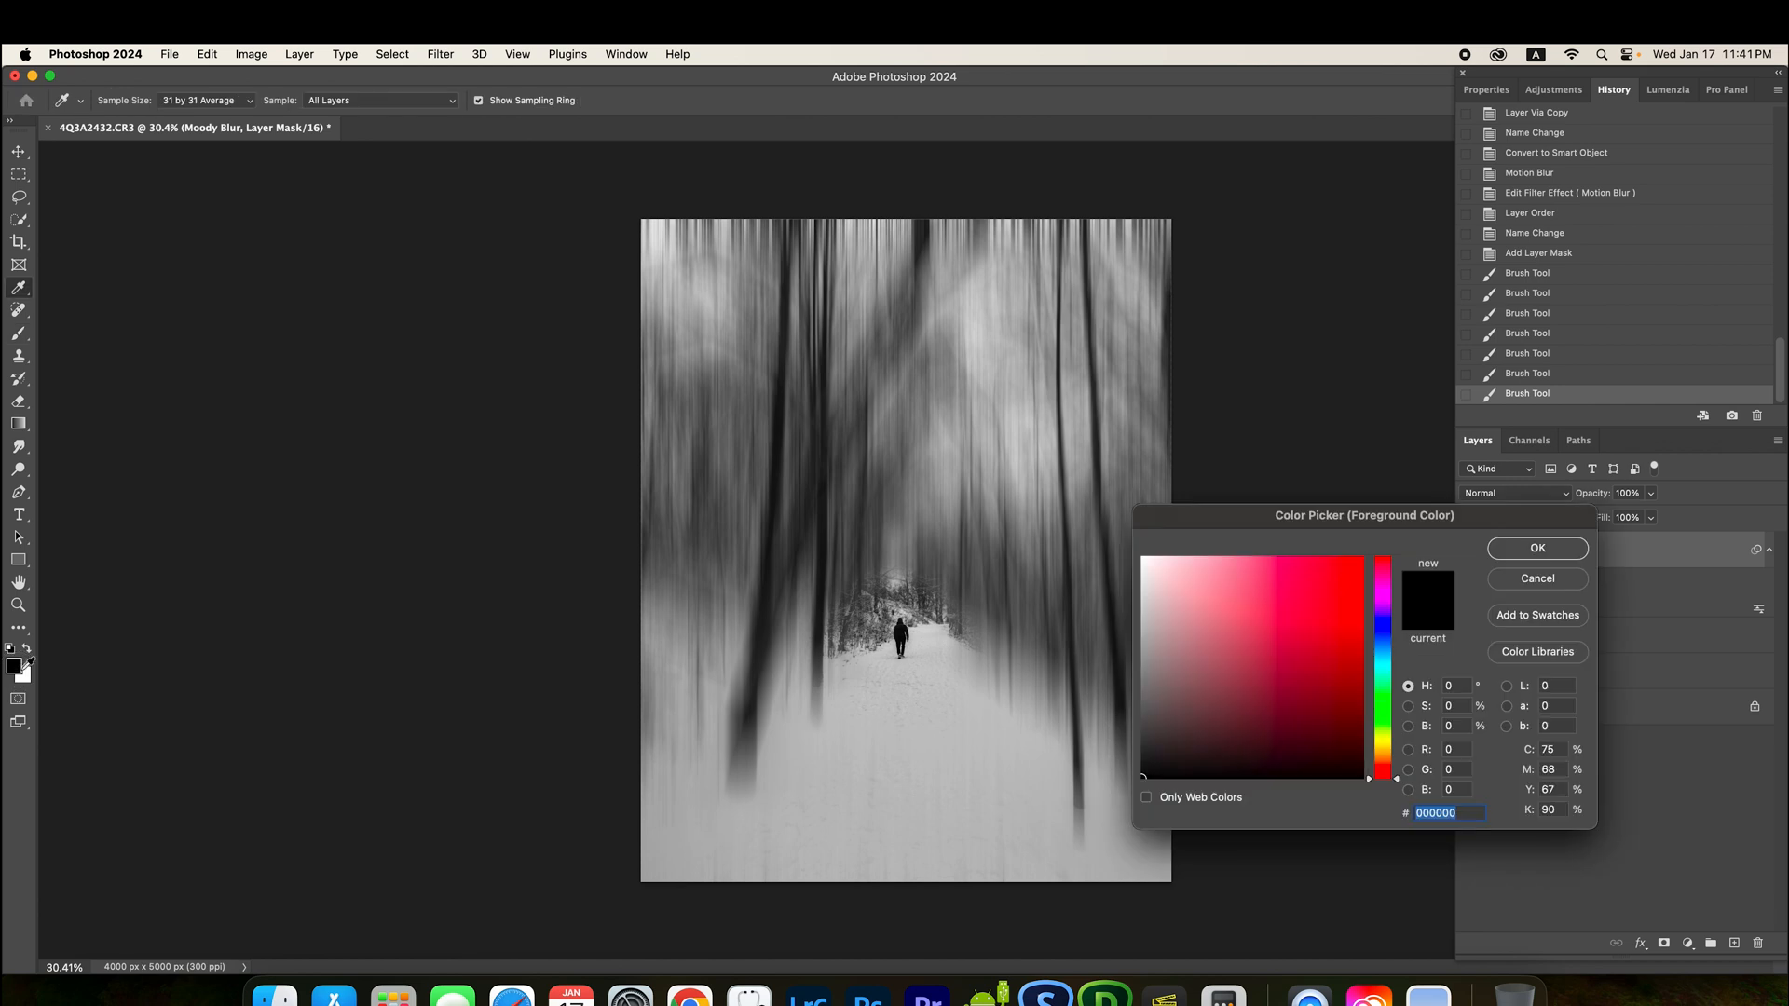
{"action": "left_click", "coordinate": [1536, 548]}
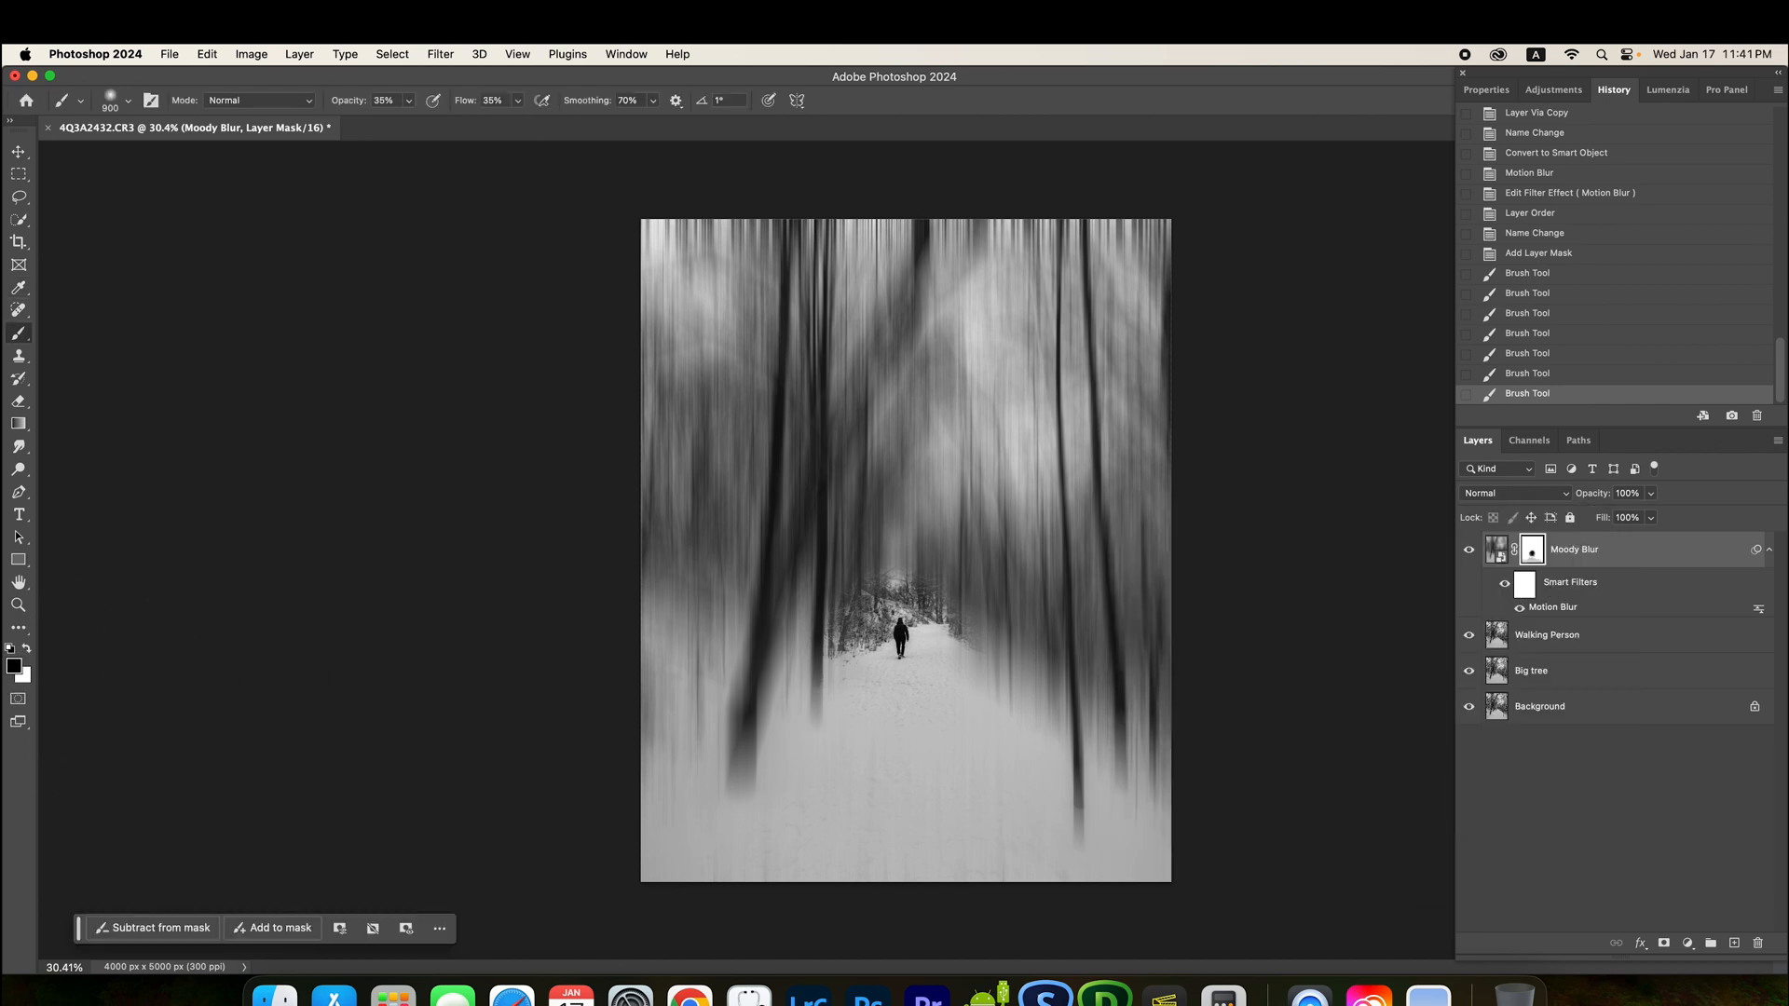
{"action": "mouse_move", "coordinate": [895, 716]}
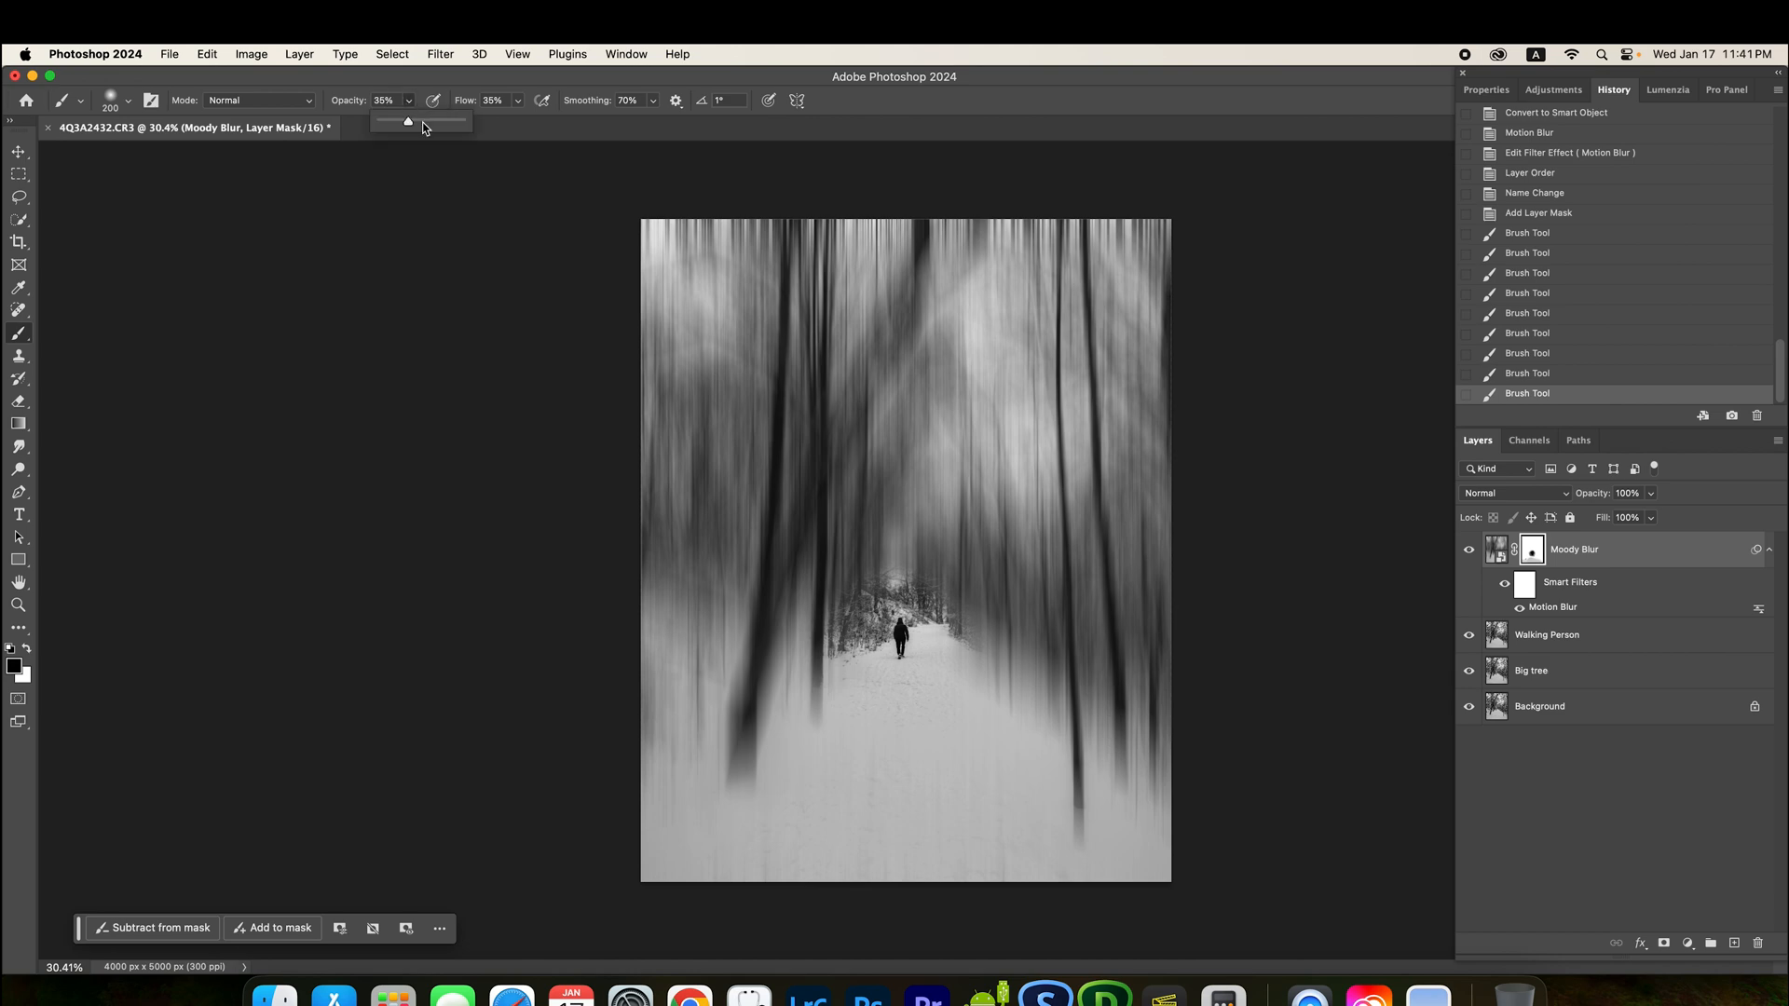
{"action": "left_click_drag", "start_coordinate": [406, 121], "coordinate": [430, 121]}
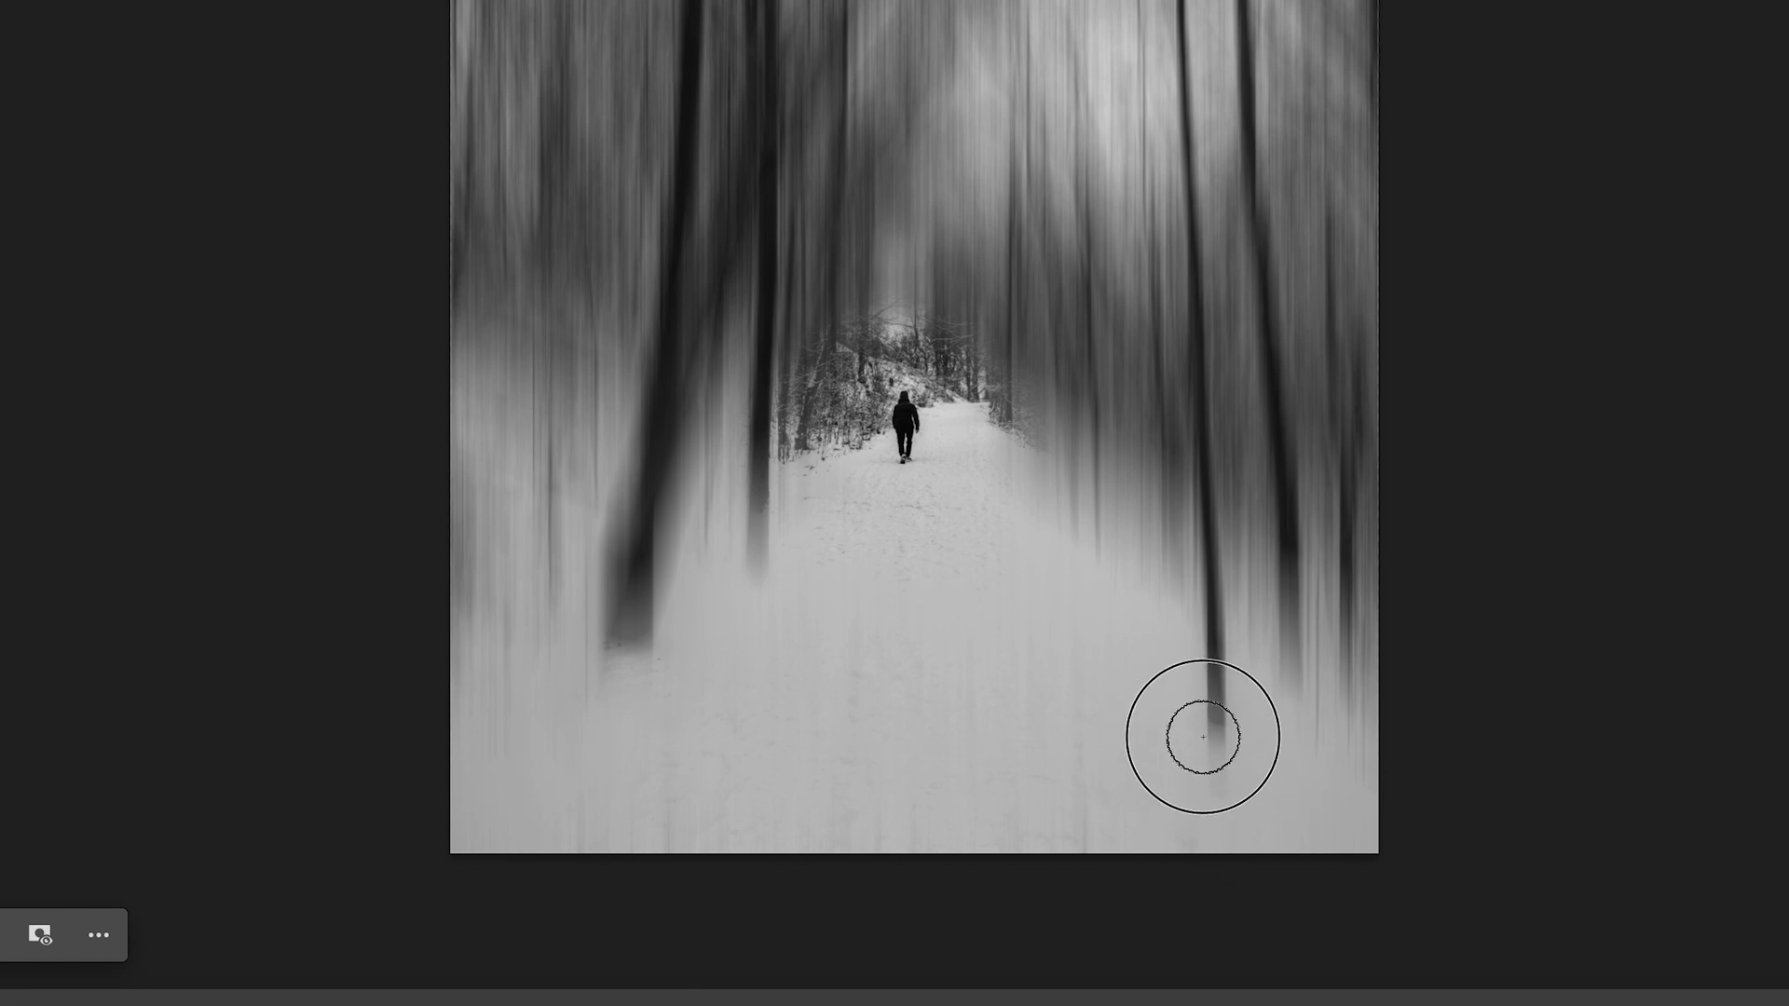
{"action": "mouse_move", "coordinate": [1206, 794]}
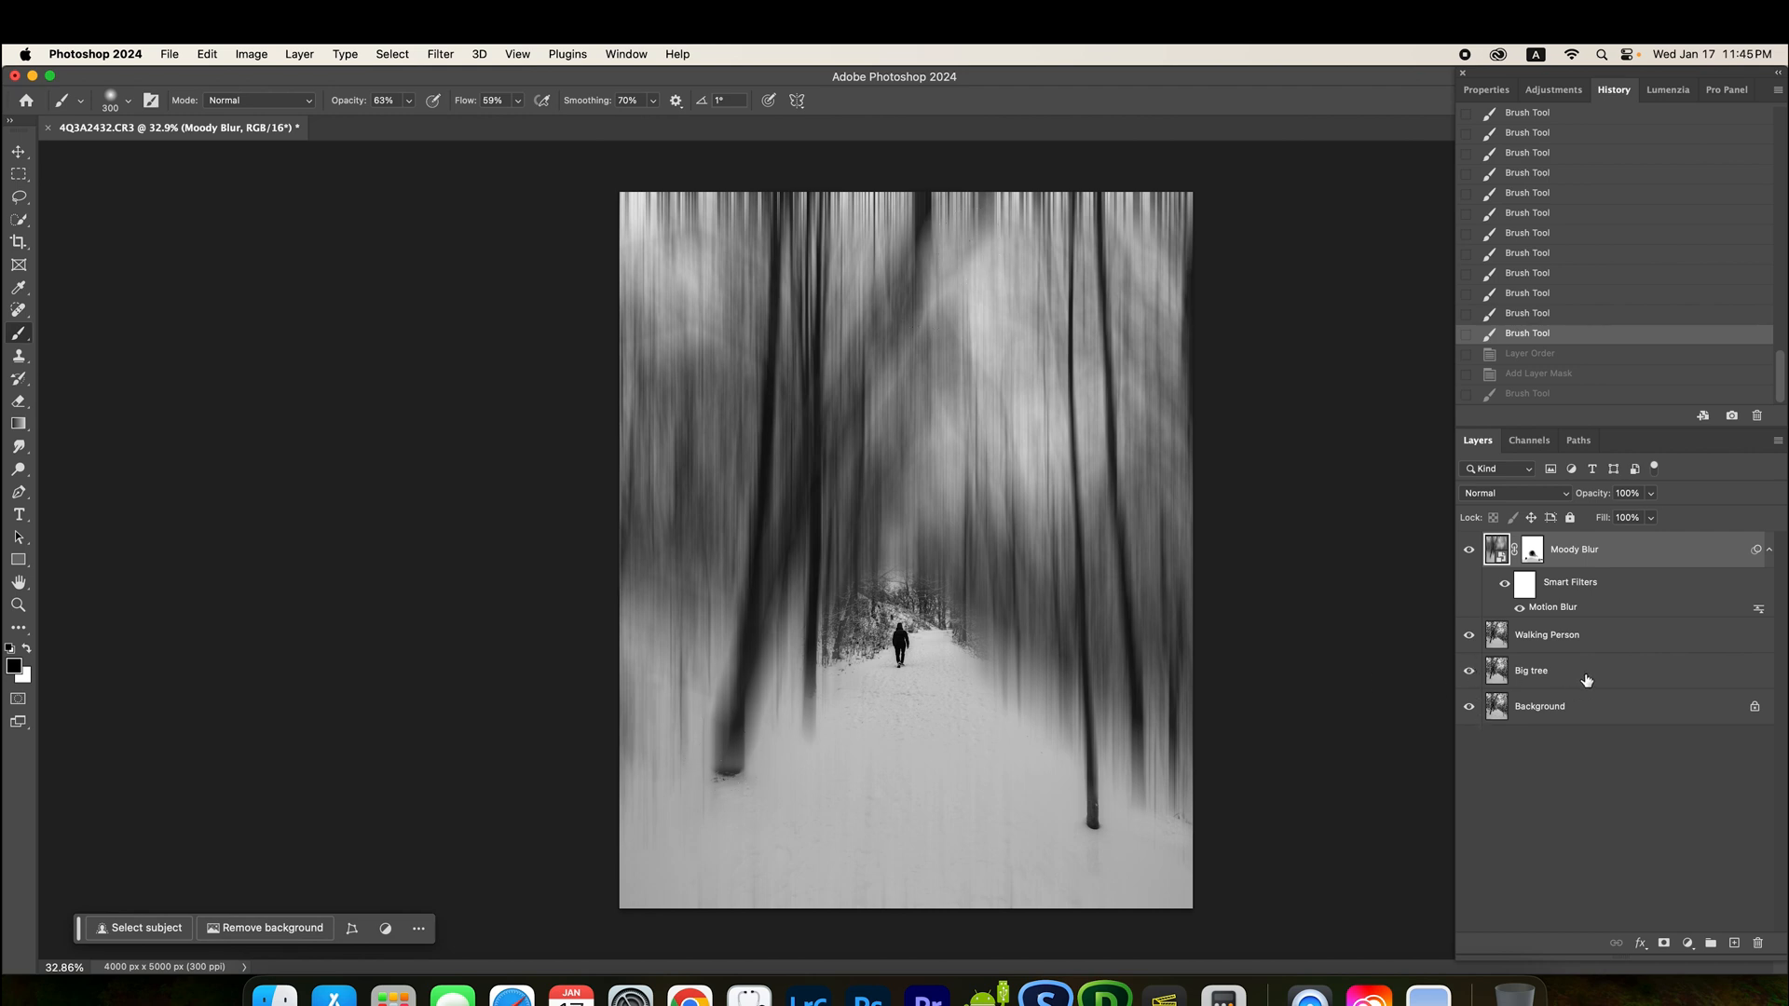
{"action": "mouse_move", "coordinate": [1539, 706]}
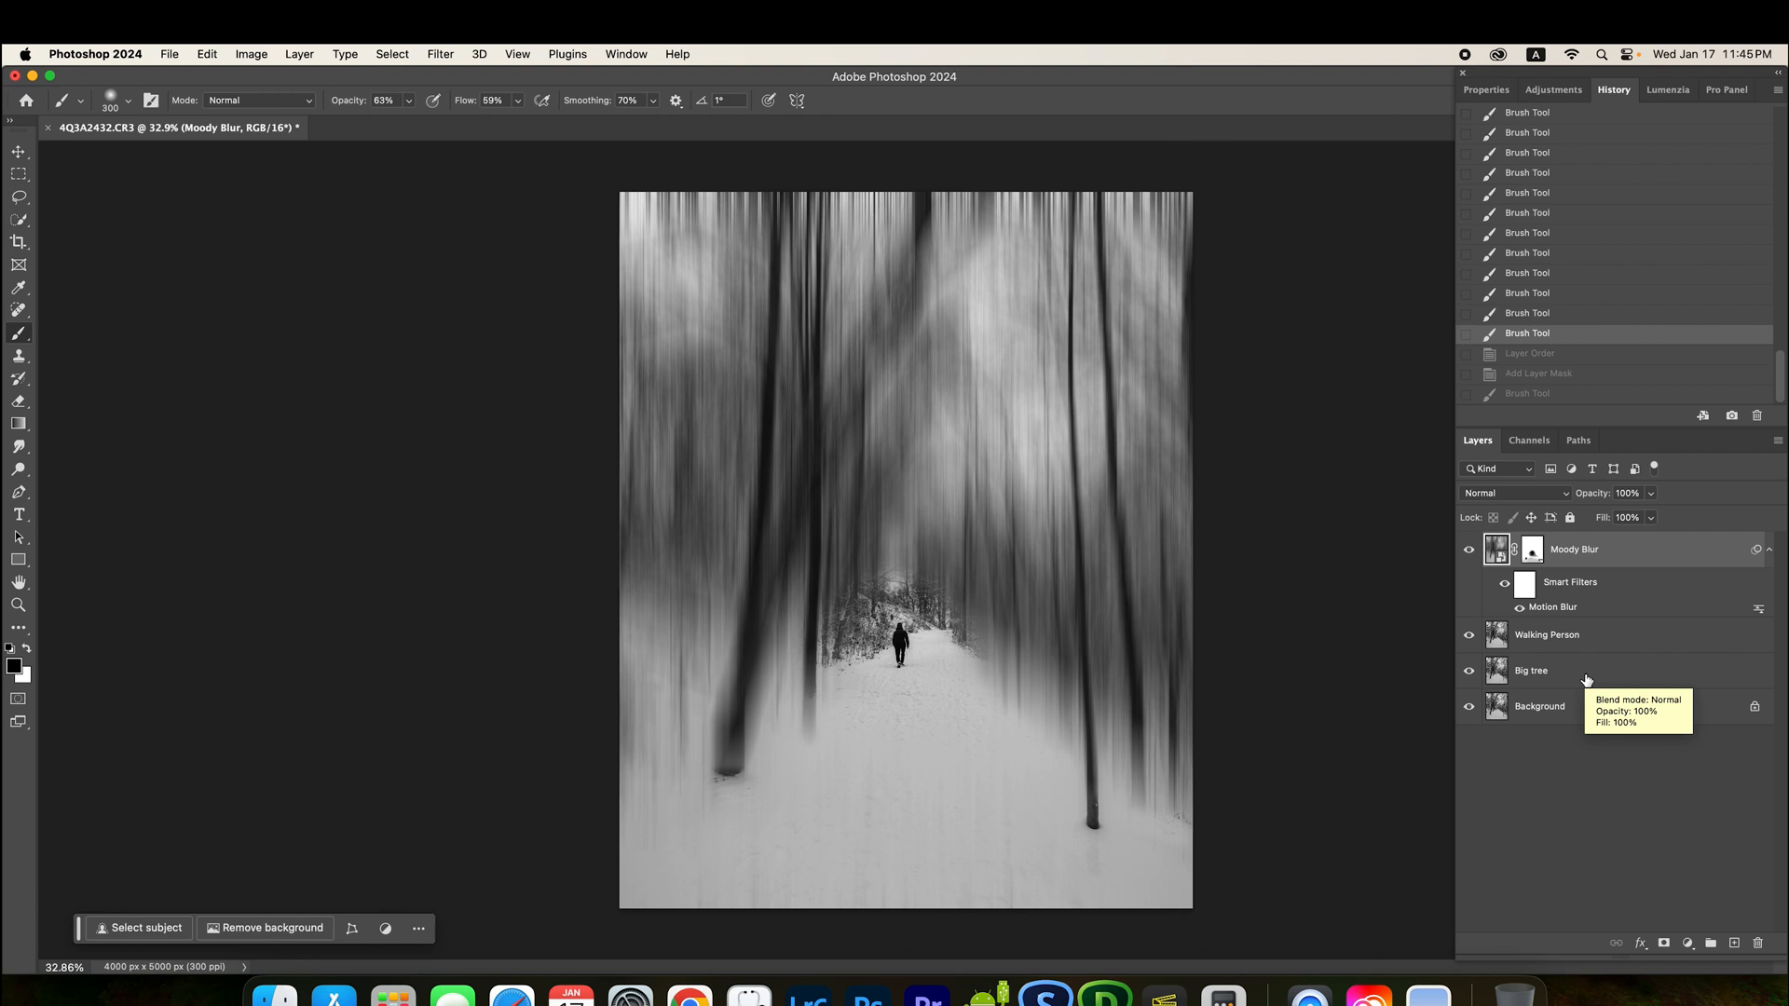
{"action": "mouse_move", "coordinate": [1586, 680]}
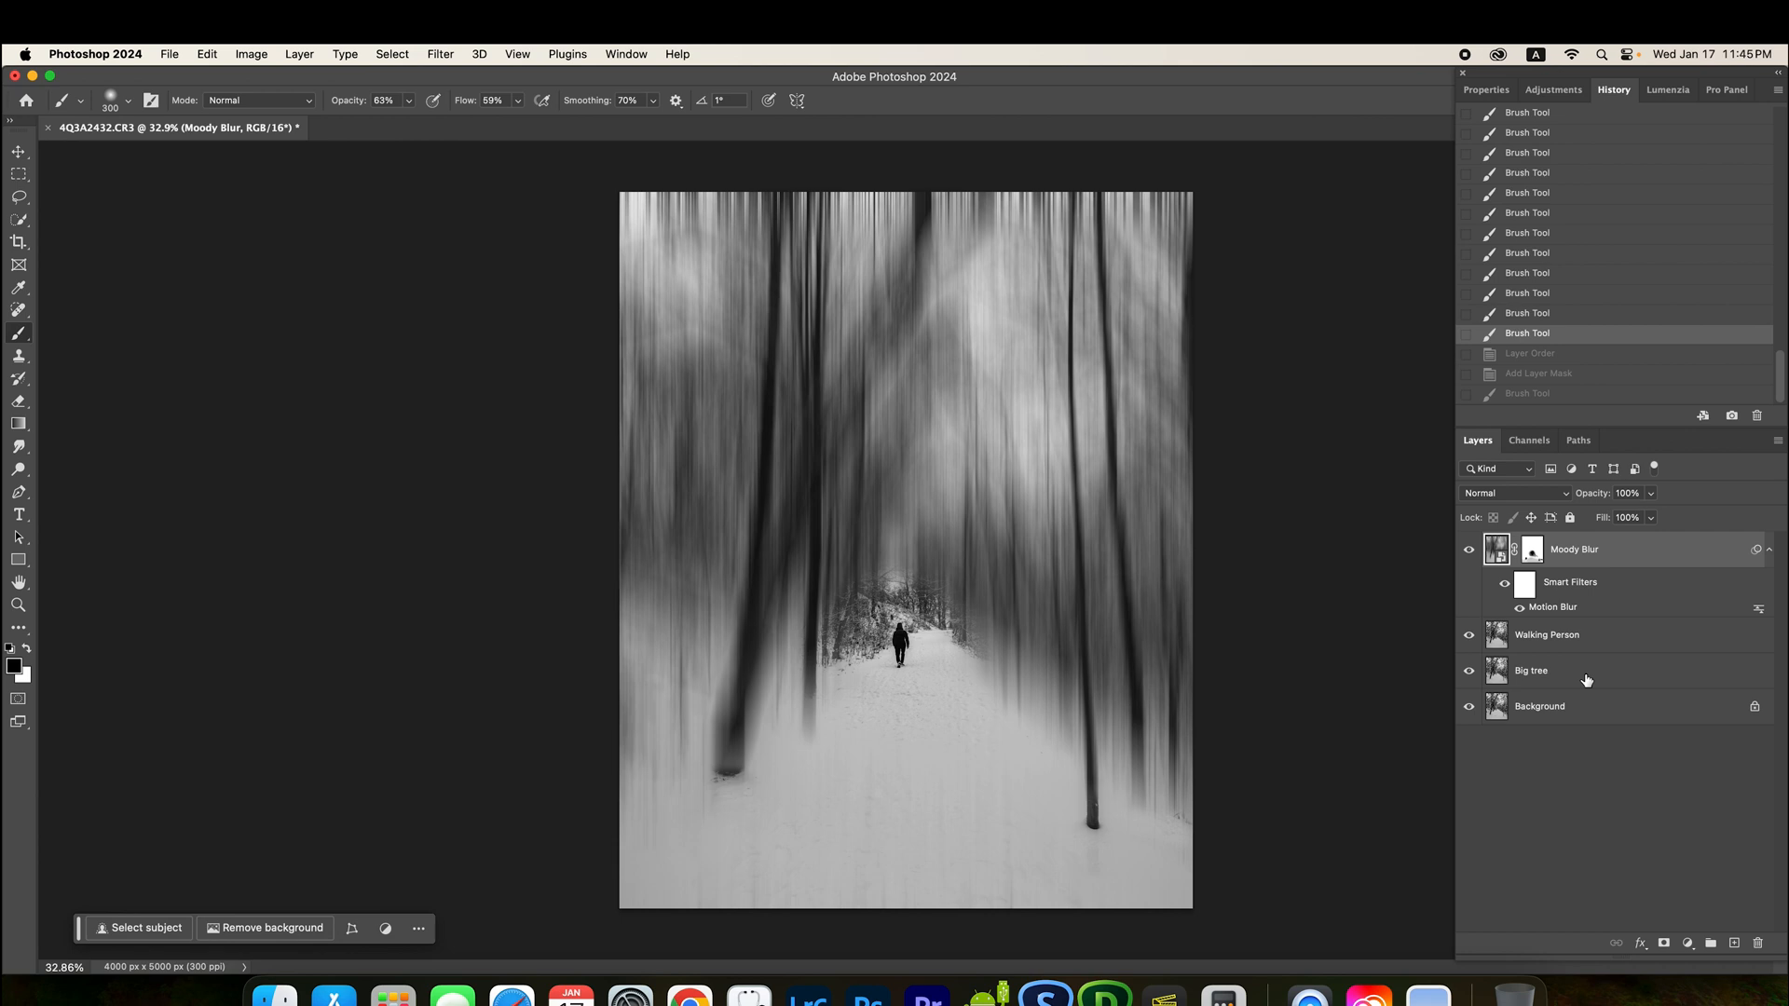
Step: Select the Big tree layer to move it above Moody Blur
{"action": "left_click", "coordinate": [1531, 669]}
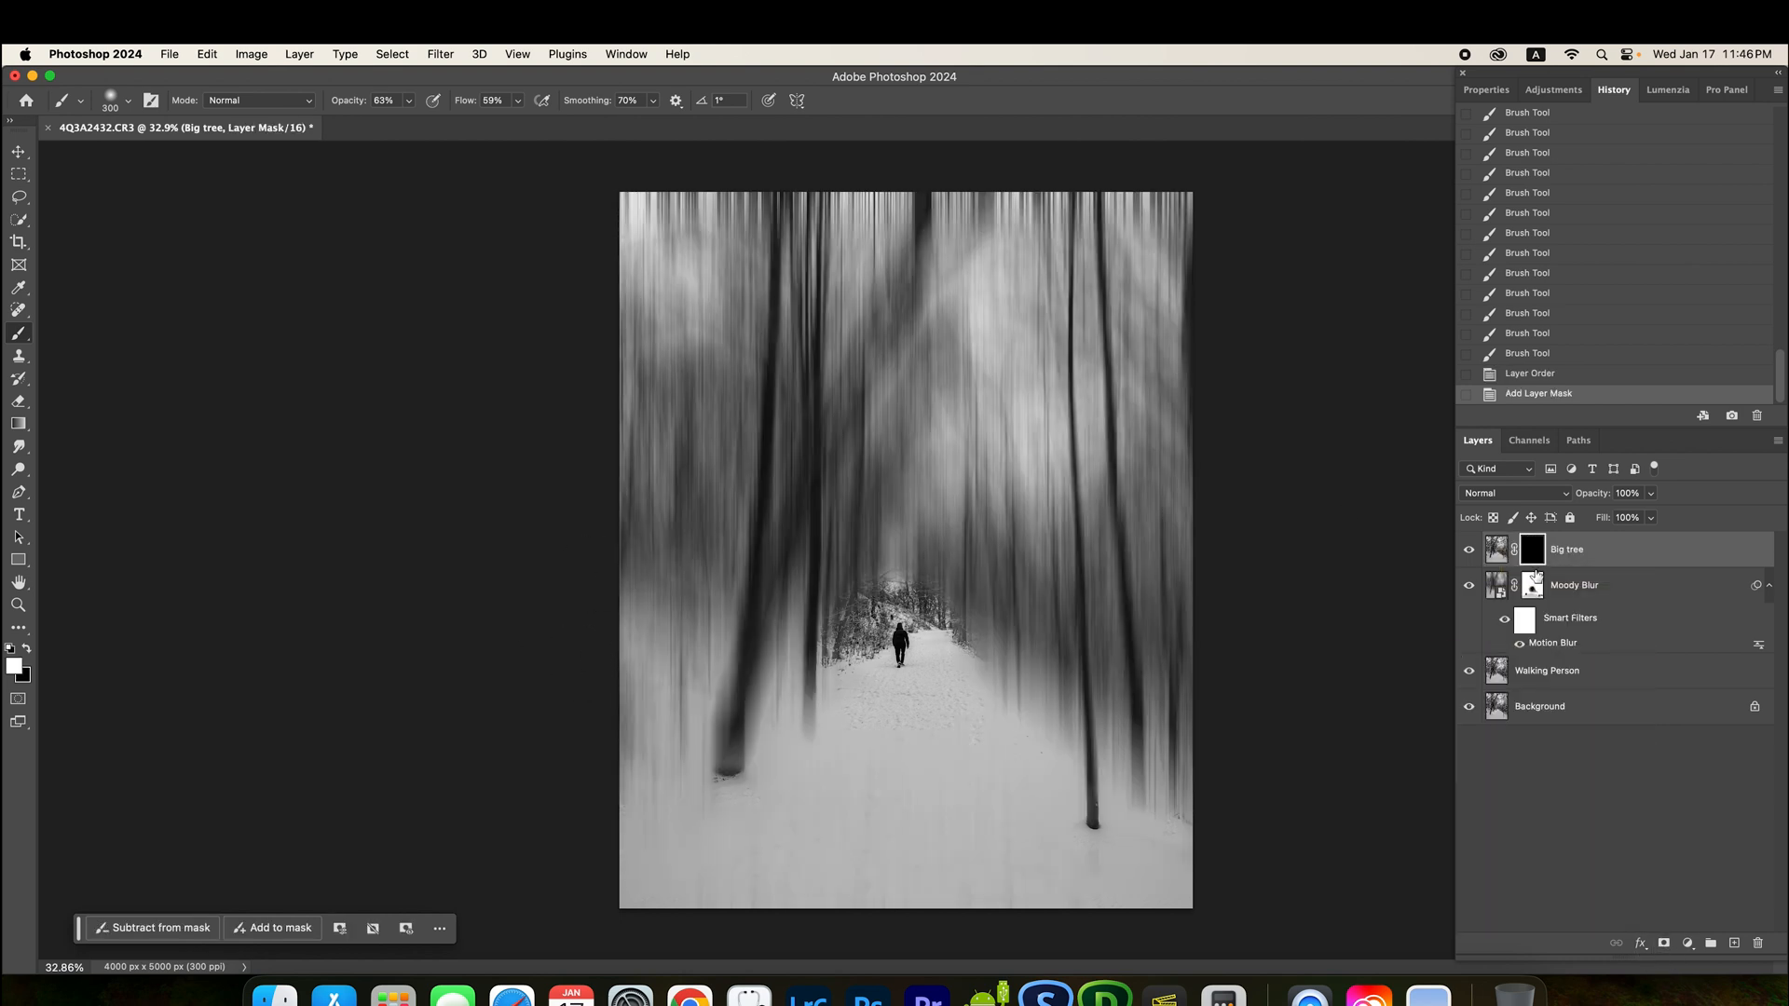
{"action": "mouse_move", "coordinate": [1532, 548]}
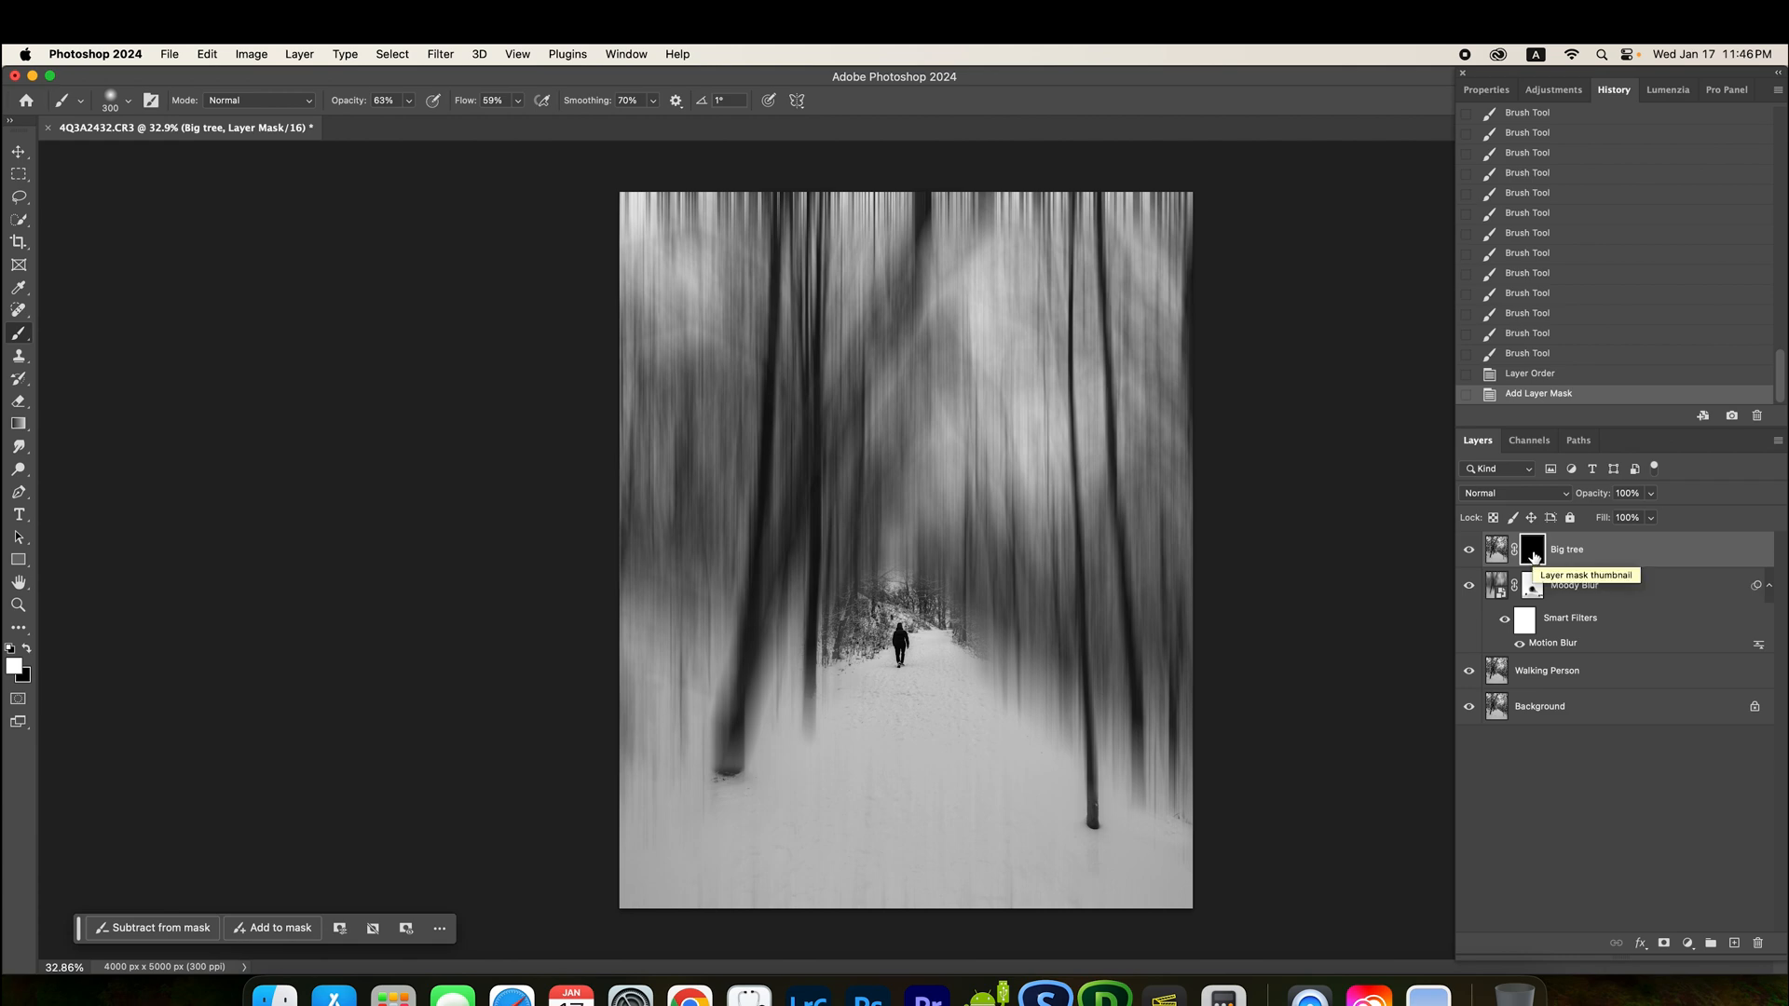
{"action": "mouse_move", "coordinate": [15, 655]}
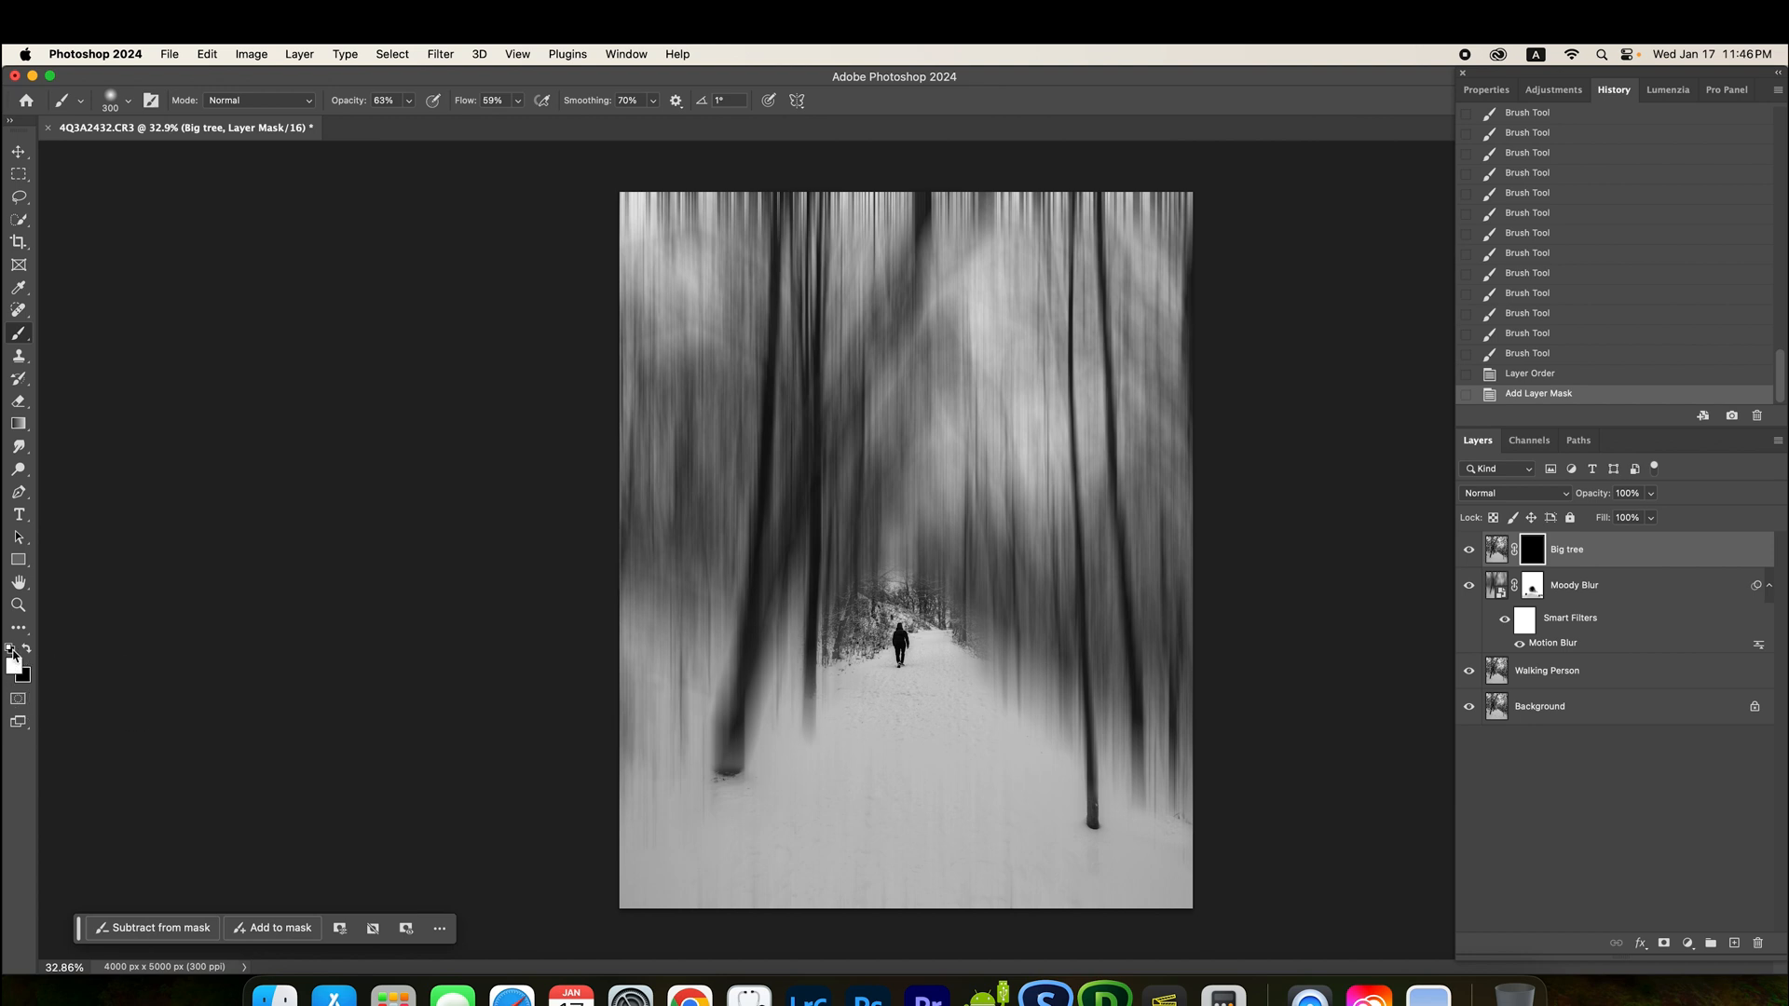
{"action": "mouse_move", "coordinate": [43, 350]}
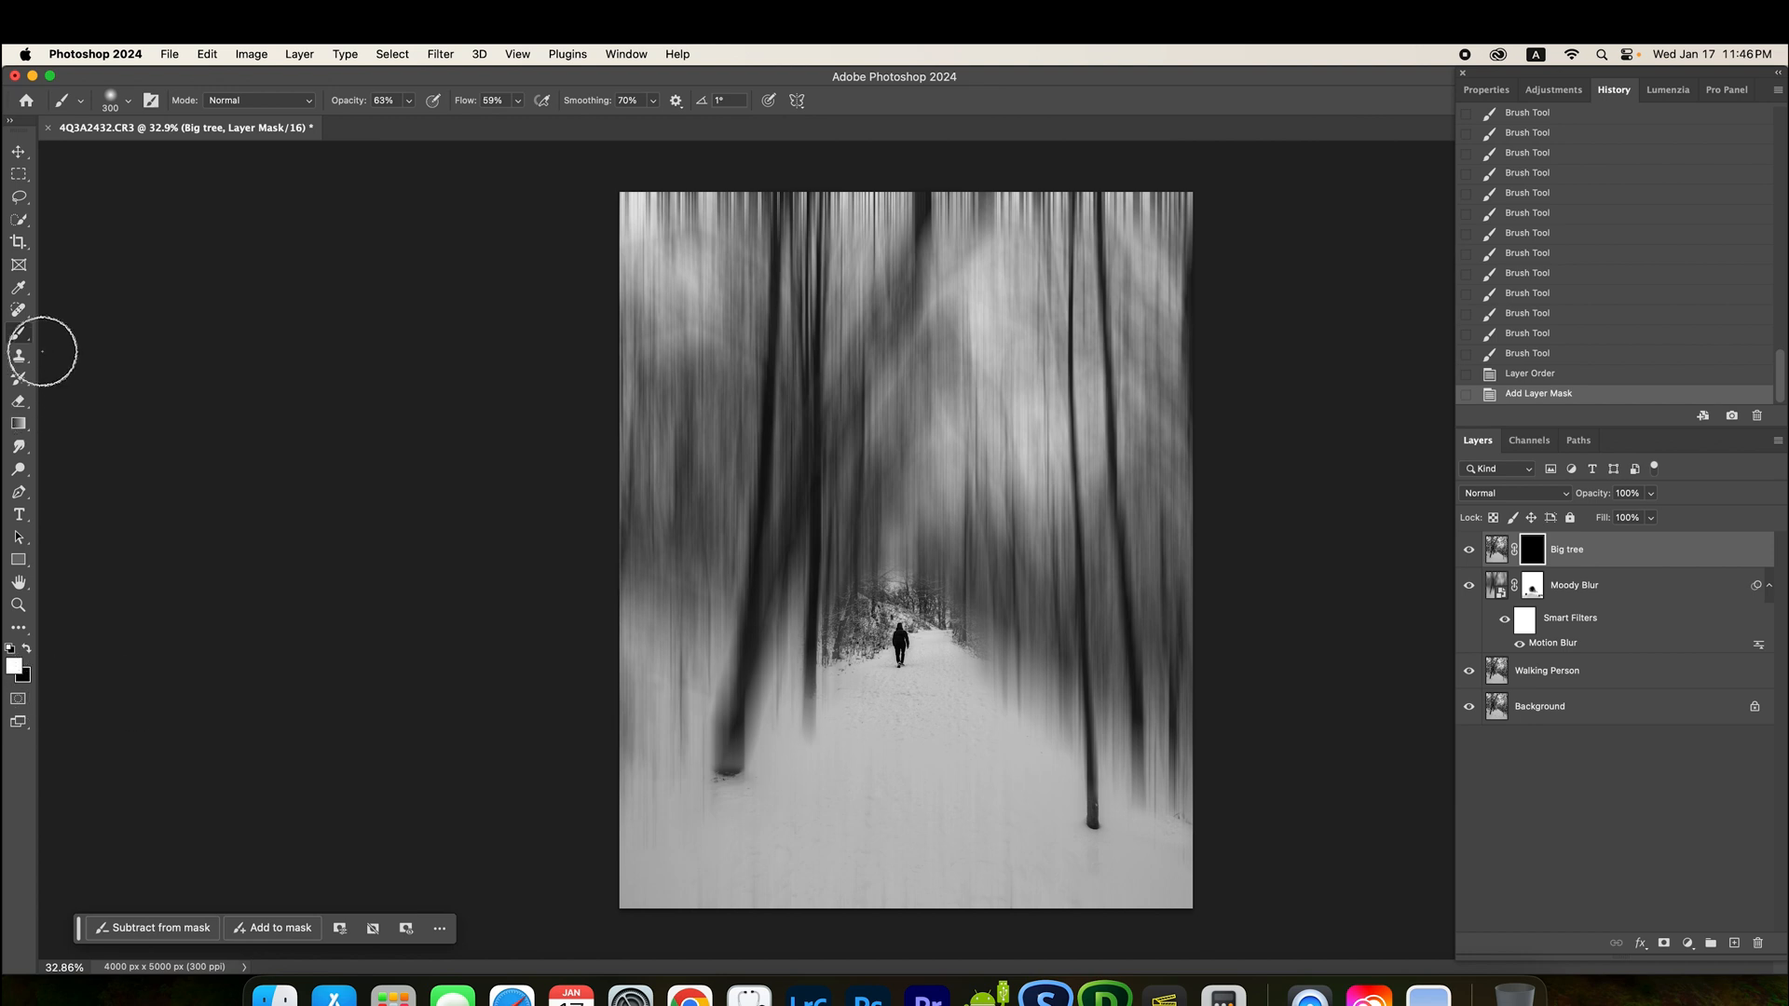
{"action": "mouse_move", "coordinate": [19, 332]}
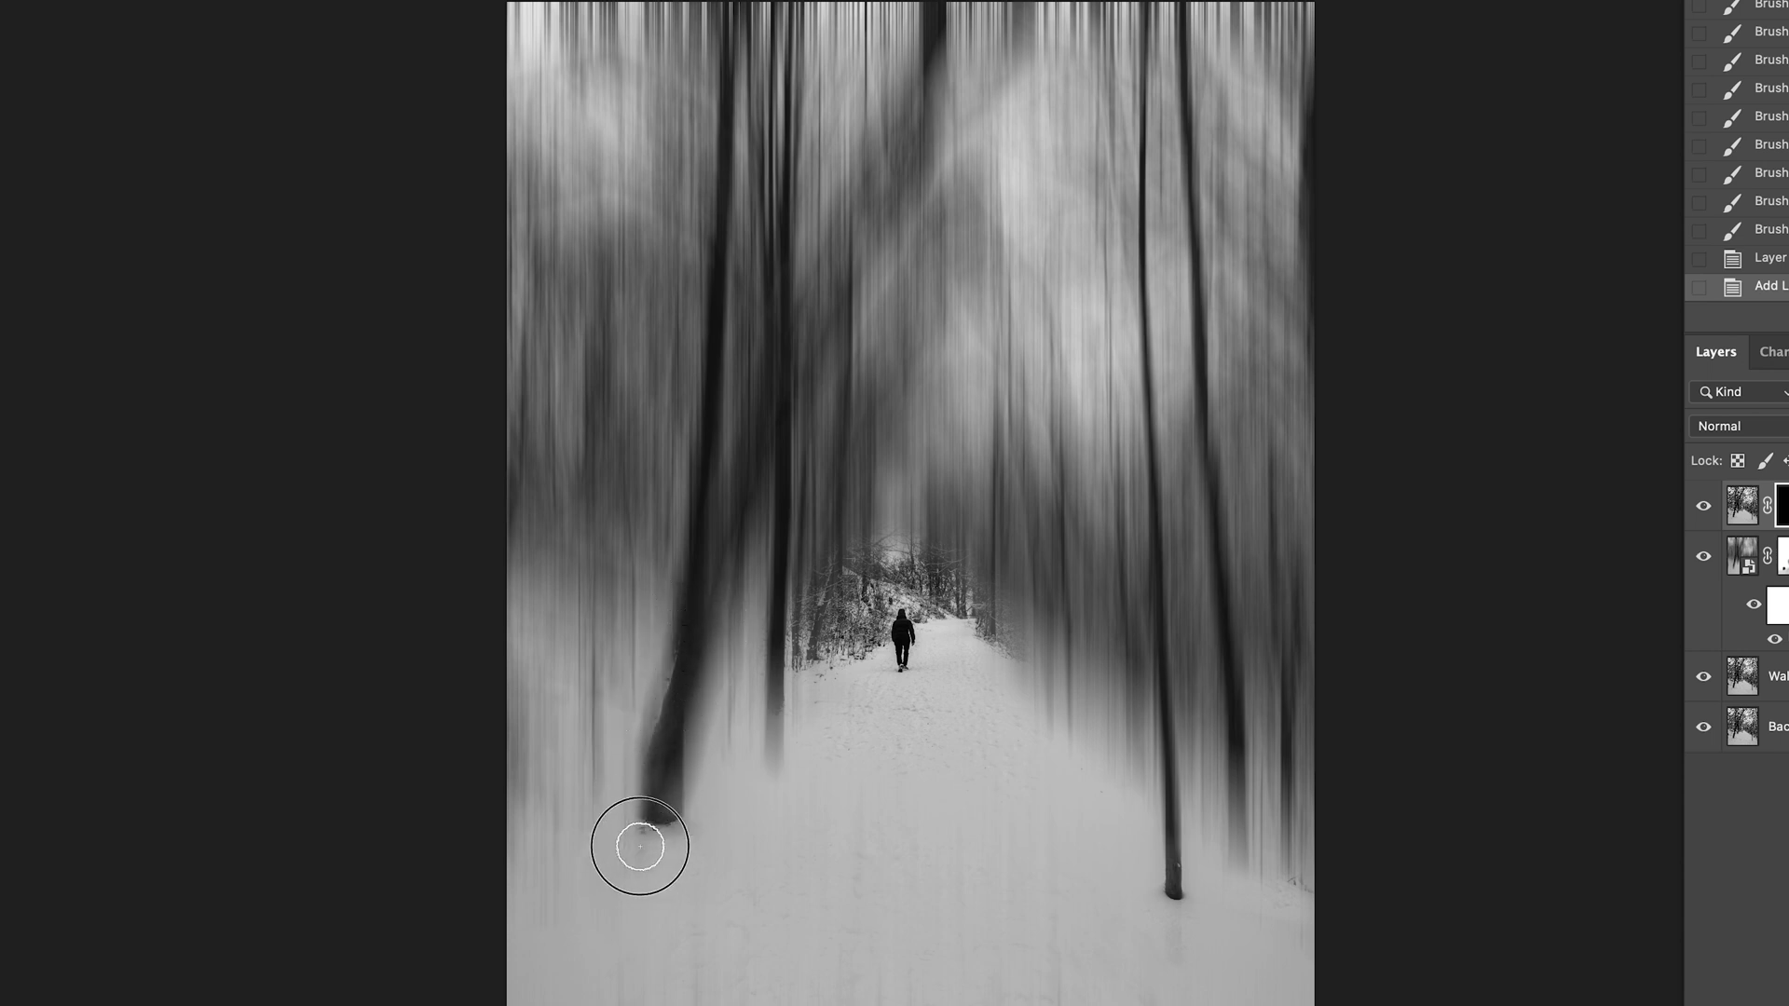
Step: Paint white on the Big tree mask to reveal the leaning trunk from base toward the top
{"action": "left_click_drag", "start_coordinate": [639, 845], "coordinate": [684, 684]}
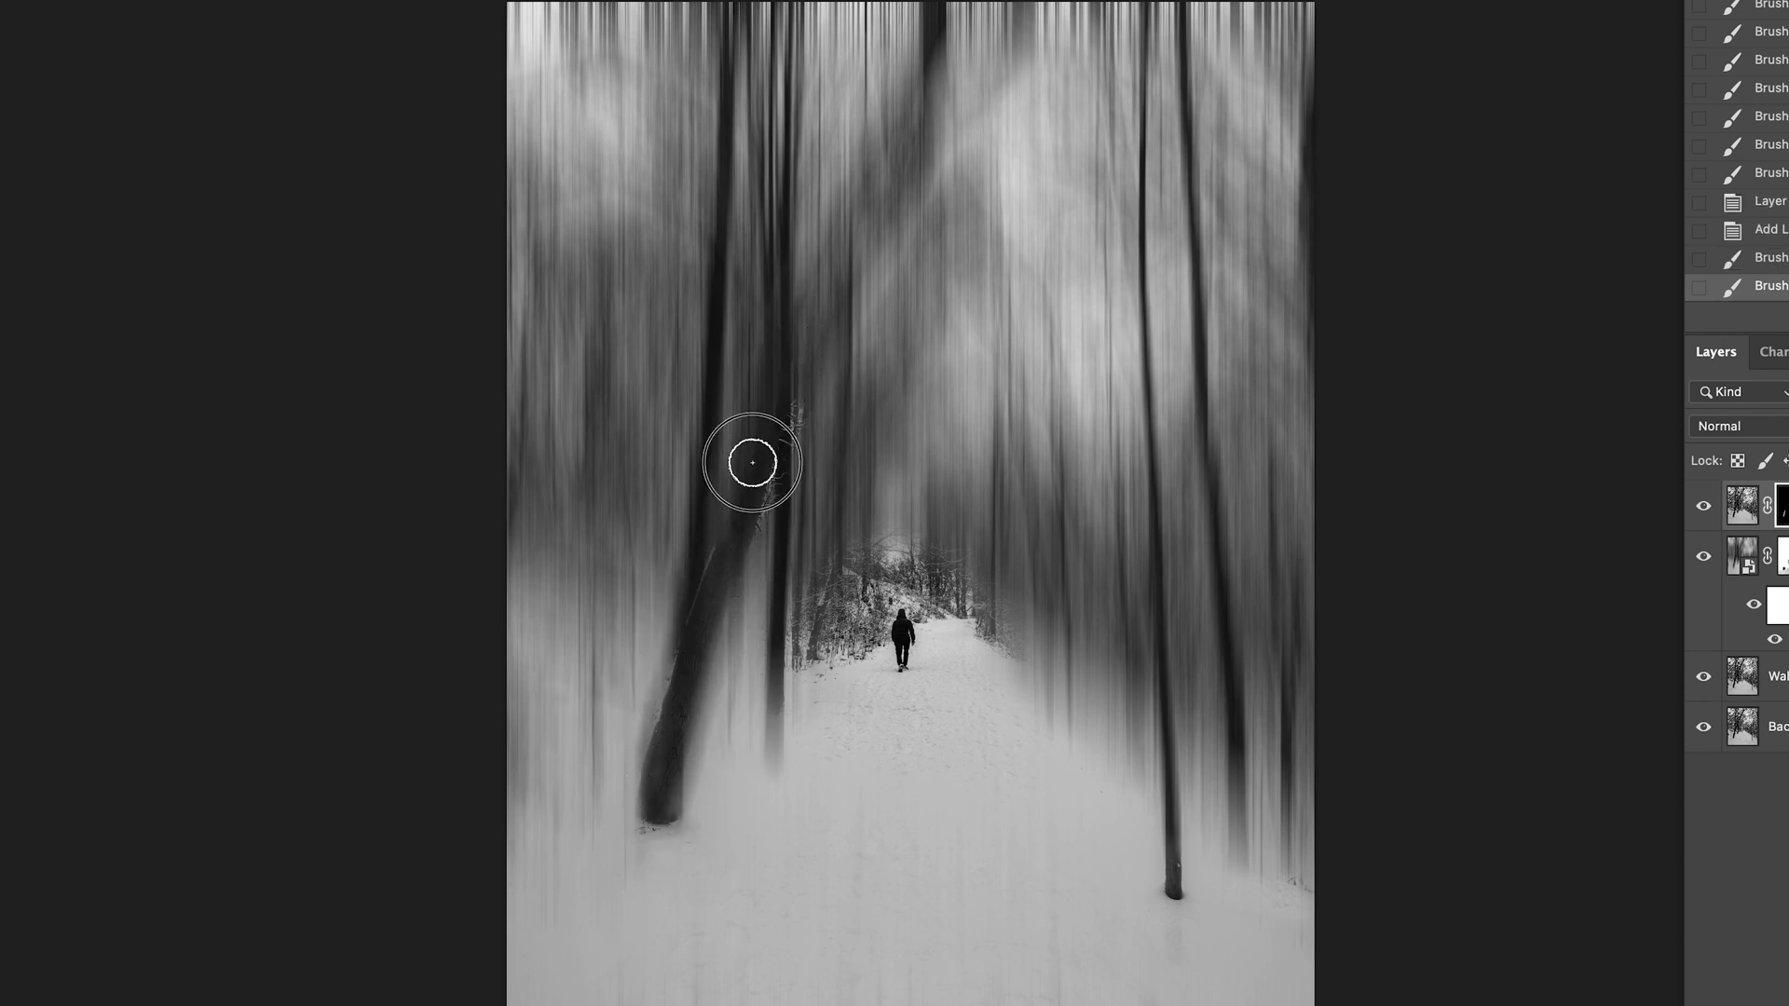
{"action": "left_click_drag", "start_coordinate": [751, 462], "coordinate": [667, 715]}
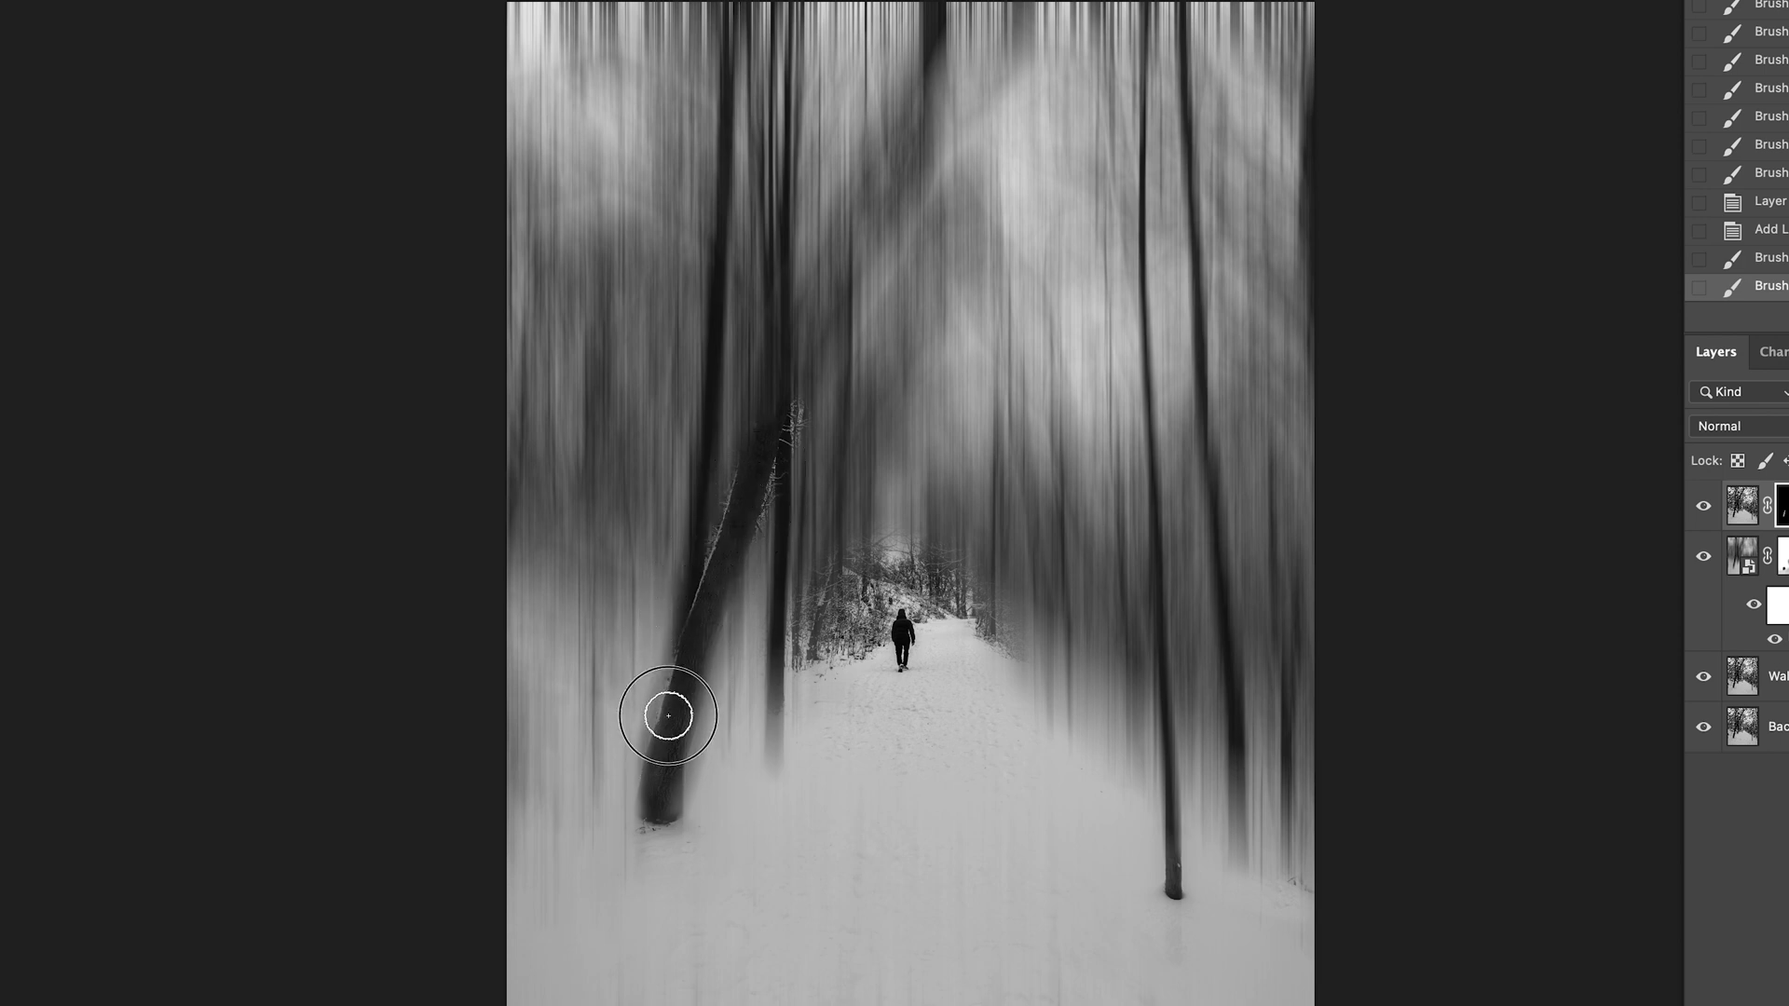
{"action": "left_click_drag", "start_coordinate": [669, 716], "coordinate": [764, 436]}
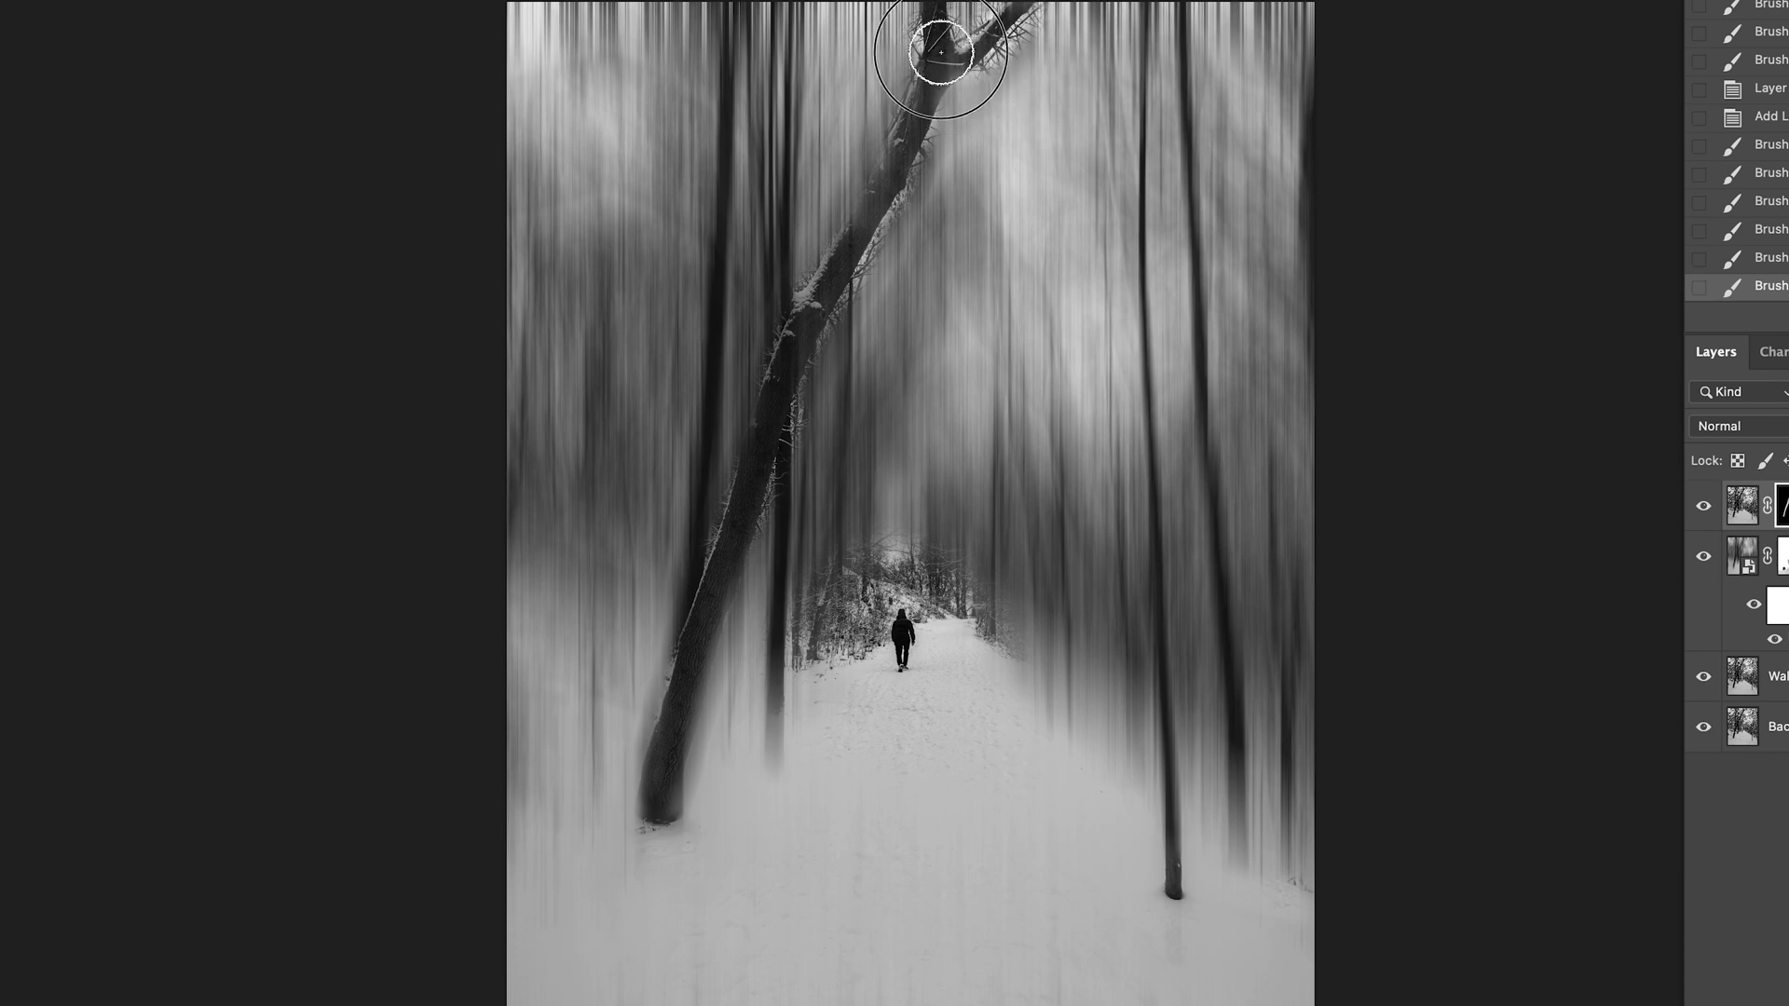
{"action": "mouse_move", "coordinate": [952, 80]}
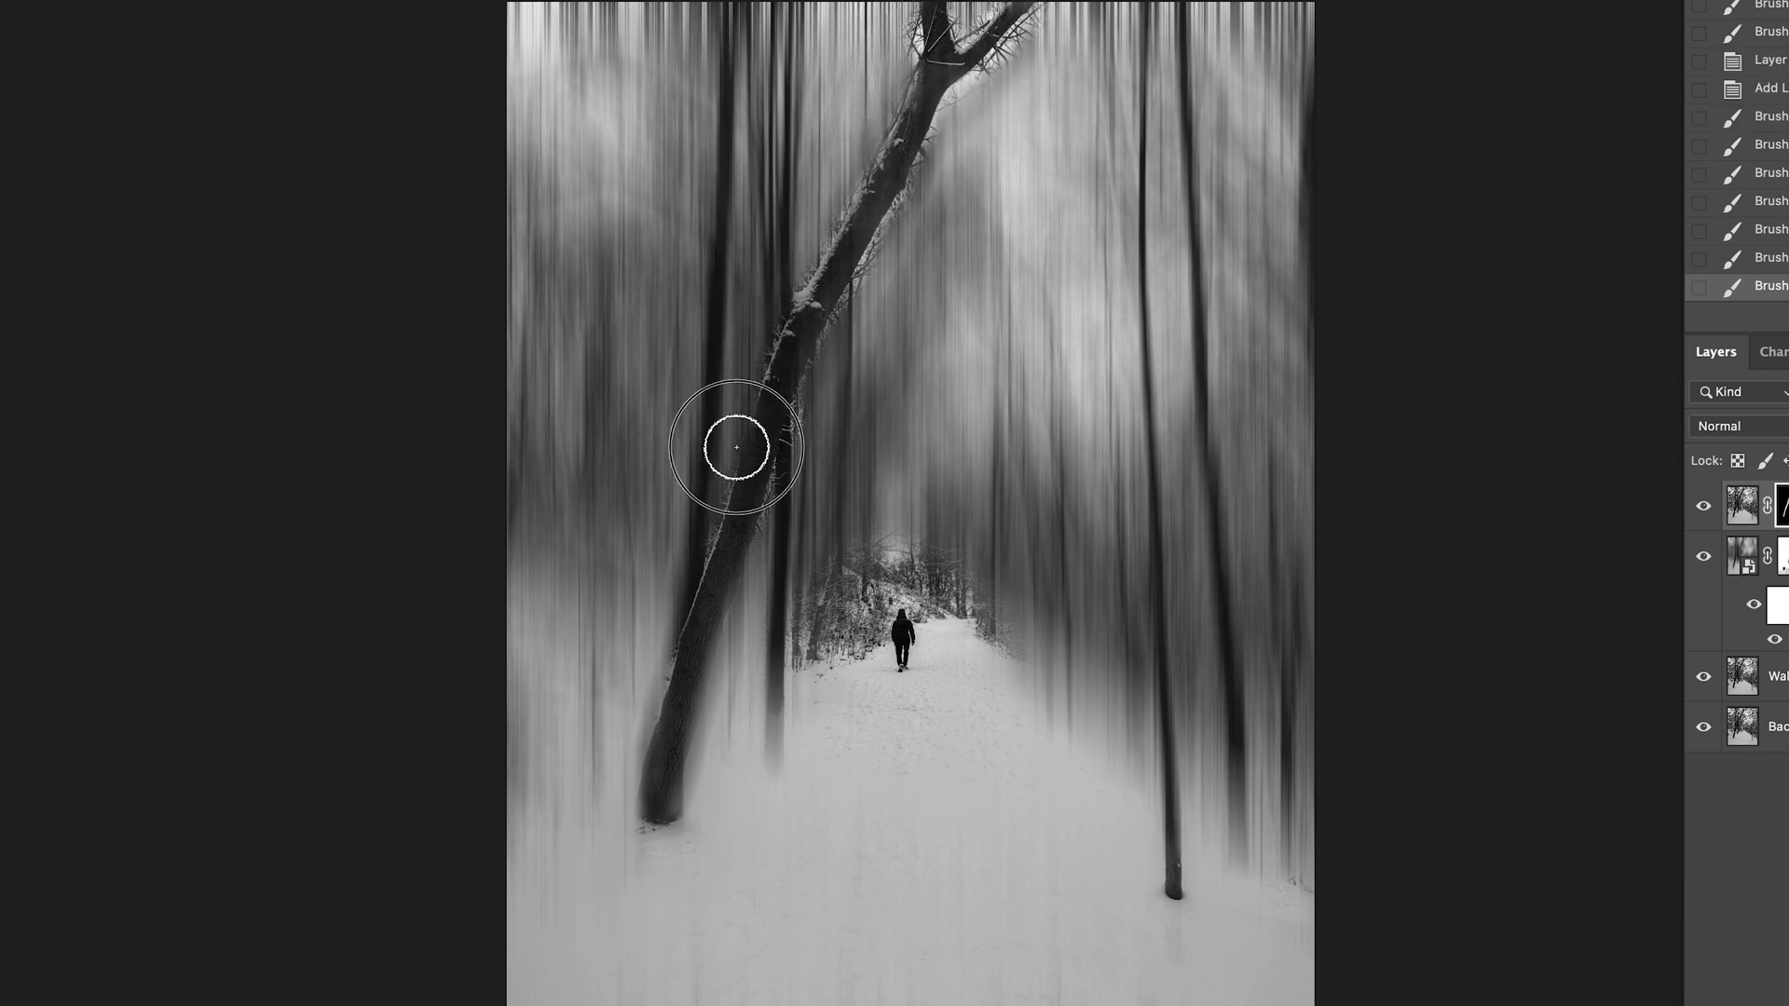
{"action": "left_click_drag", "start_coordinate": [734, 448], "coordinate": [702, 699]}
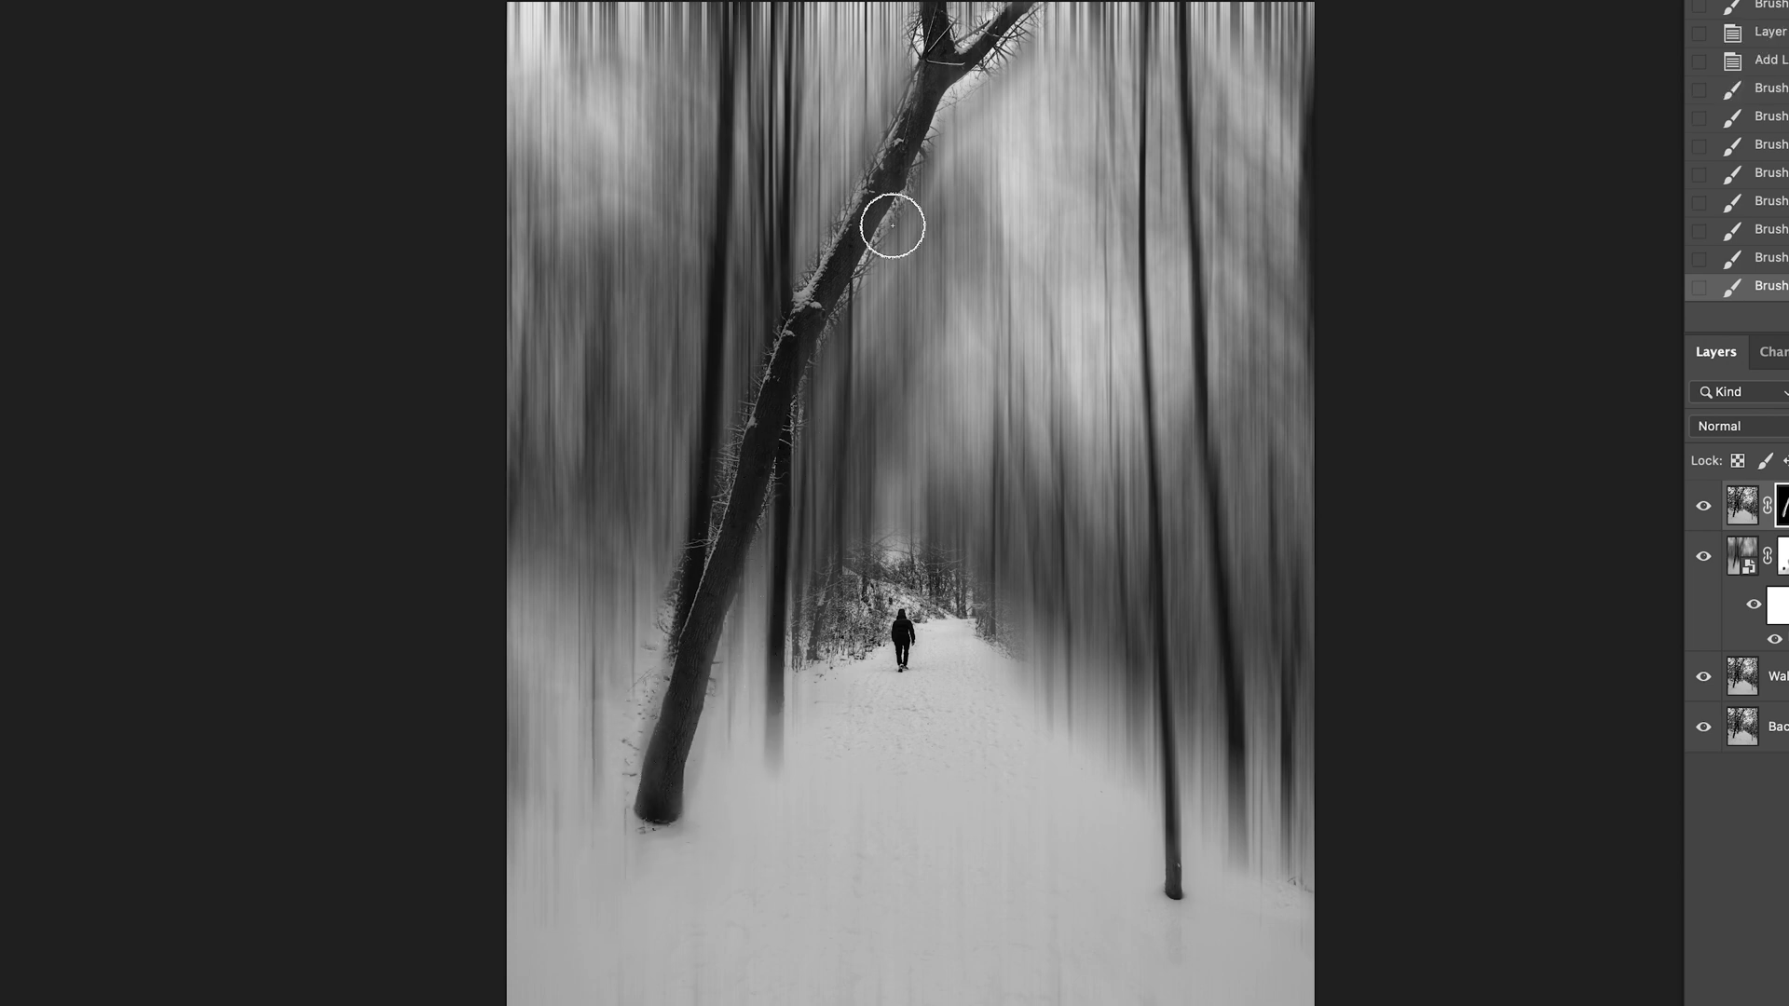
Step: Fill in the remaining trunk edges, its bottom, and the upper twigs
{"action": "left_click_drag", "start_coordinate": [893, 226], "coordinate": [736, 773]}
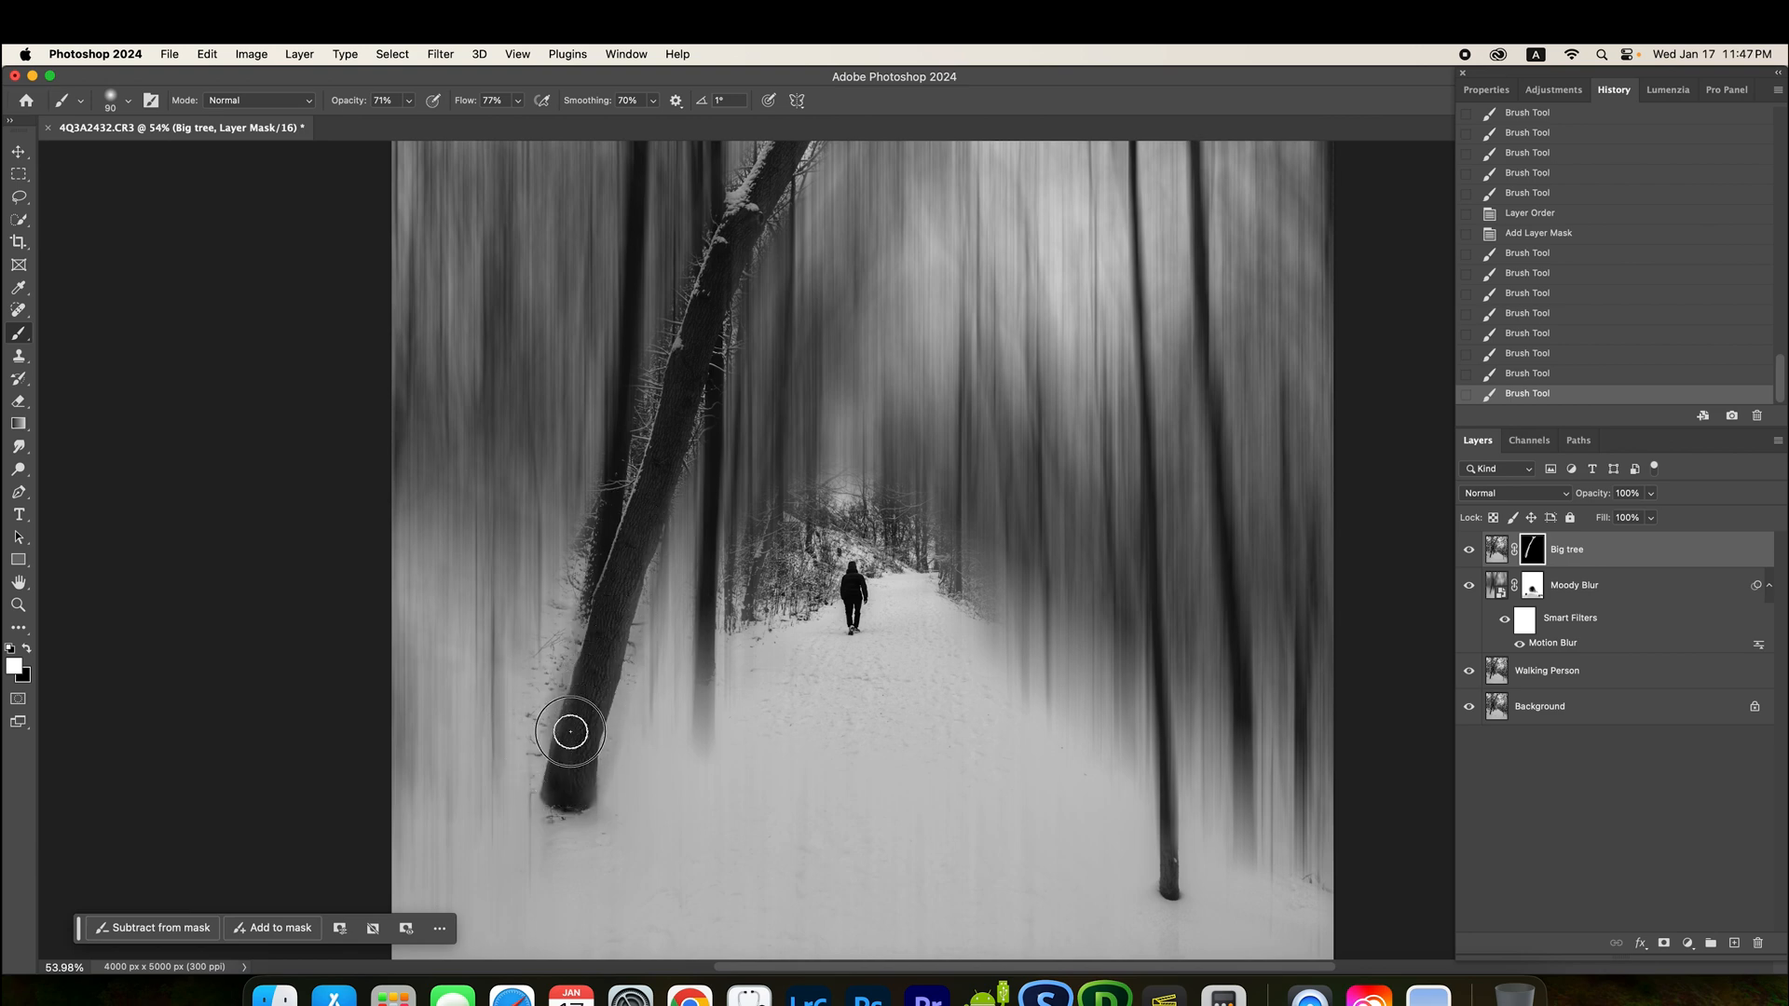
{"action": "left_click_drag", "start_coordinate": [570, 730], "coordinate": [637, 528]}
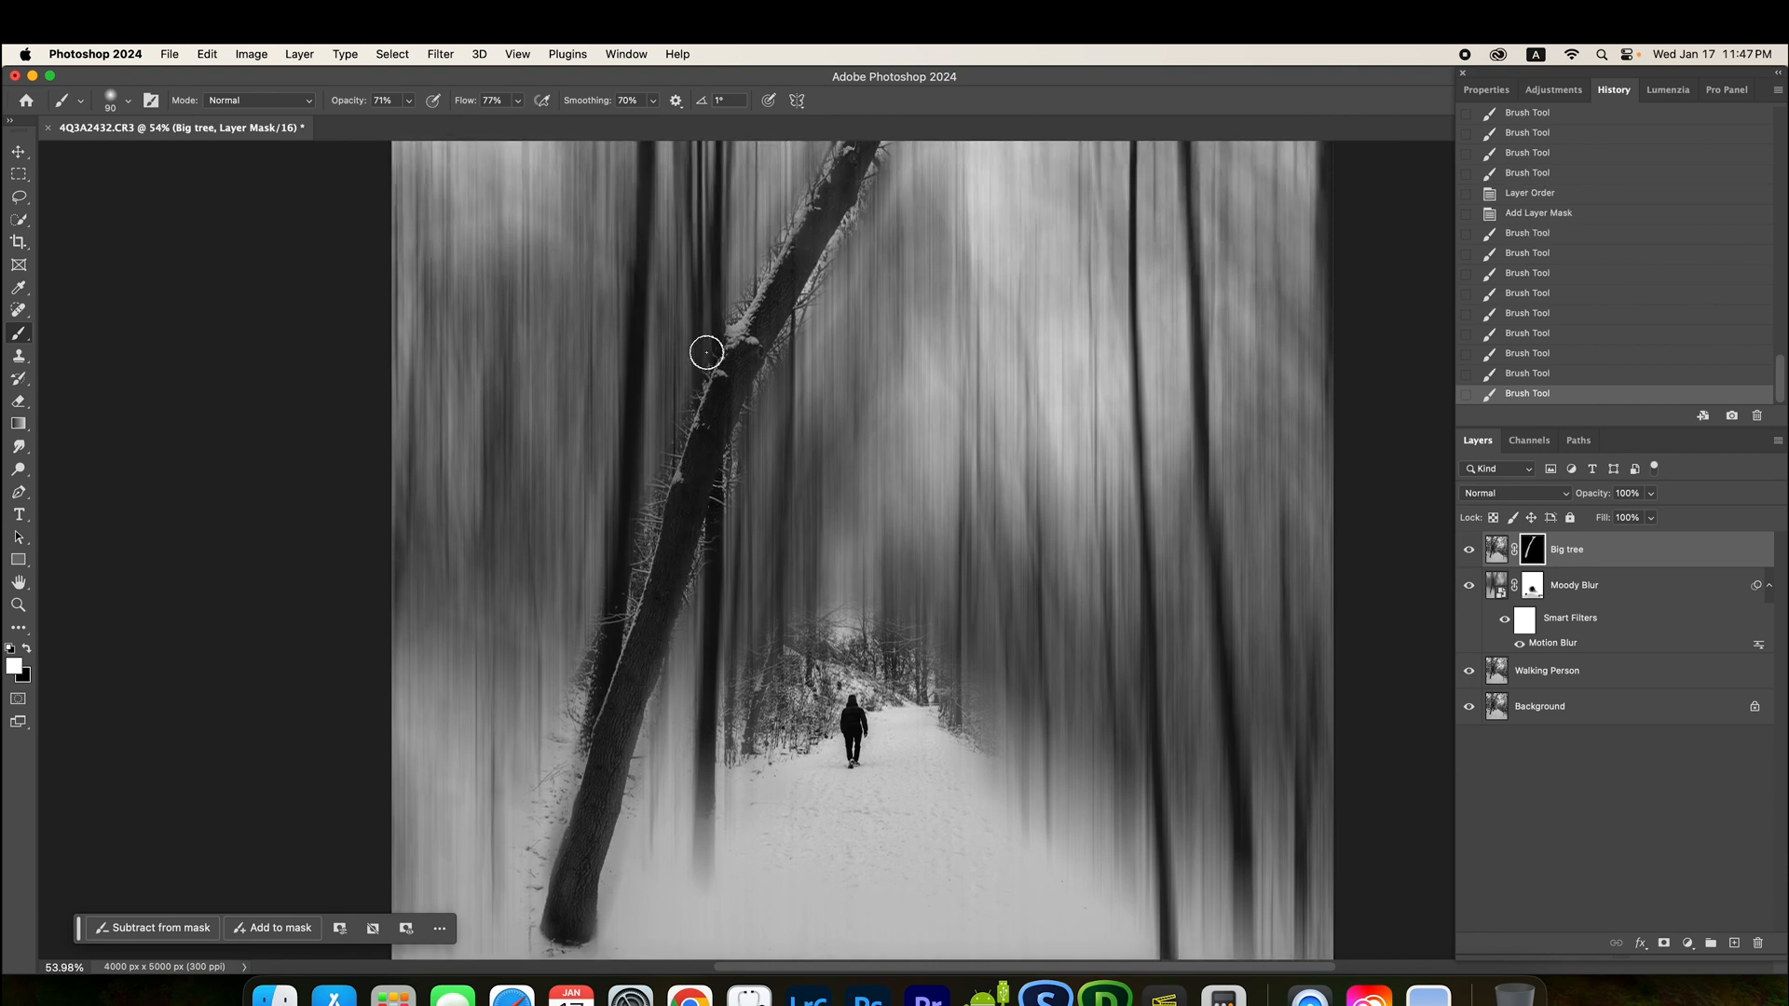
{"action": "left_click_drag", "start_coordinate": [705, 352], "coordinate": [774, 304]}
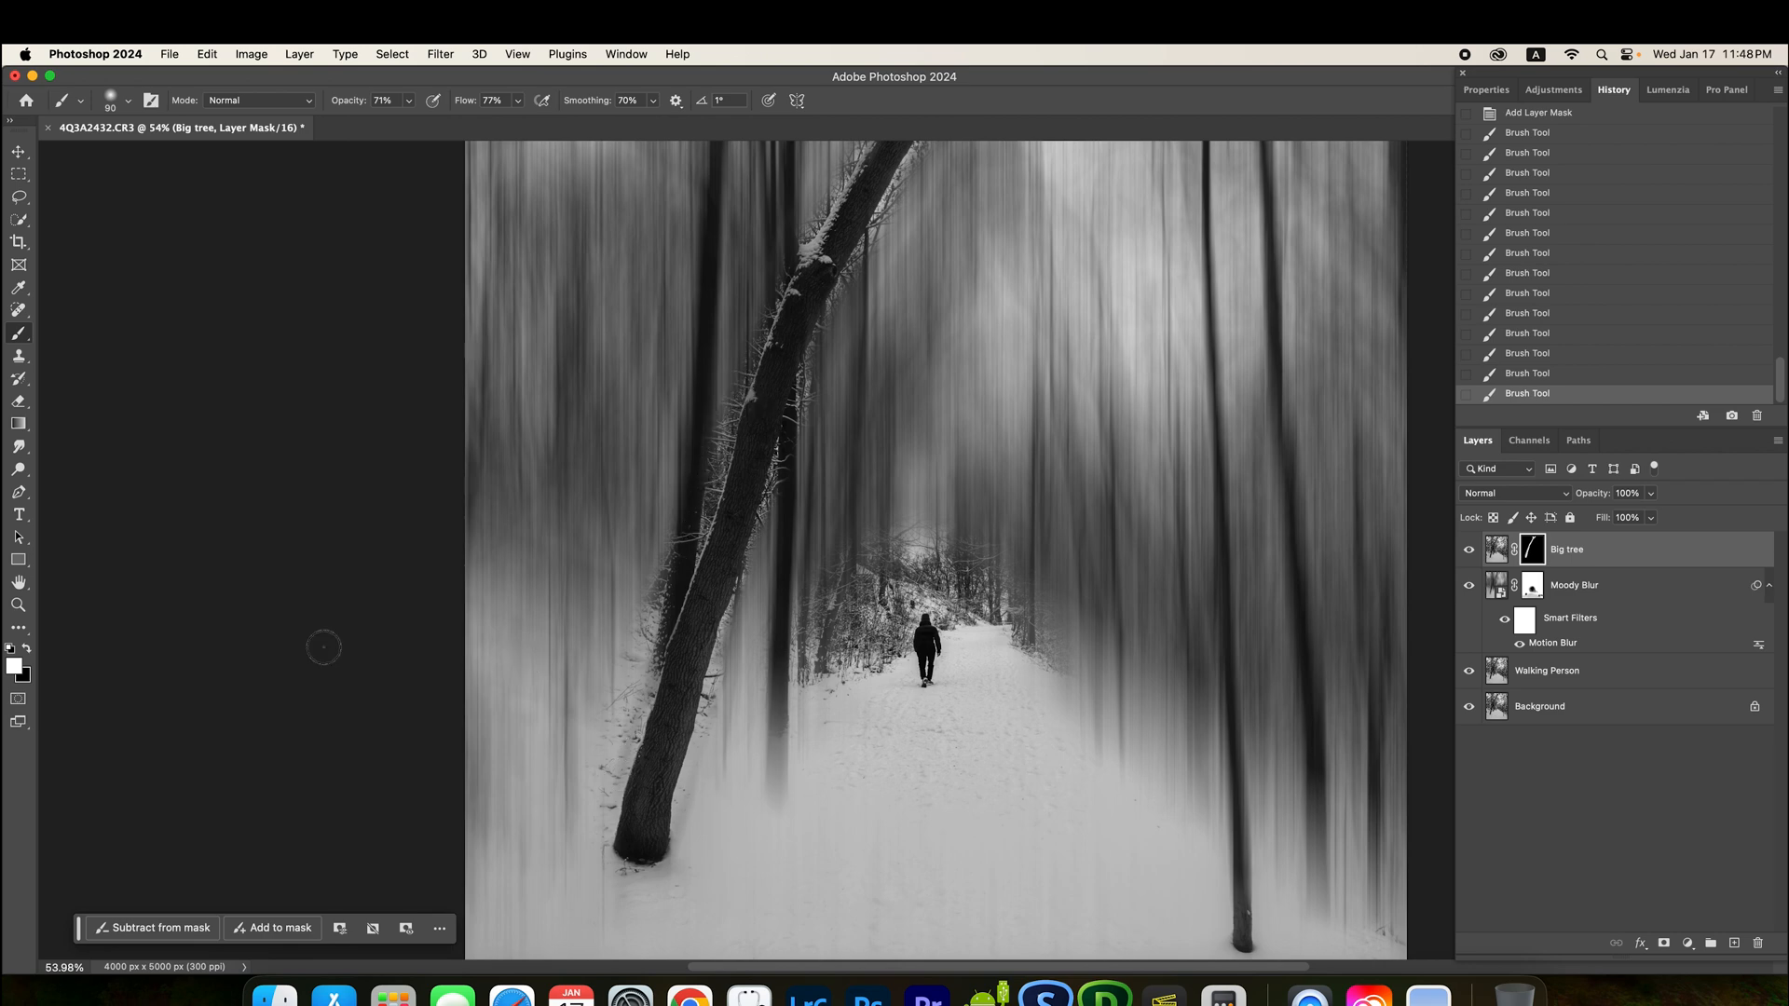
{"action": "mouse_move", "coordinate": [23, 660]}
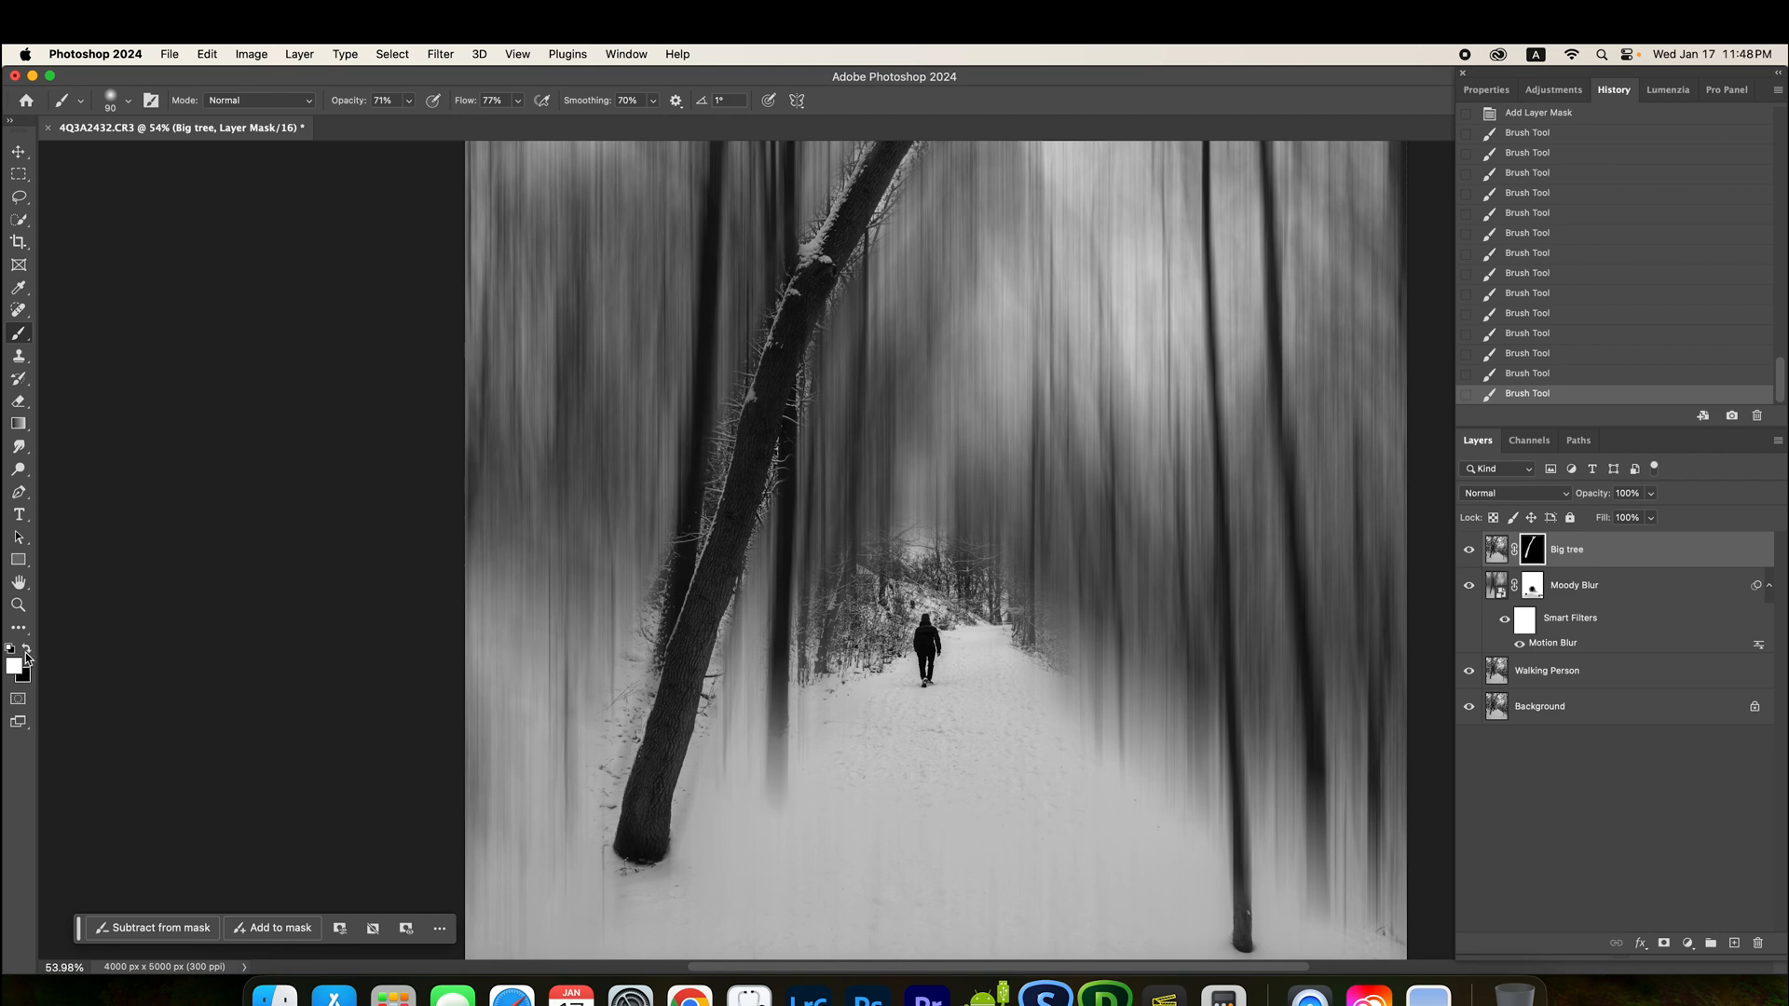
{"action": "mouse_move", "coordinate": [24, 652]}
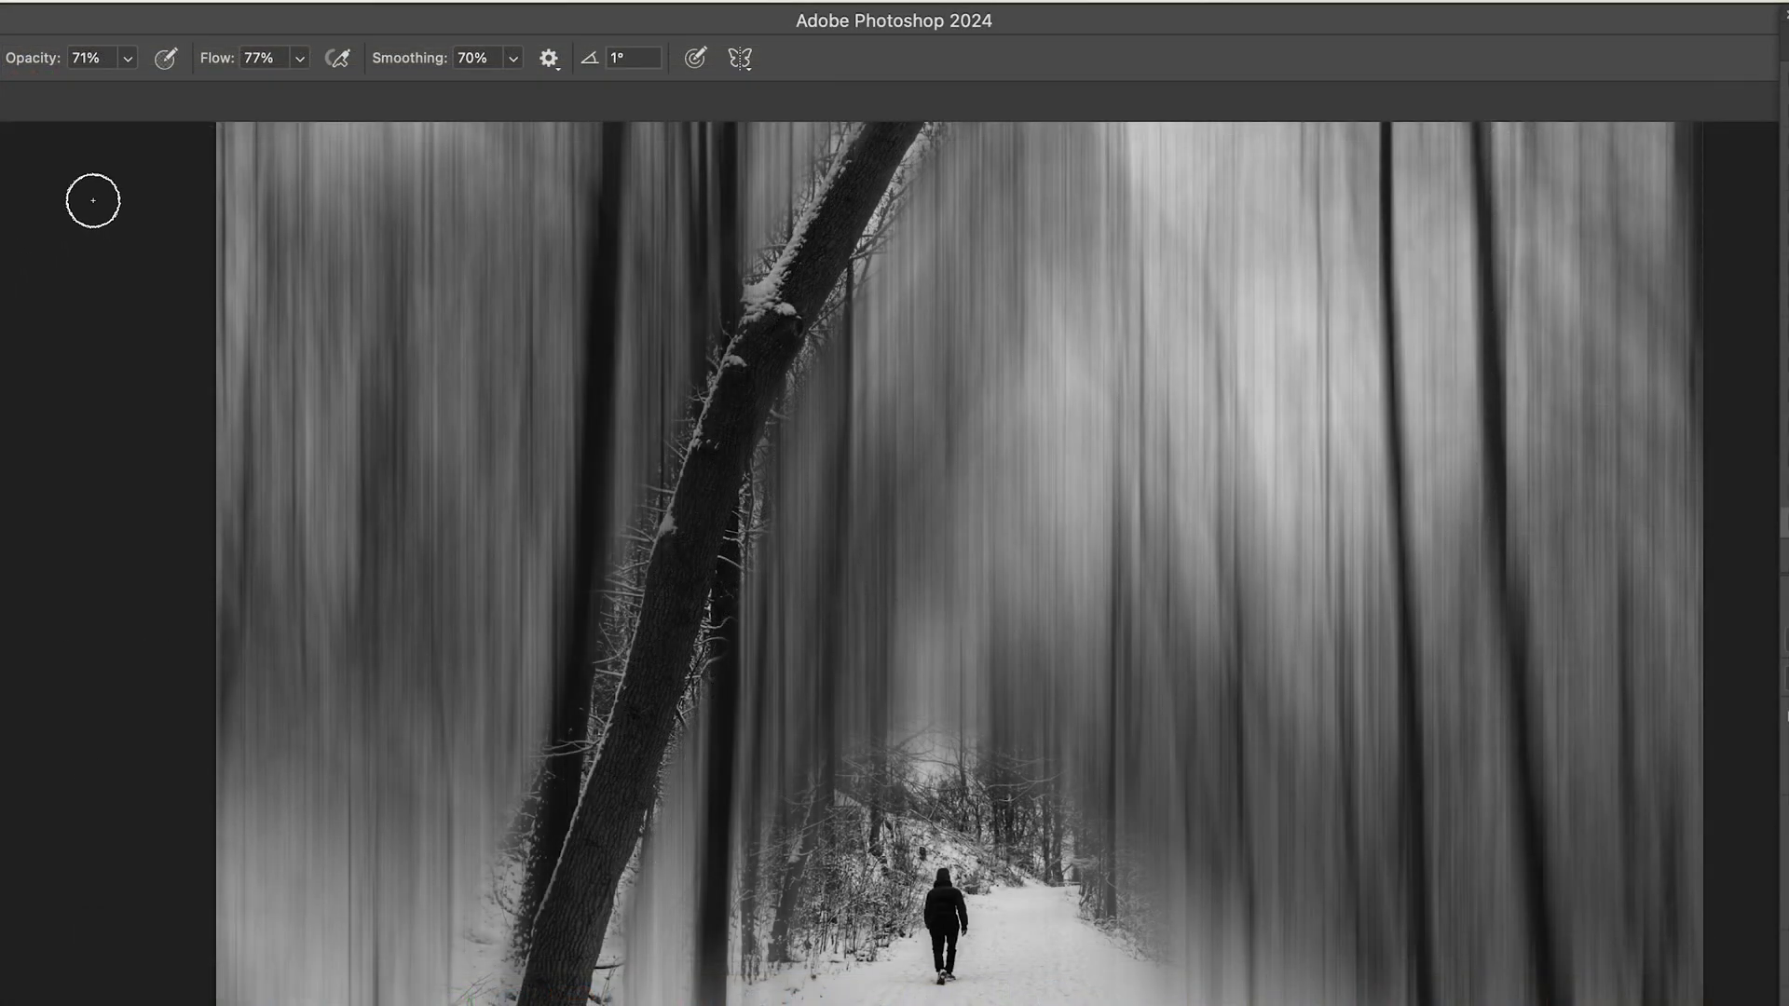
Step: Ease the brush to 46% opacity with lower smoothing
{"action": "left_click", "coordinate": [127, 57]}
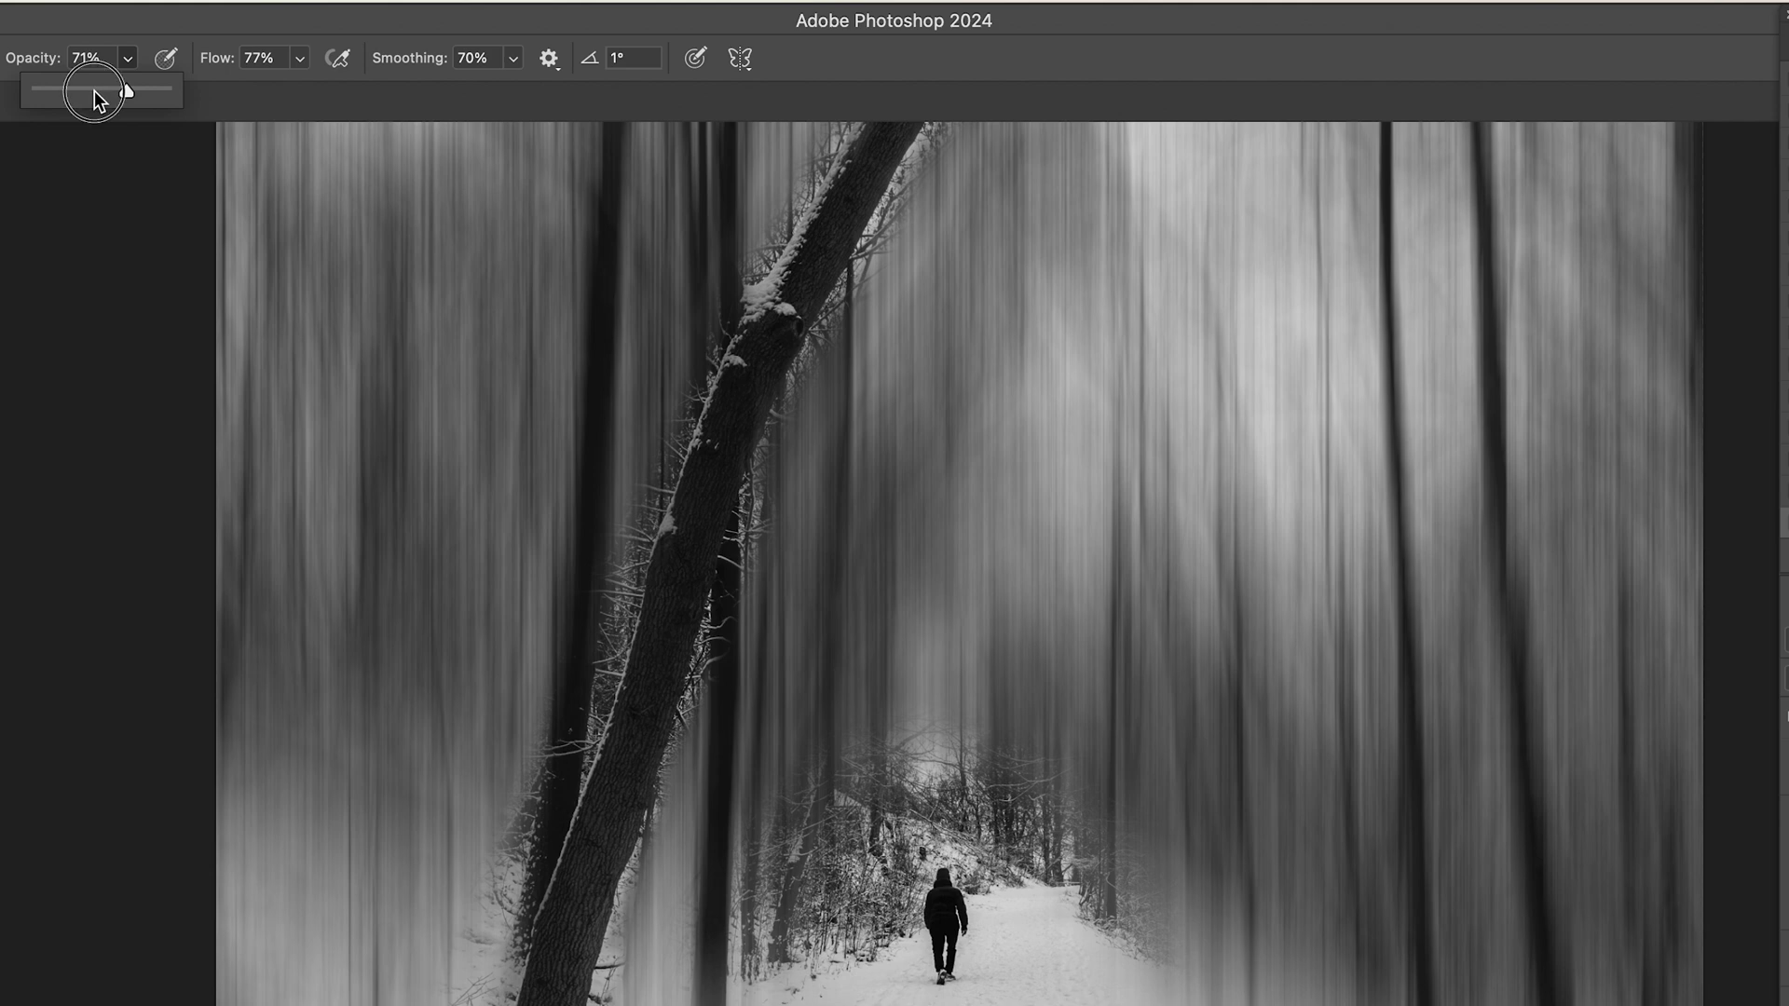
{"action": "left_click_drag", "start_coordinate": [119, 89], "coordinate": [95, 90]}
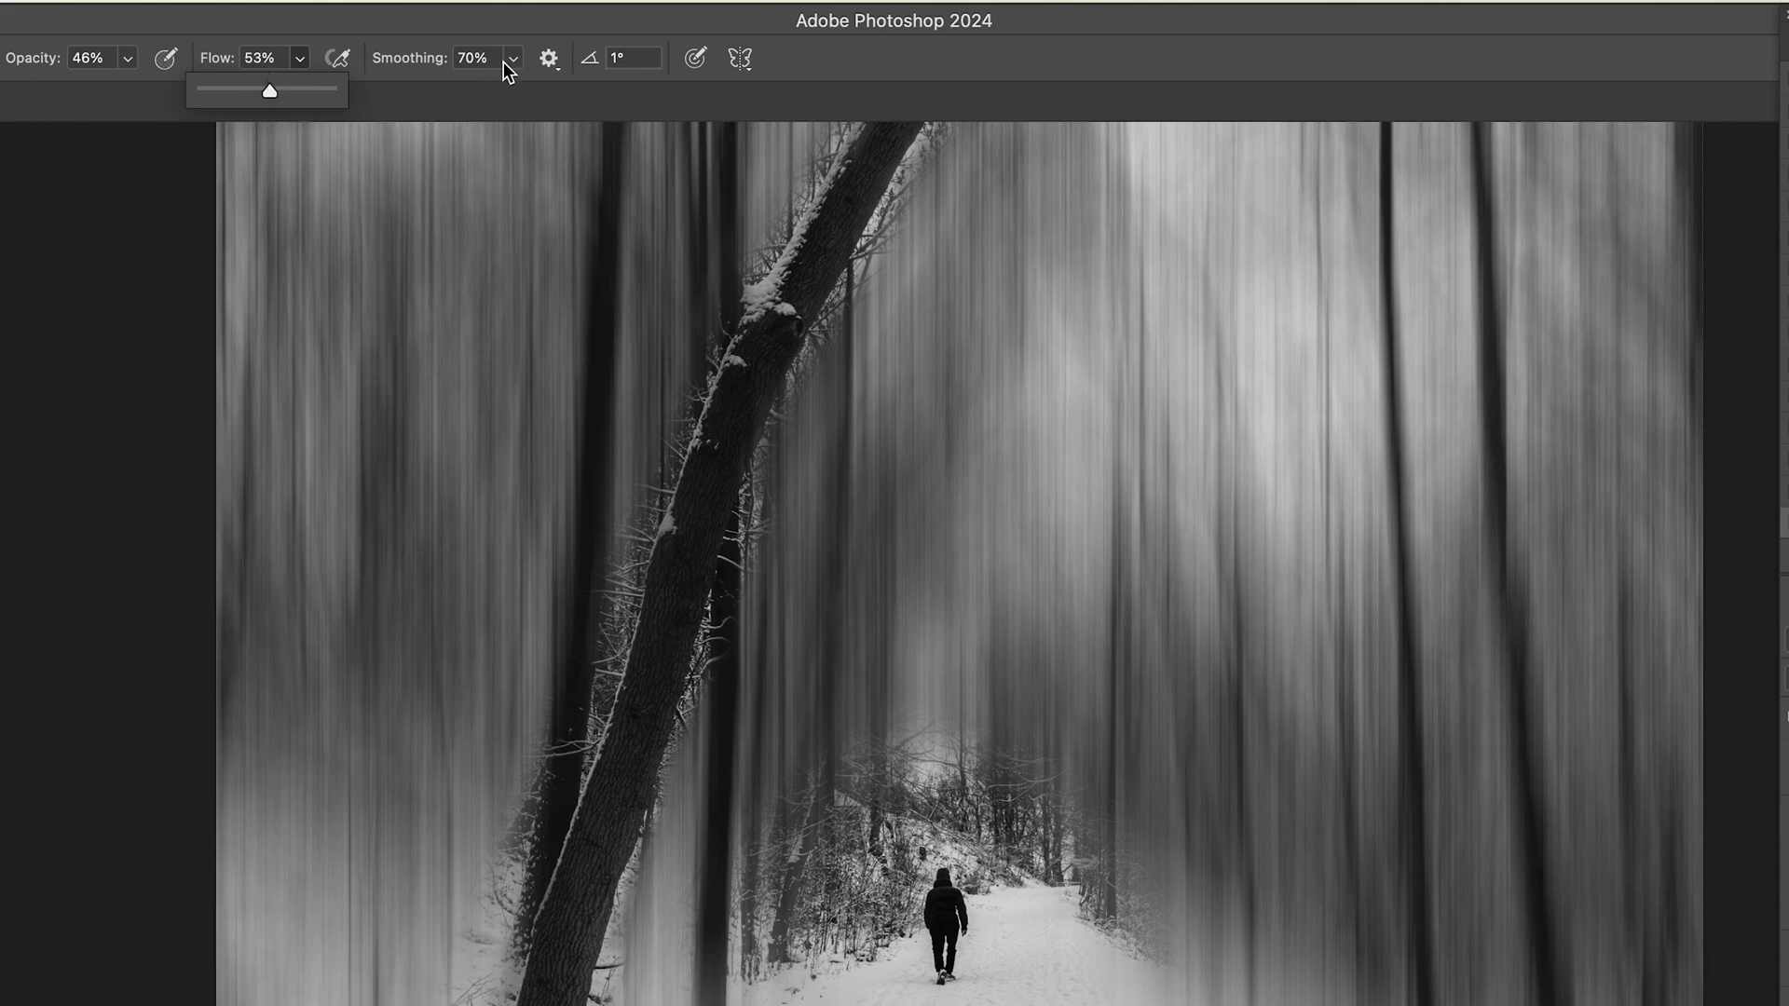
{"action": "left_click_drag", "start_coordinate": [268, 90], "coordinate": [482, 89]}
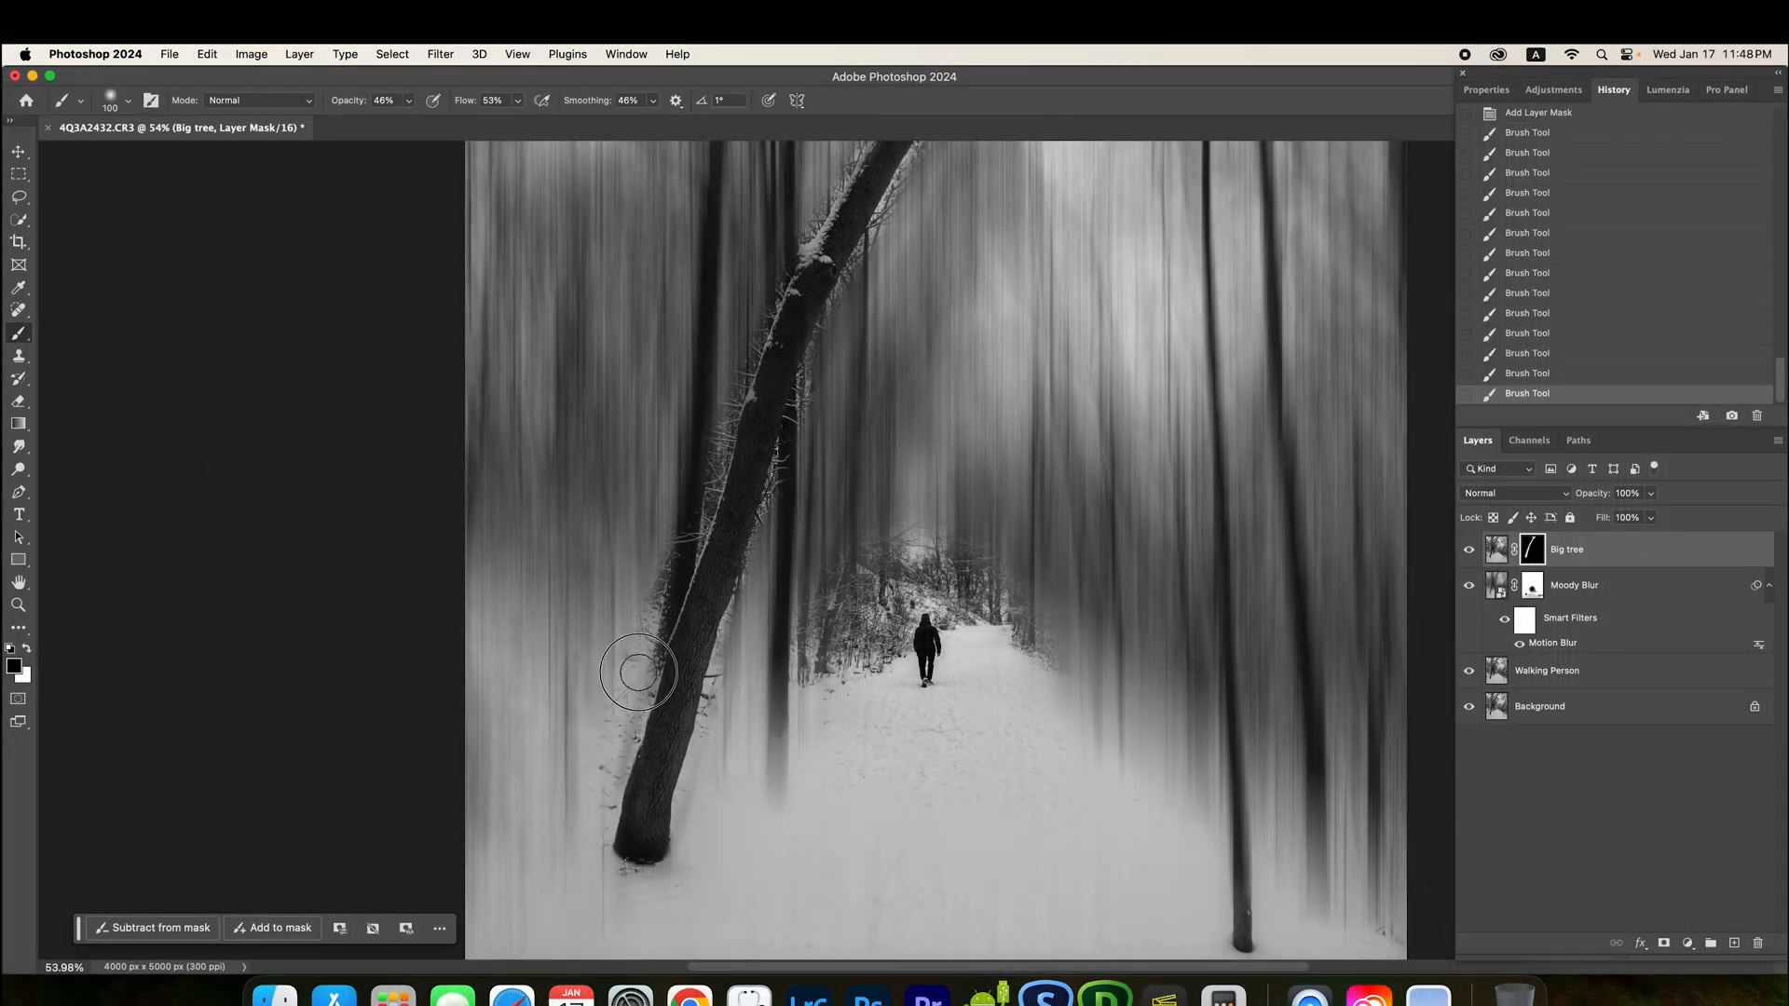
Step: Clean up the Big tree mask edges and halo along the trunk and upper branch fork
{"action": "left_click_drag", "start_coordinate": [639, 672], "coordinate": [665, 576]}
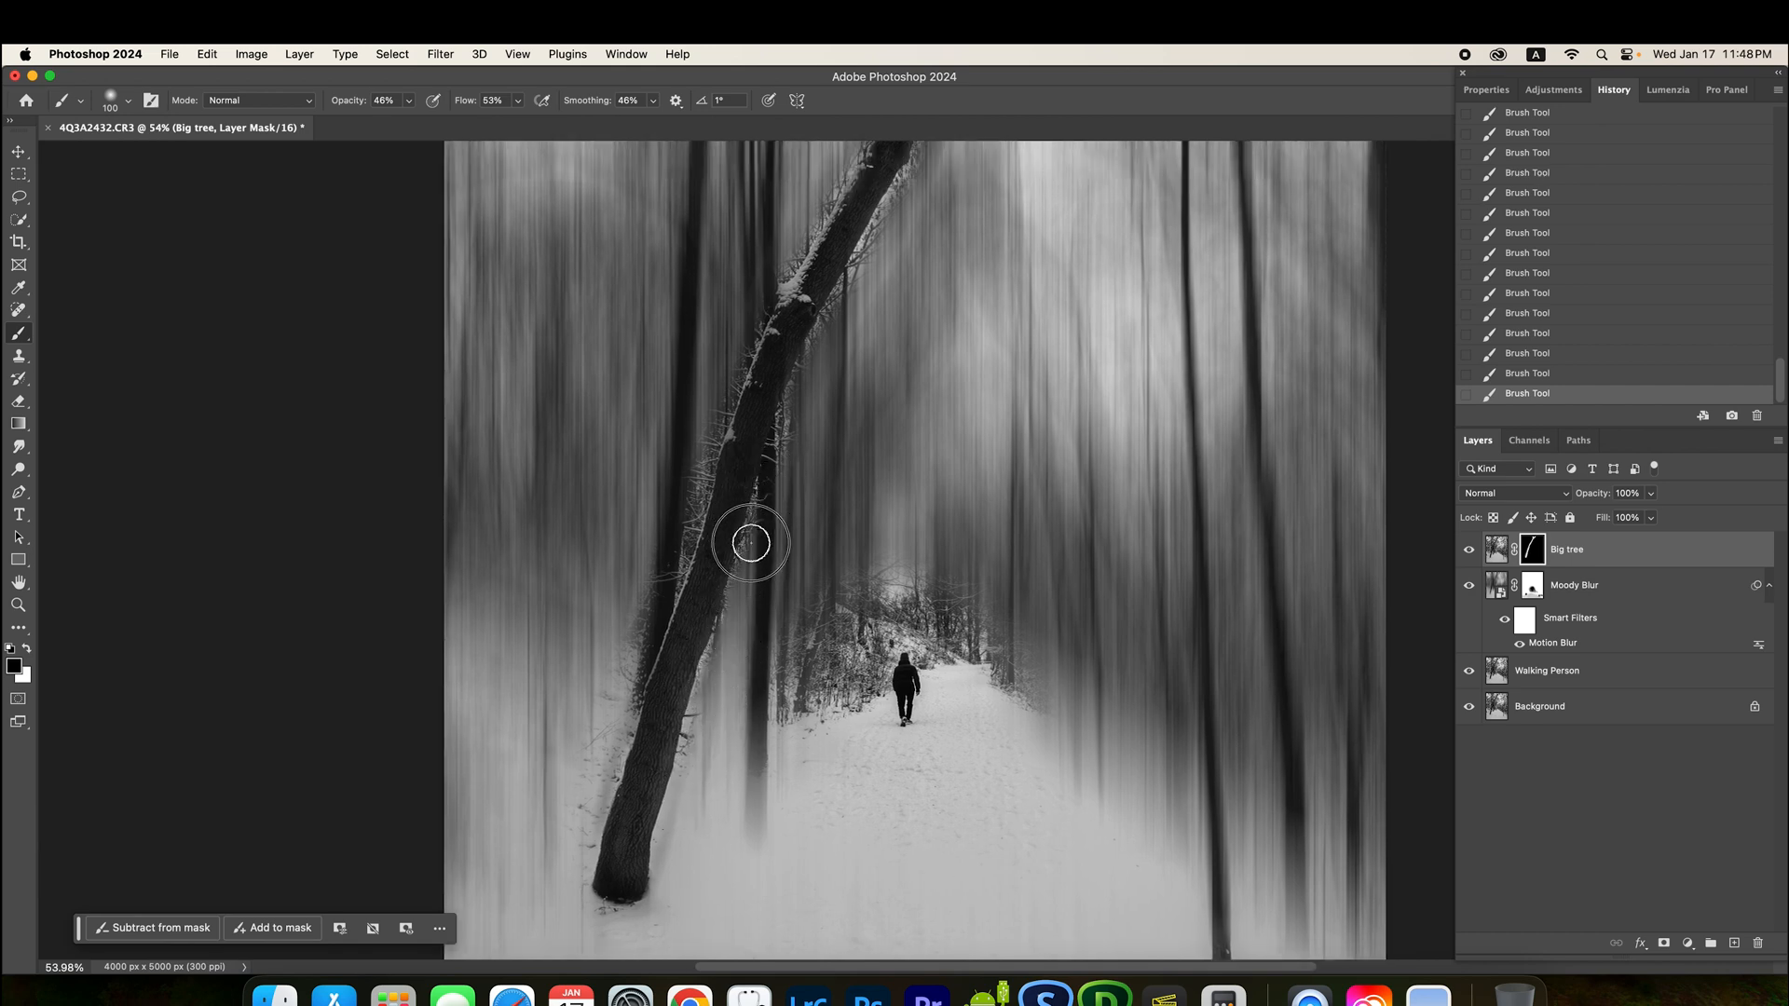
{"action": "left_click_drag", "start_coordinate": [749, 542], "coordinate": [794, 402]}
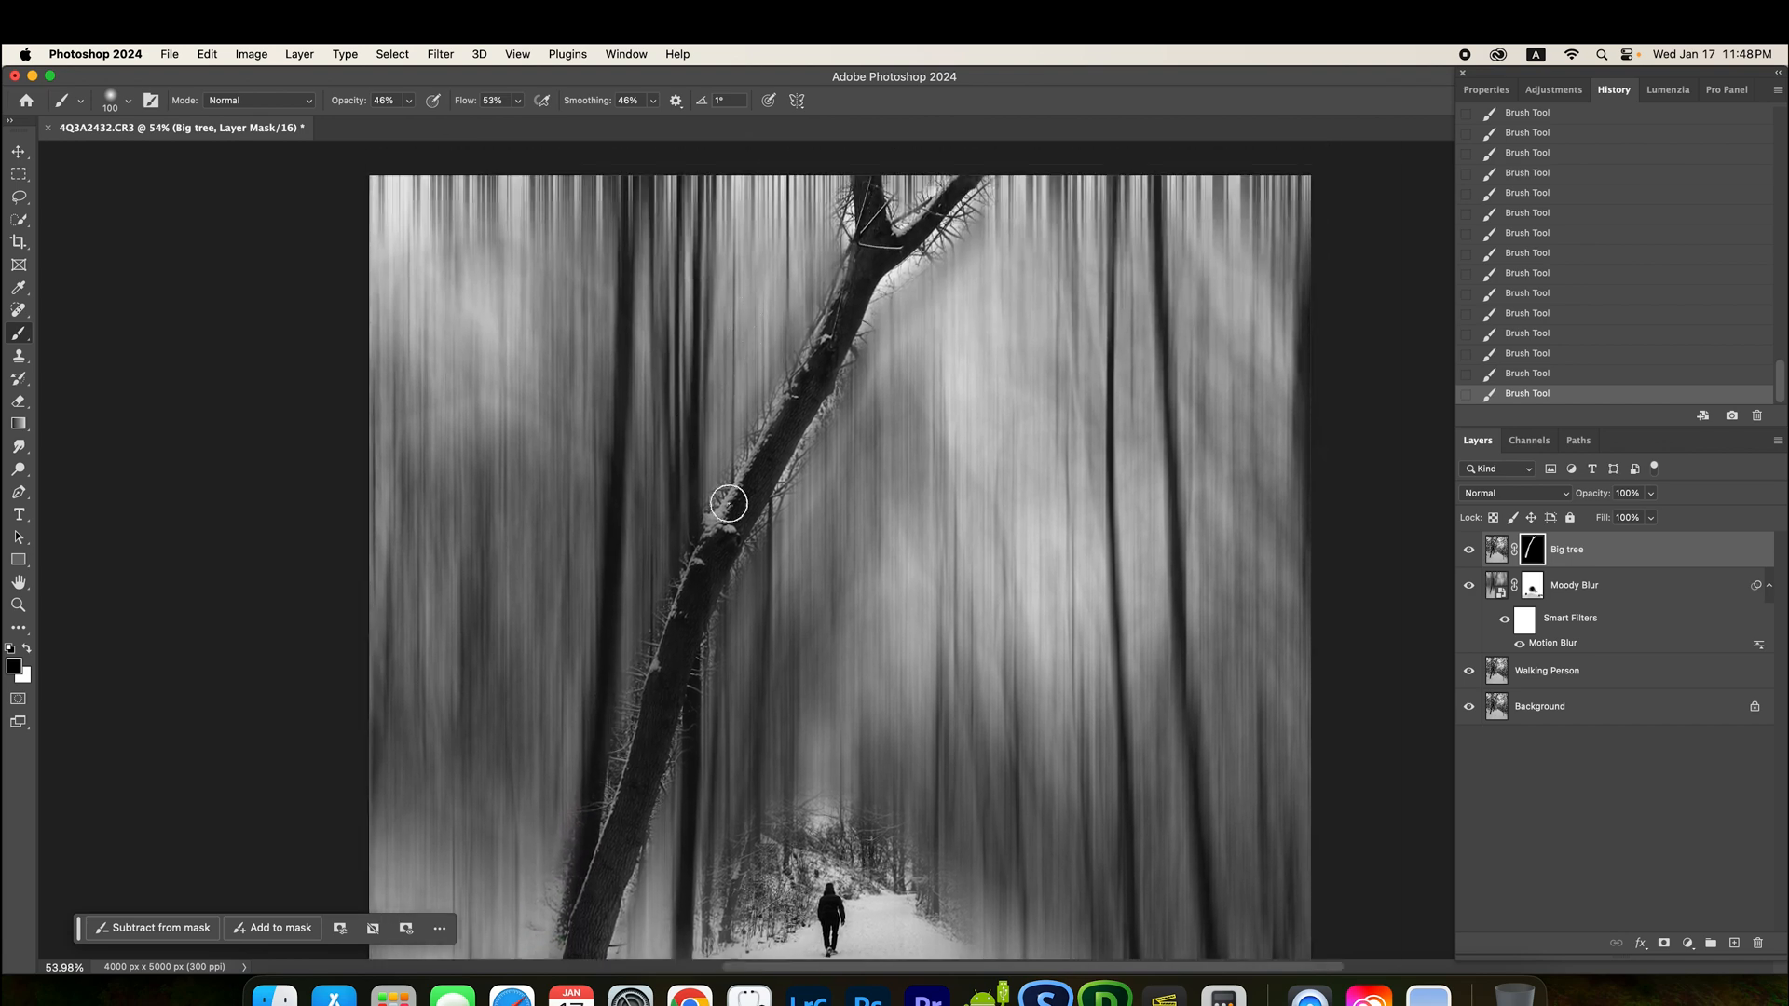
{"action": "left_click_drag", "start_coordinate": [728, 503], "coordinate": [699, 503]}
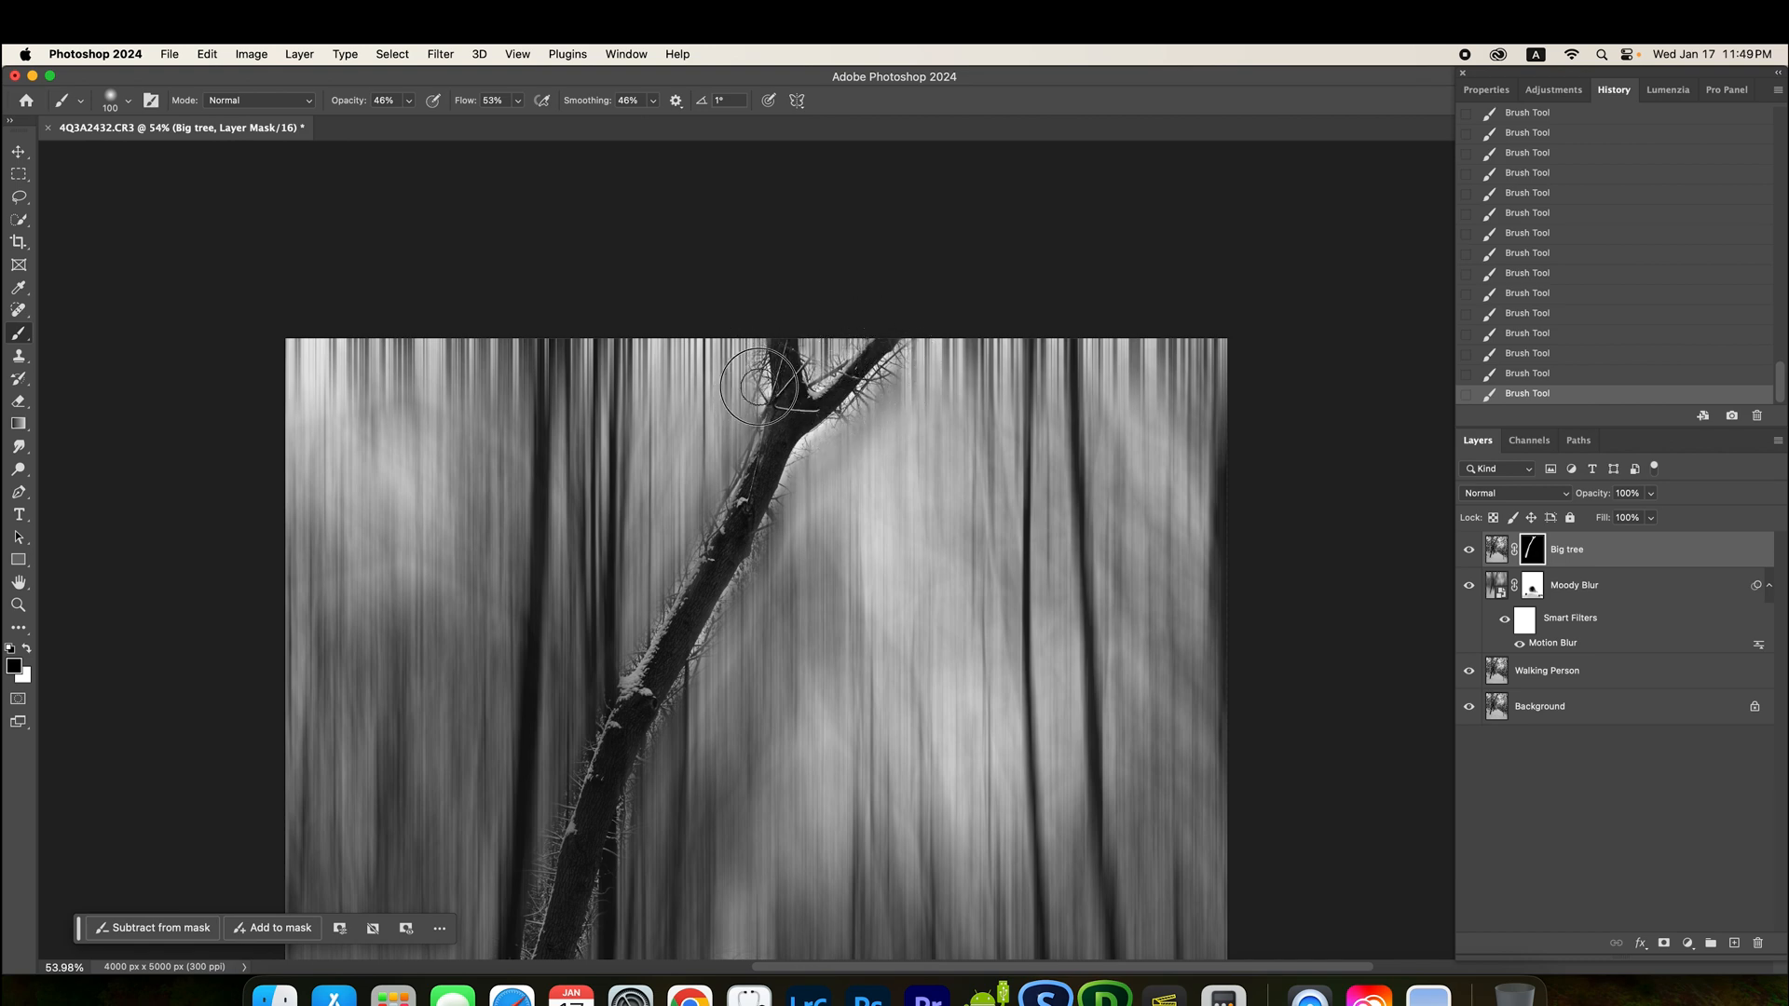
{"action": "left_click_drag", "start_coordinate": [758, 382], "coordinate": [795, 506]}
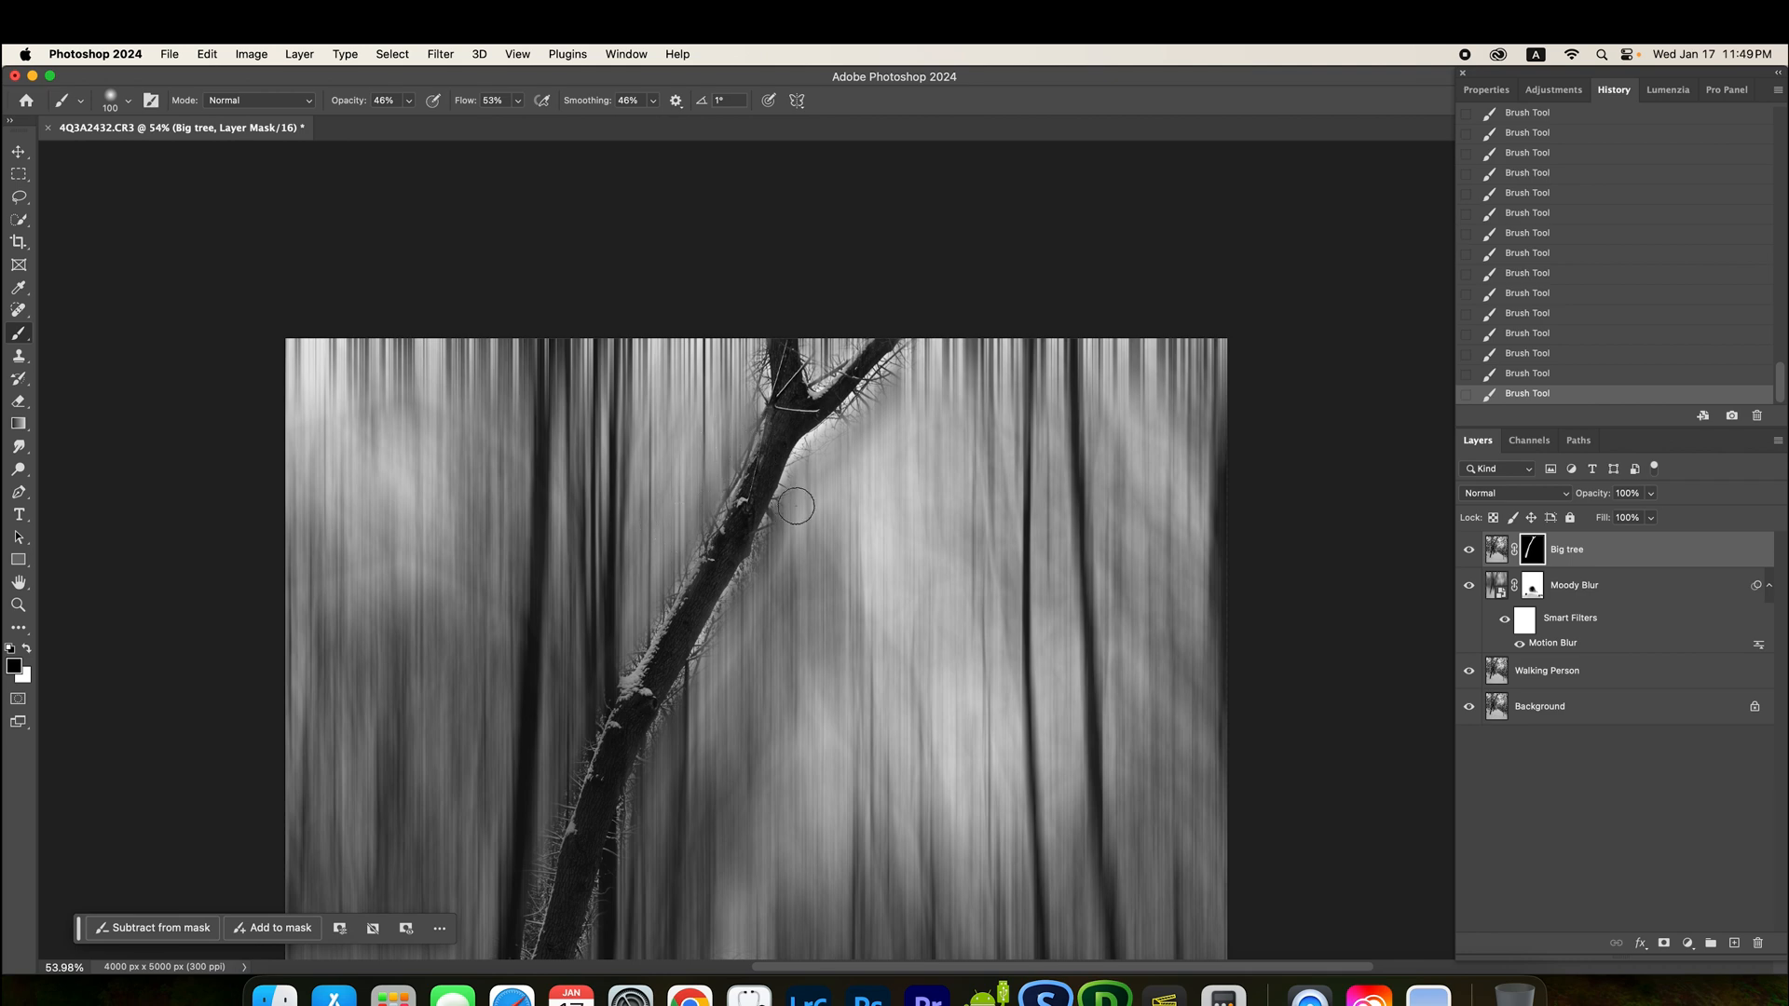